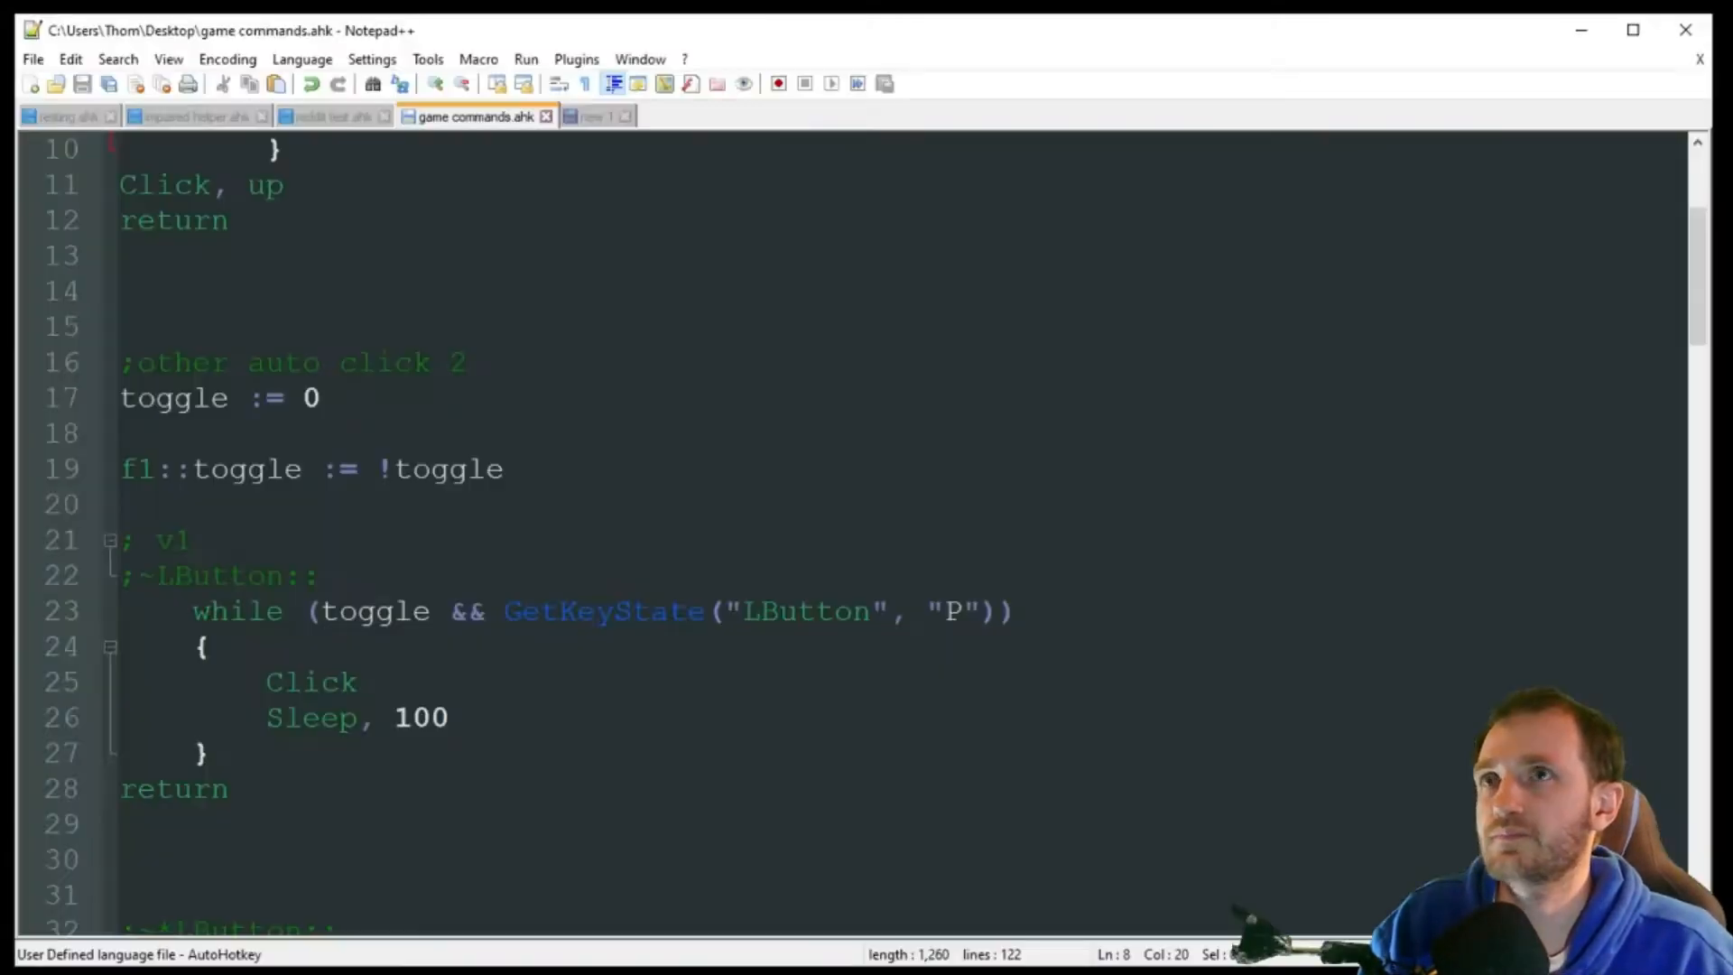
# Review the F12 suspend hotkey by highlighting its name and the suspend command
pyautogui.scroll(3)
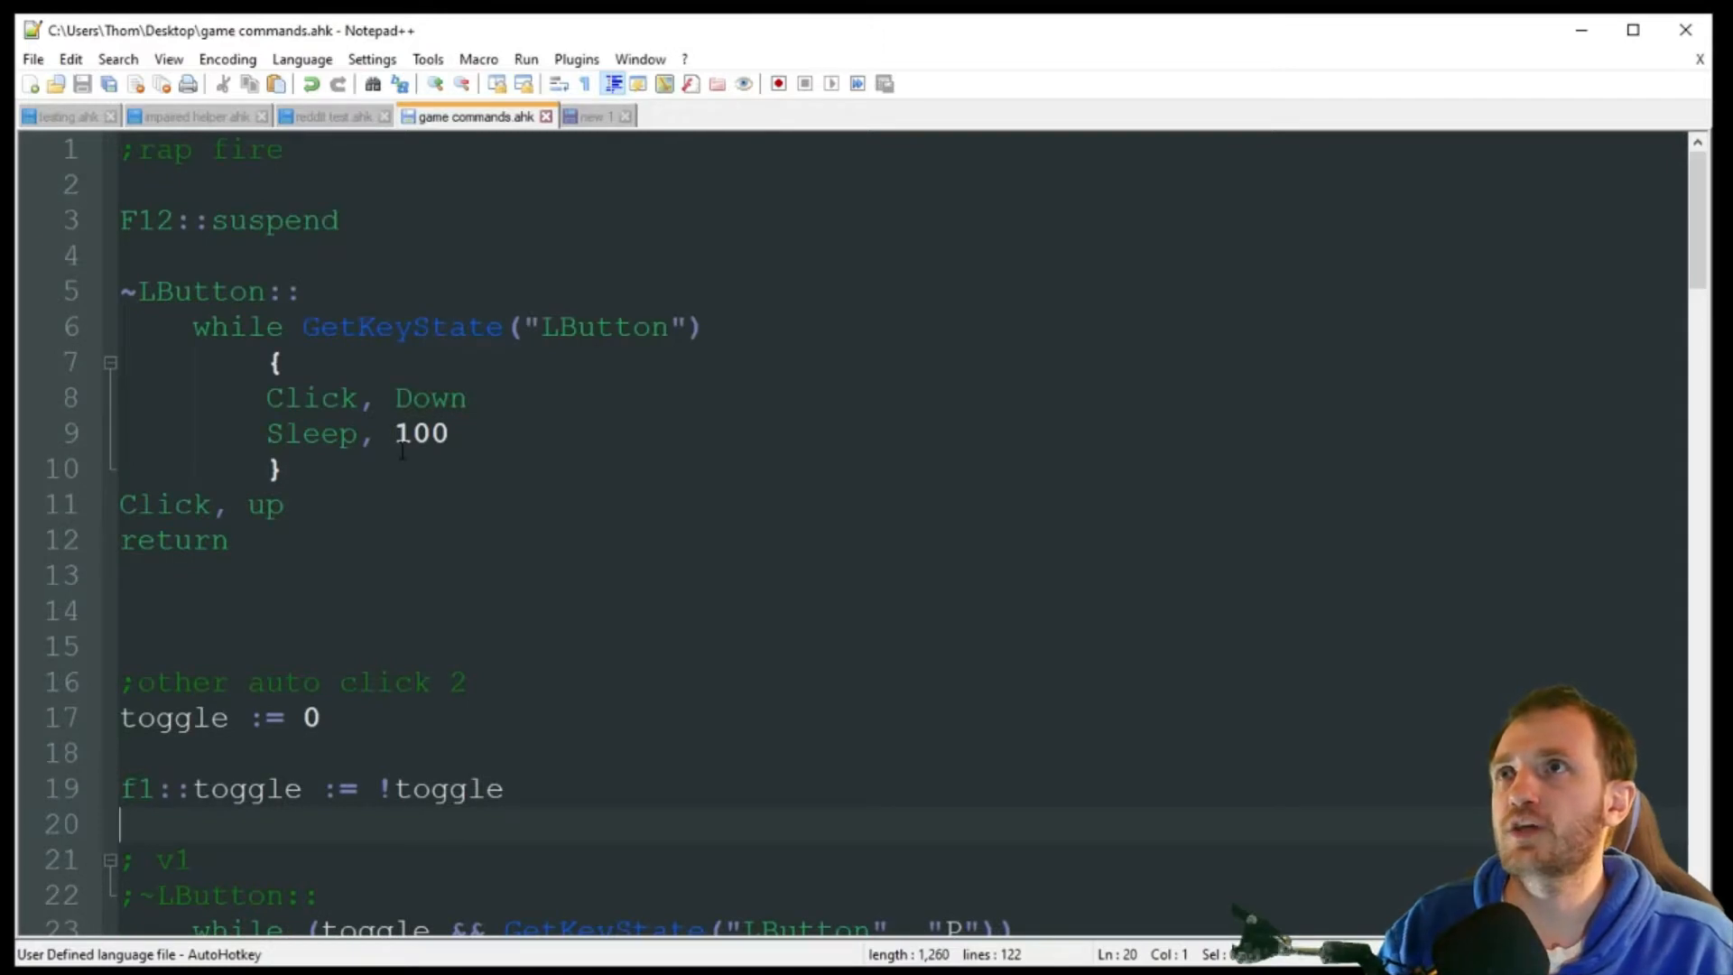
pyautogui.doubleClick(274, 220)
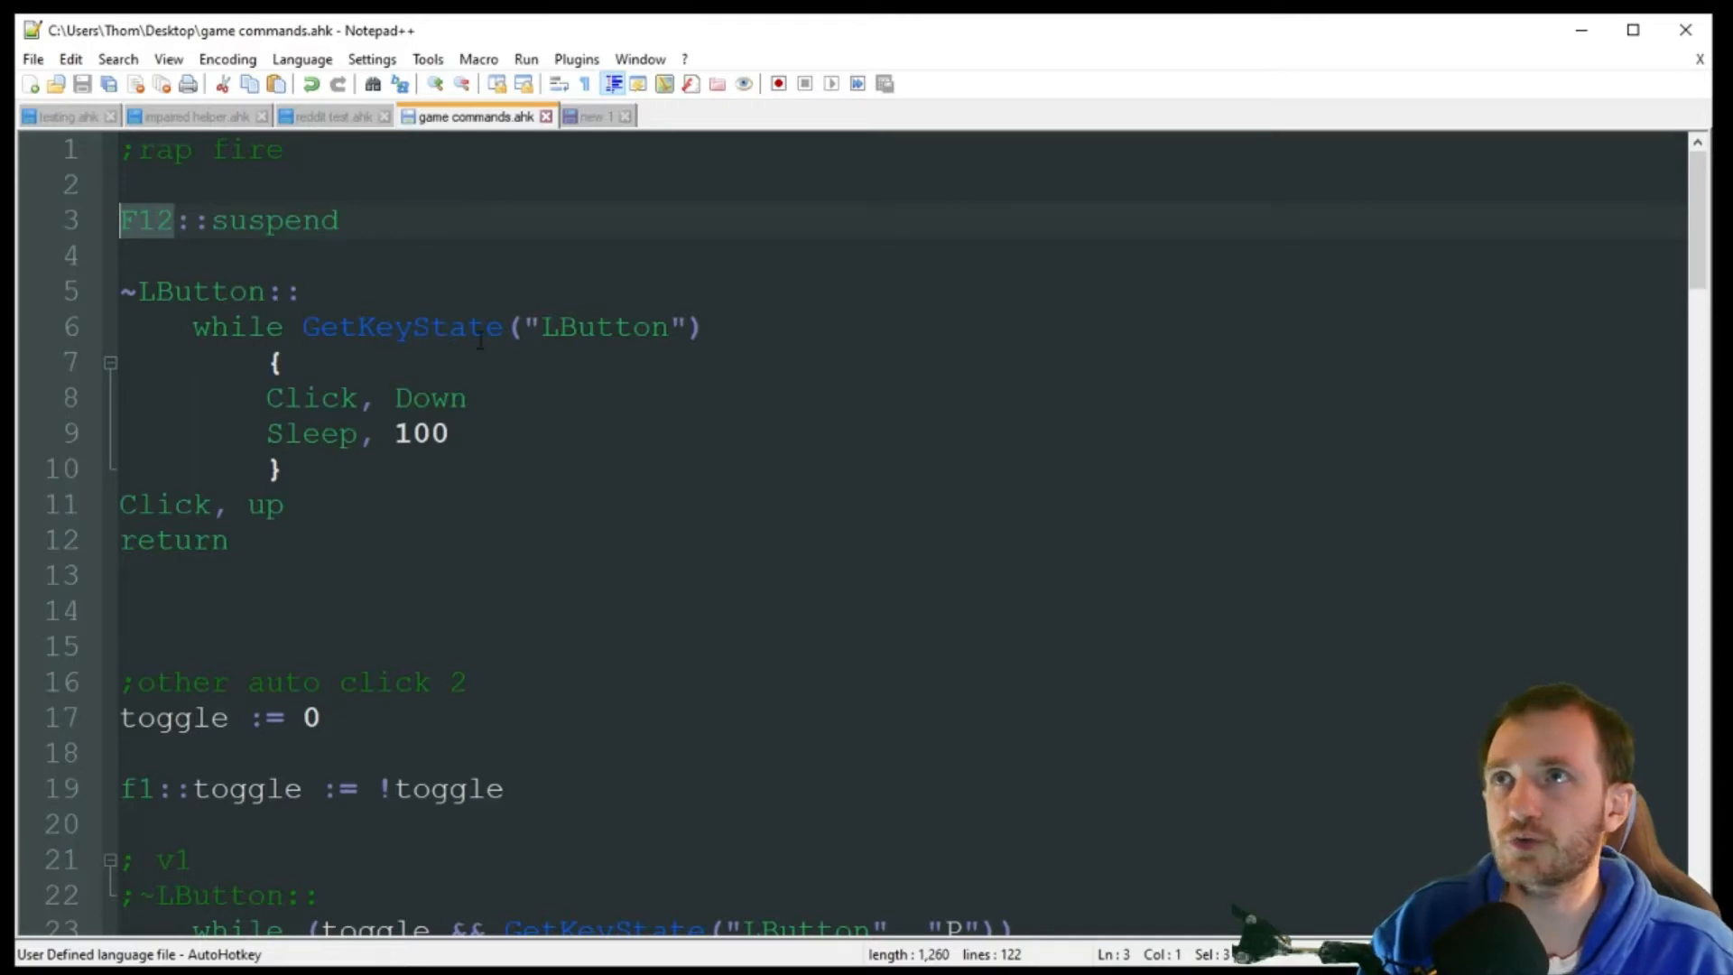
pyautogui.click(299, 220)
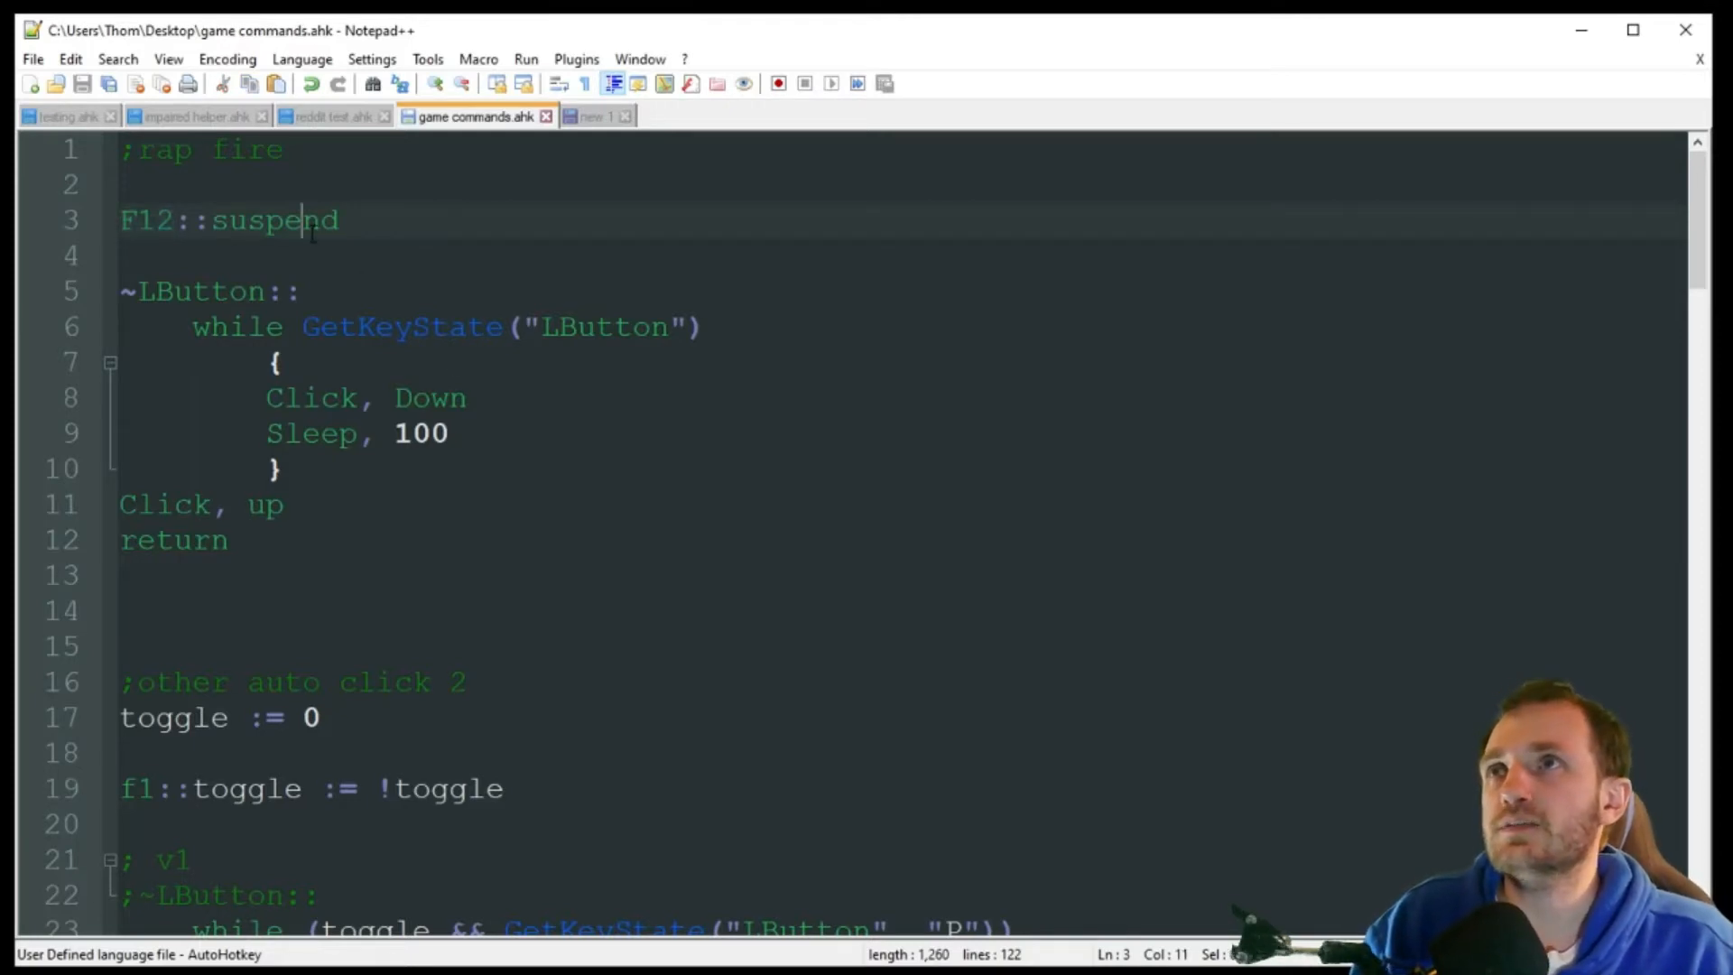
pyautogui.doubleClick(275, 220)
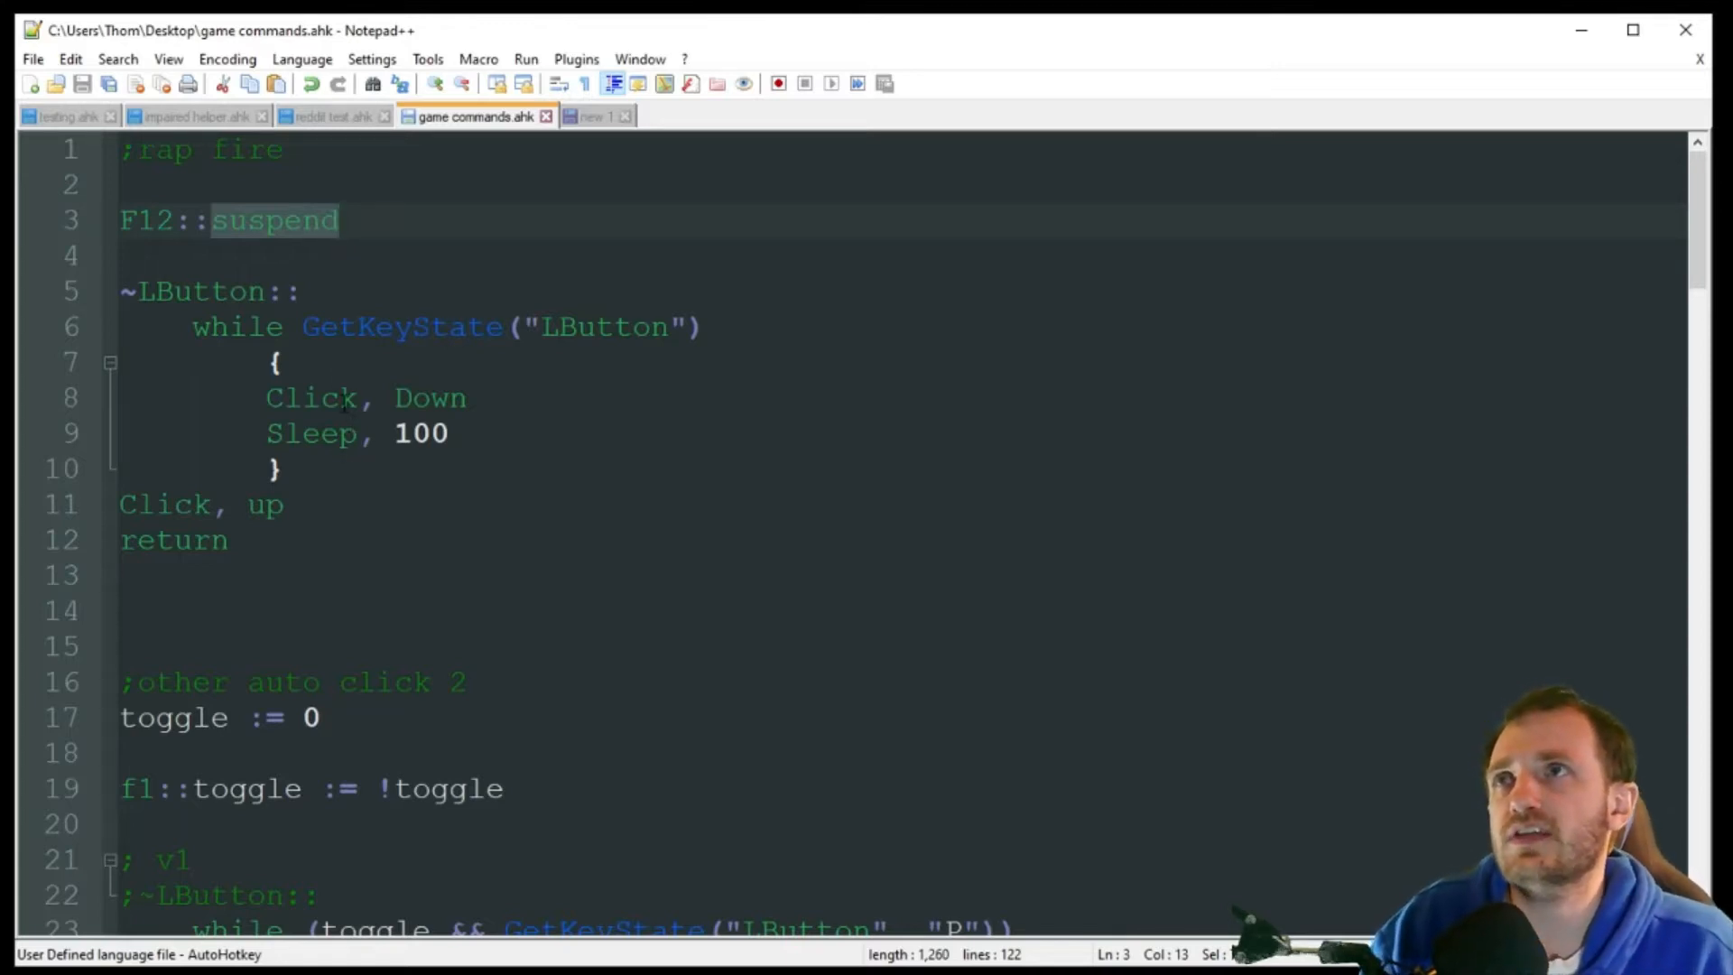
# Walk through the rapid-fire LButton hotkey and its Click, Down loop
pyautogui.doubleClick(199, 290)
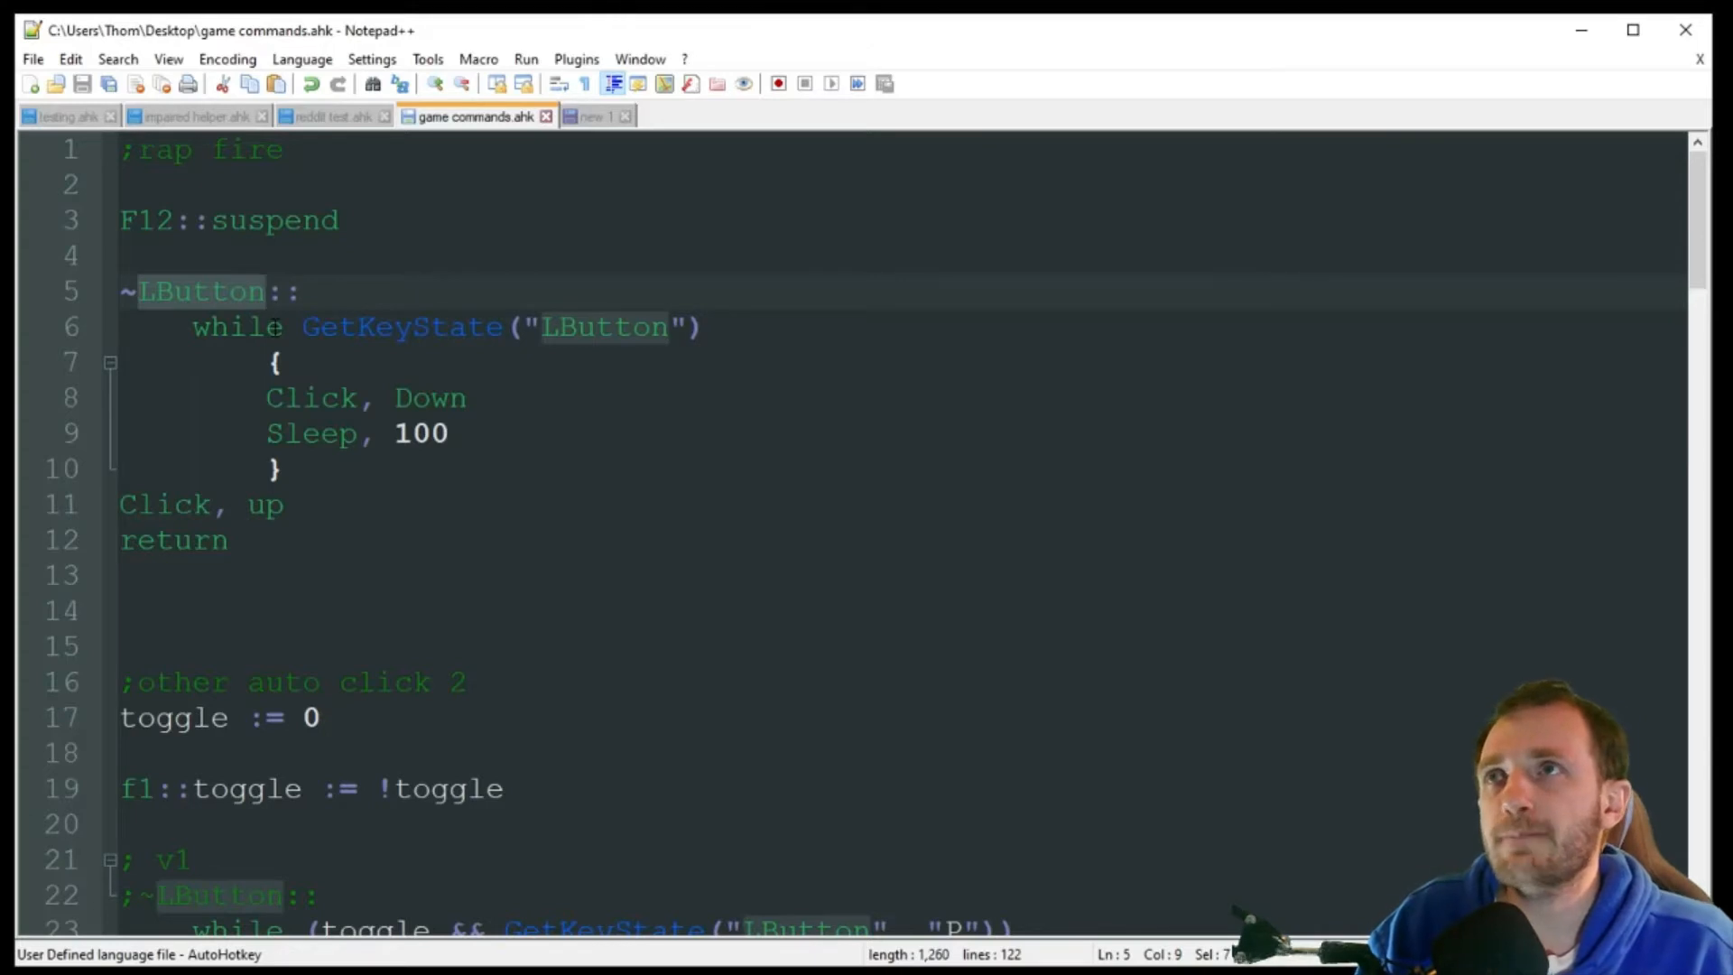
pyautogui.doubleClick(400, 326)
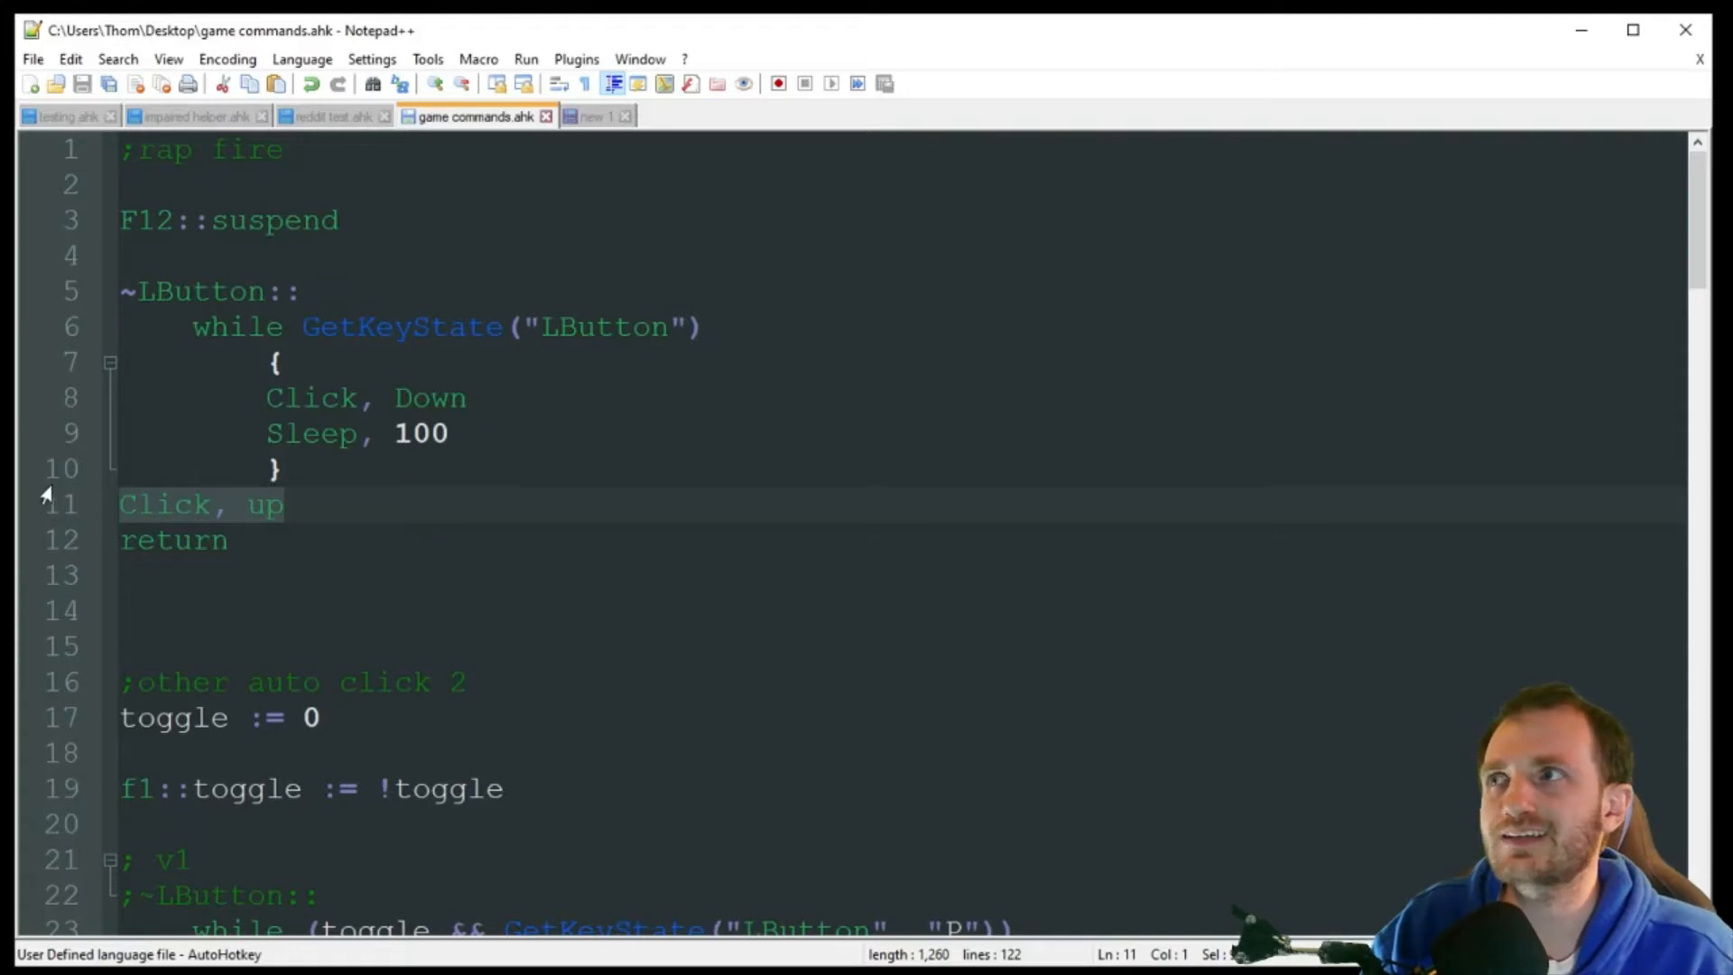
pyautogui.moveTo(241, 422)
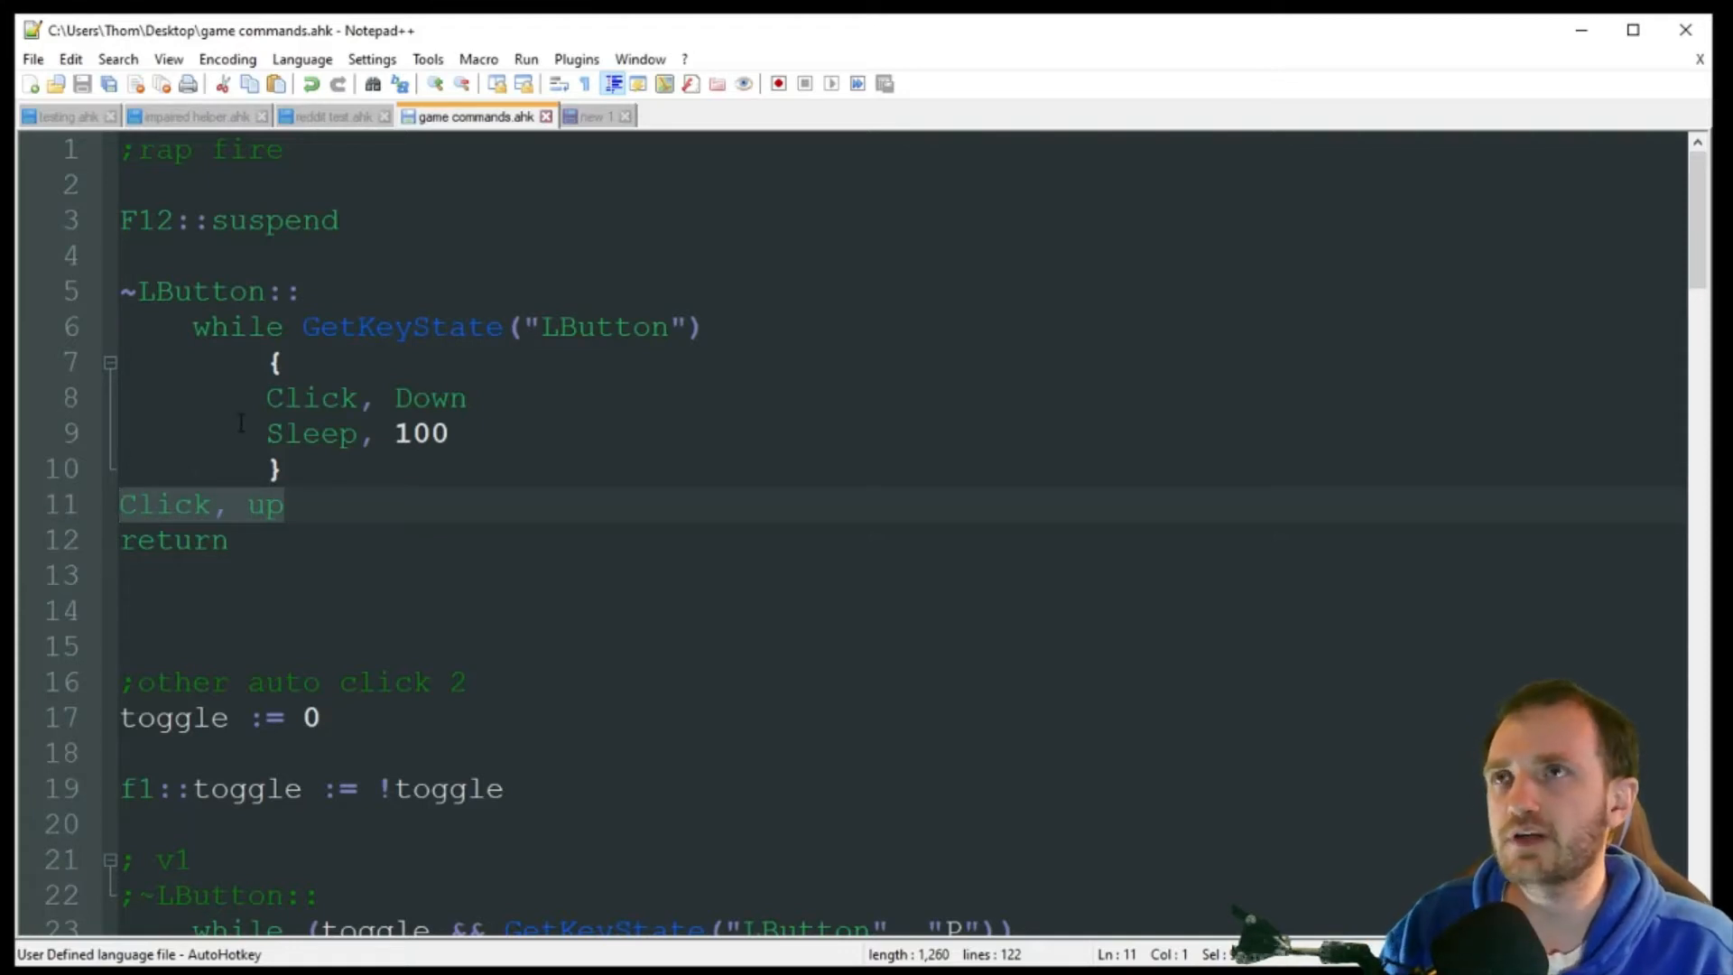
pyautogui.click(432, 398)
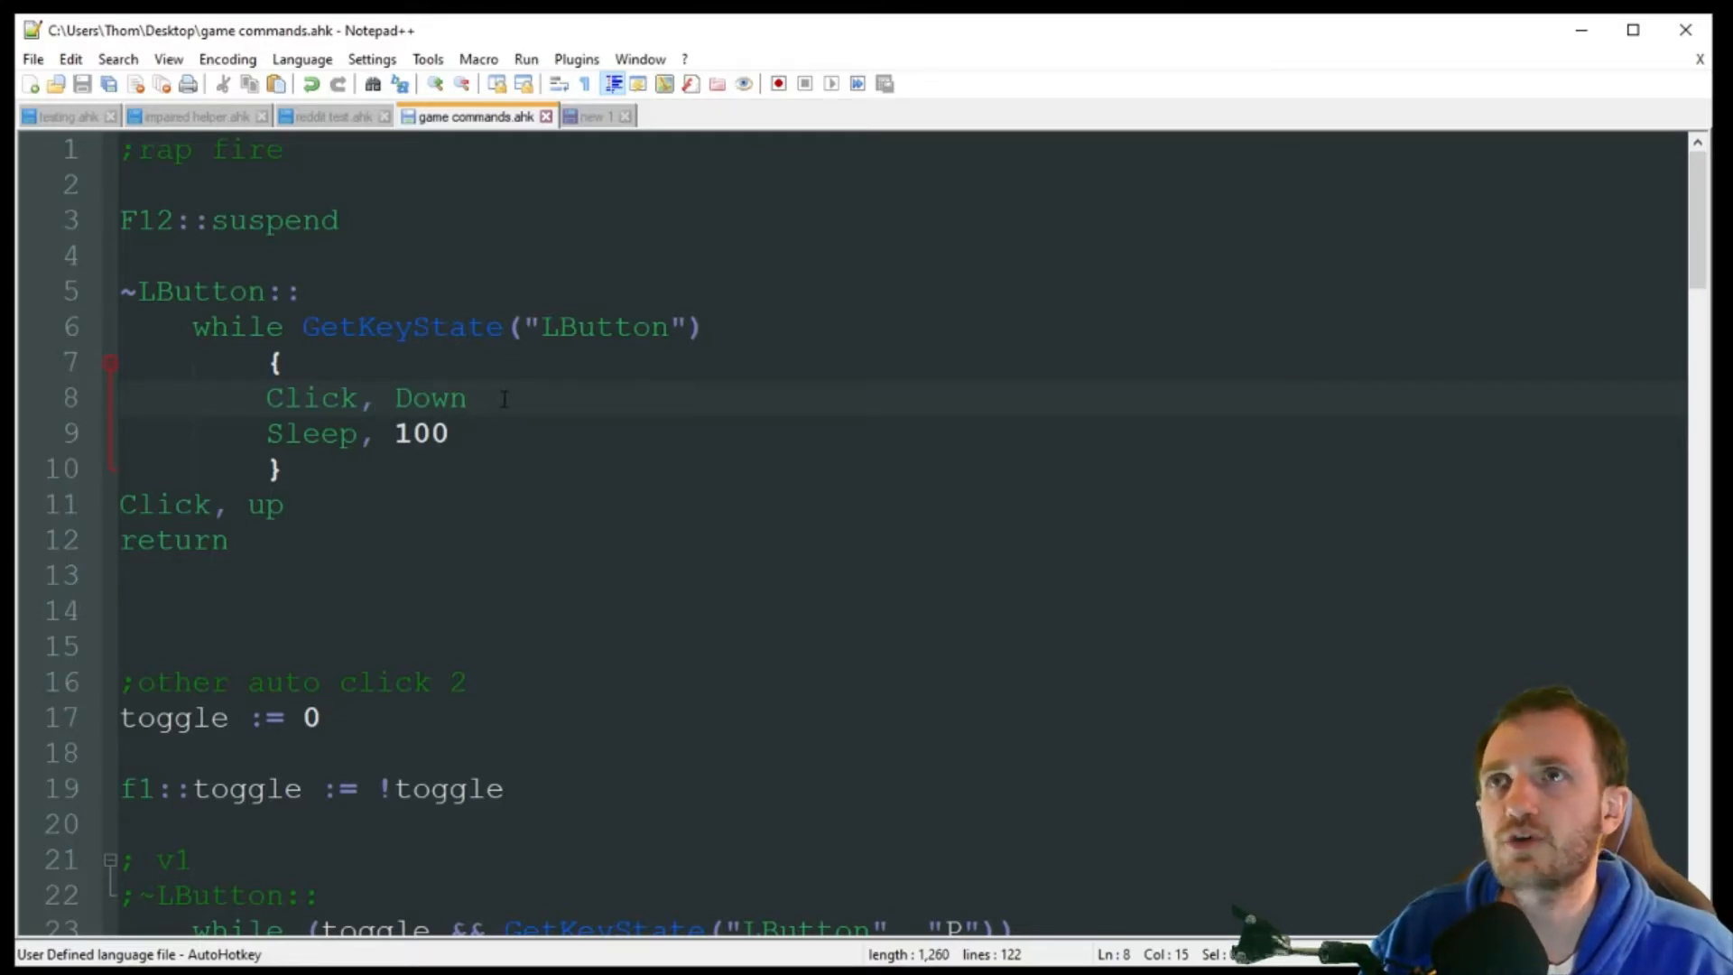
pyautogui.click(467, 398)
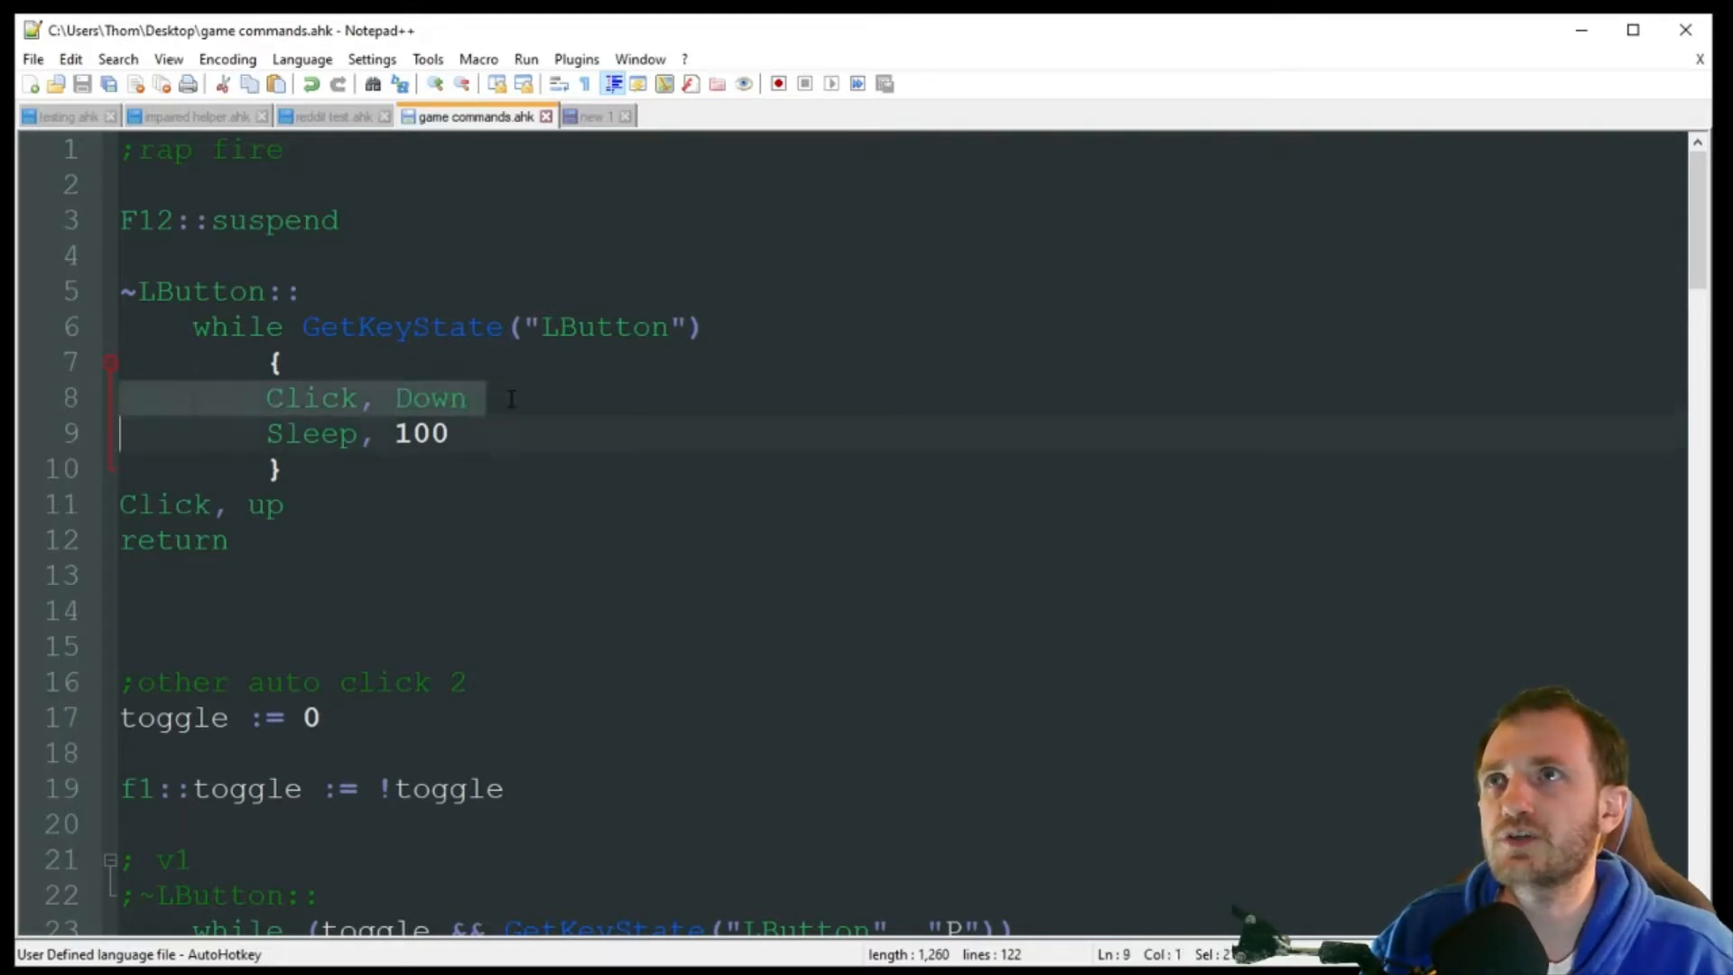
pyautogui.doubleClick(431, 398)
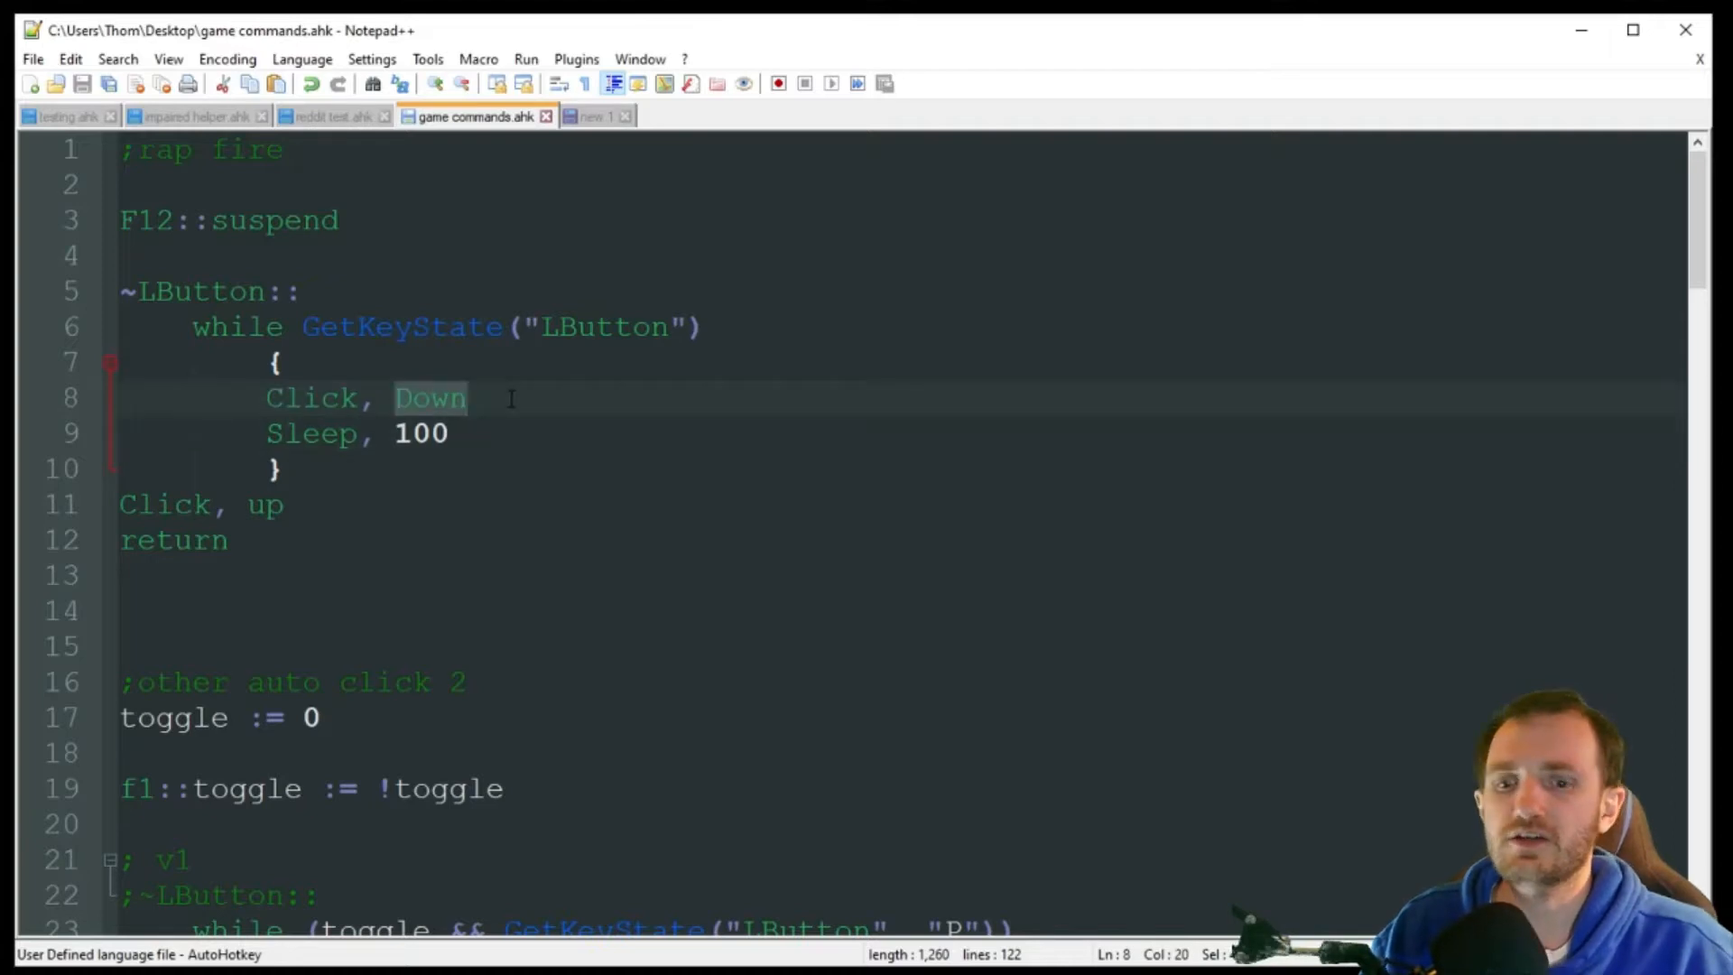
pyautogui.click(283, 467)
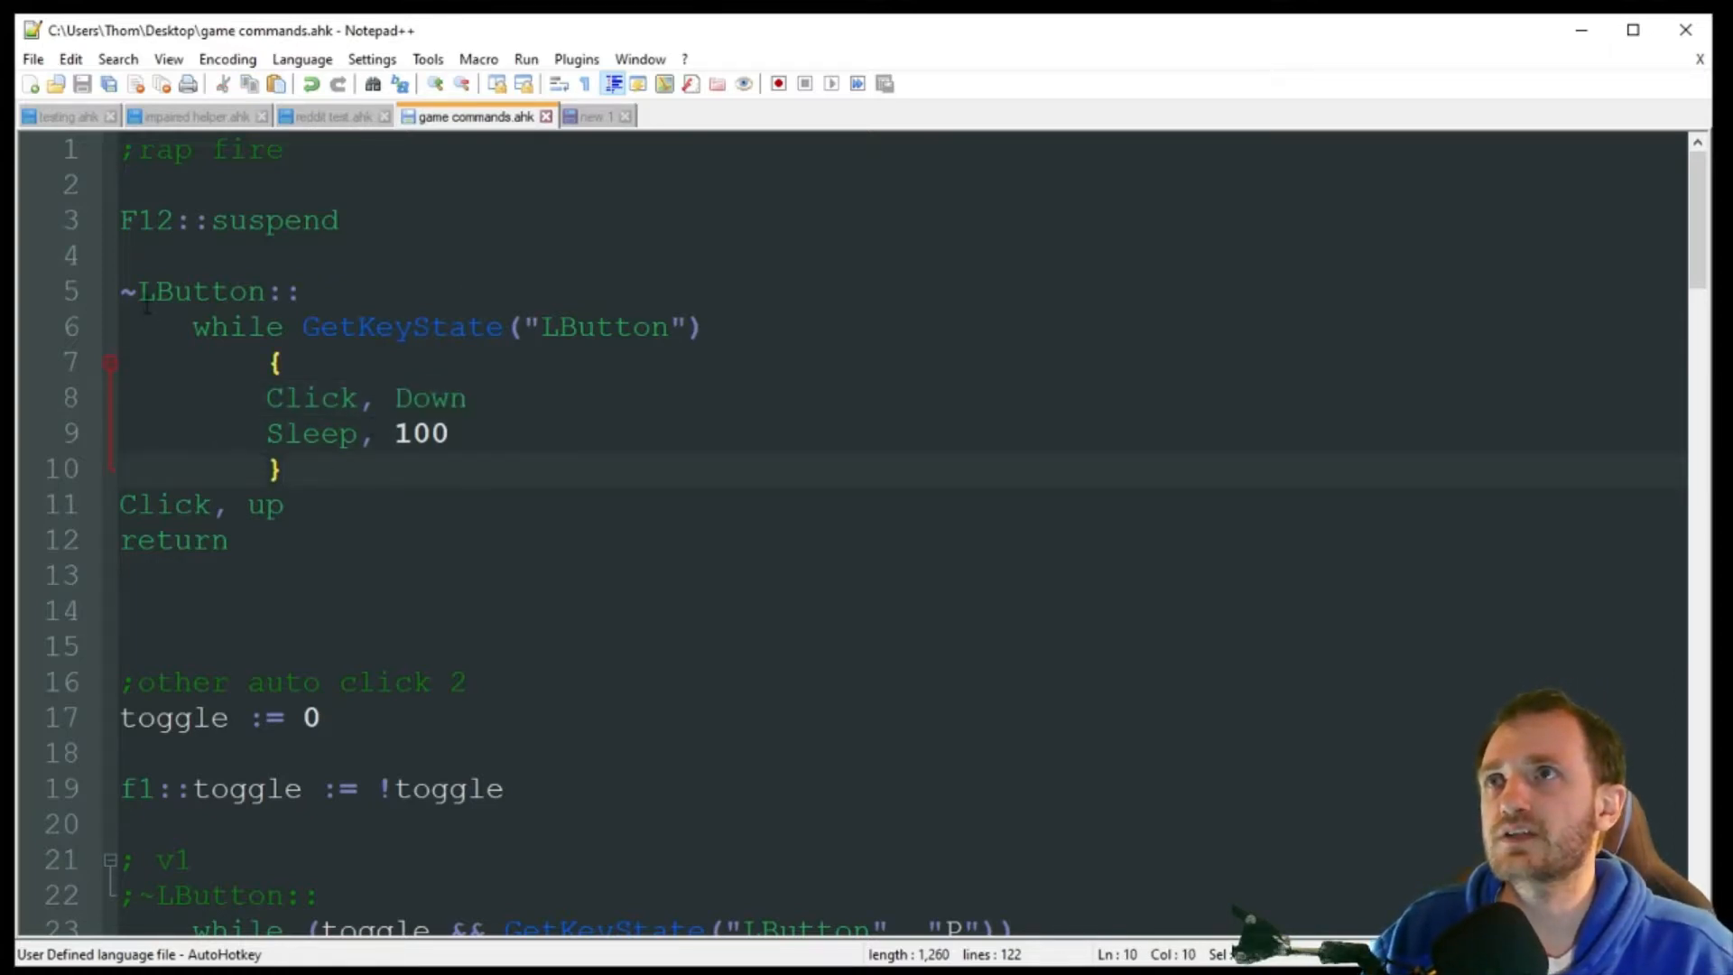
# Comment out the rapid-fire ~LButton:: hotkey and rerun, replacing the running script
pyautogui.click(127, 291)
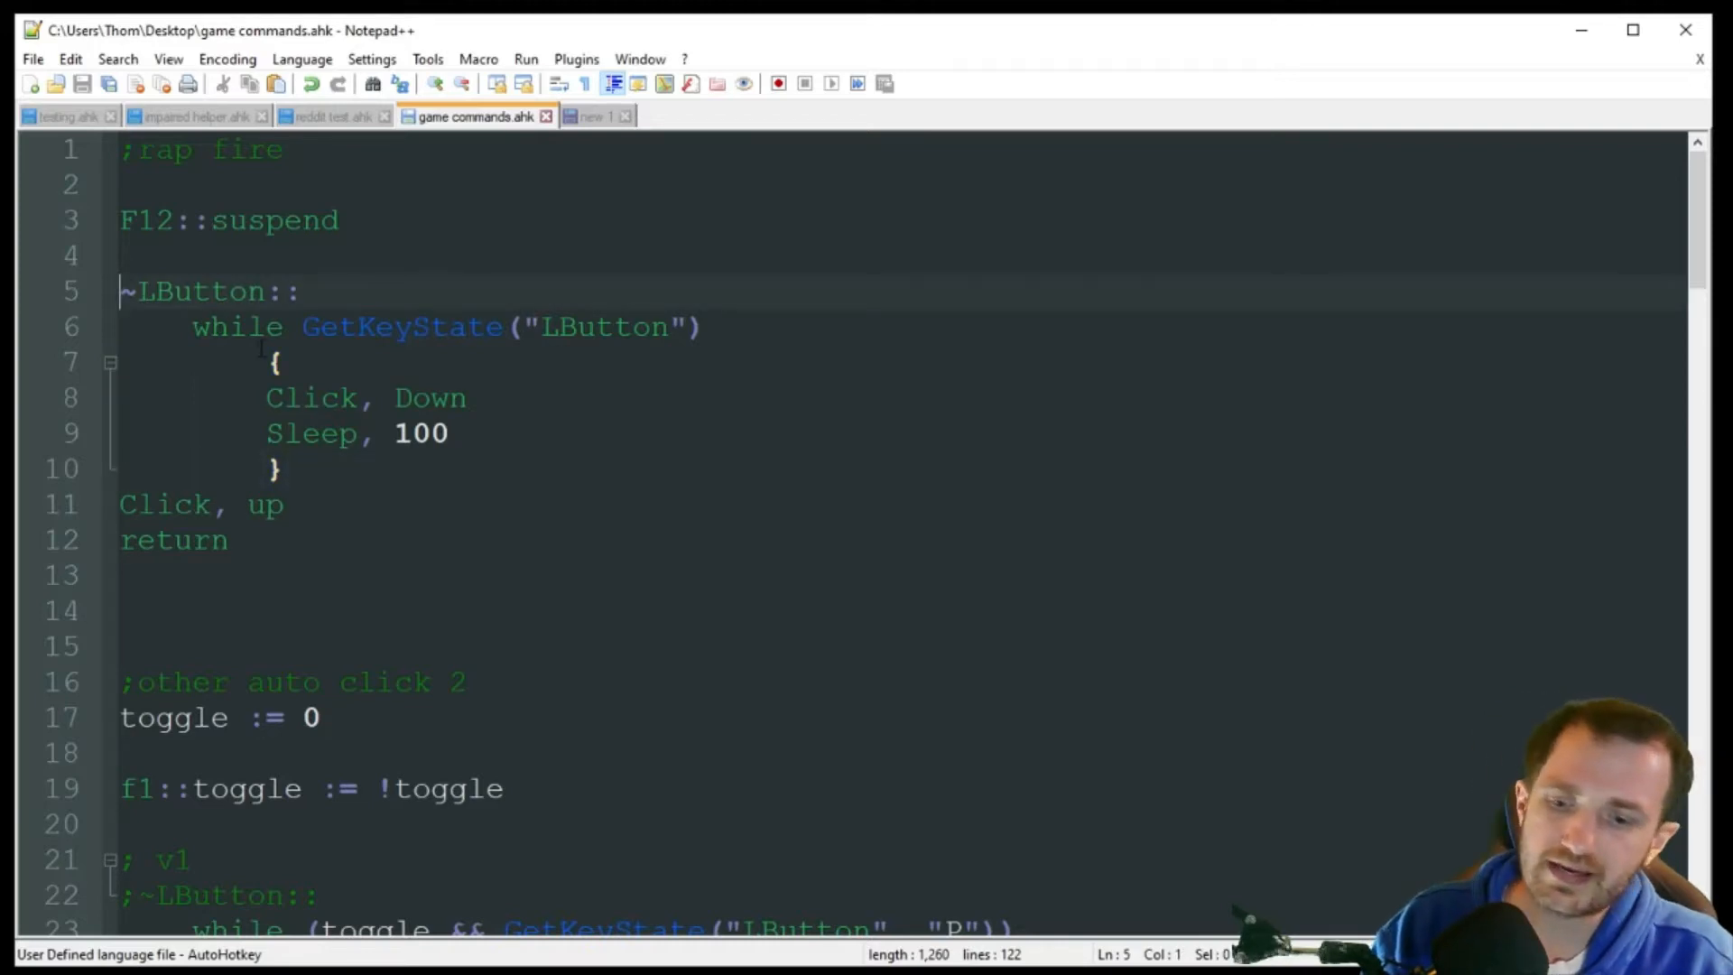
pyautogui.write(';')
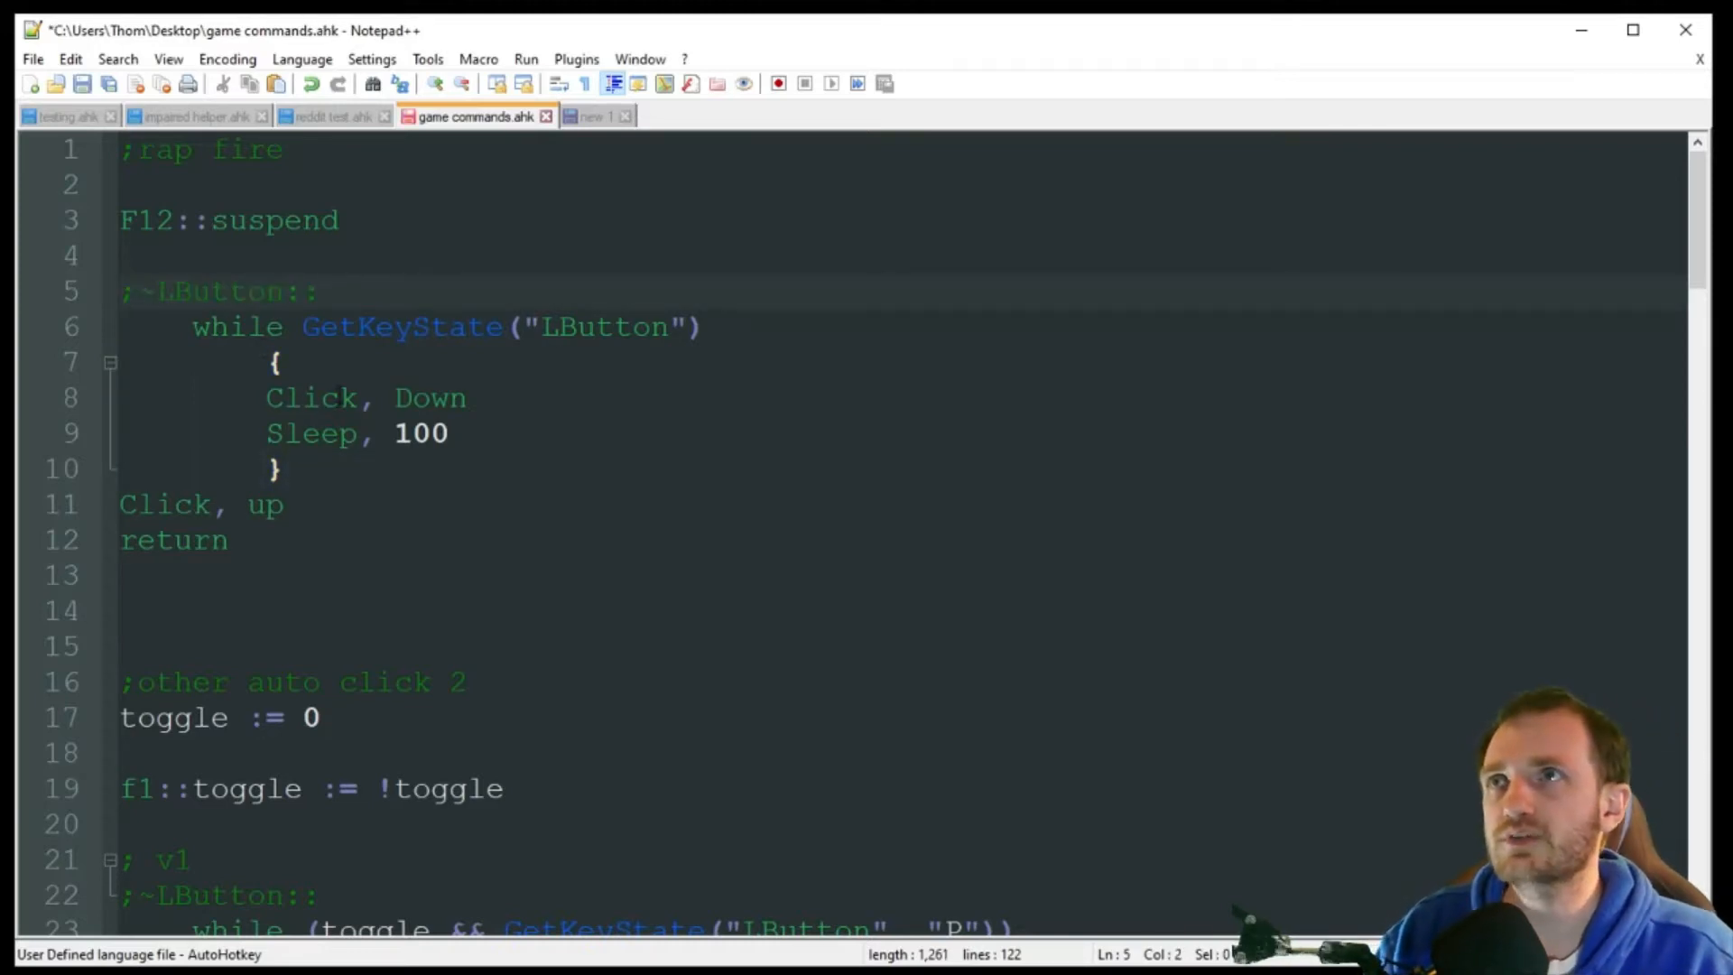
pyautogui.scroll(-3)
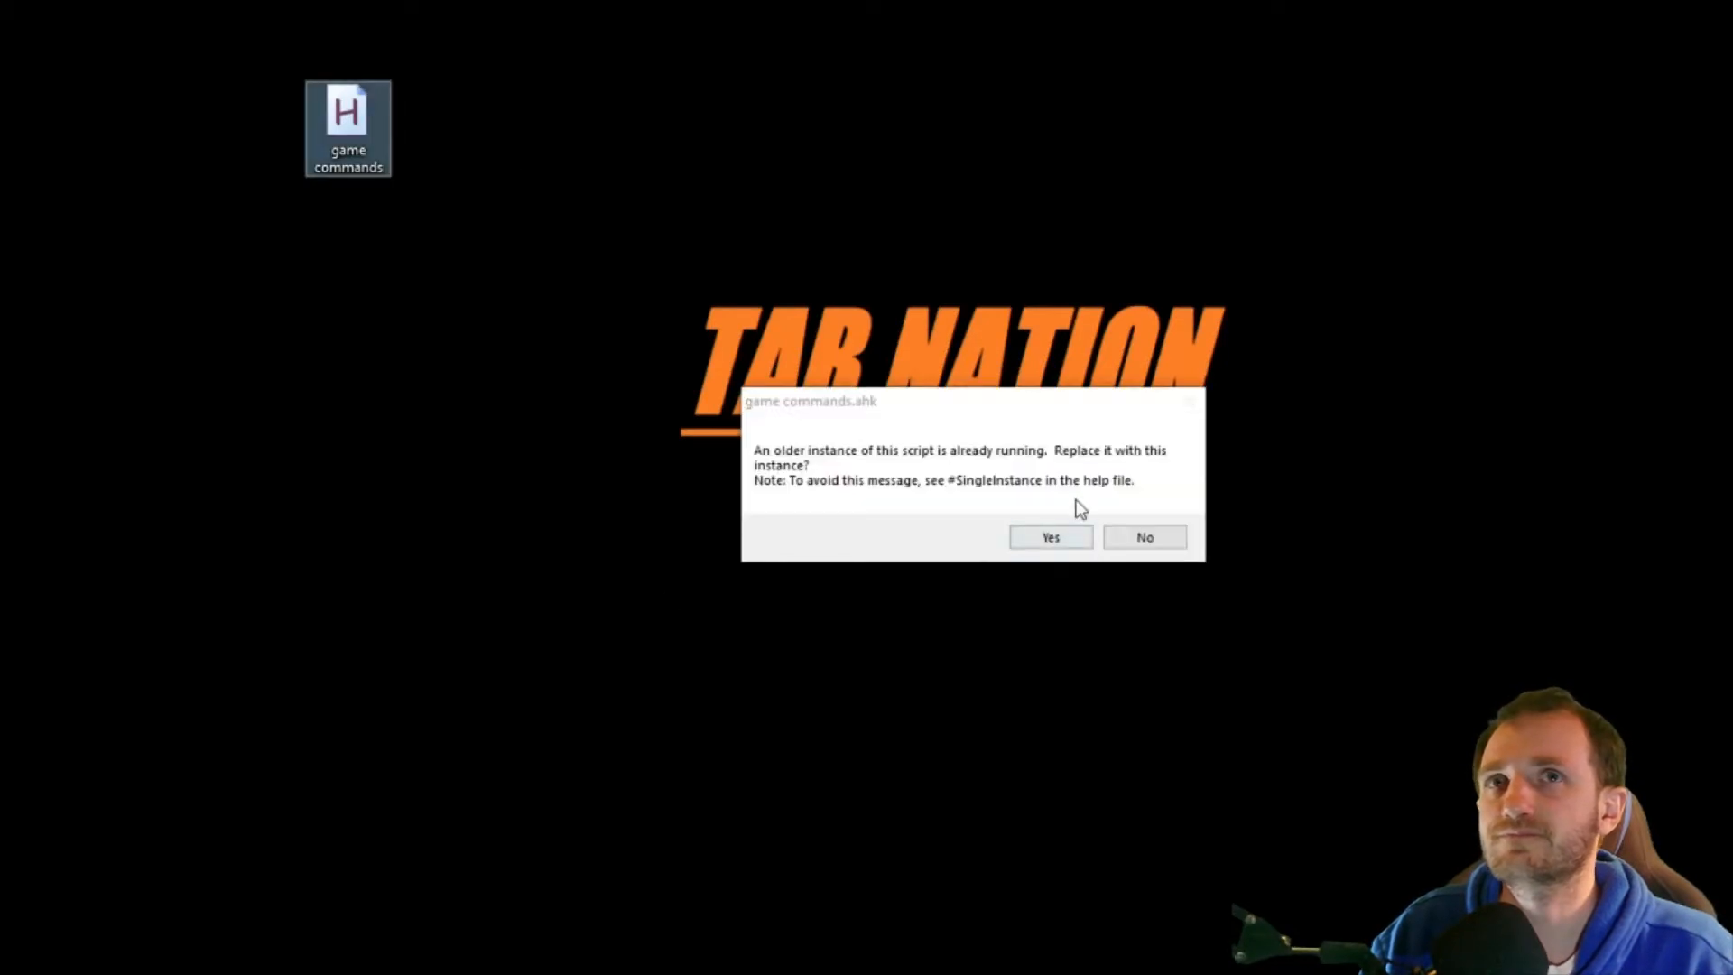
pyautogui.click(1049, 537)
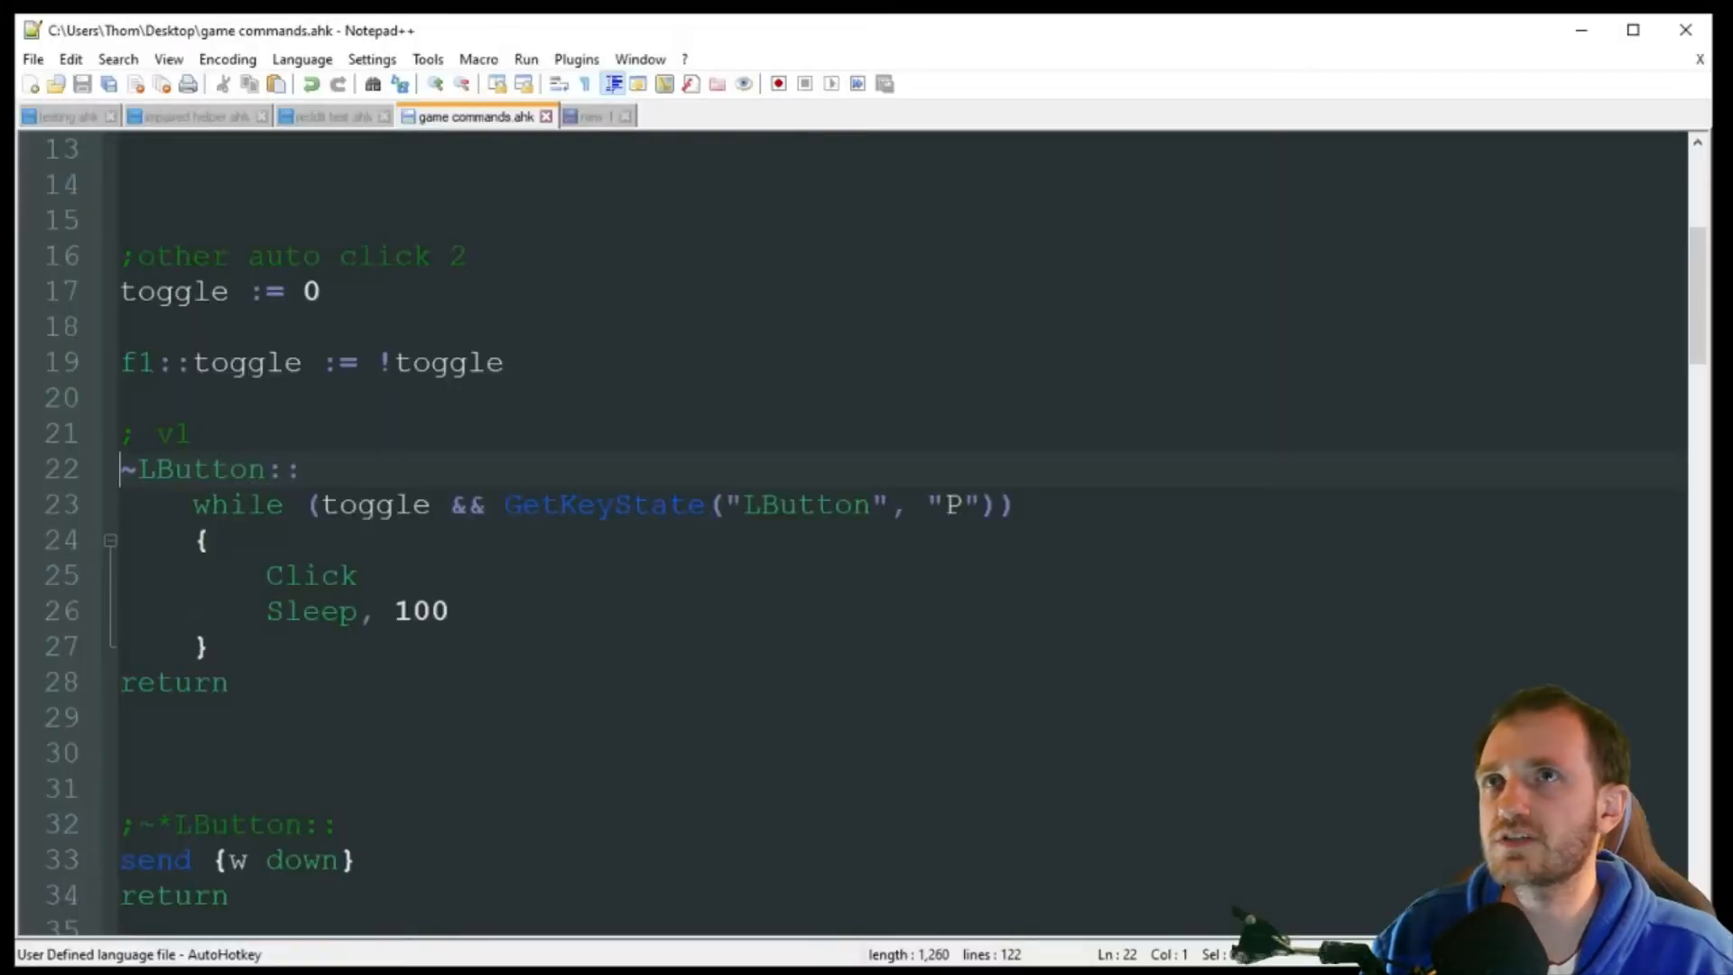
pyautogui.click(205, 540)
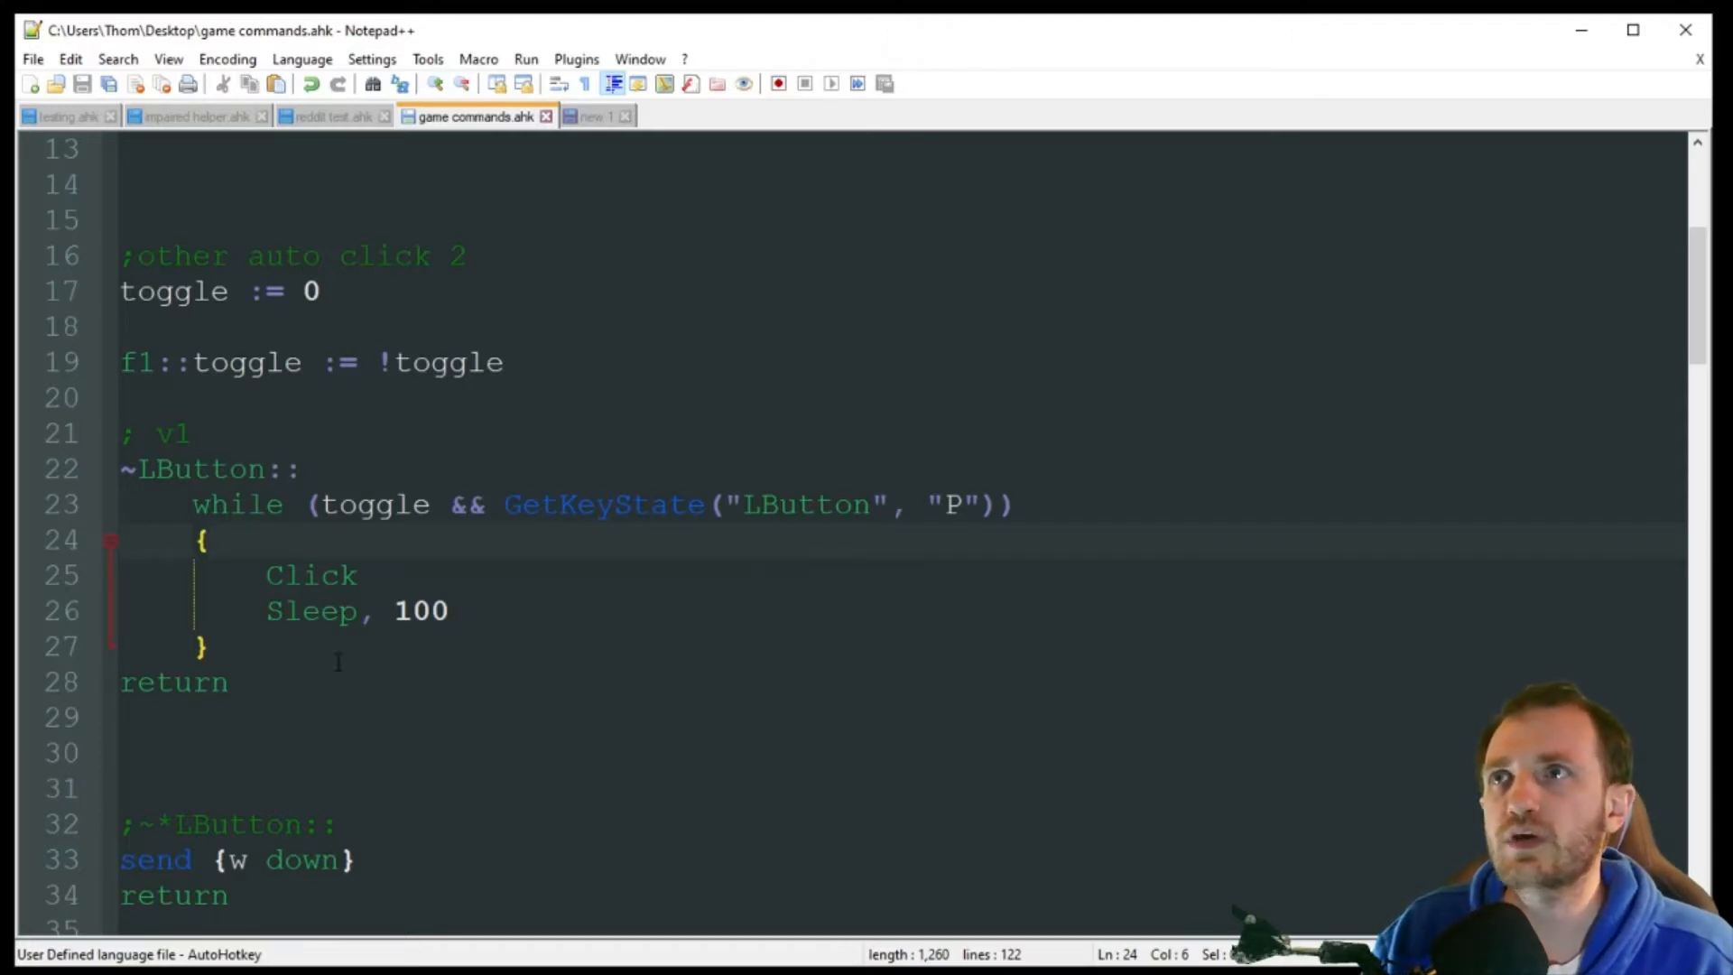
pyautogui.scroll(3)
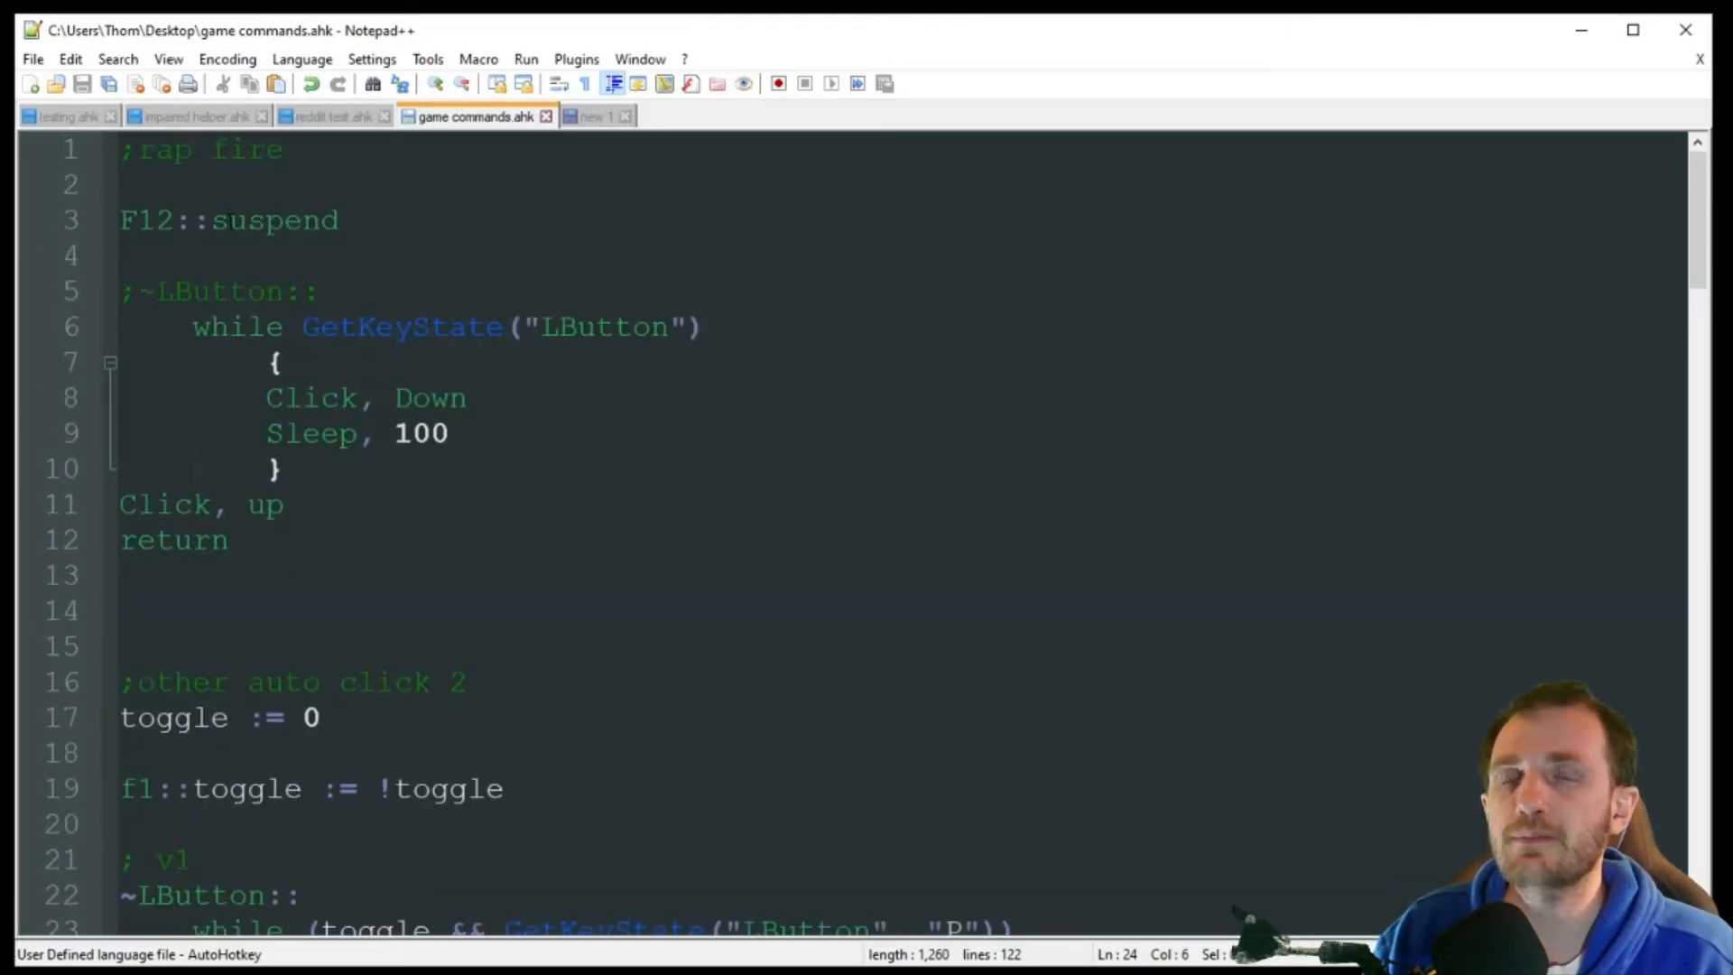
pyautogui.scroll(-3)
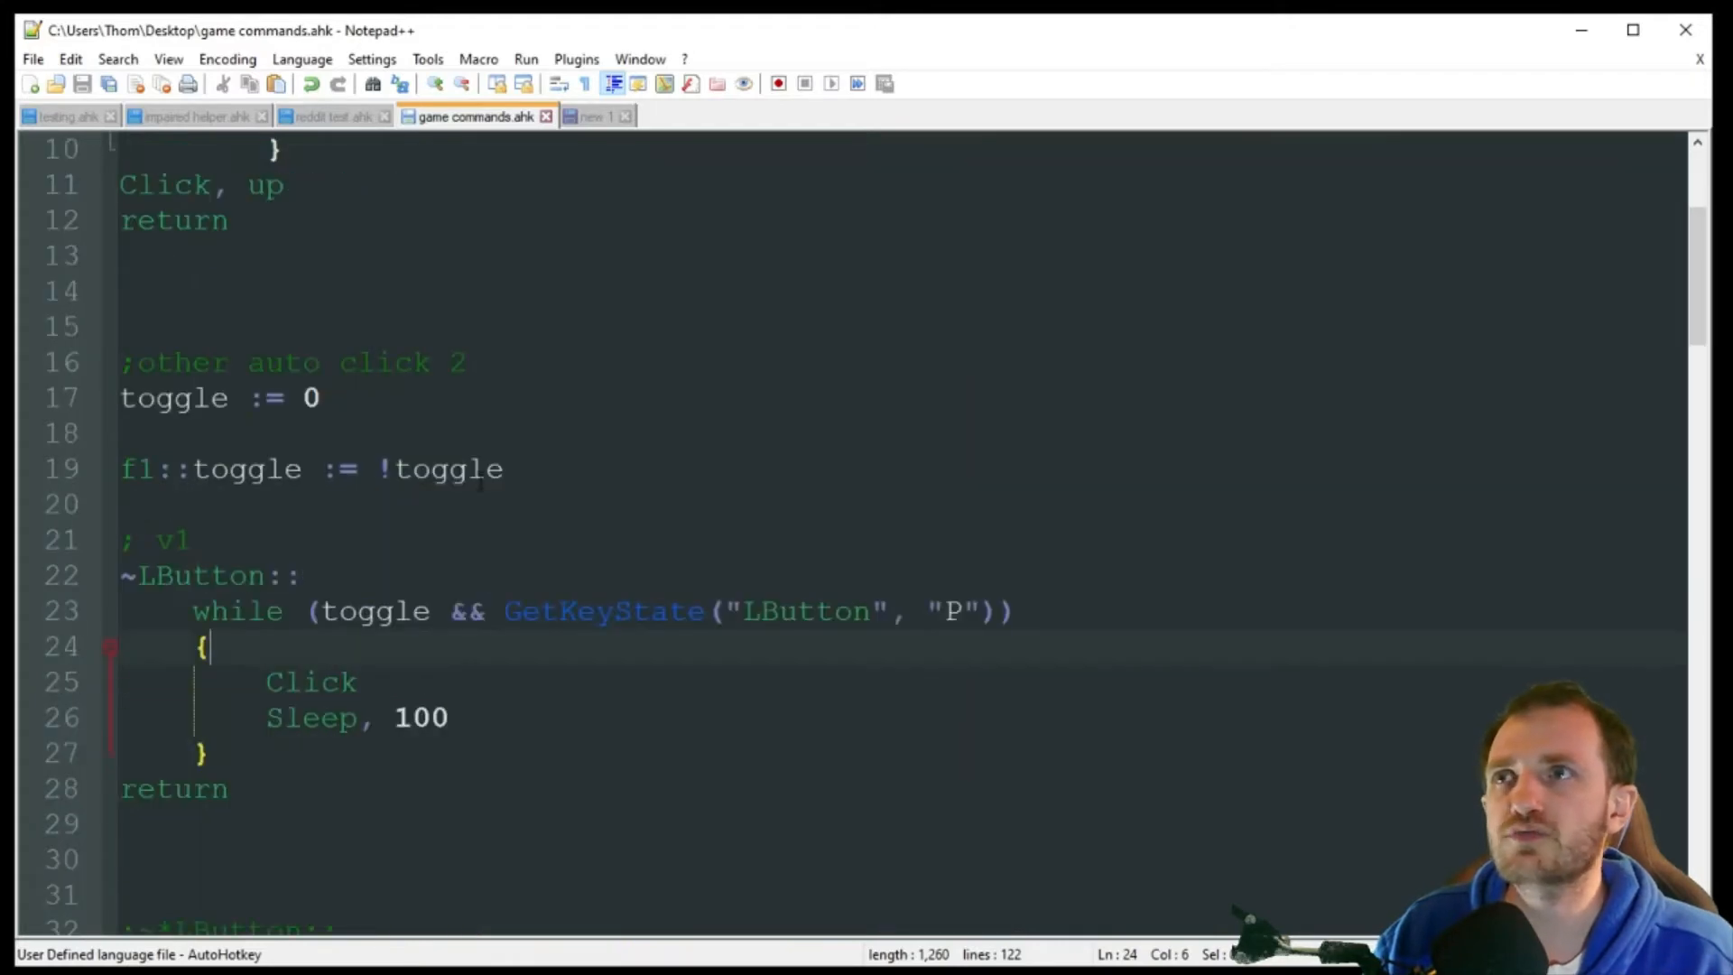
pyautogui.scroll(3)
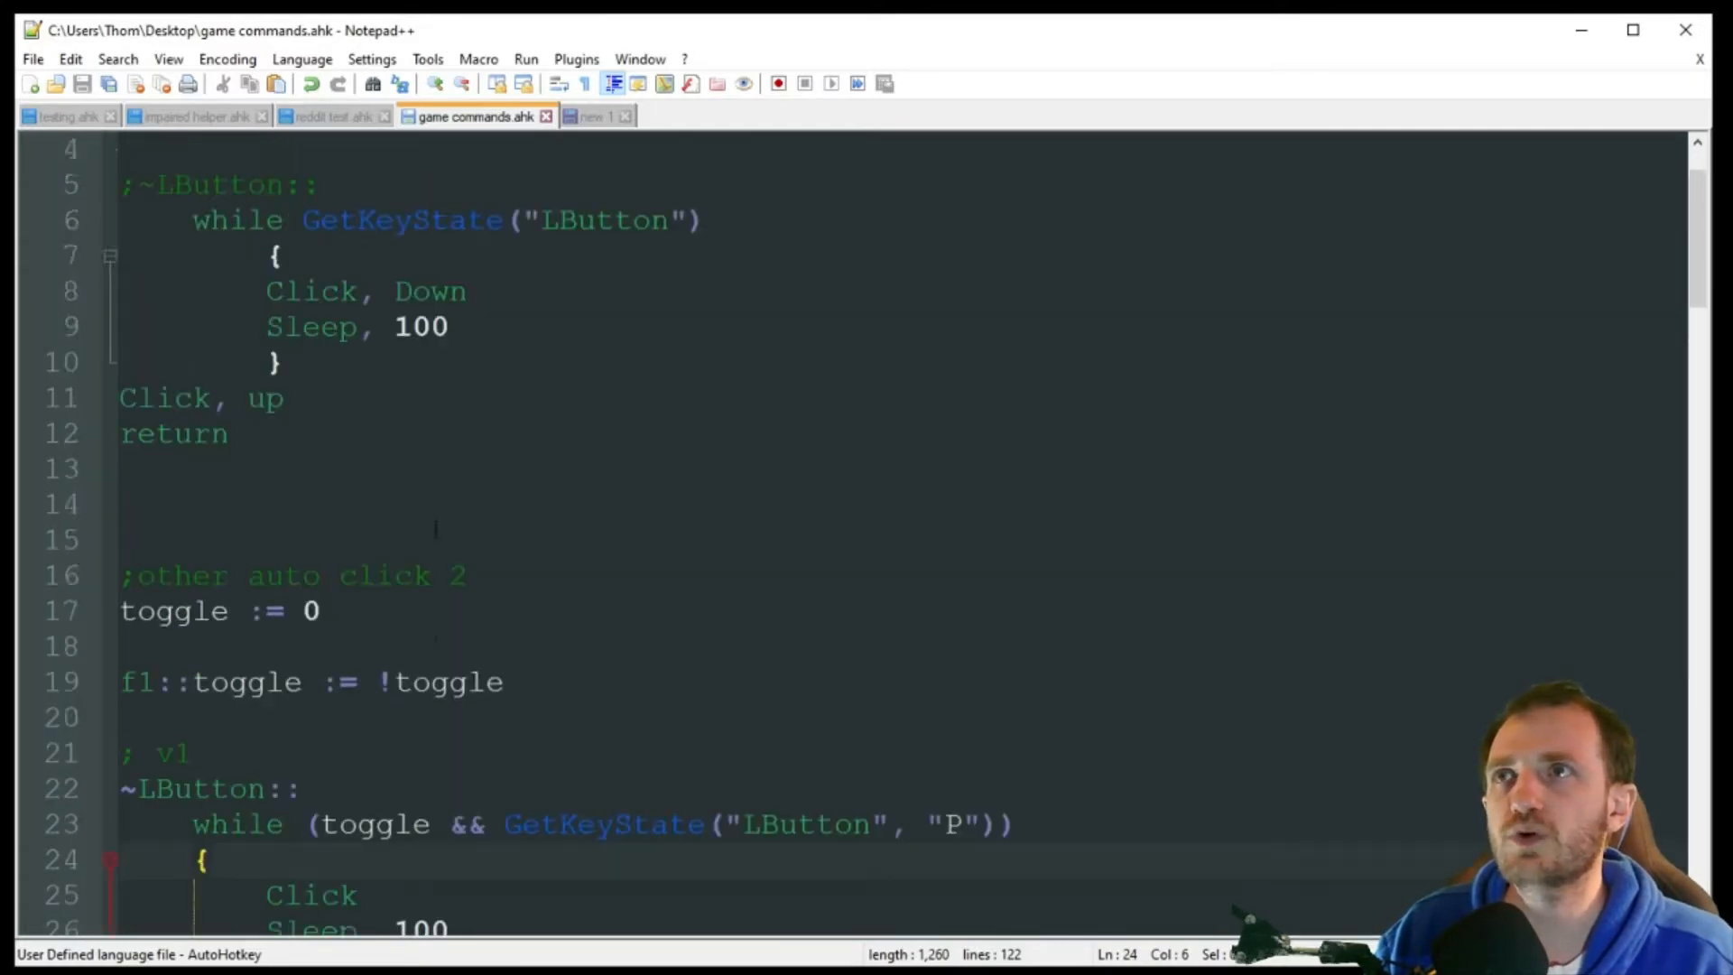
pyautogui.scroll(3)
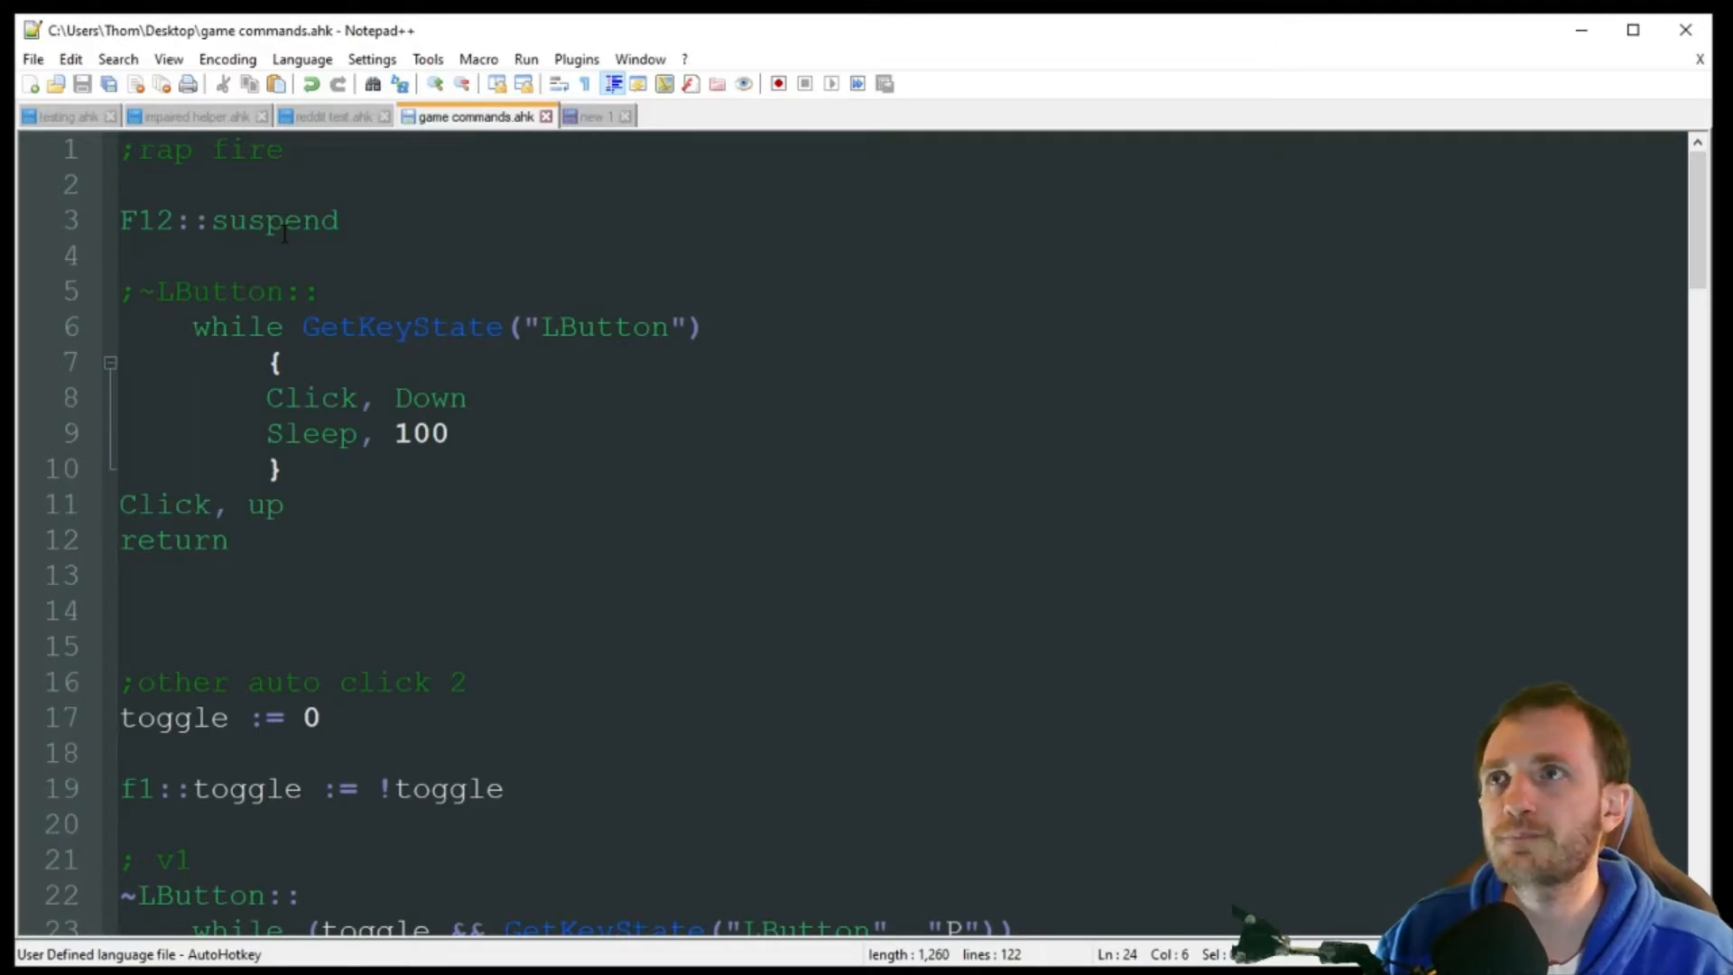
pyautogui.scroll(-3)
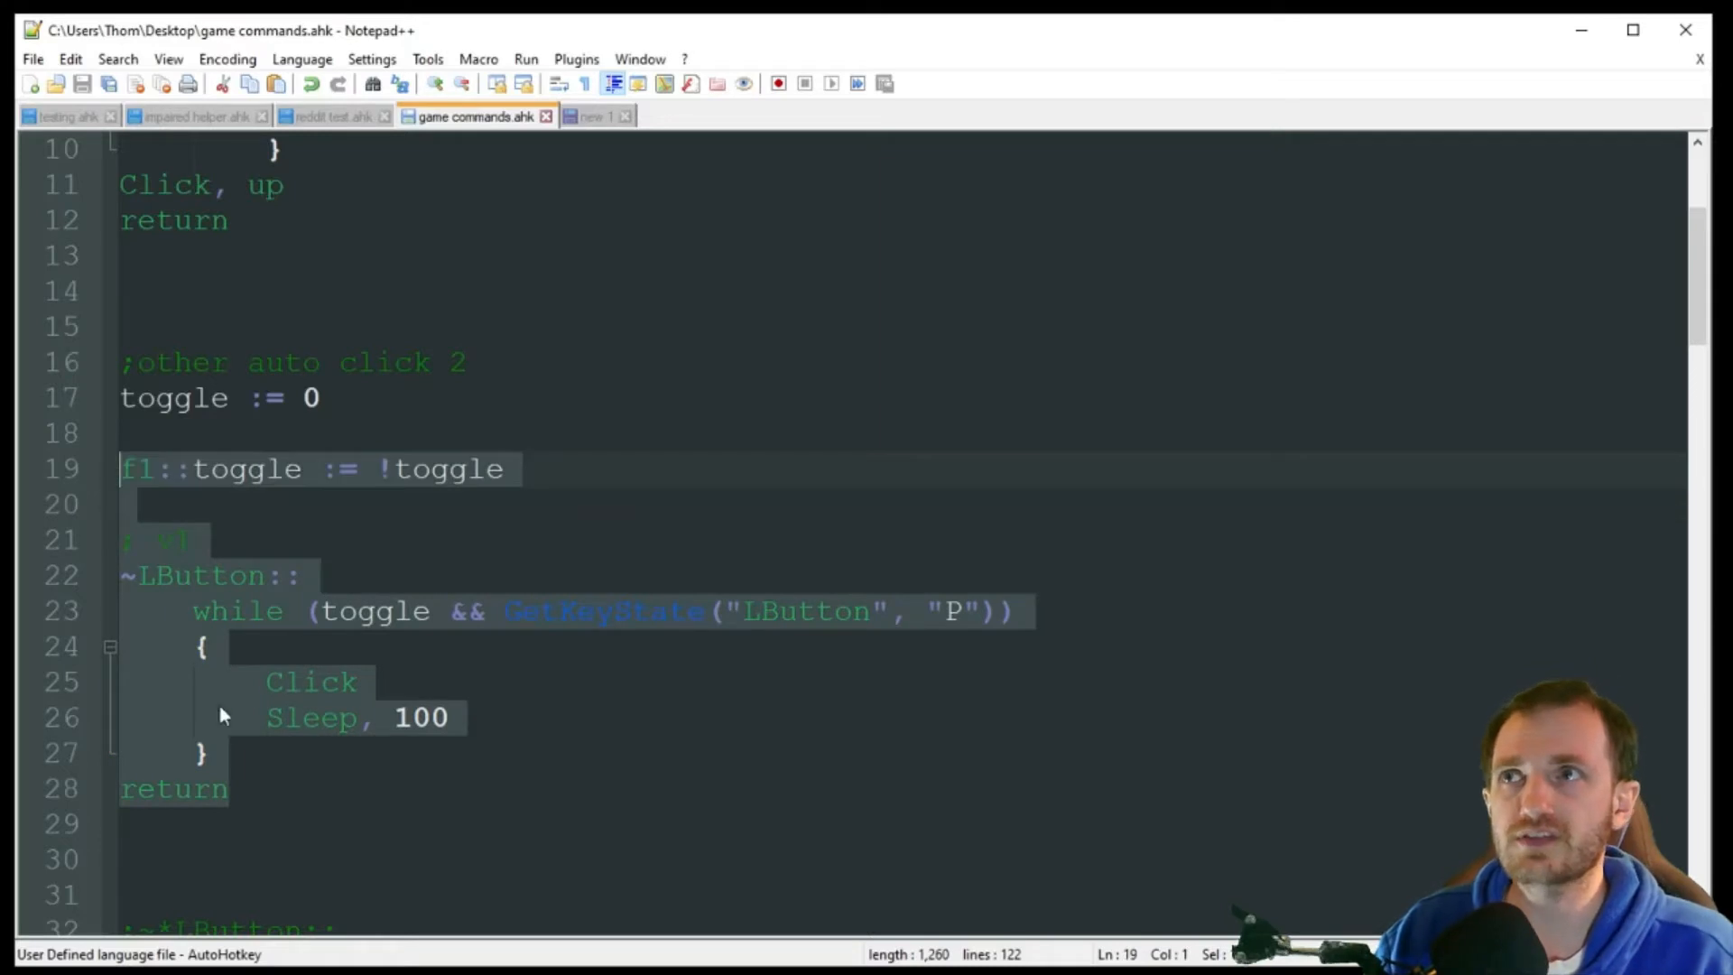
pyautogui.click(362, 646)
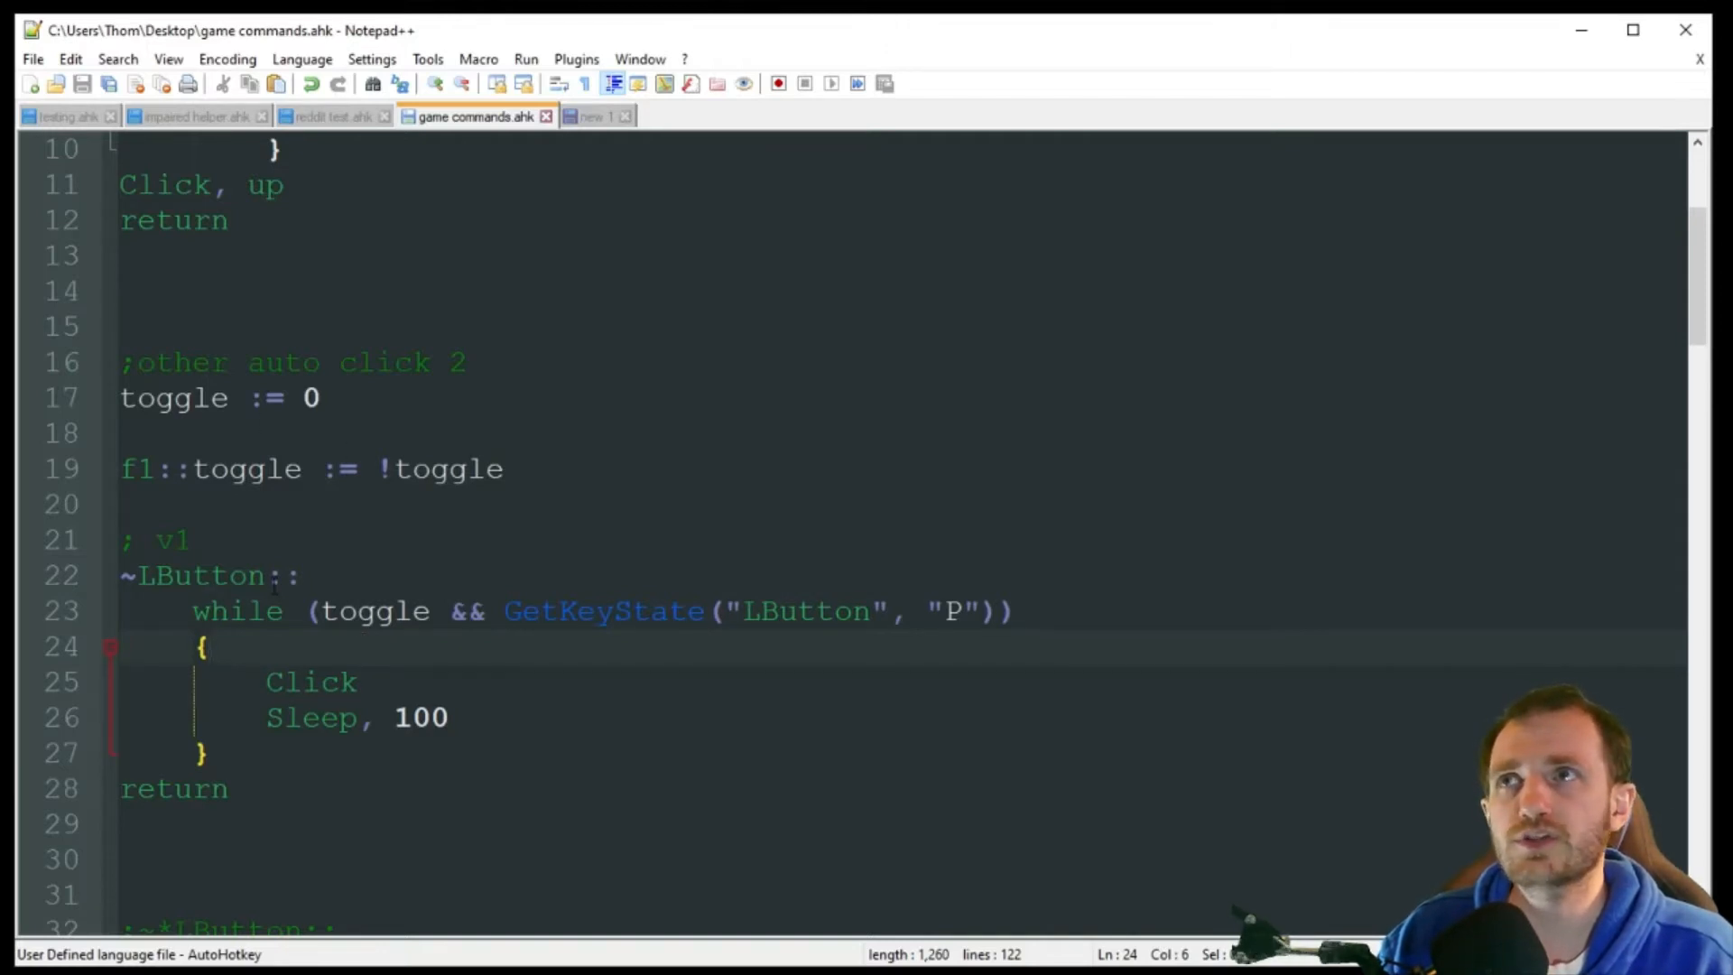
pyautogui.scroll(3)
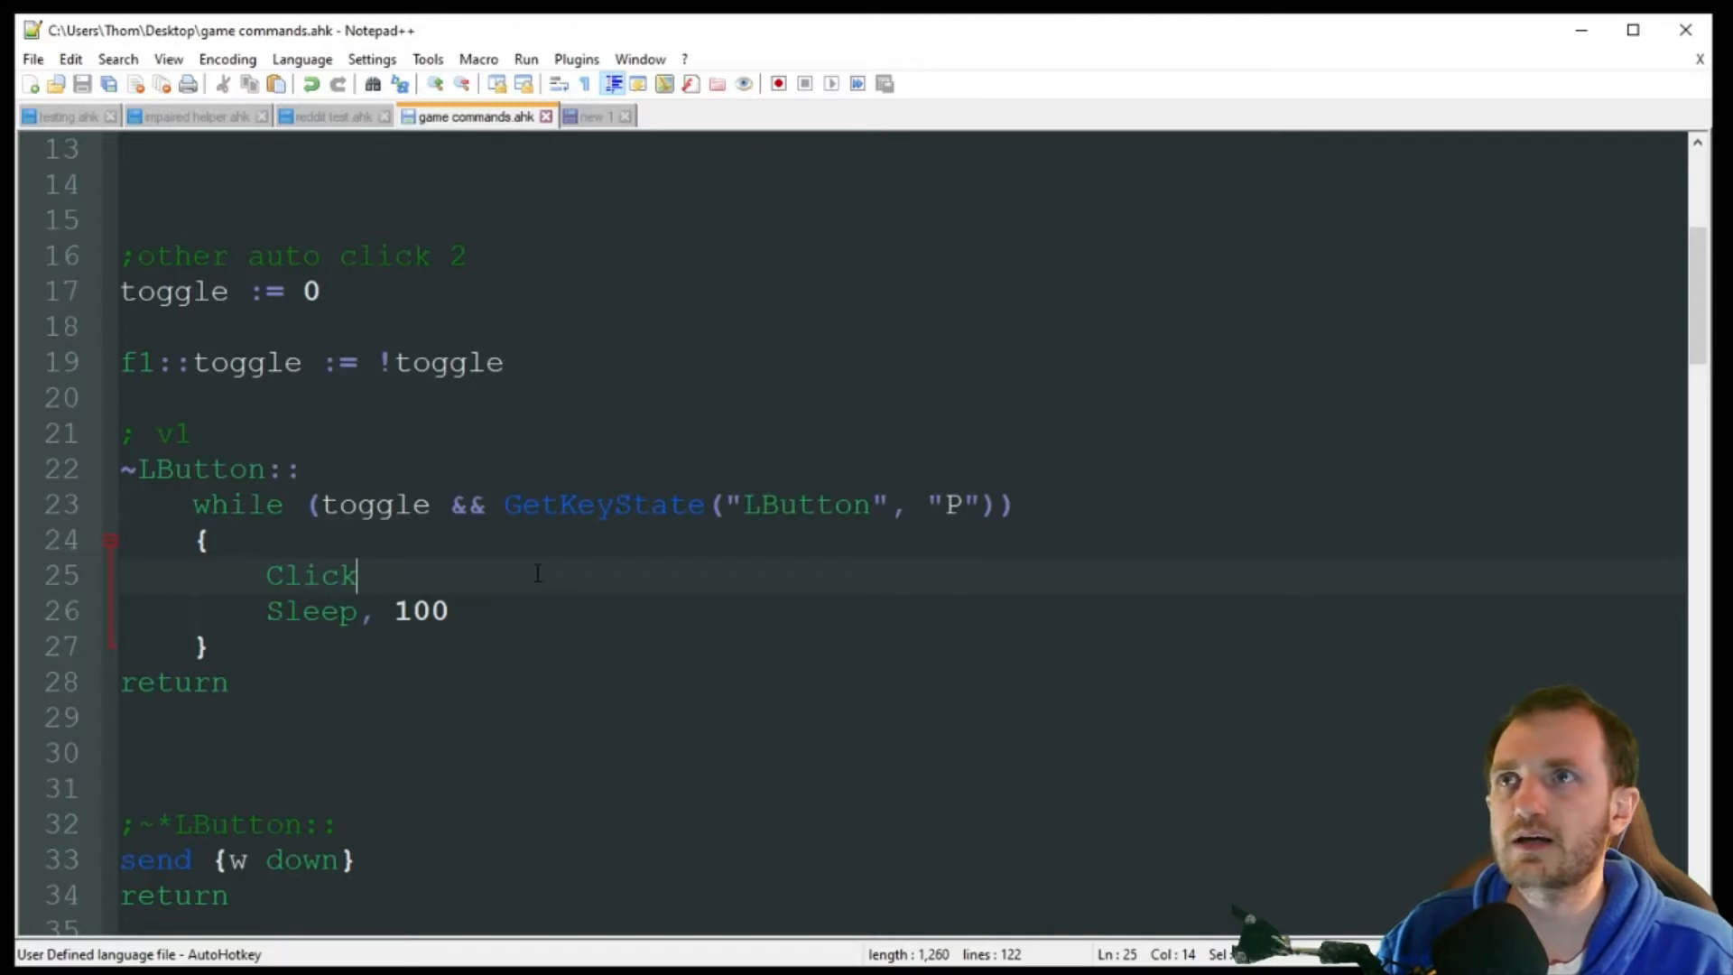
pyautogui.click(526, 610)
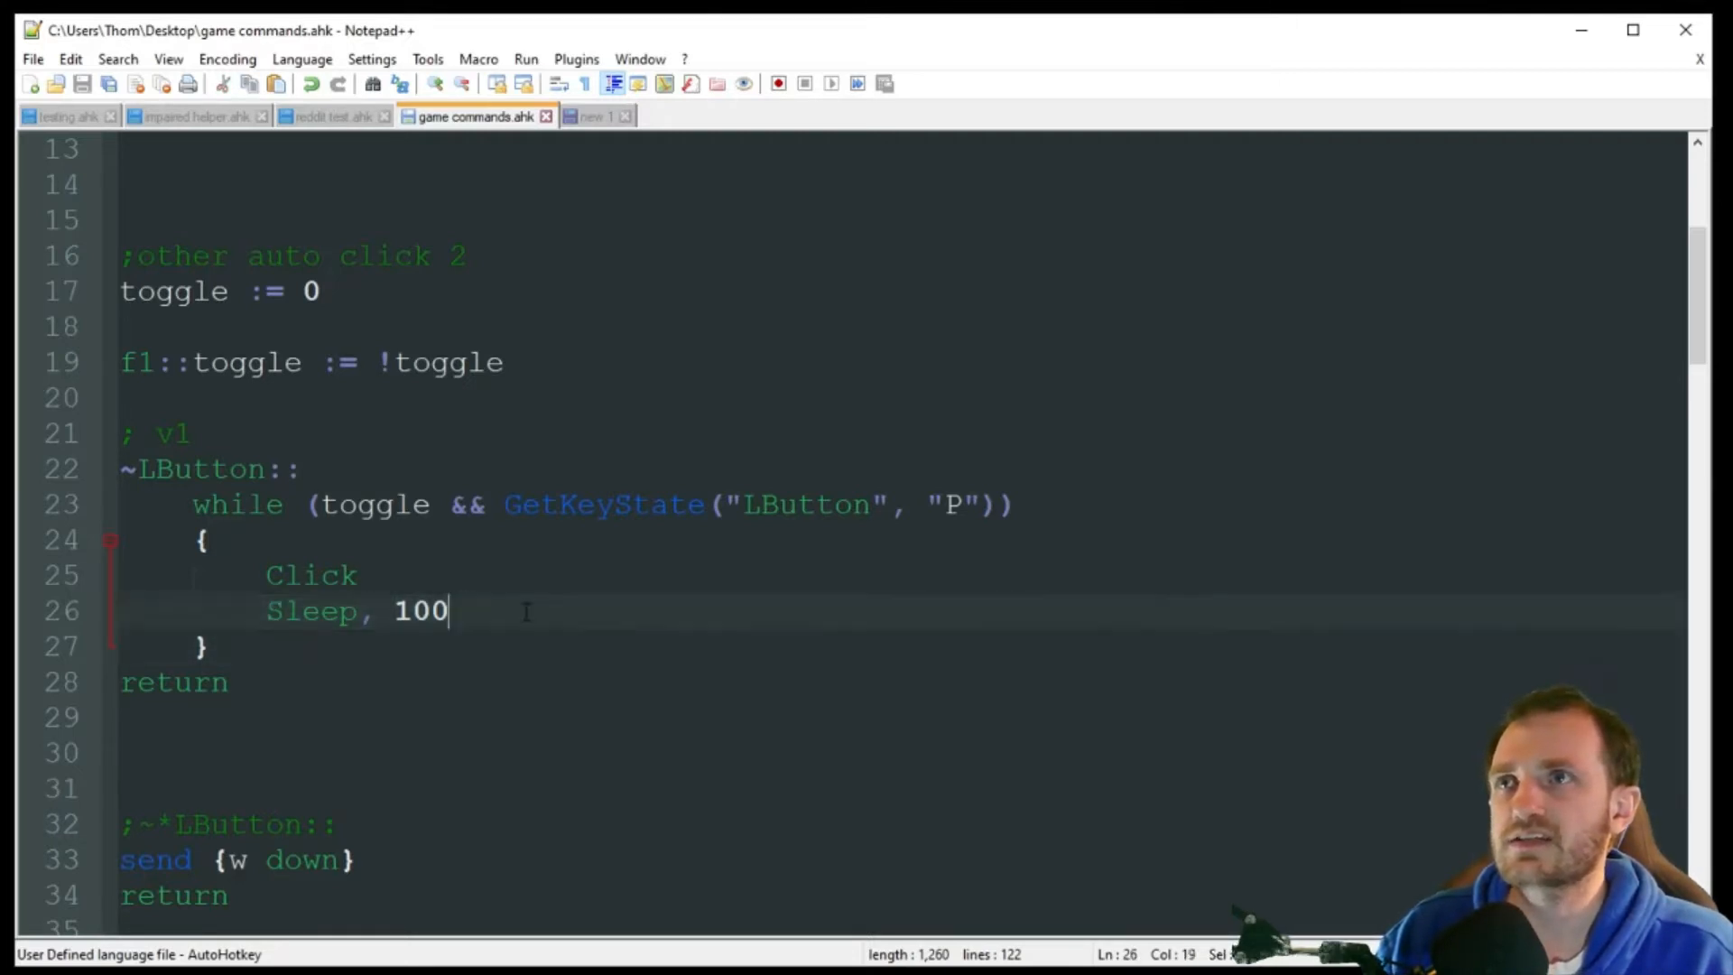
pyautogui.doubleClick(421, 610)
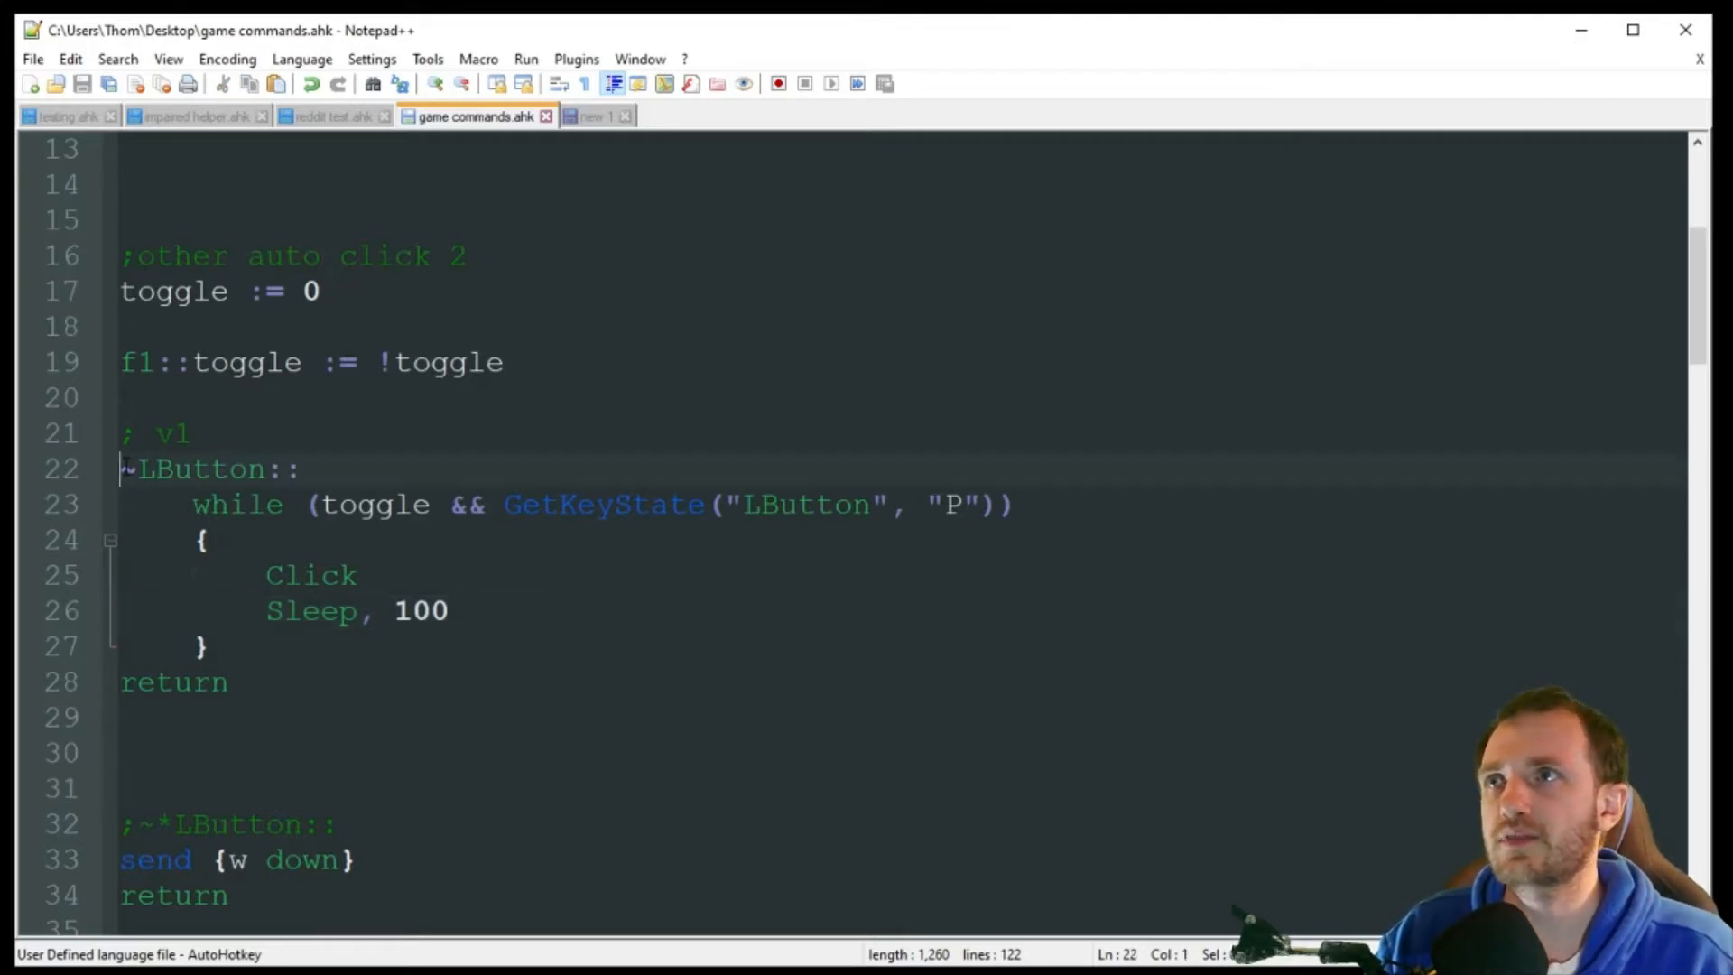
# Comment out the line 22 toggle hotkey, replace the running instance, dismiss the hi message
pyautogui.write(';')
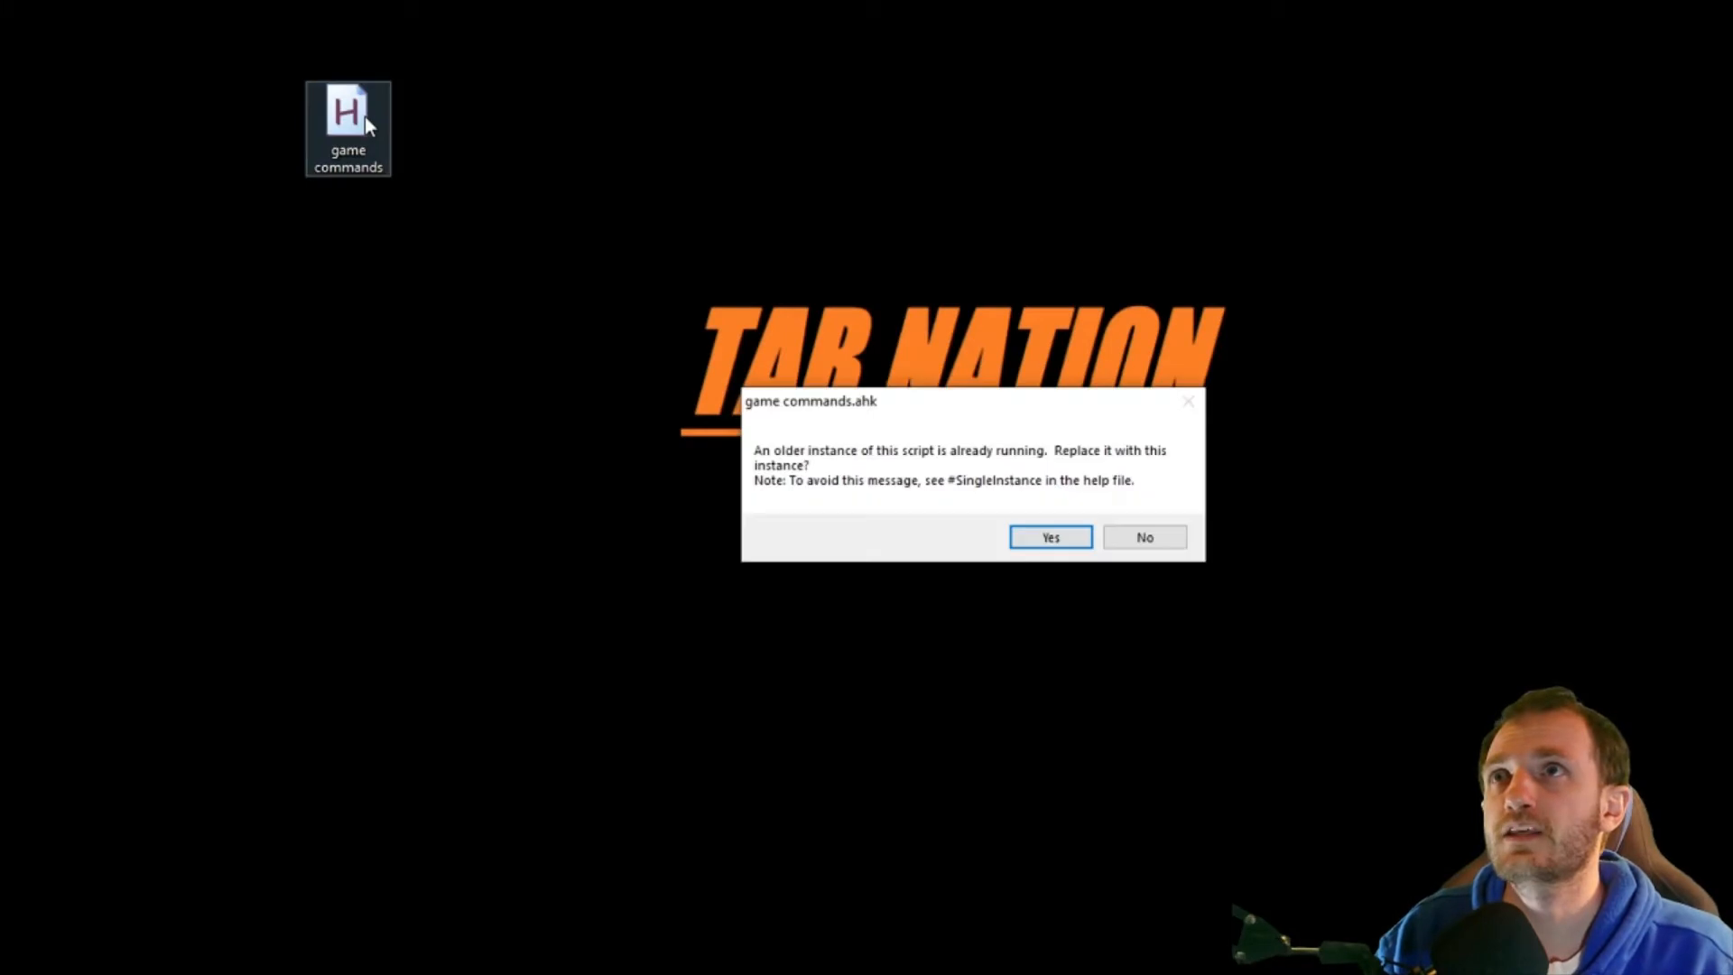
pyautogui.click(1048, 537)
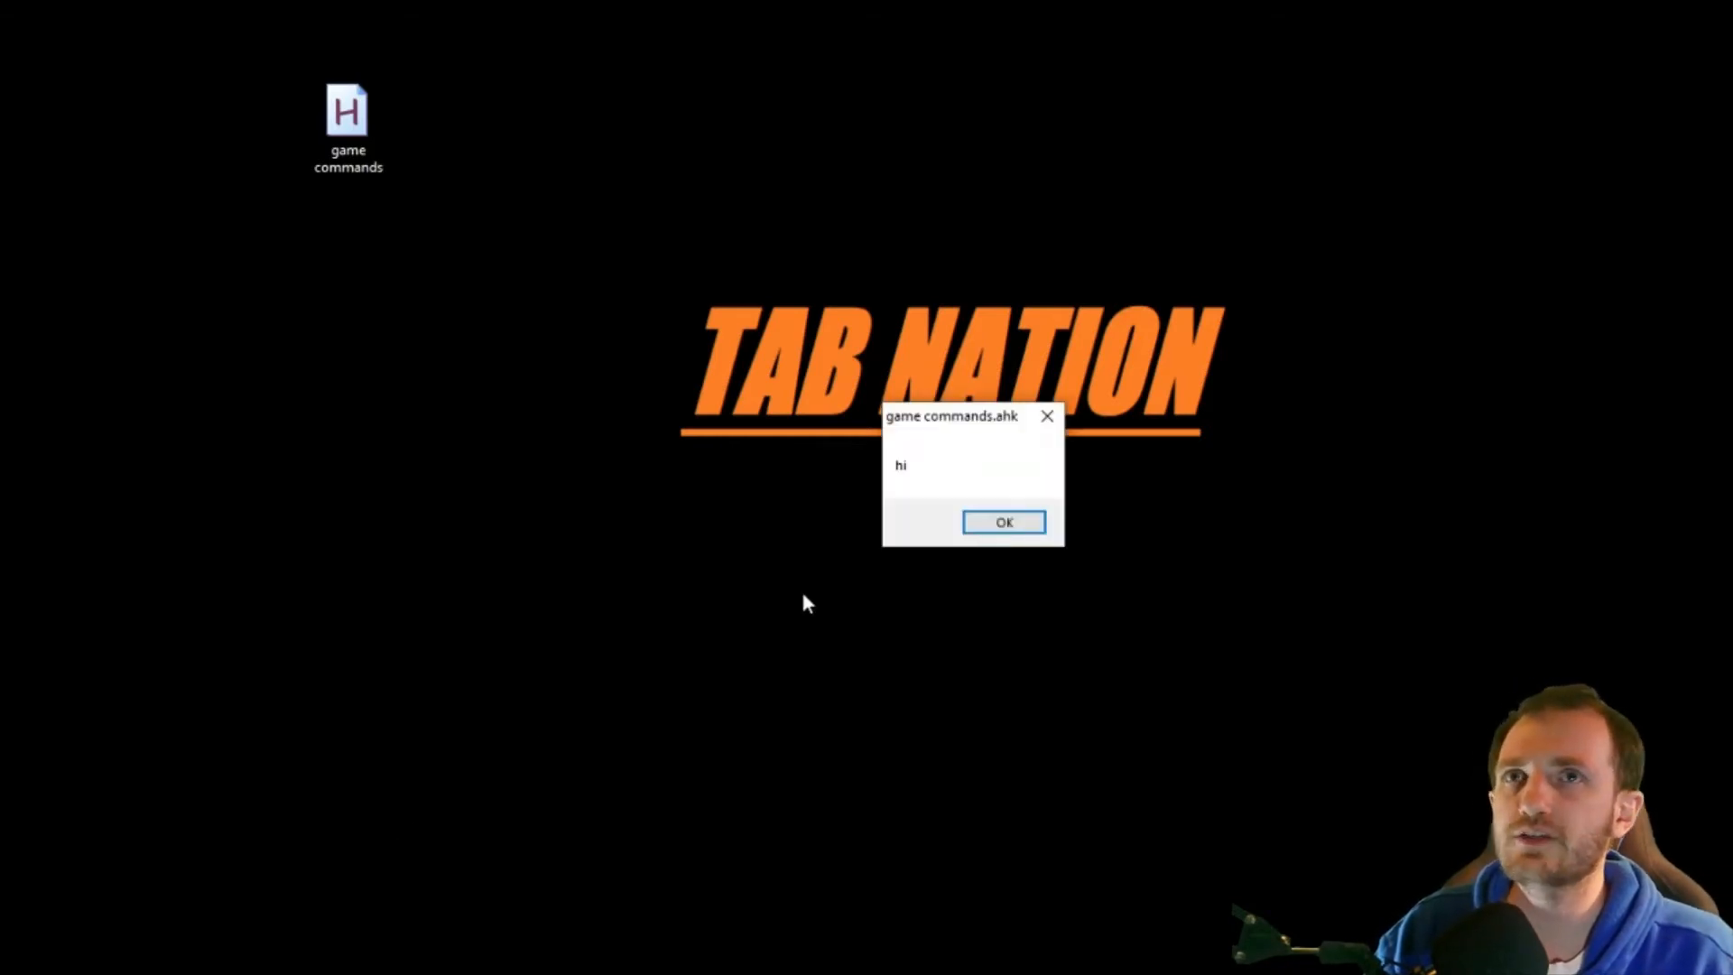
pyautogui.click(1003, 521)
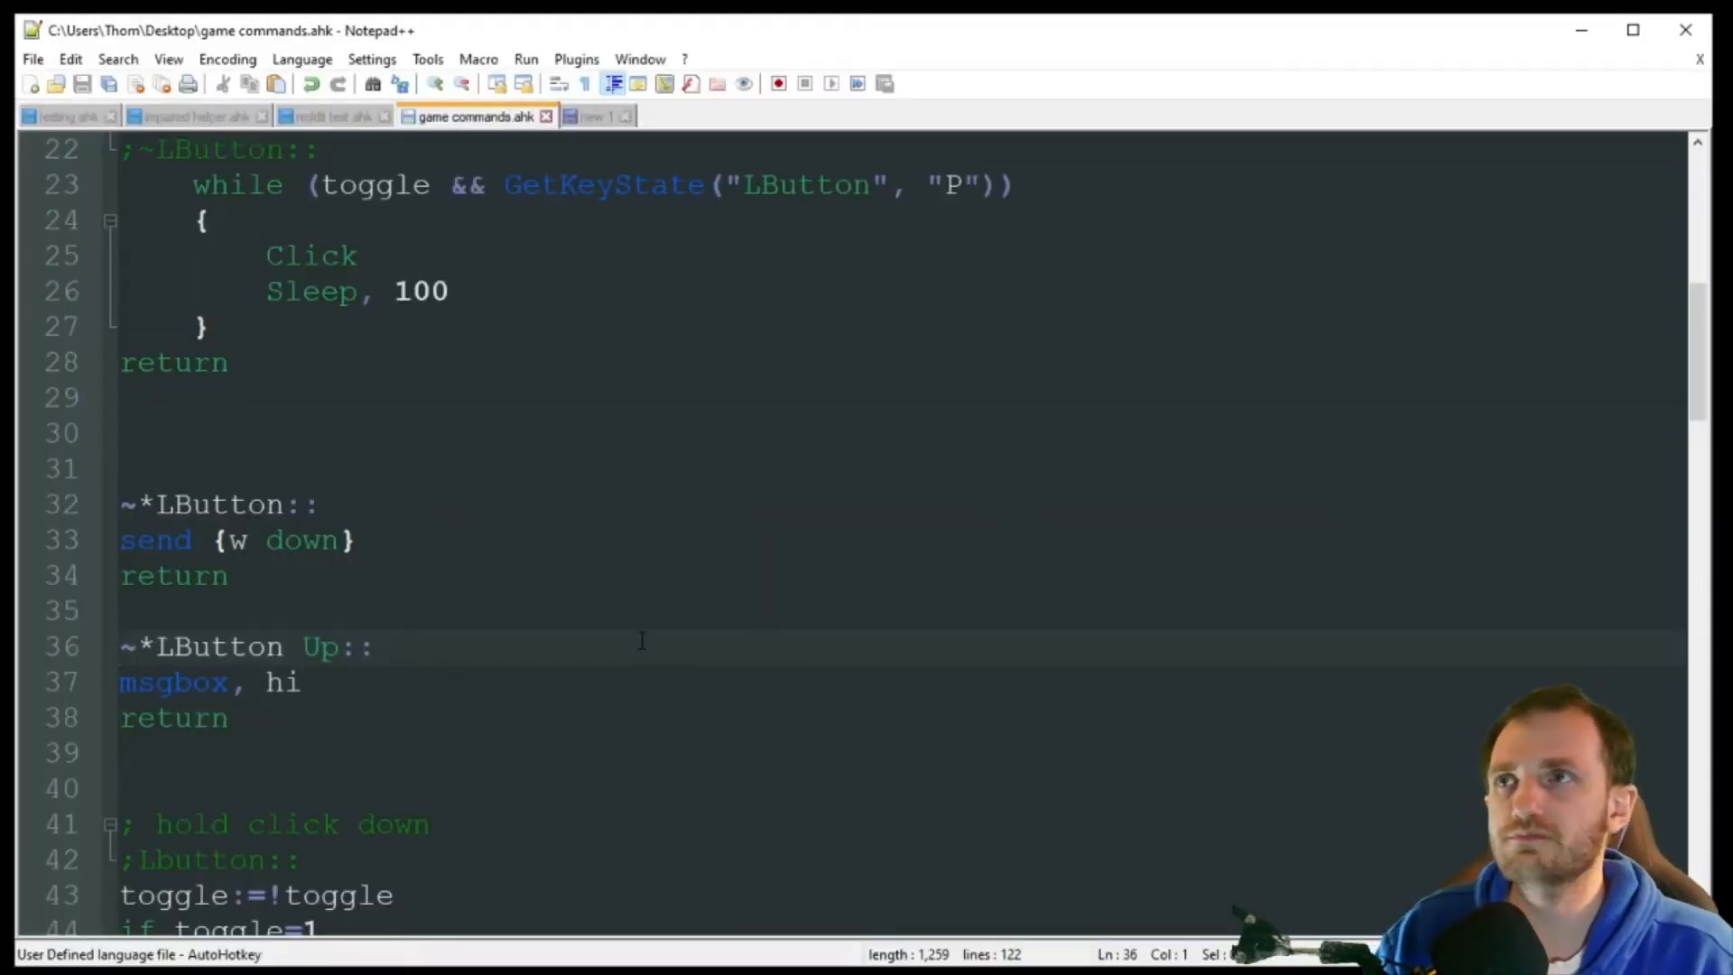
# Click before the LButton Up hotkey so w's are typed, dismissing the hi message
pyautogui.scroll(-3)
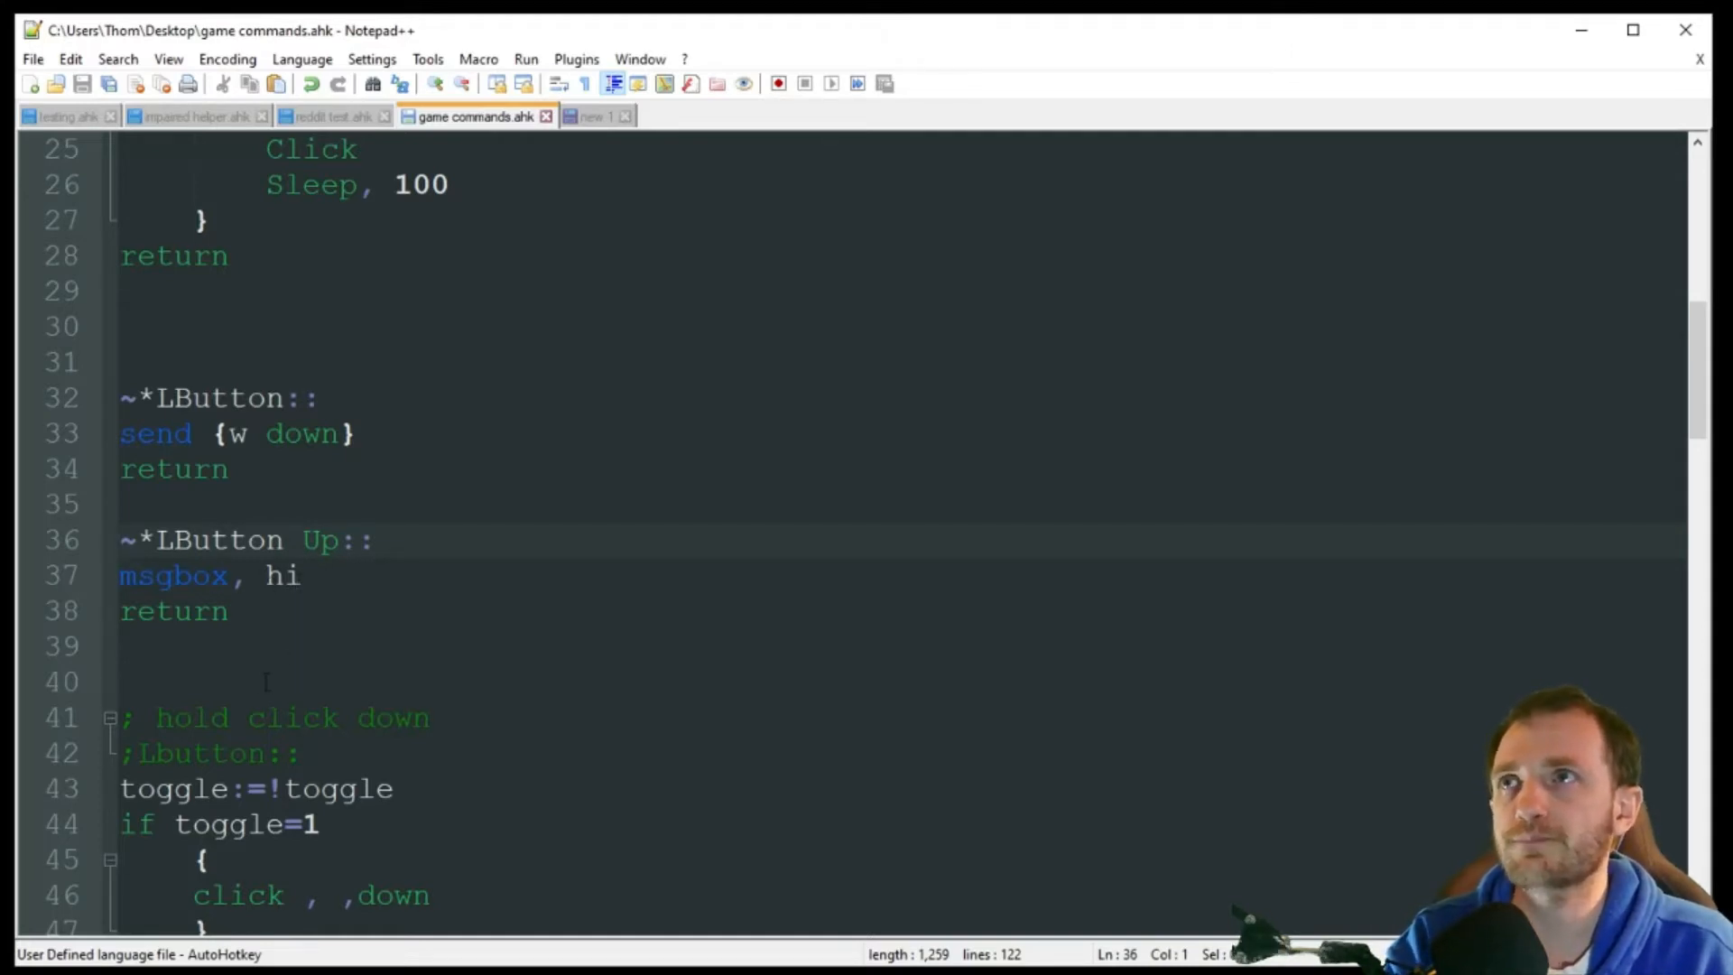
pyautogui.click(123, 540)
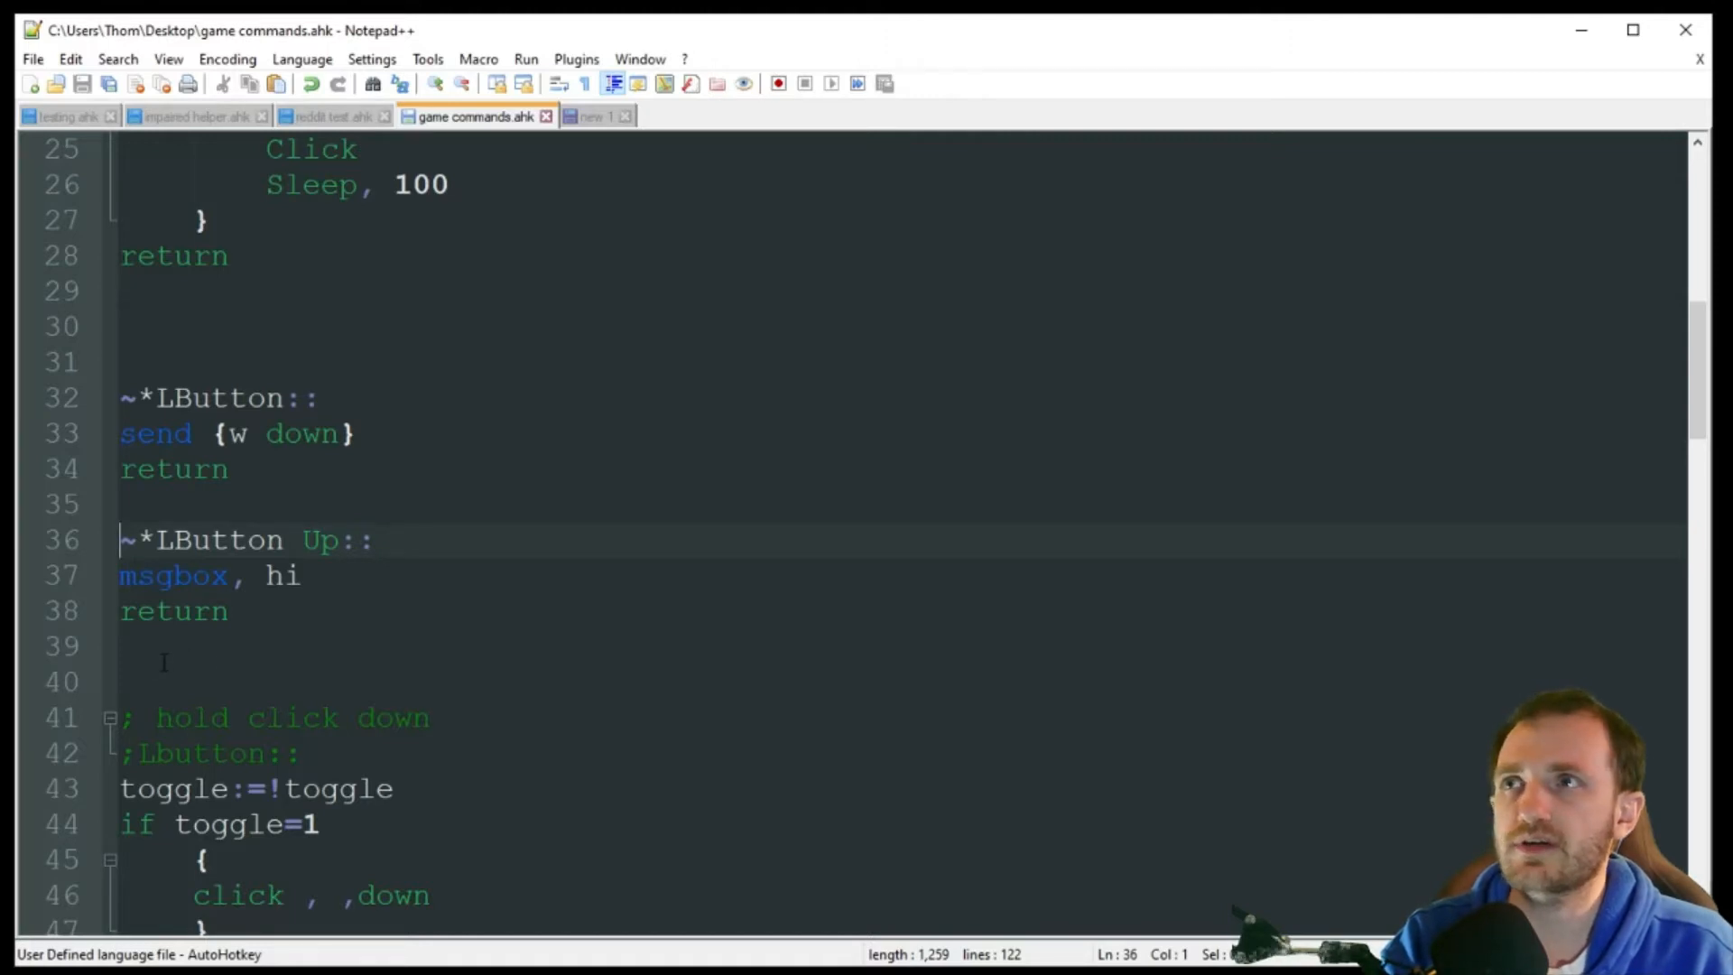
pyautogui.write('w')
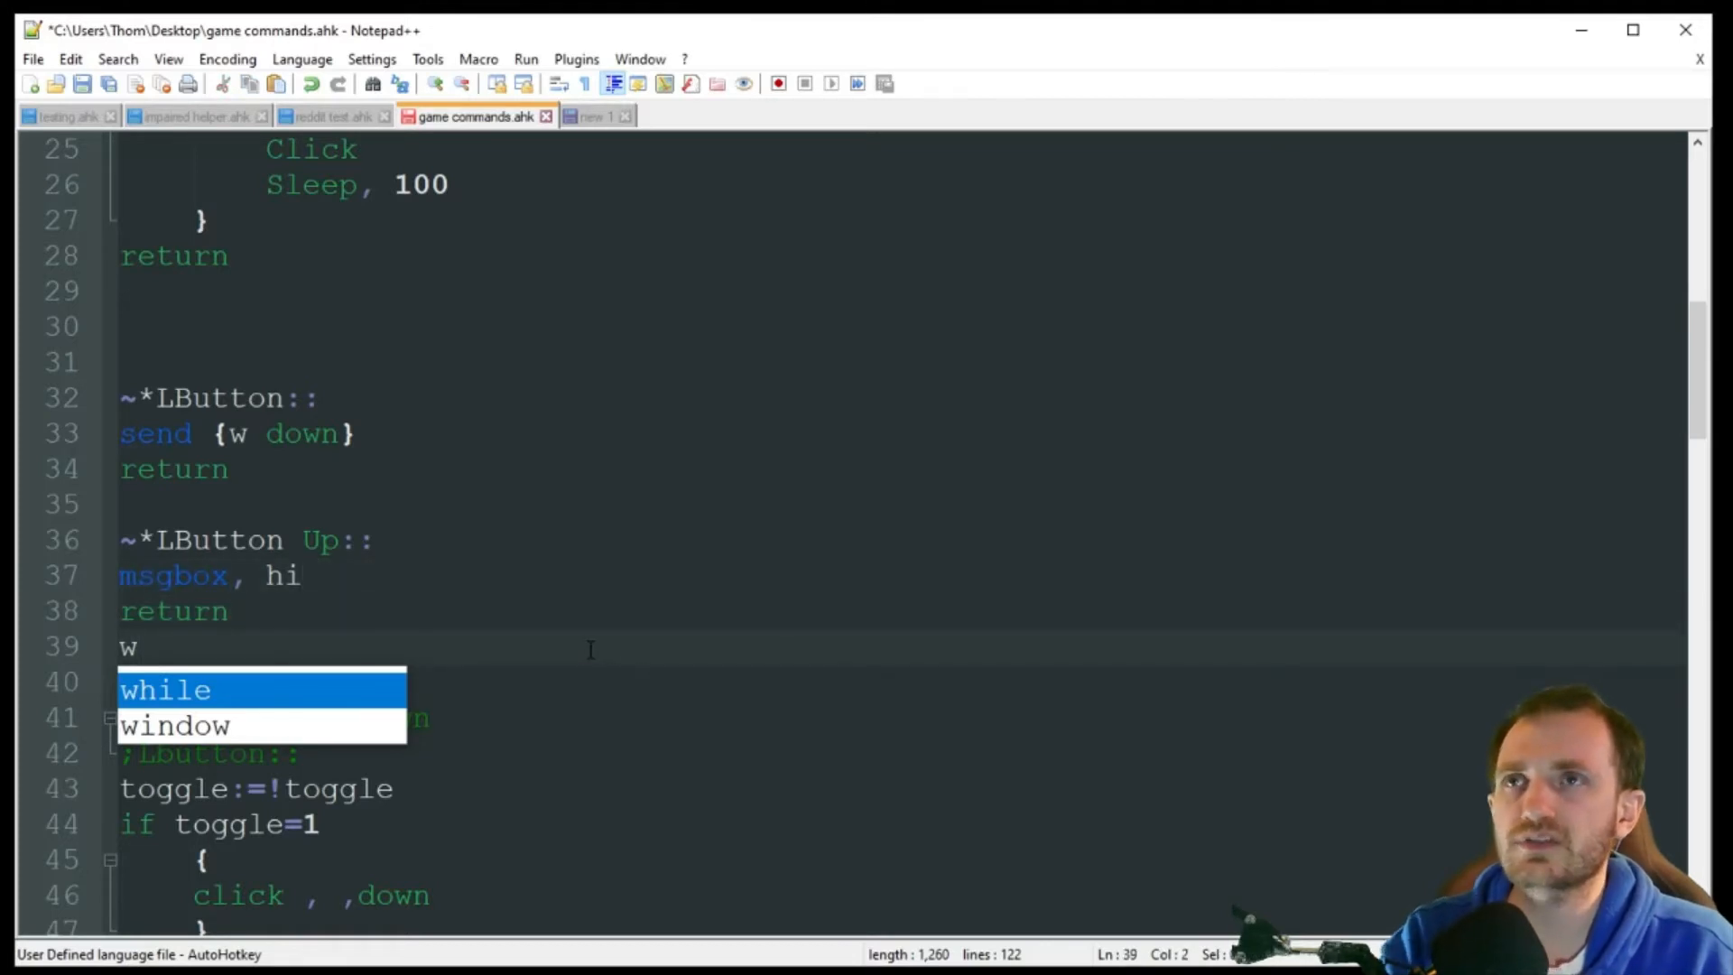
pyautogui.write('w')
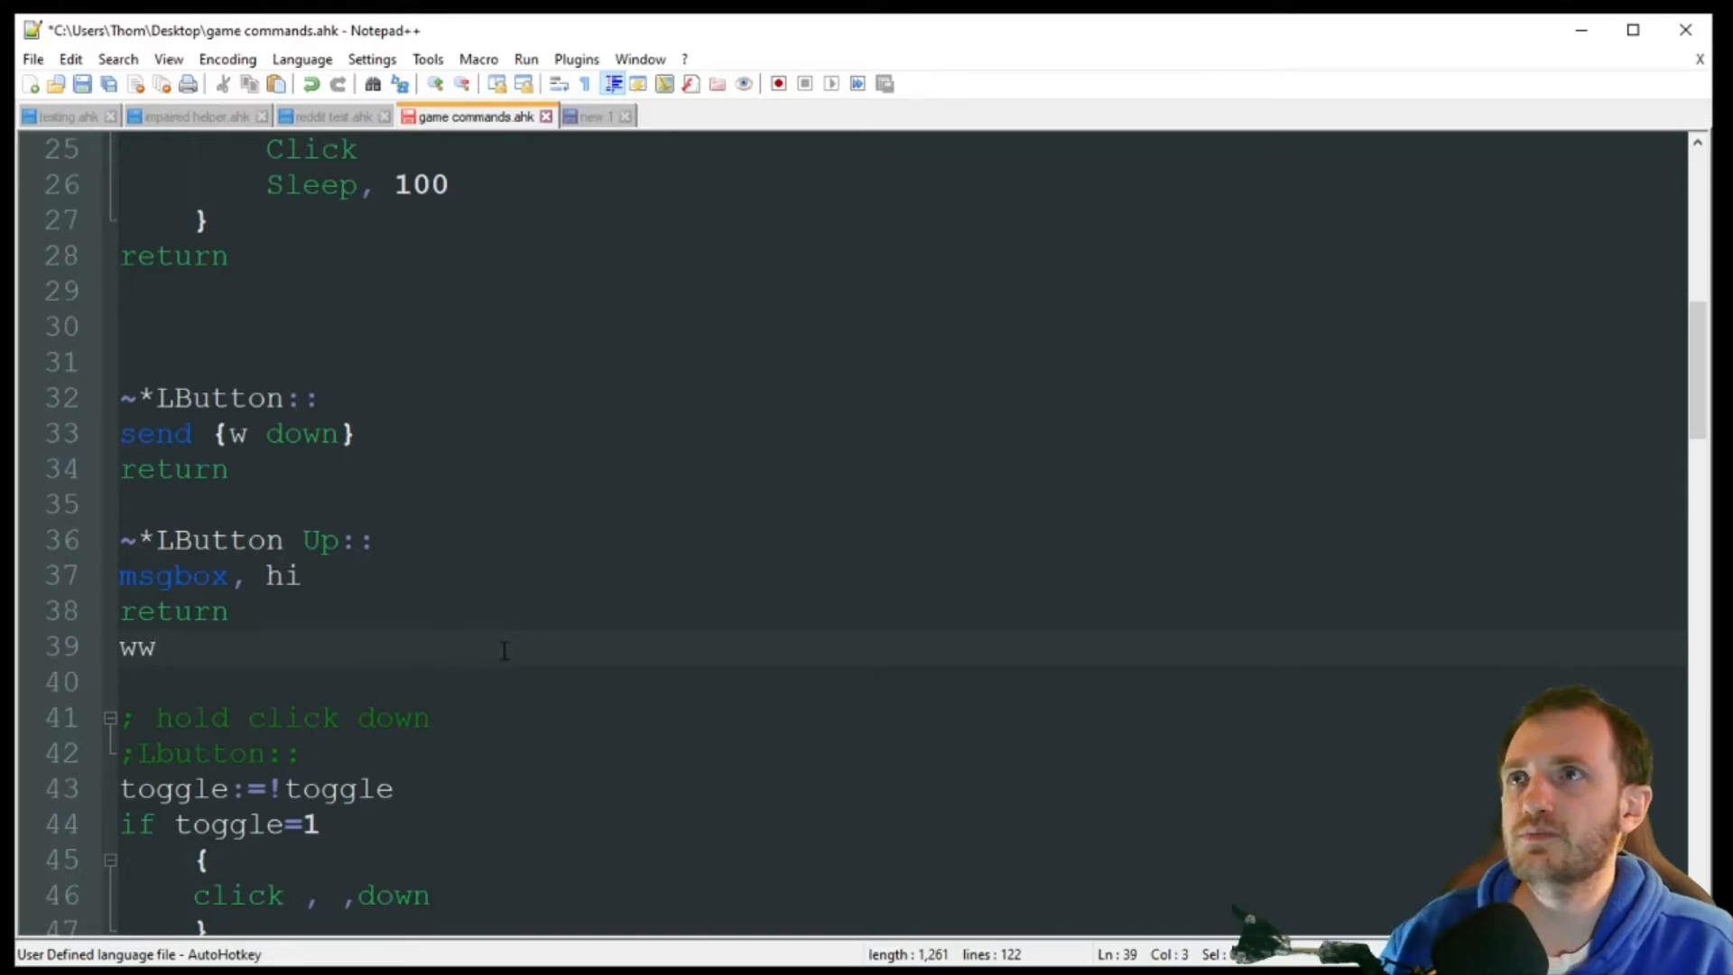
pyautogui.write('w')
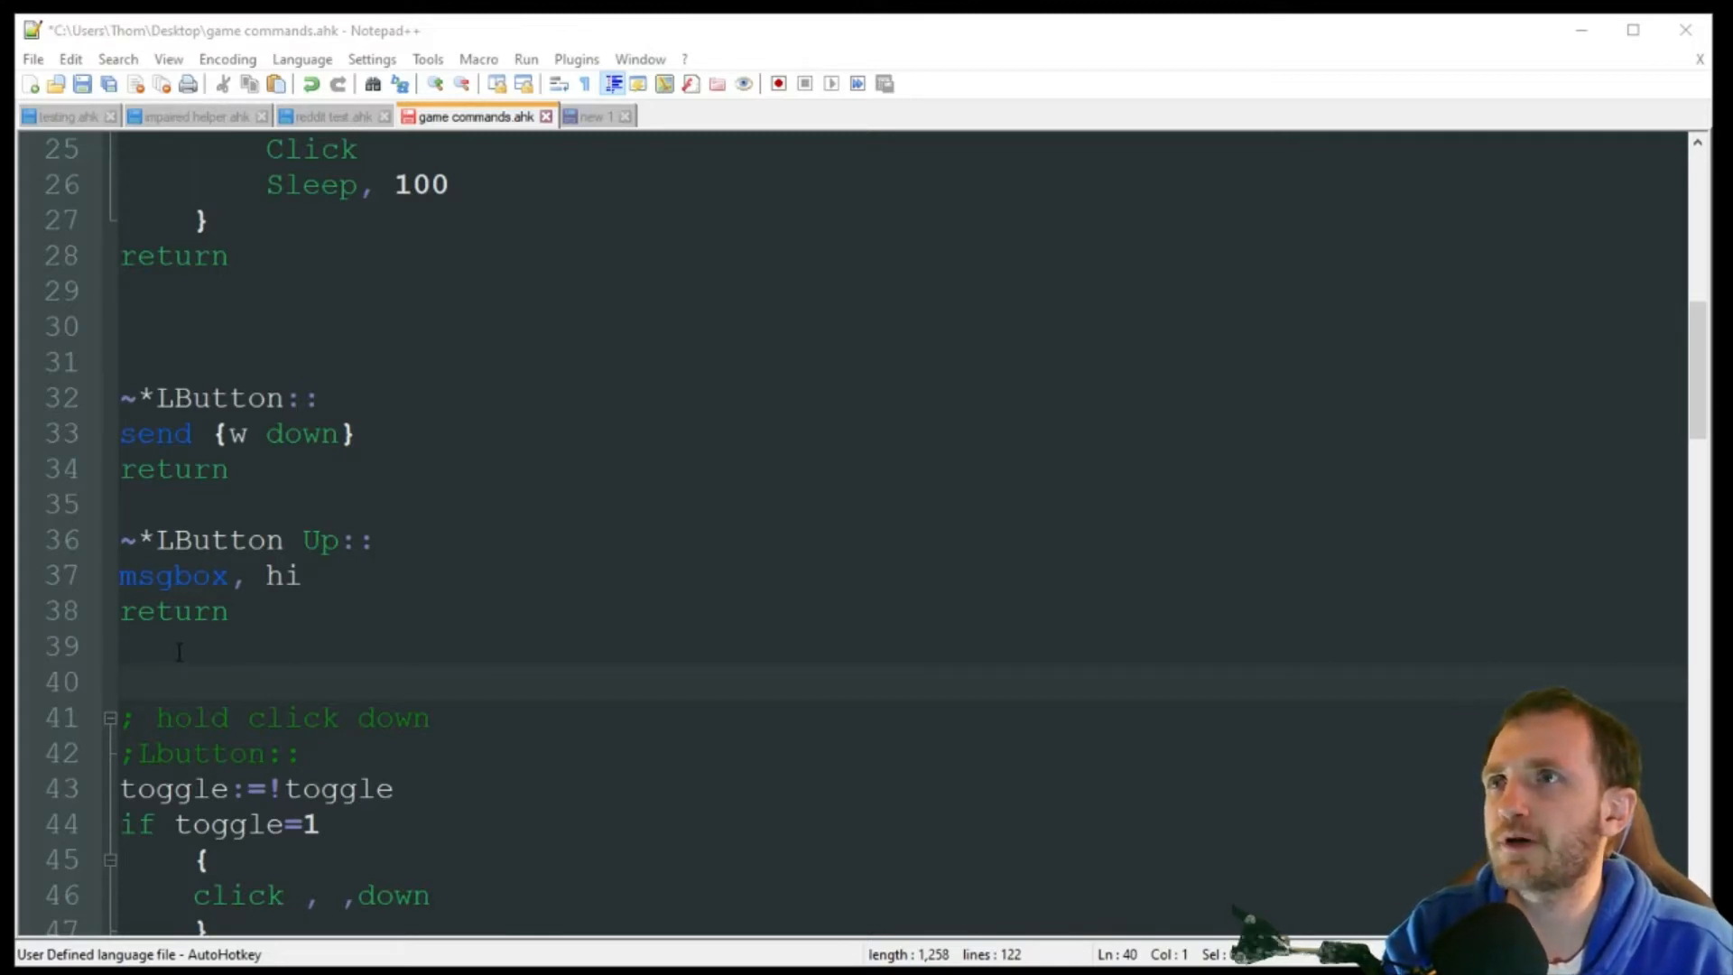
pyautogui.write('w')
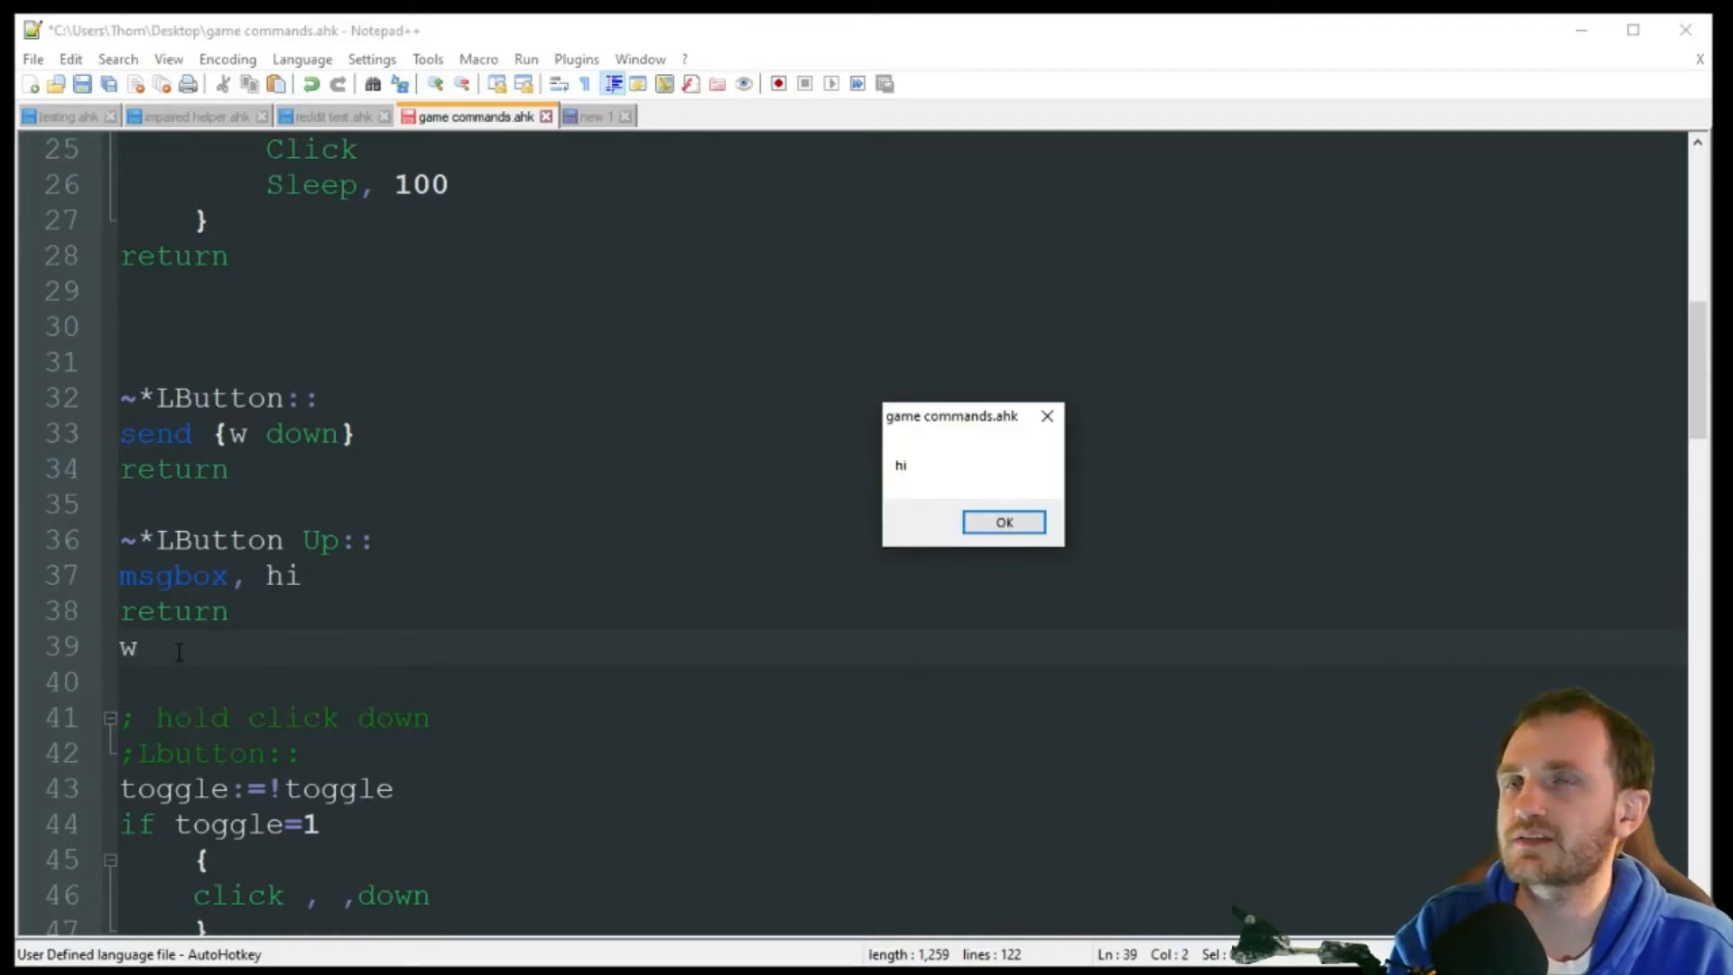
pyautogui.click(1001, 521)
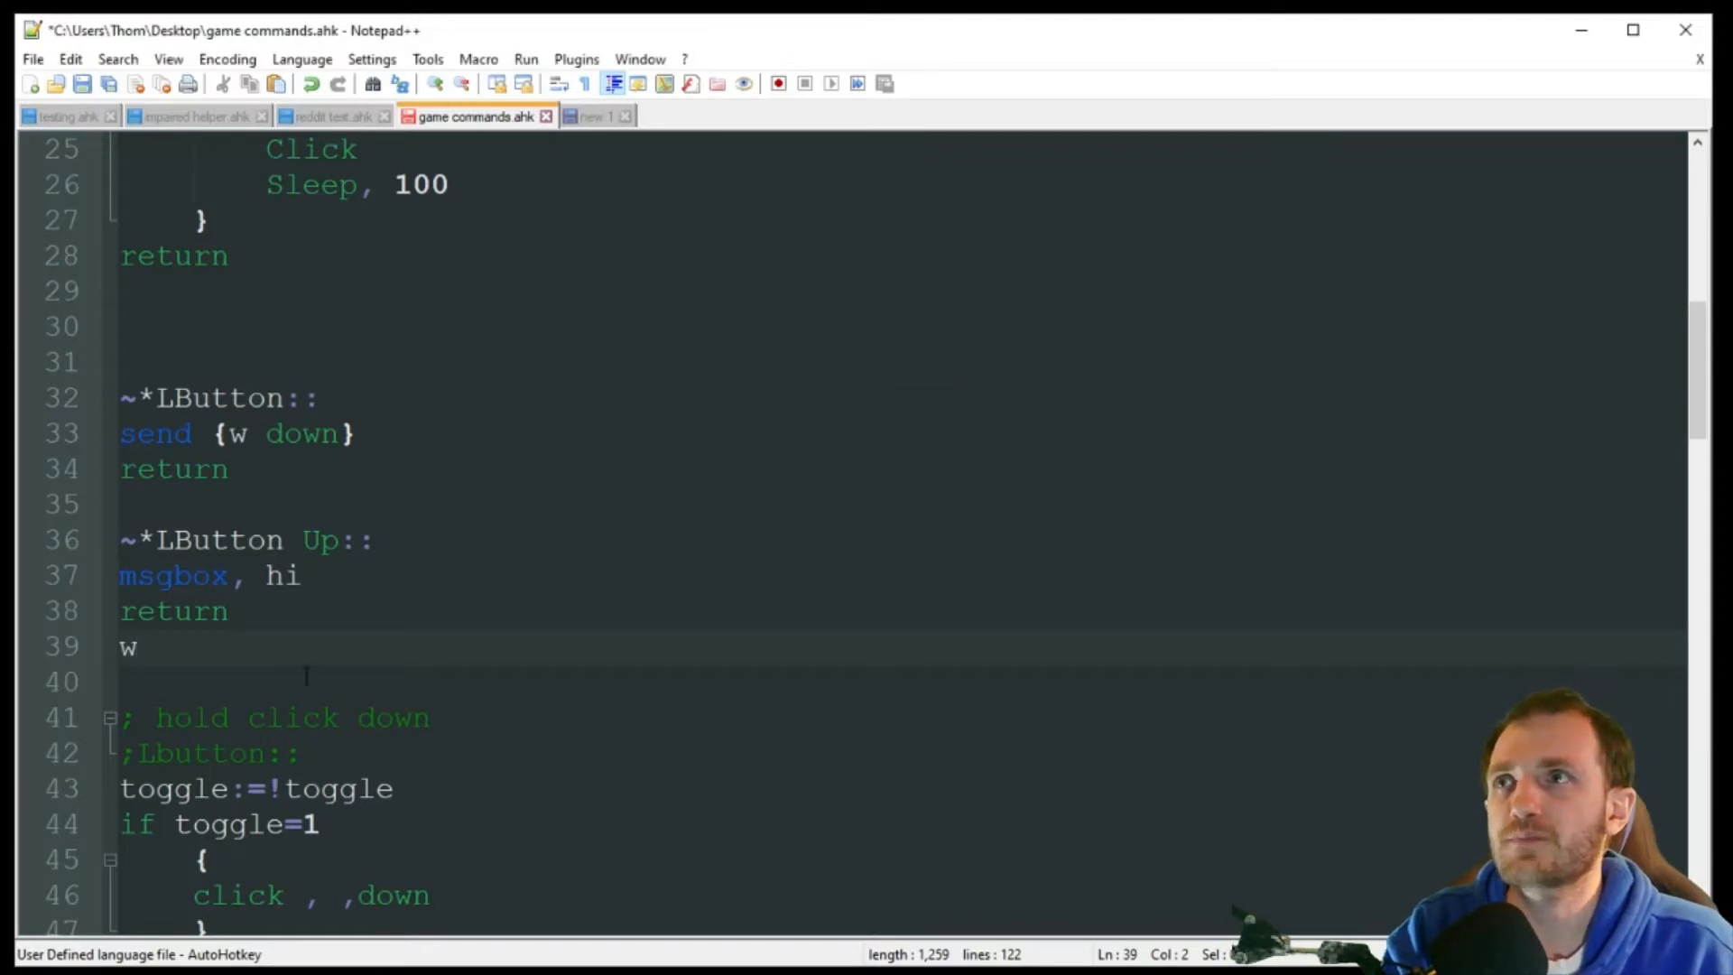
pyautogui.write('w')
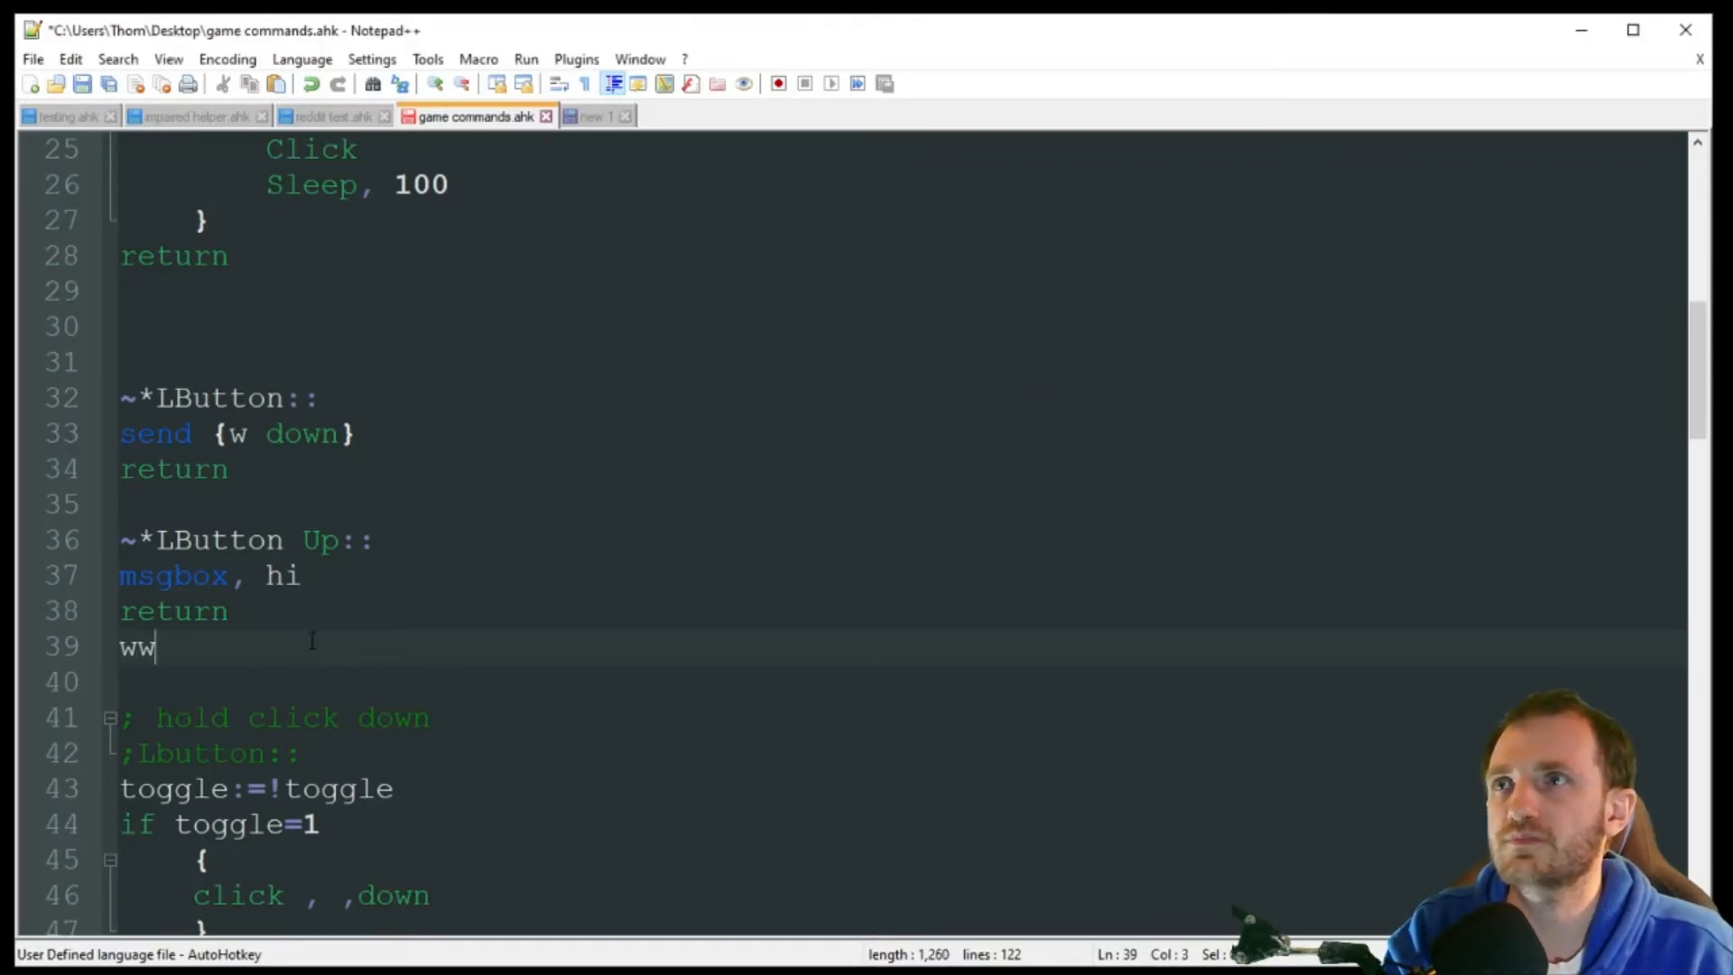
pyautogui.write('w')
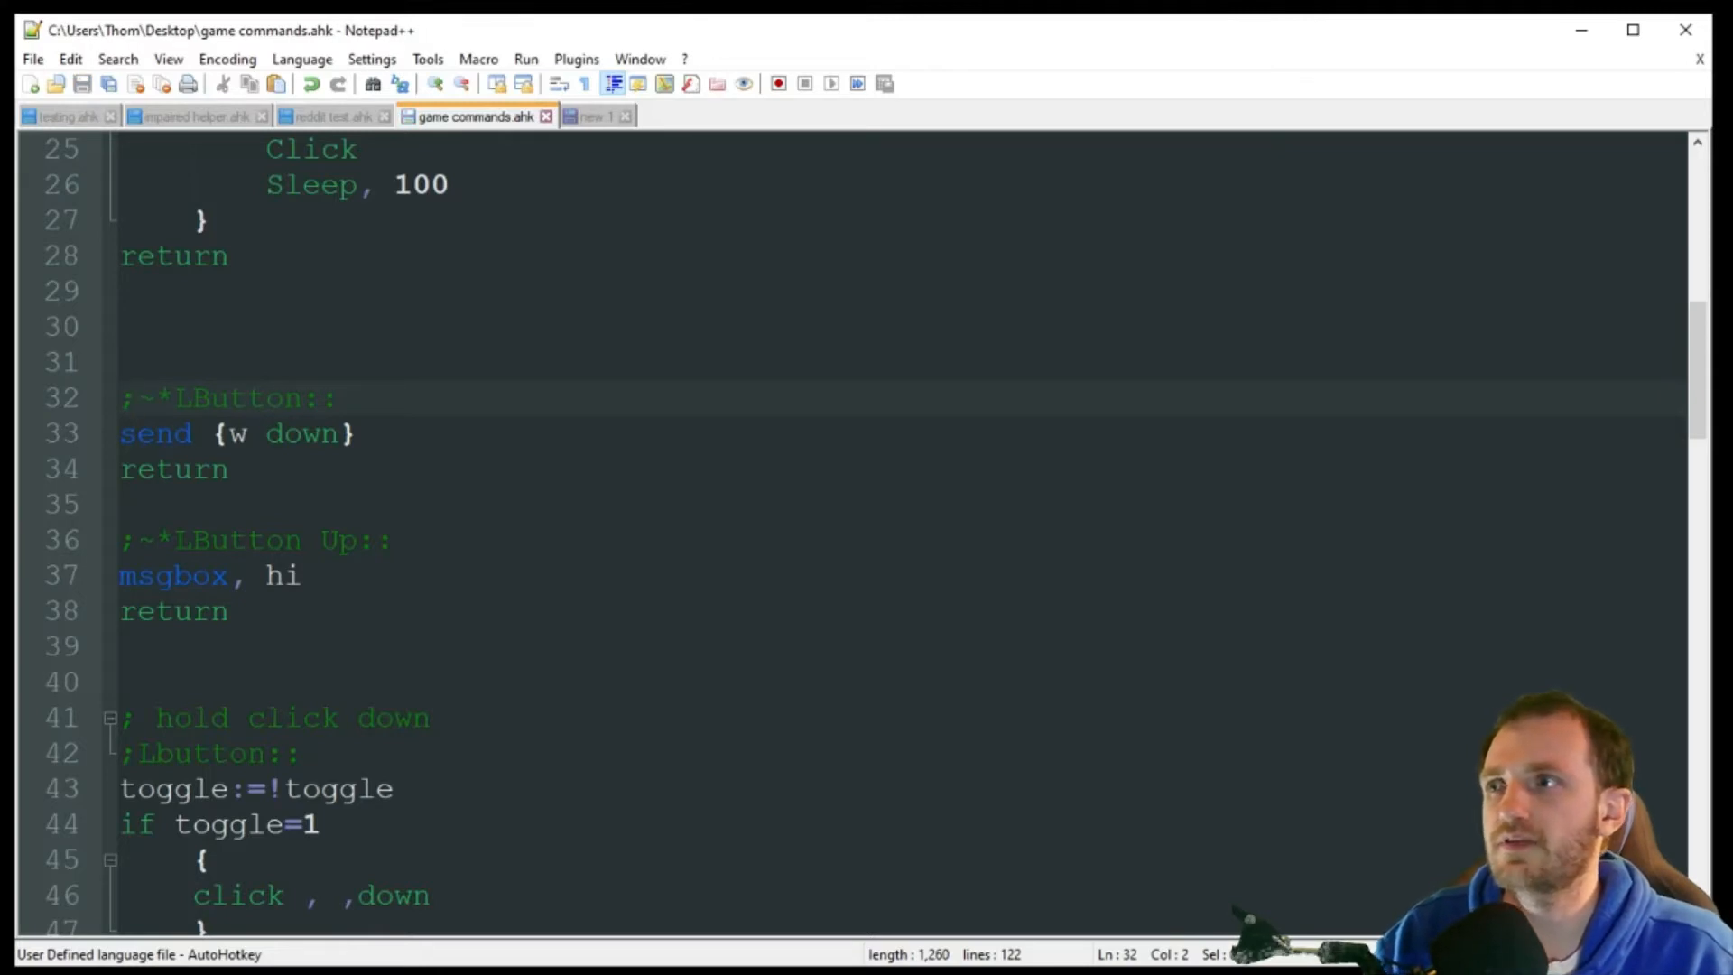
# Scroll down through the script past the left-button hotkeys
pyautogui.scroll(-3)
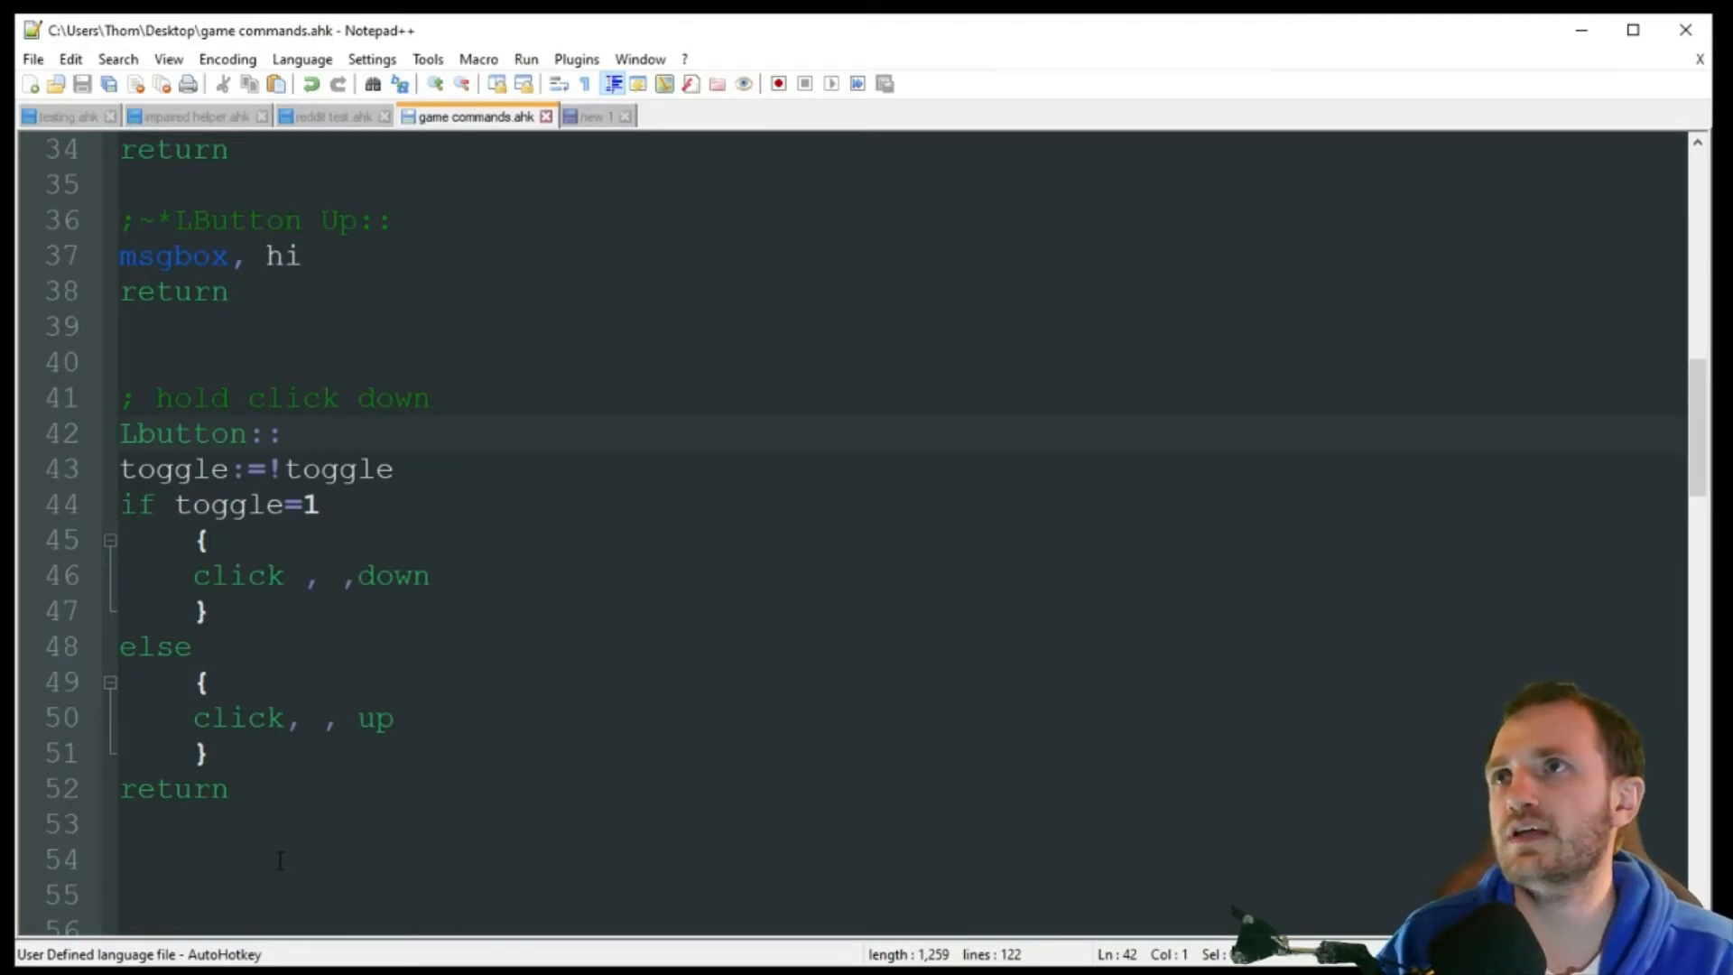
# Test the hold-click-down LButton toggle by clicking in the editor to latch and release
pyautogui.click(122, 432)
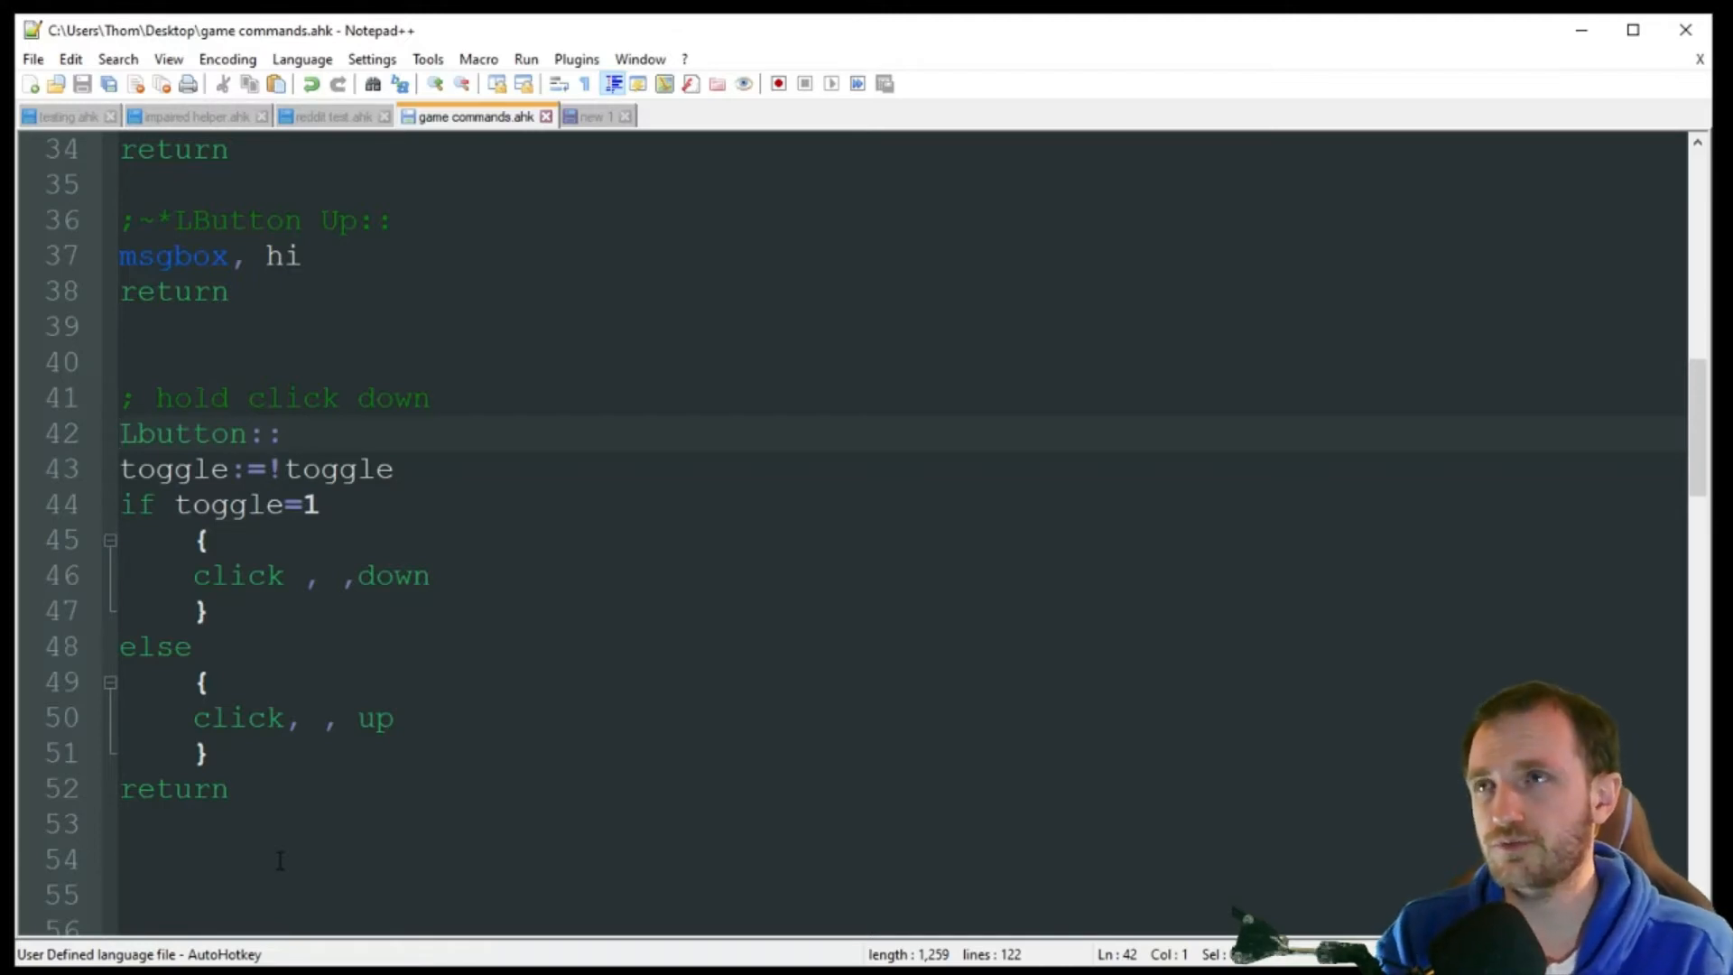
pyautogui.click(123, 434)
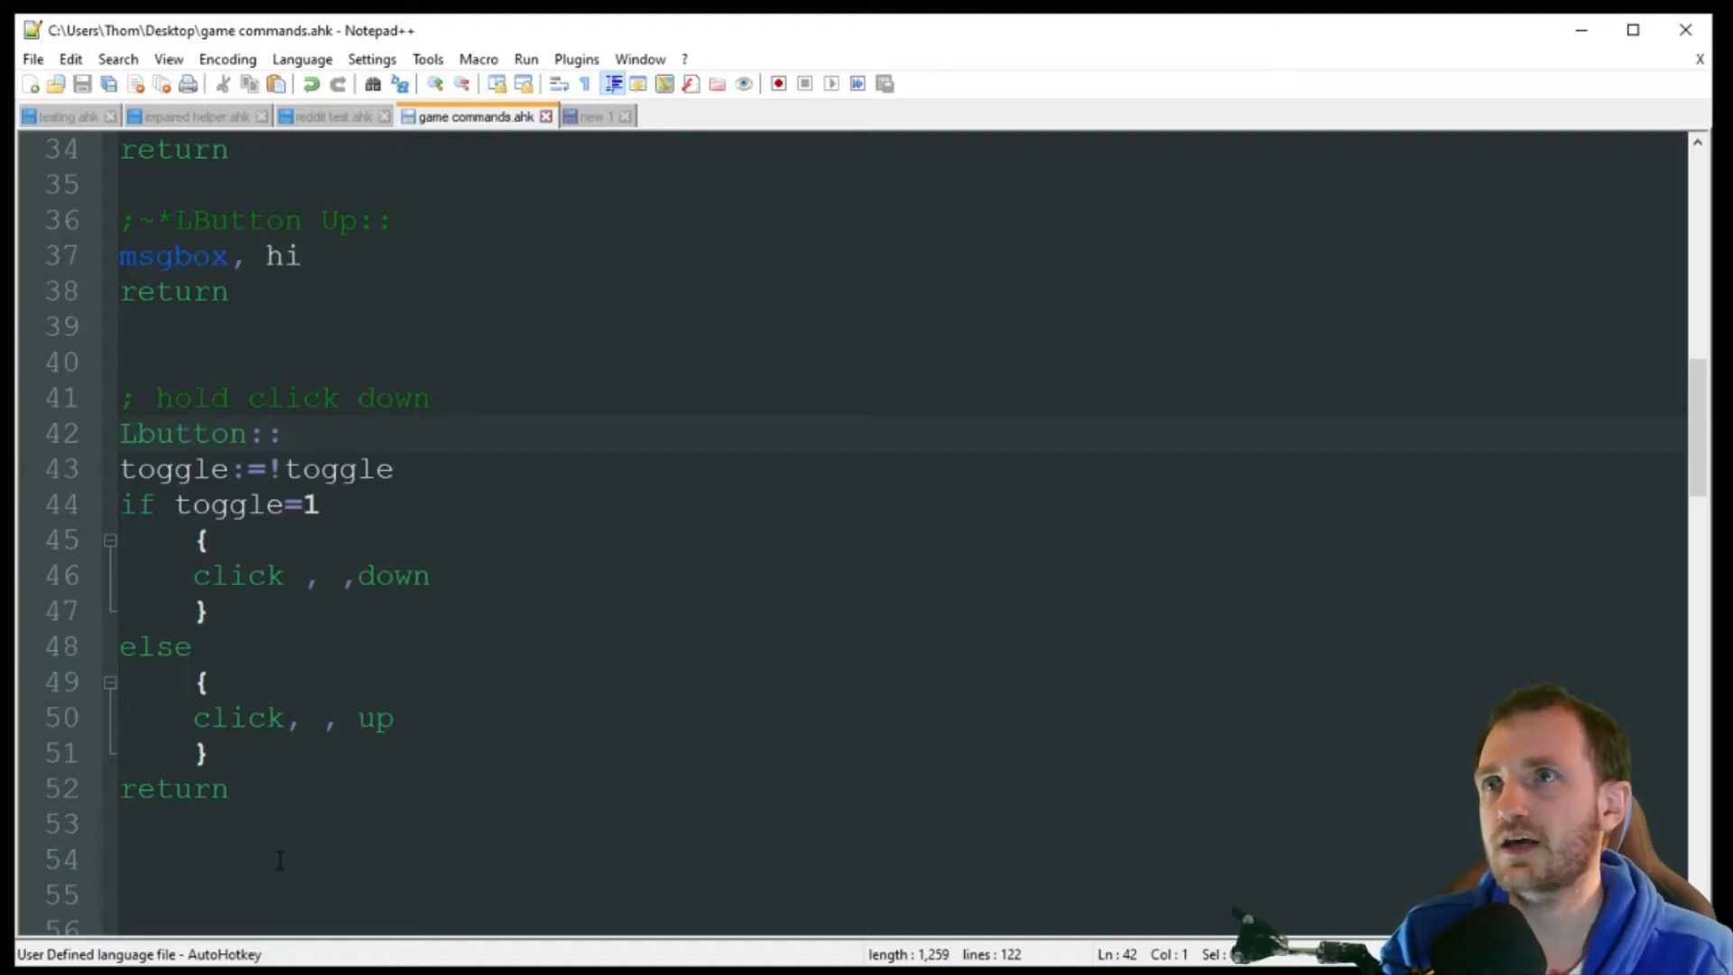
pyautogui.click(121, 433)
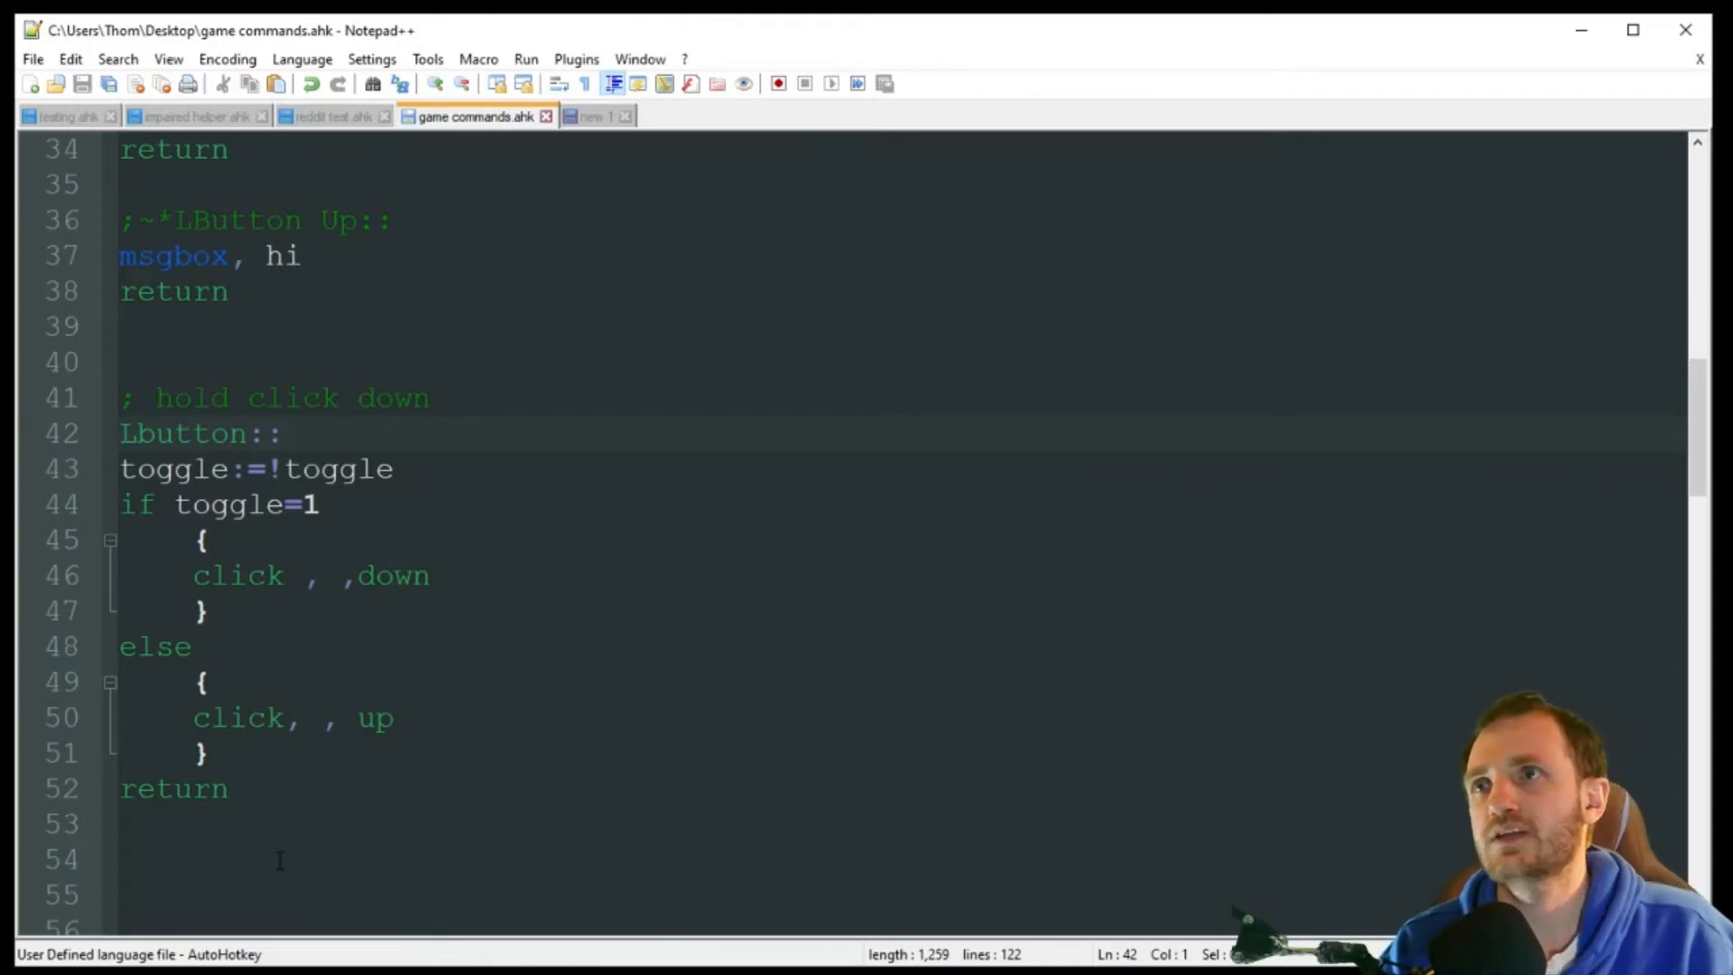
pyautogui.scroll(-3)
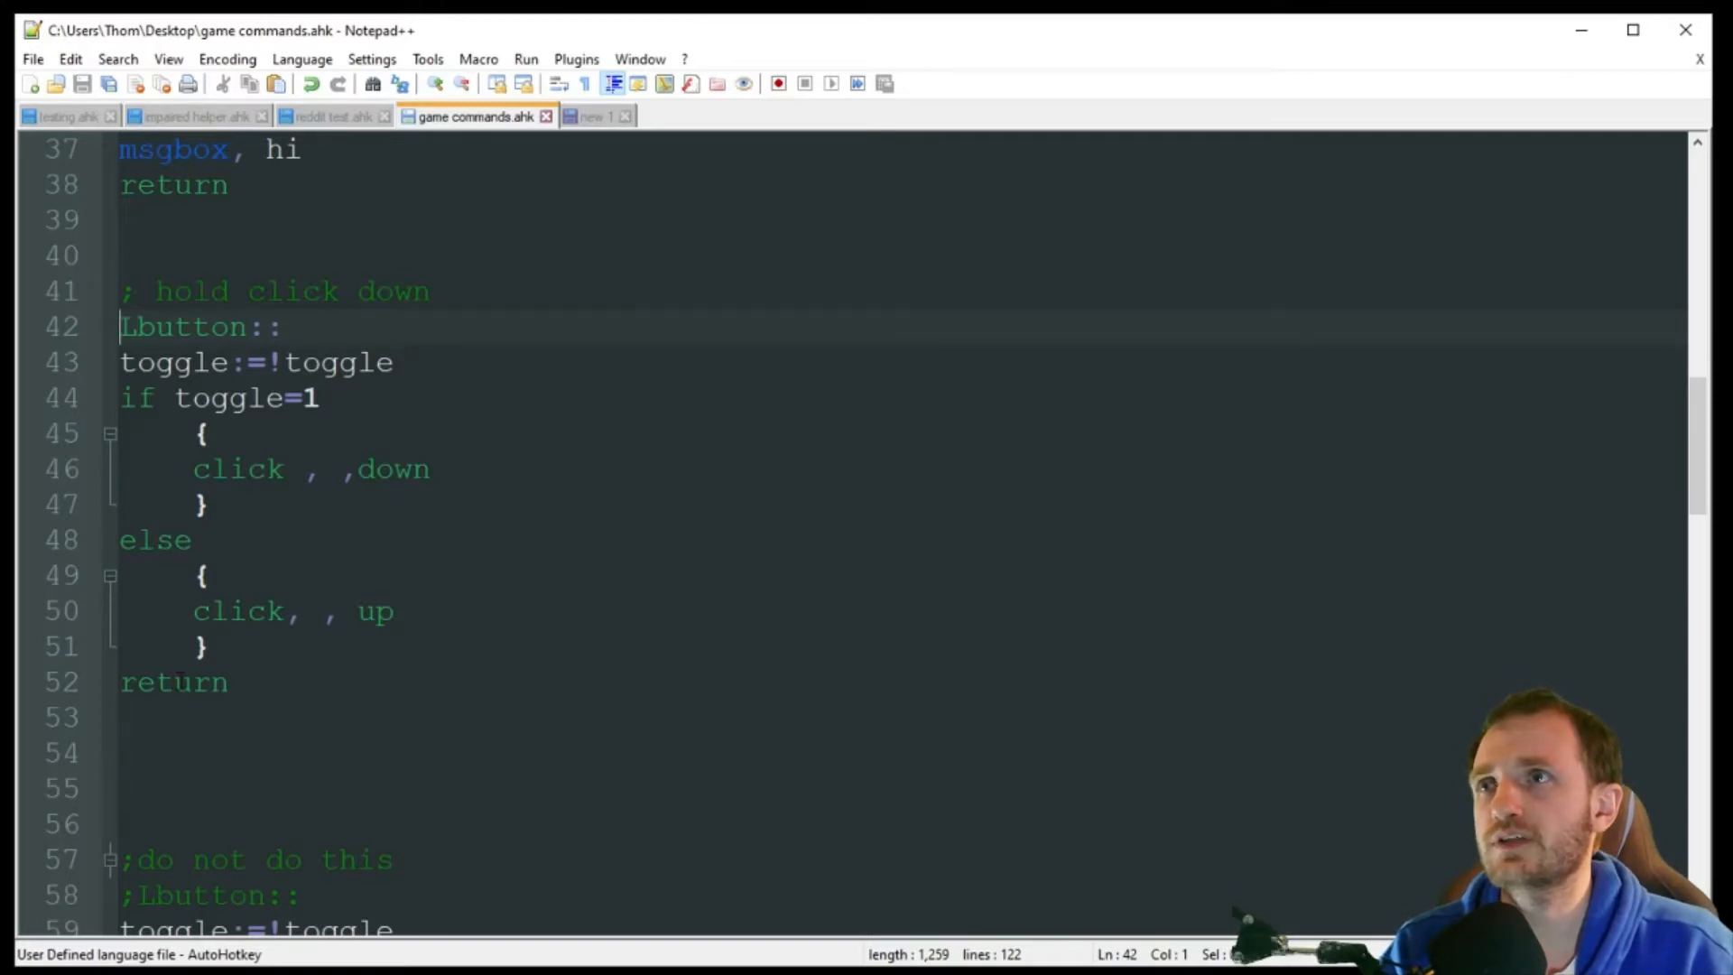
pyautogui.click(196, 718)
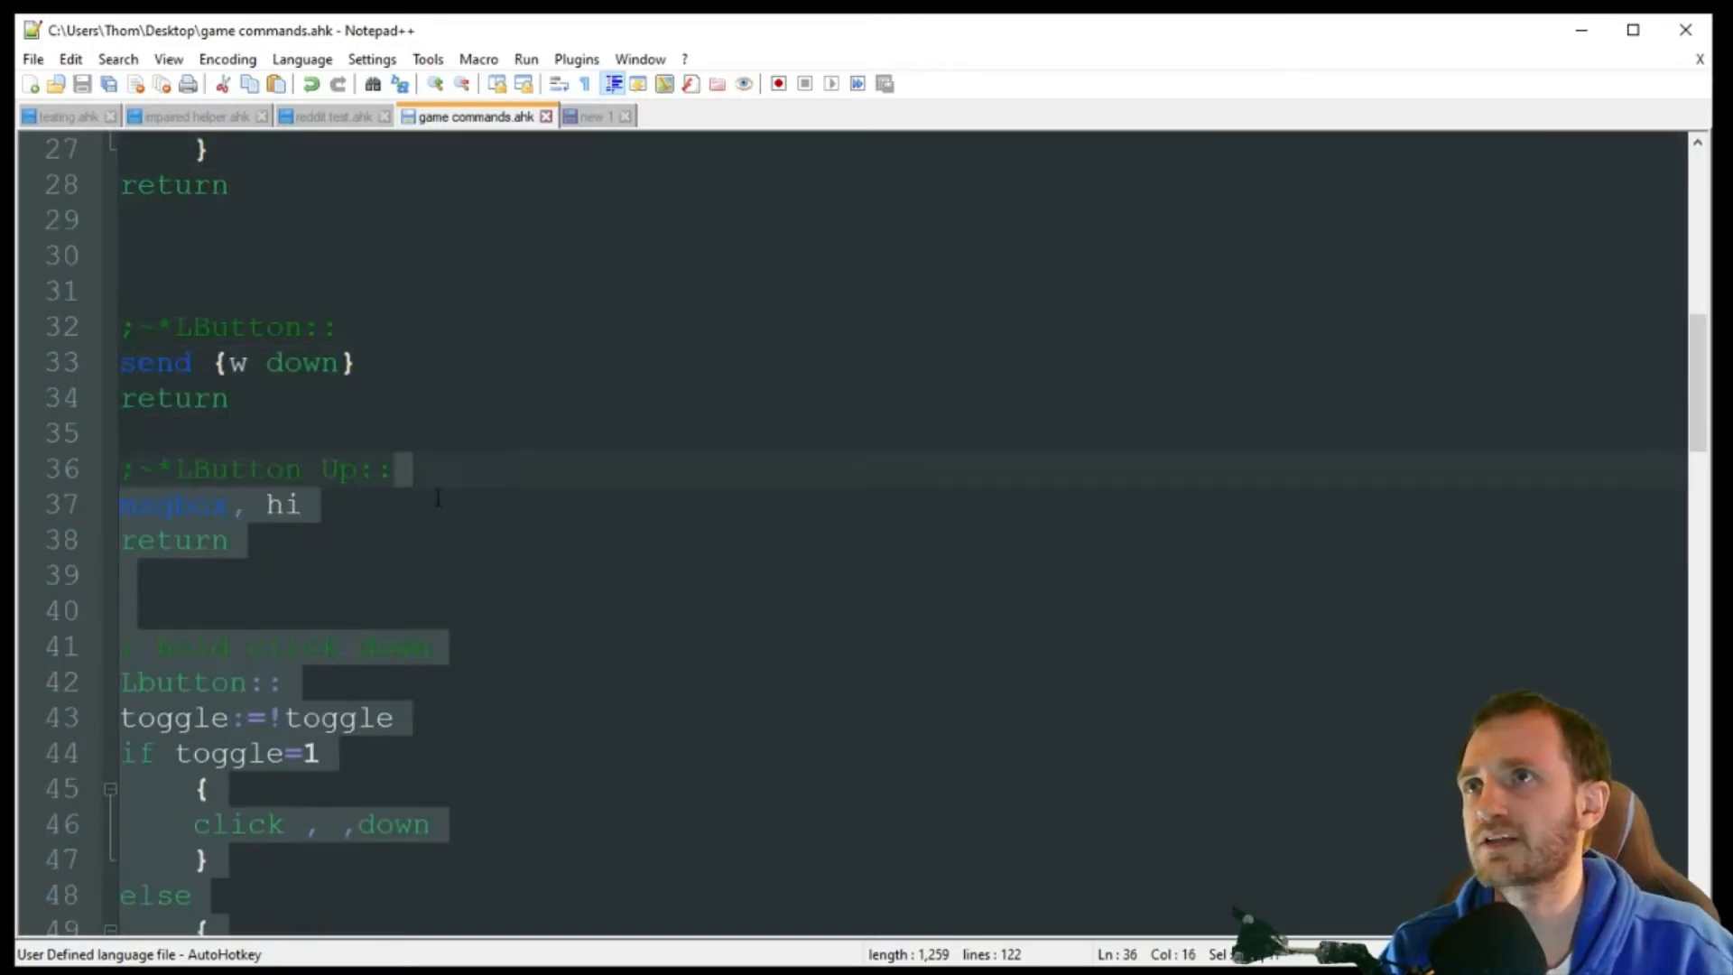
pyautogui.scroll(-3)
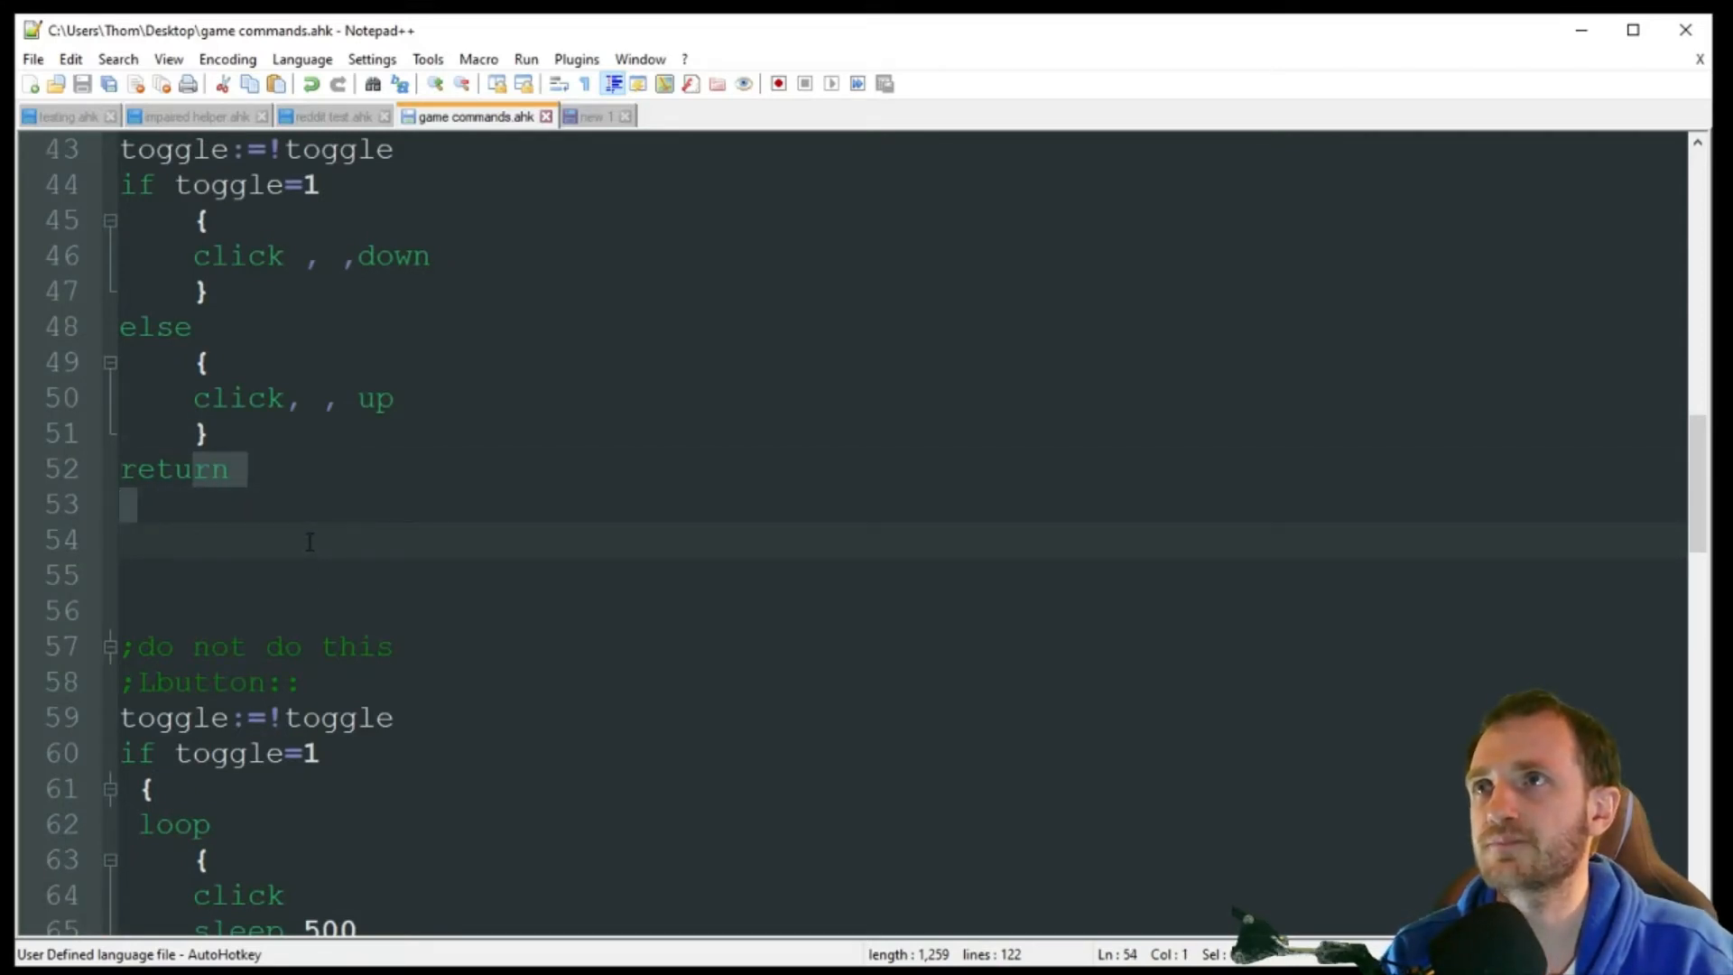
pyautogui.moveTo(237, 464)
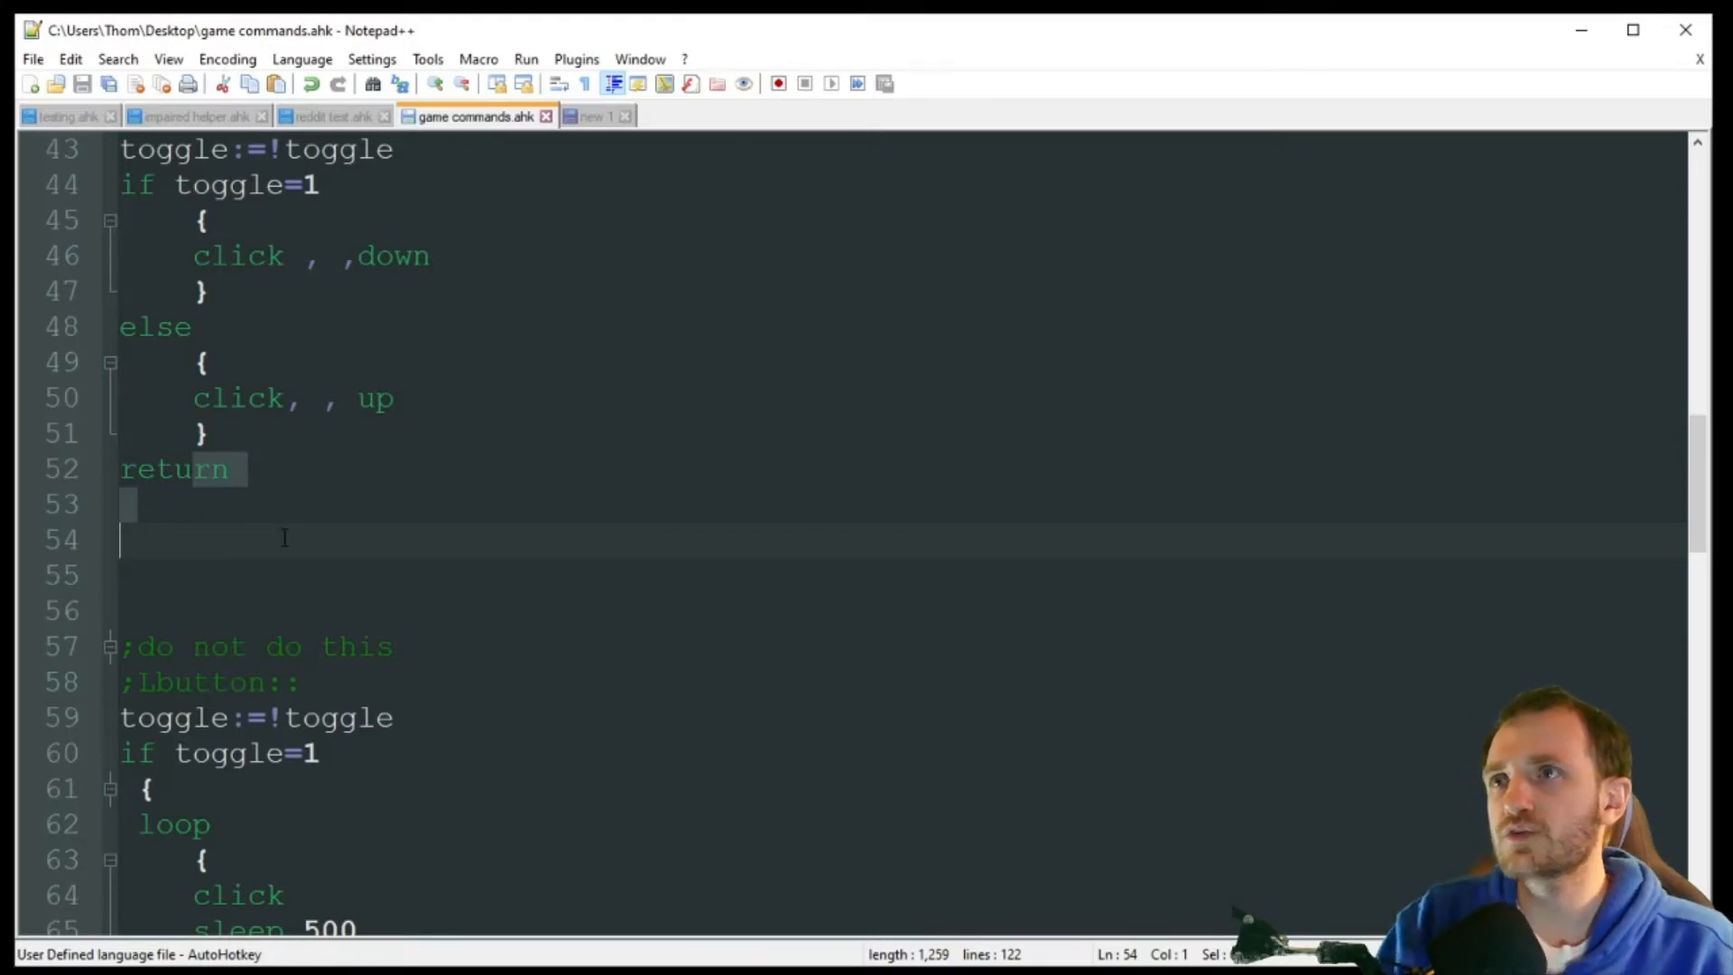
# Scroll to the ';do not do this' toggle loop and select reload in its else branch
pyautogui.scroll(-3)
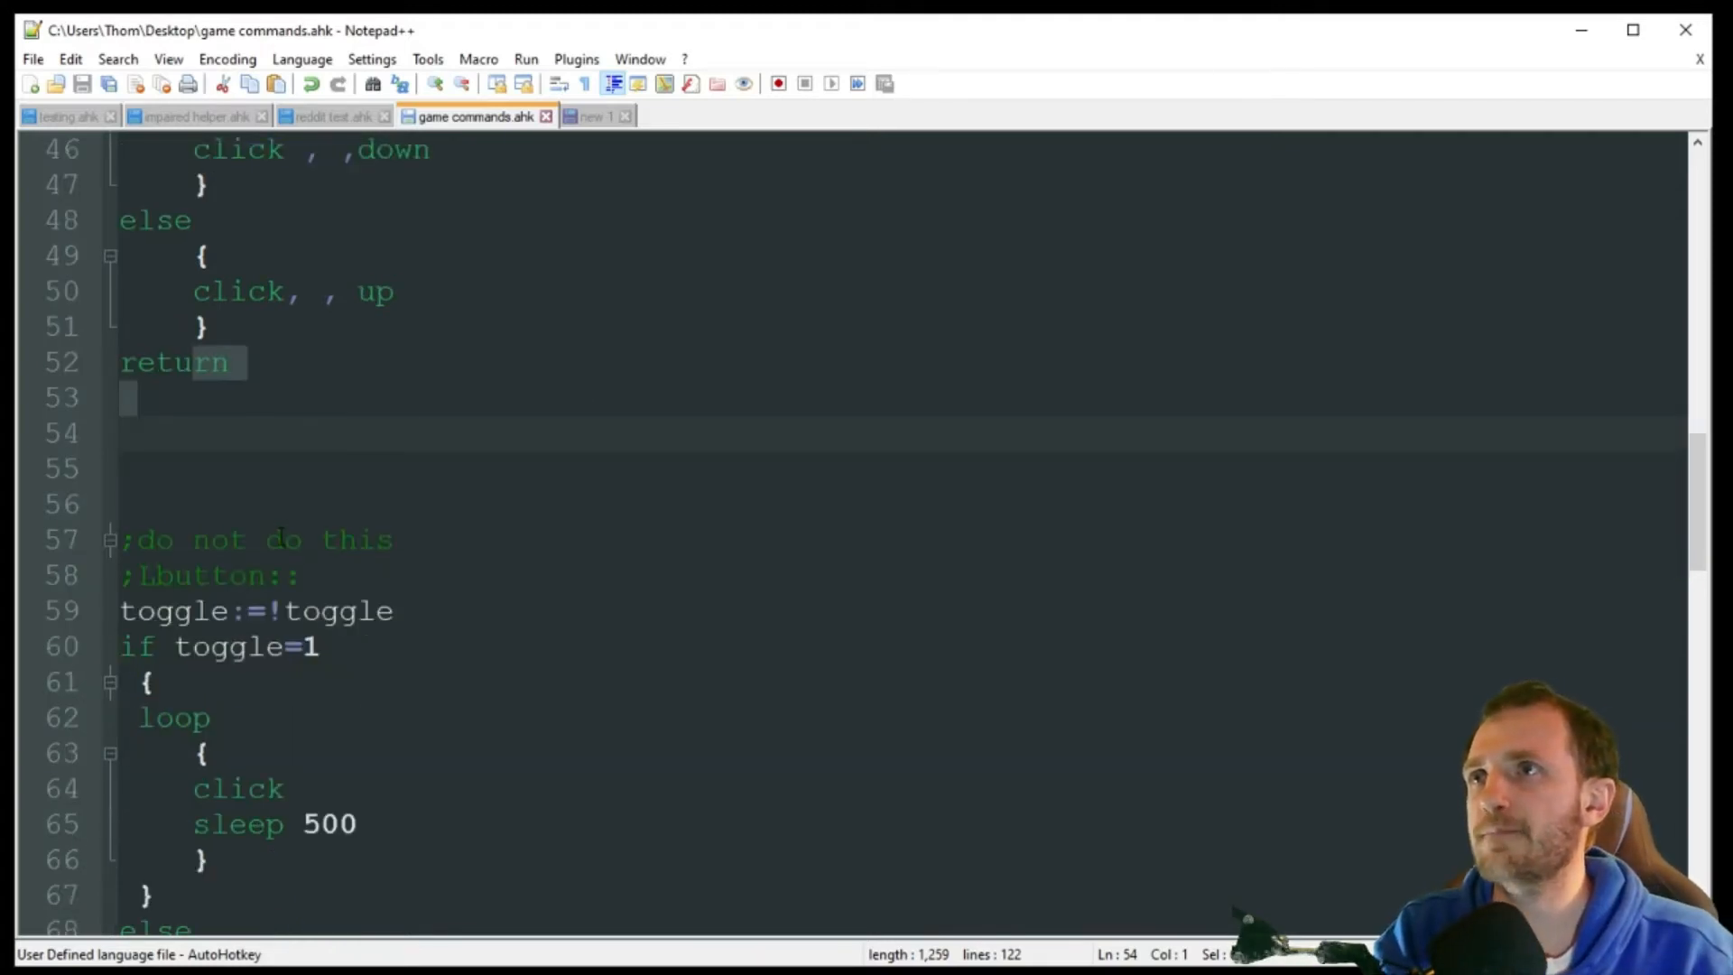
pyautogui.scroll(-3)
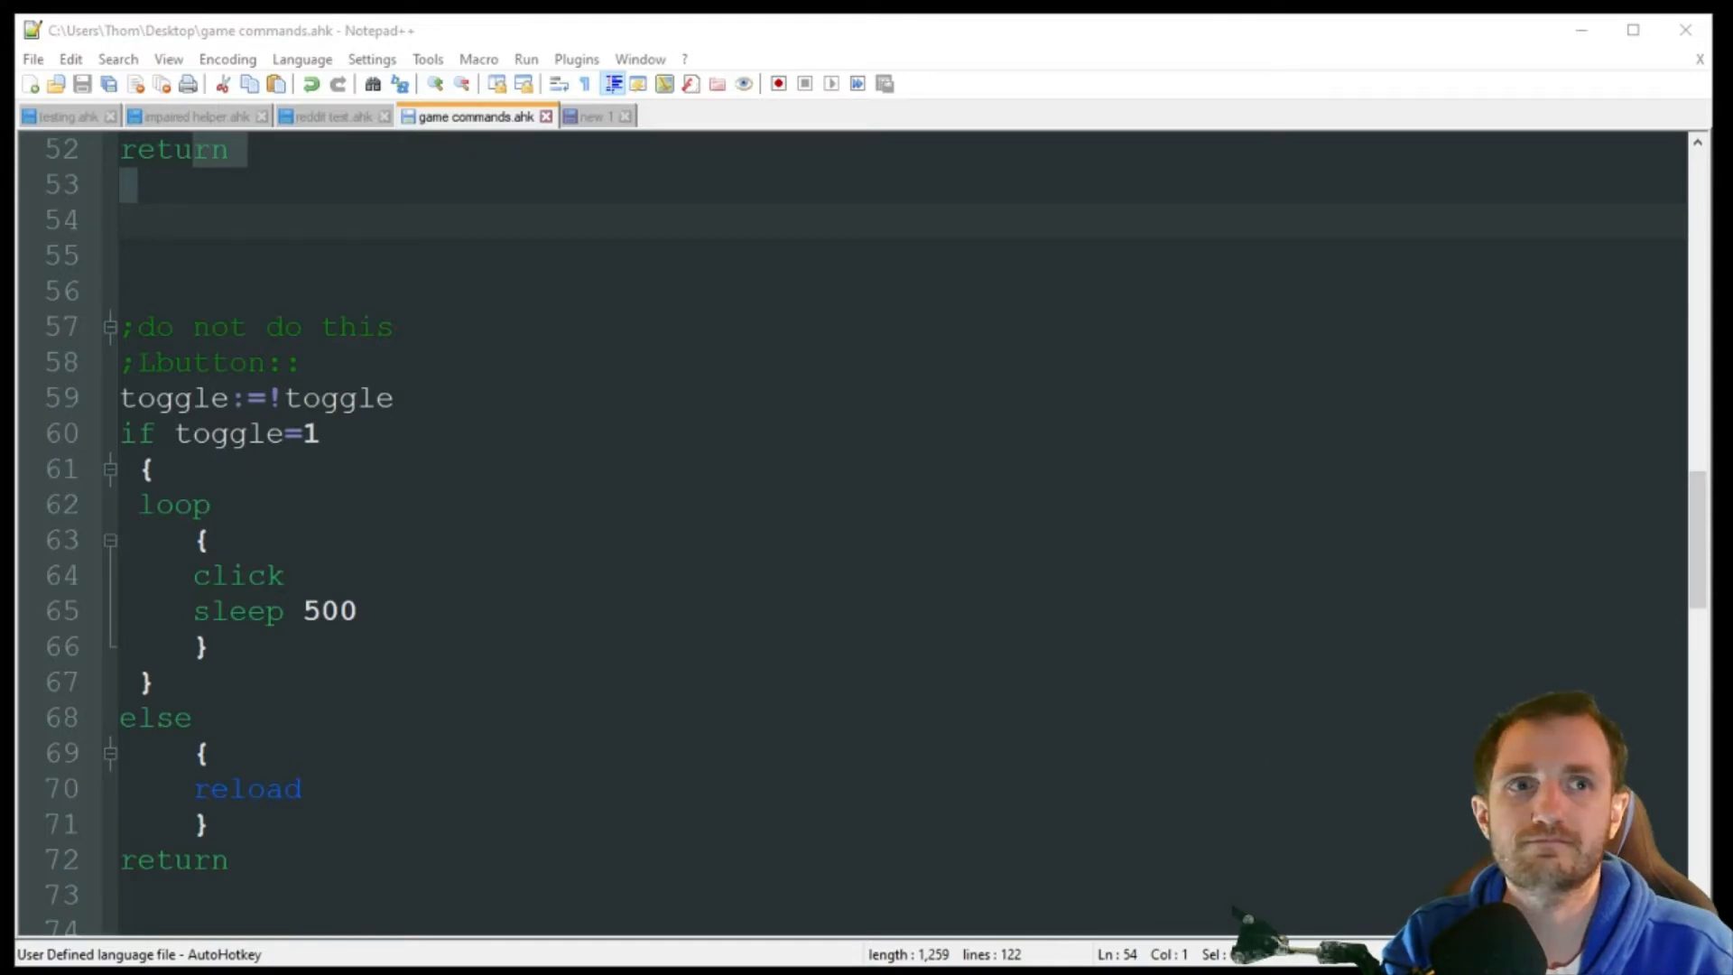
pyautogui.scroll(3)
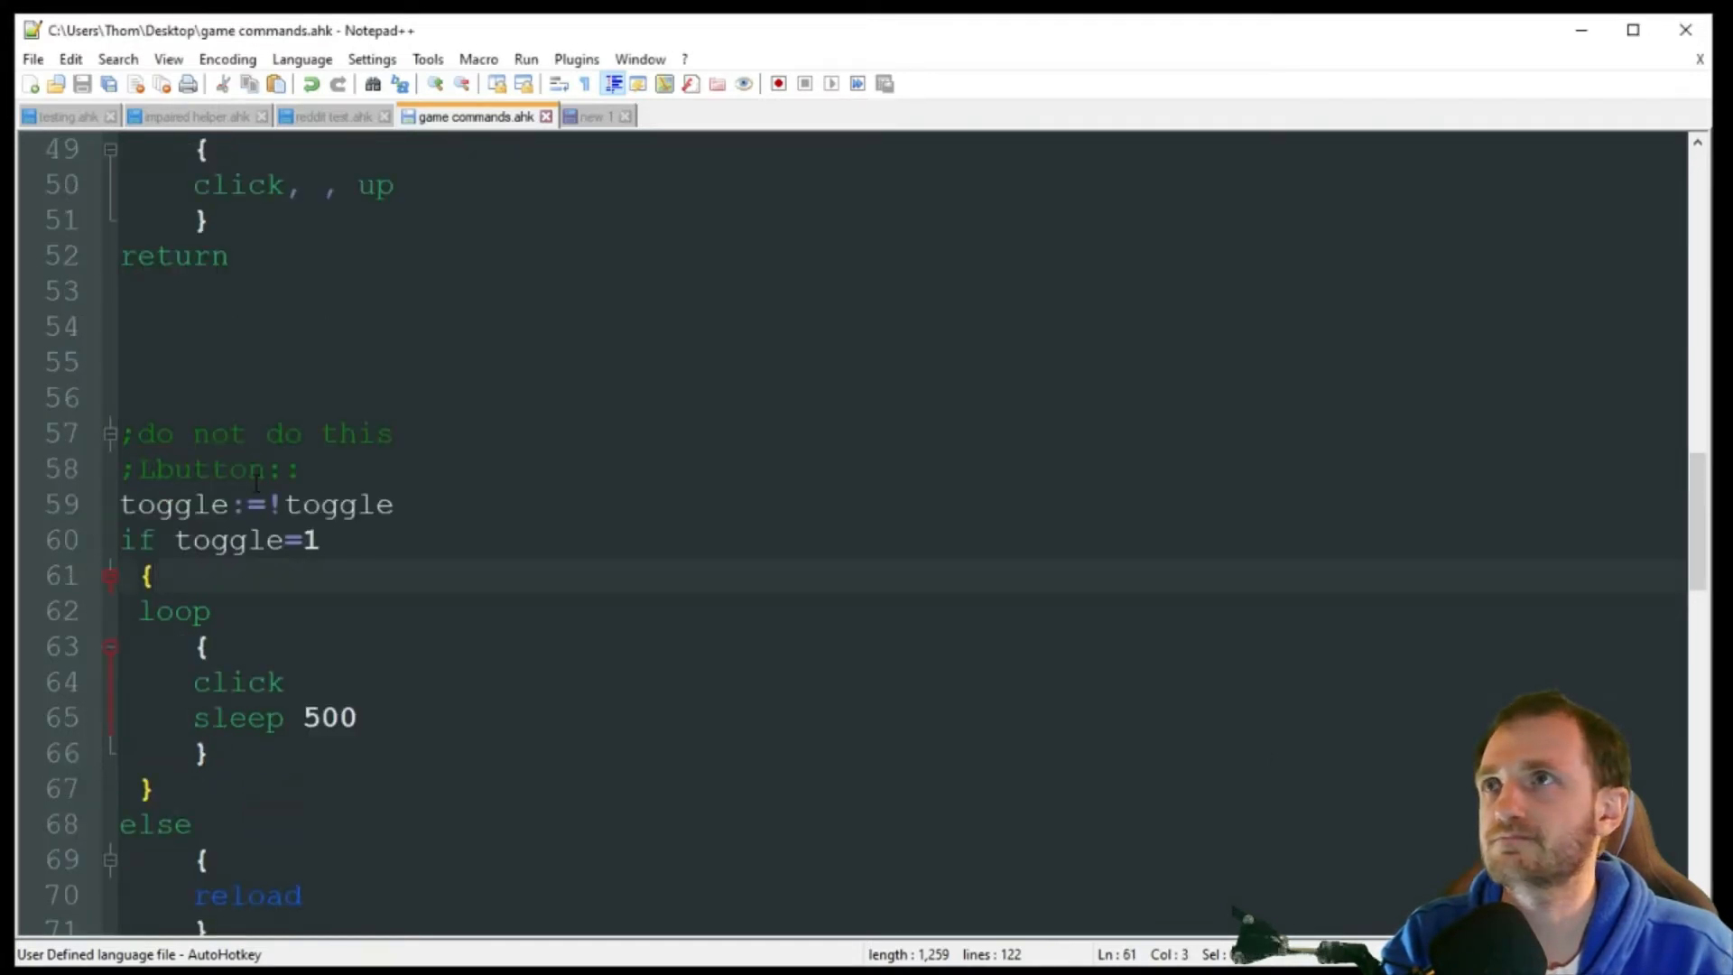
pyautogui.scroll(3)
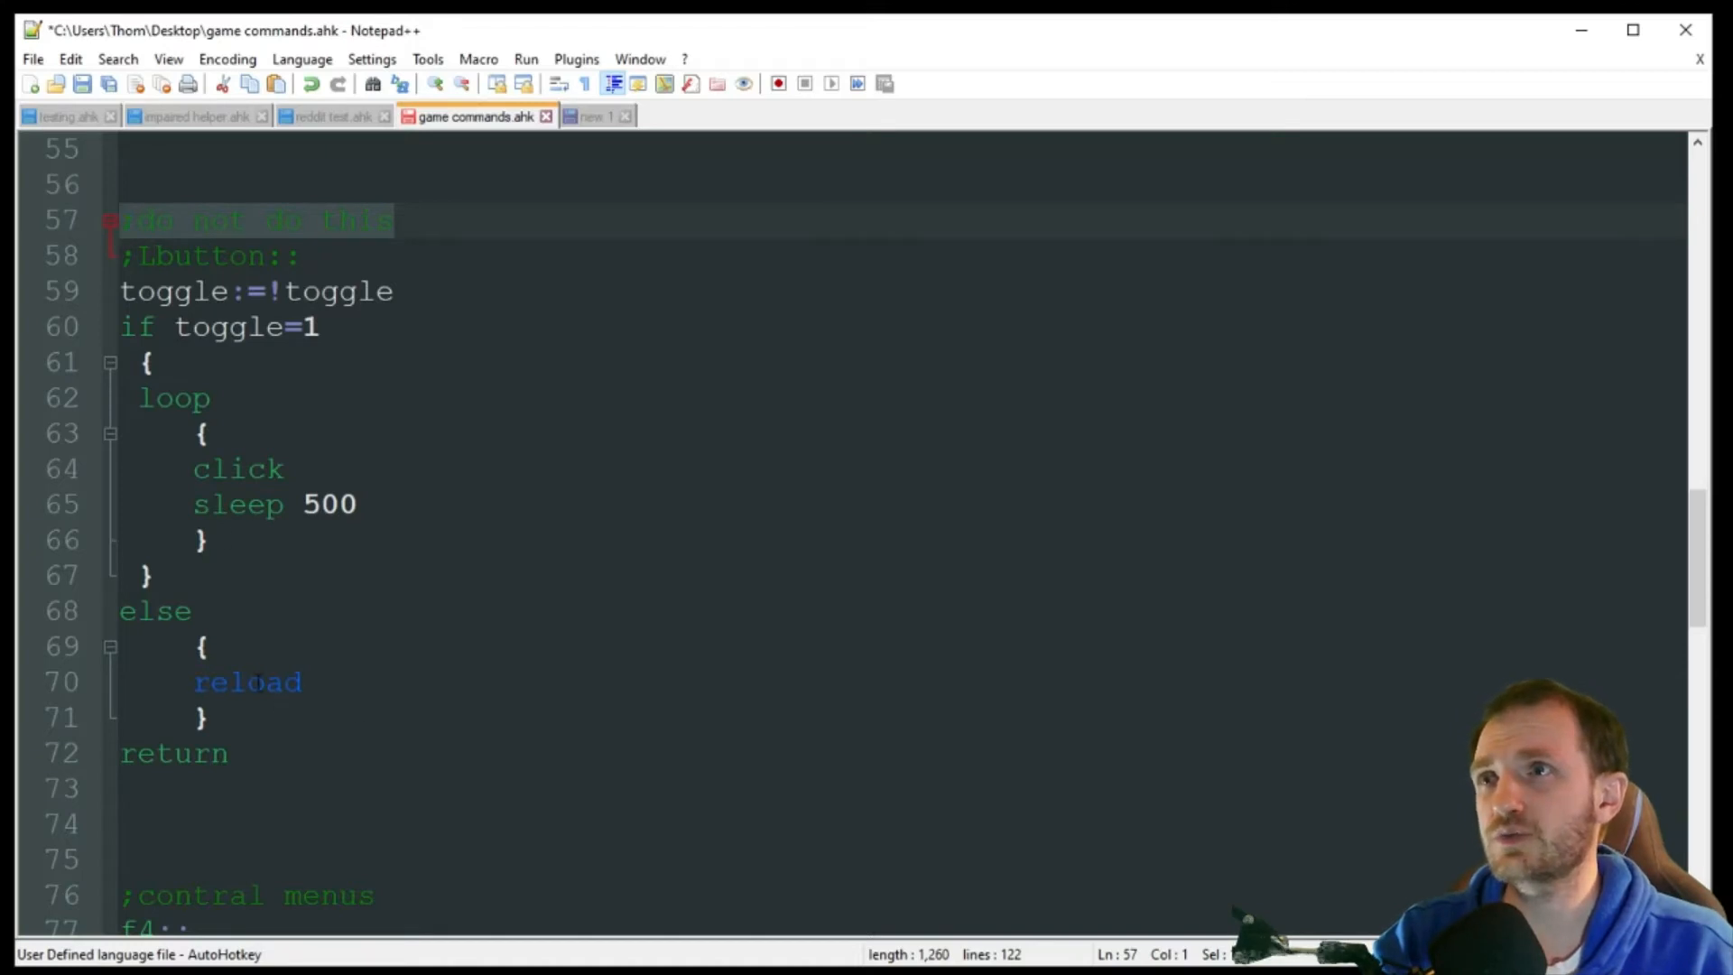
pyautogui.click(230, 682)
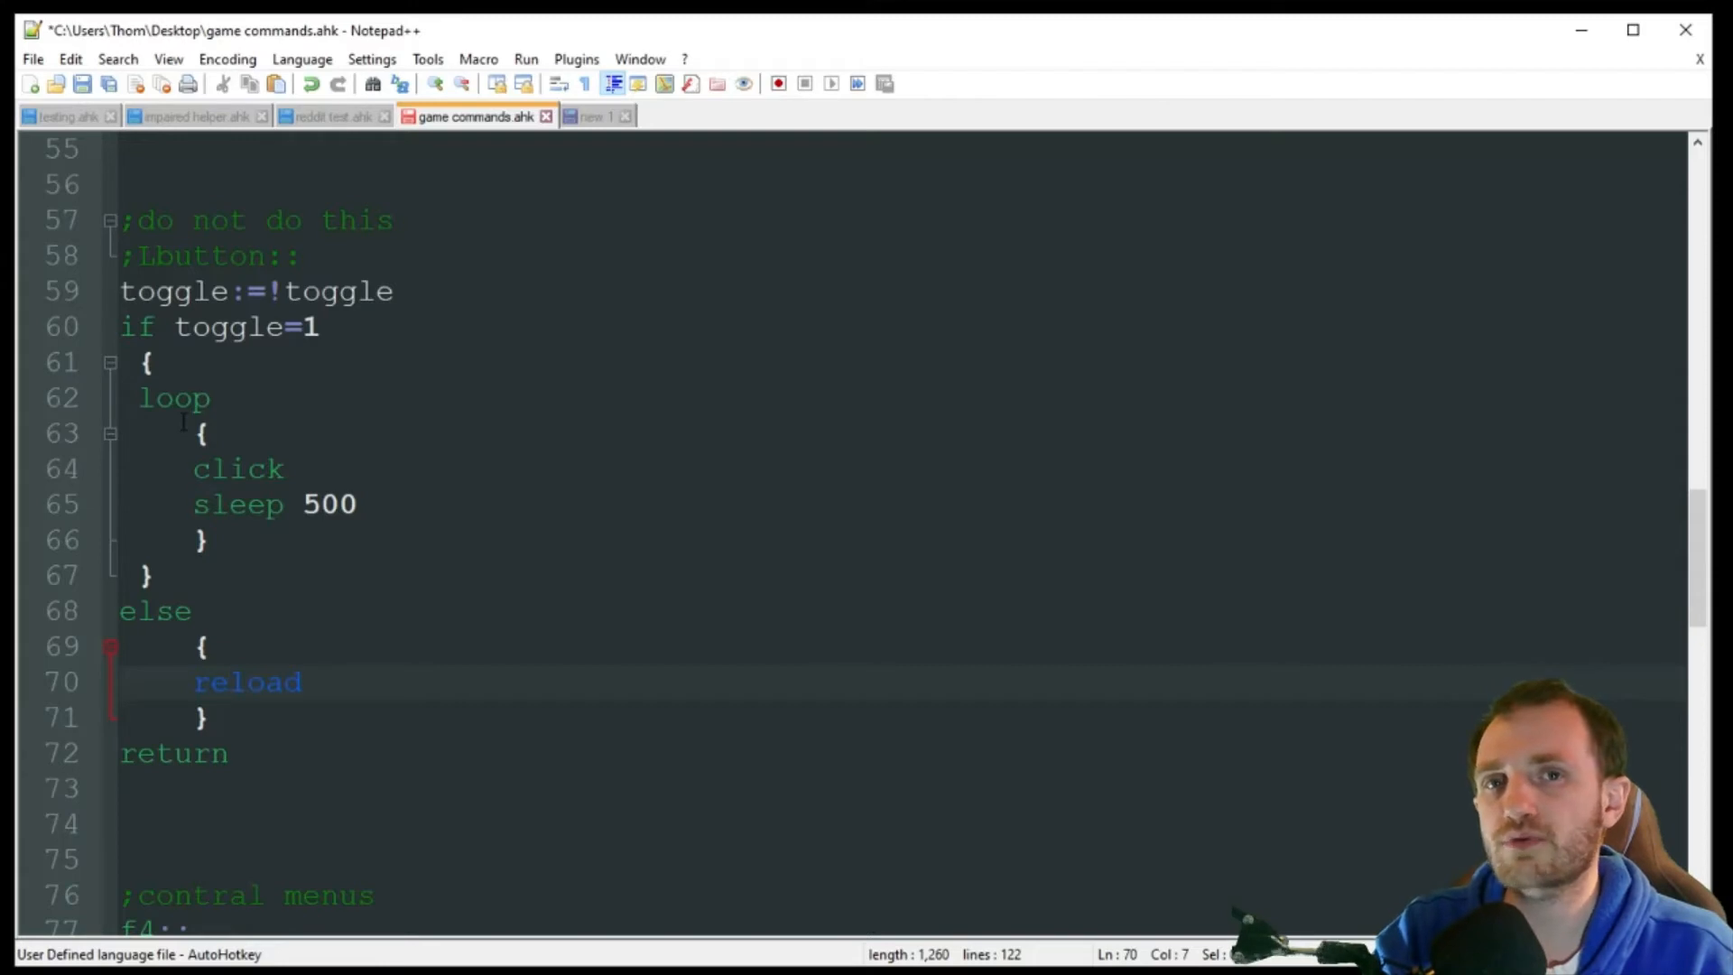
pyautogui.click(229, 682)
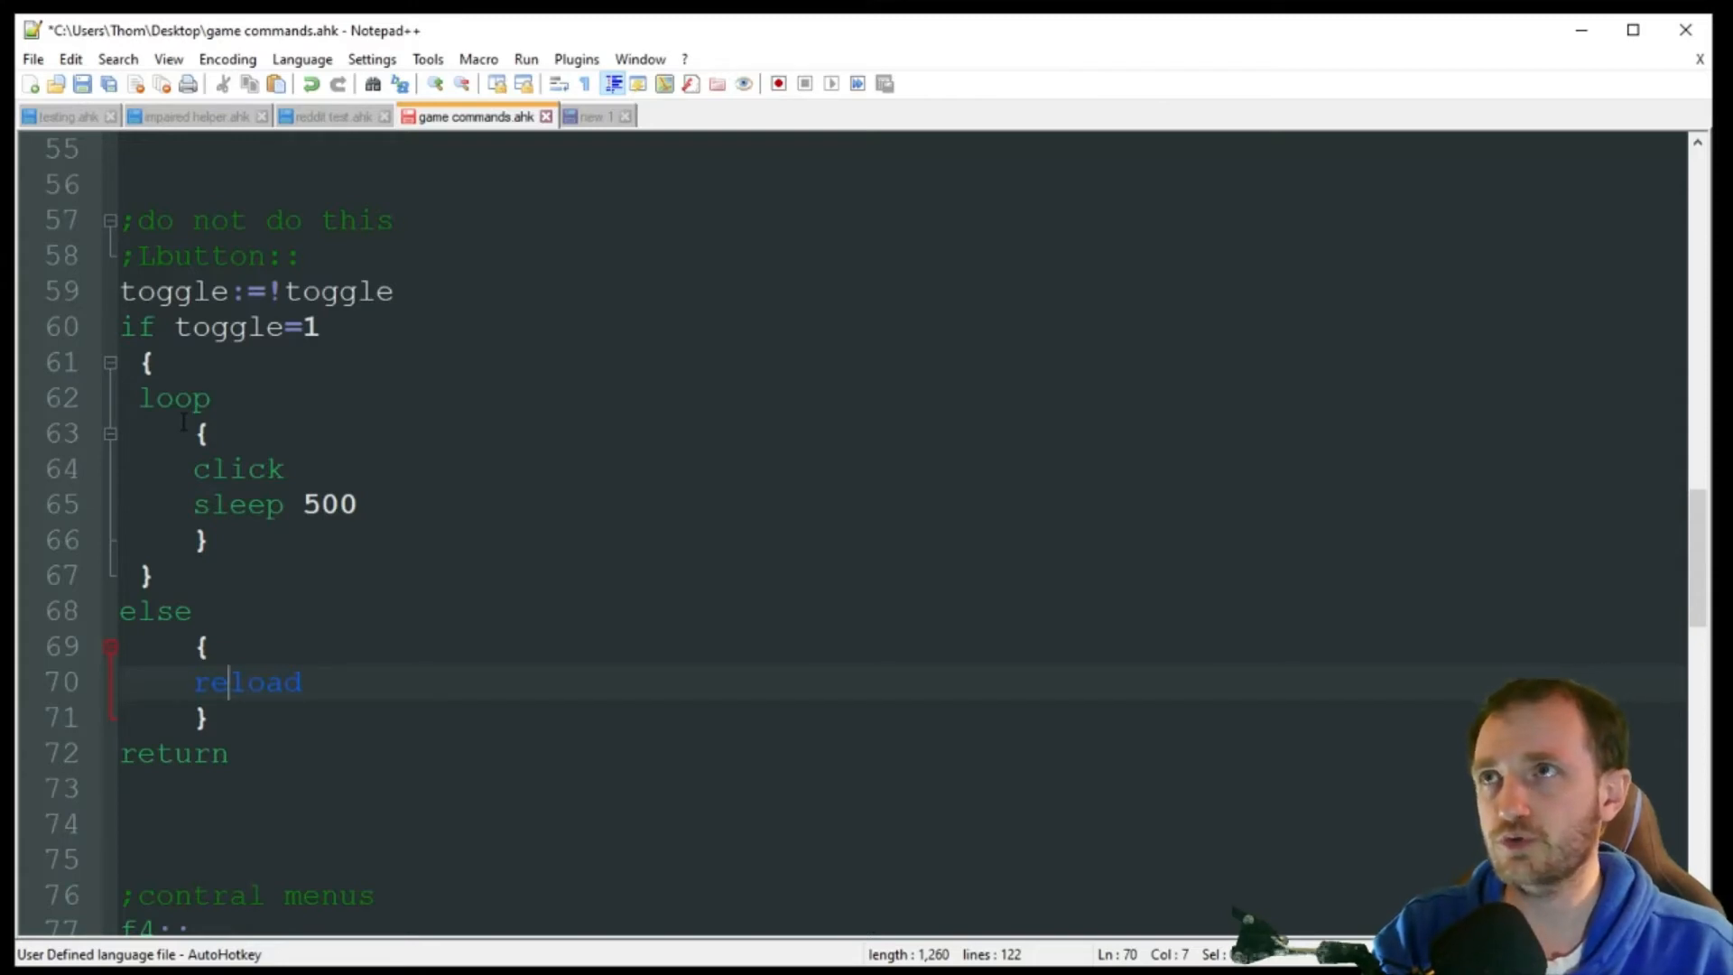
pyautogui.moveTo(541, 439)
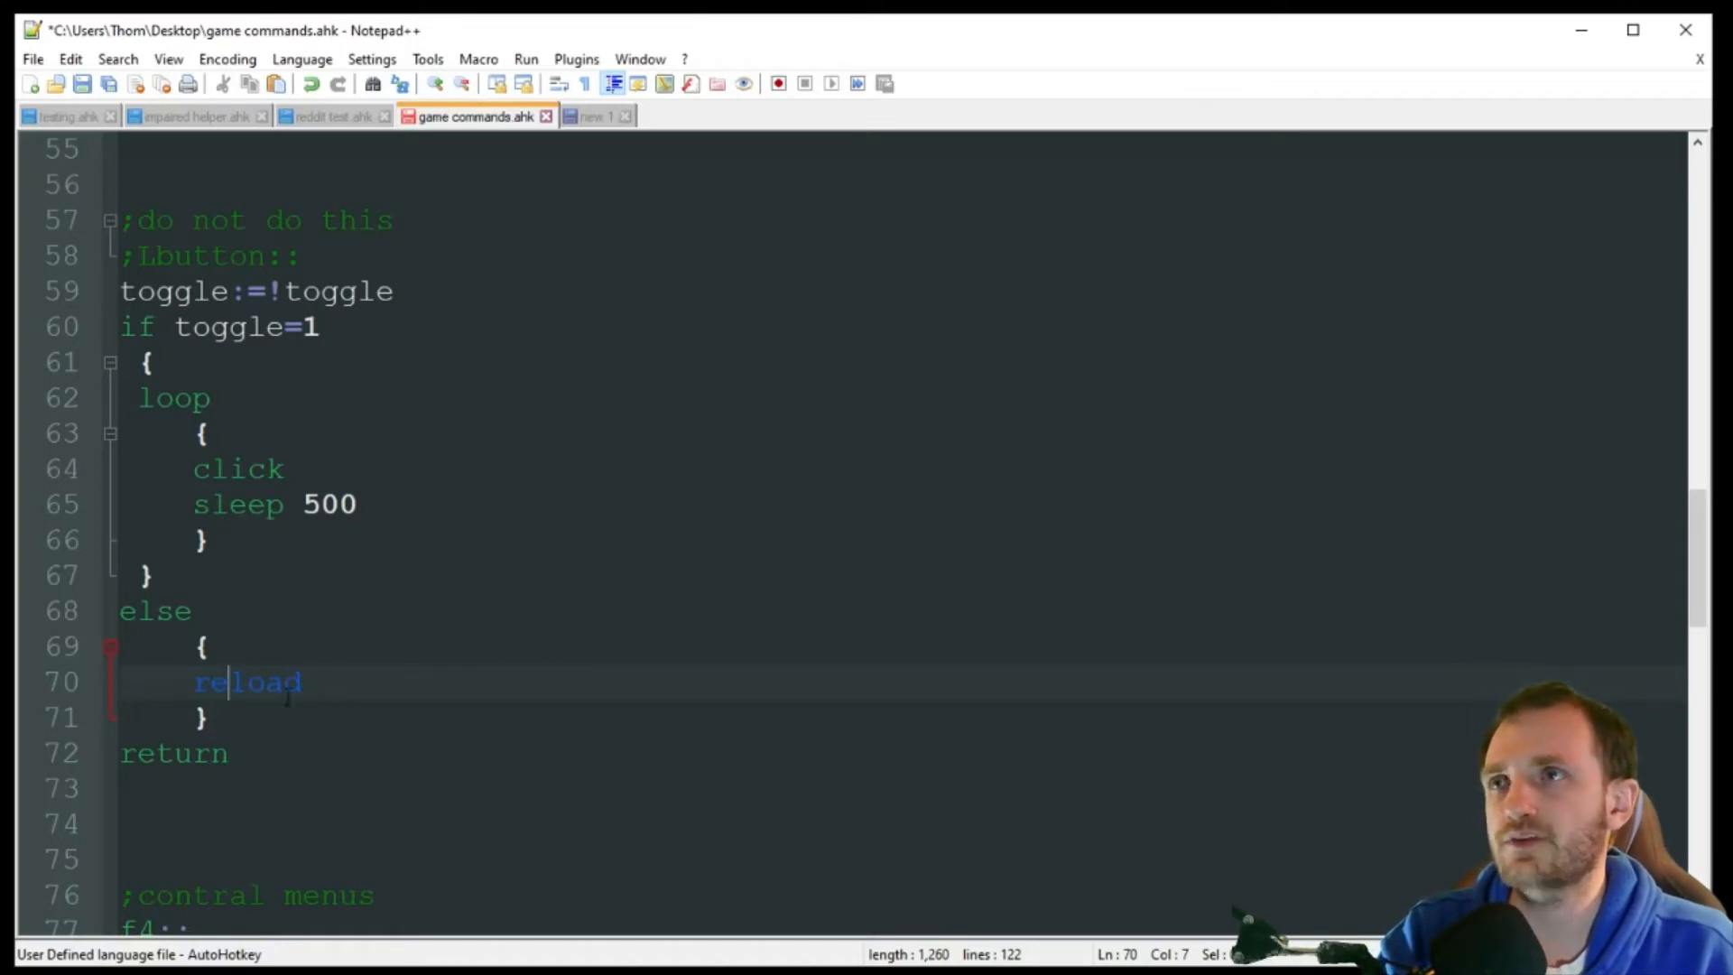
pyautogui.doubleClick(246, 682)
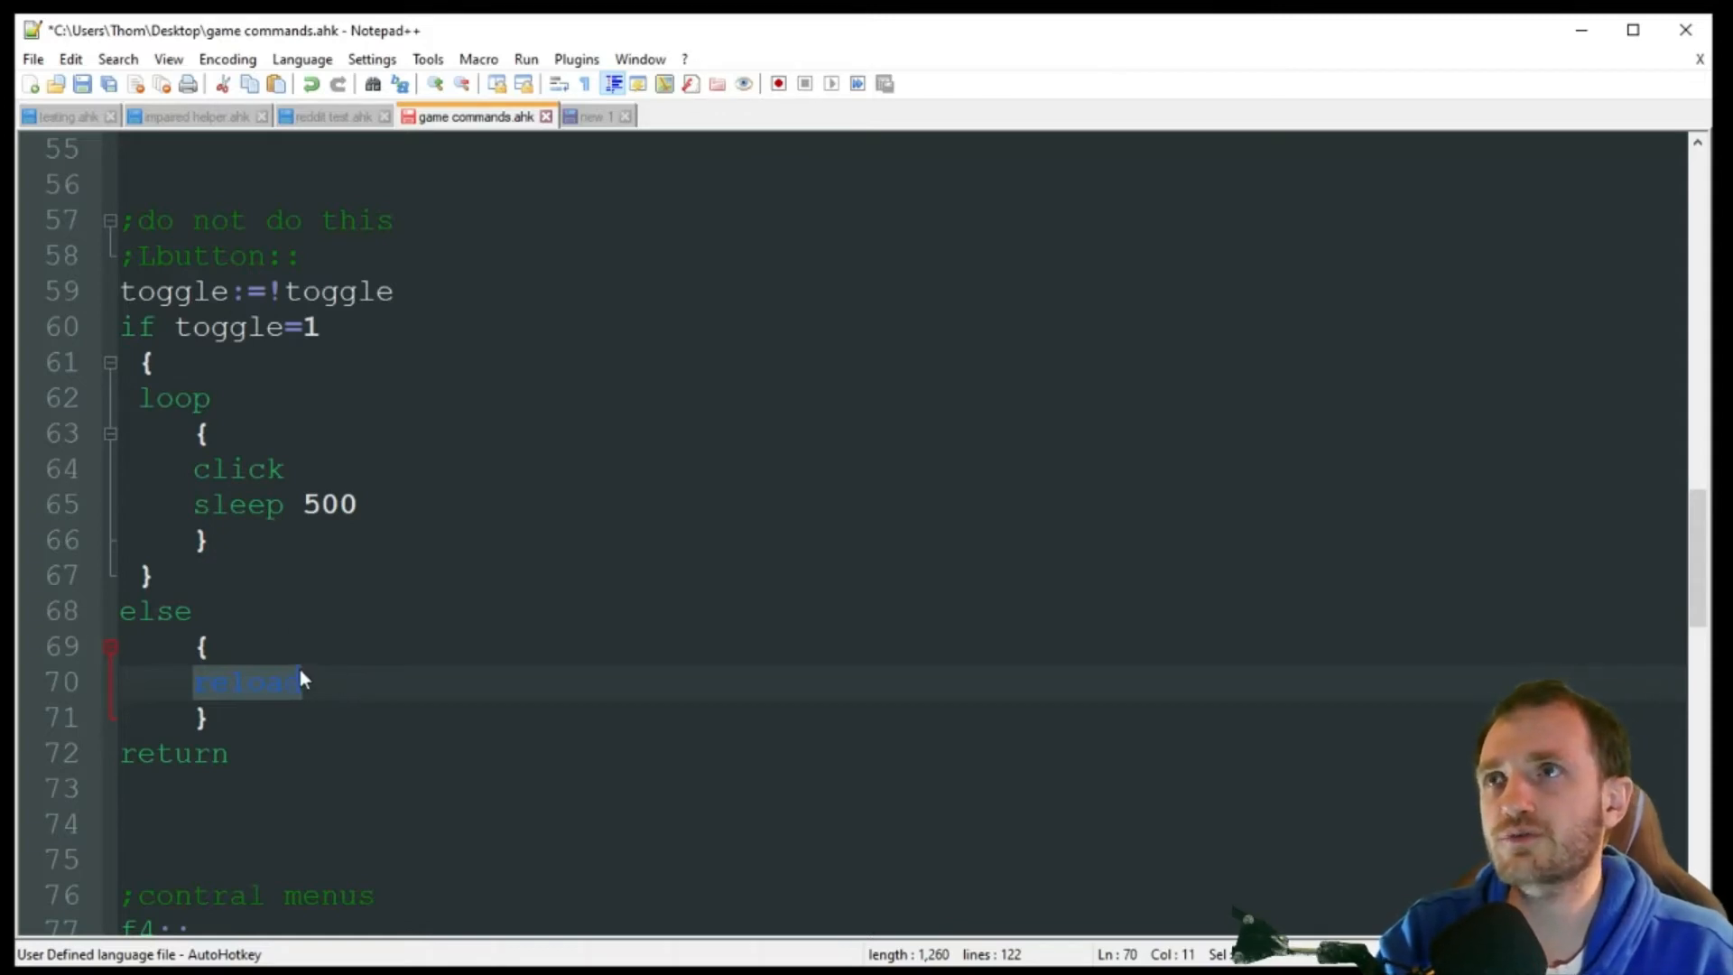
pyautogui.moveTo(262, 696)
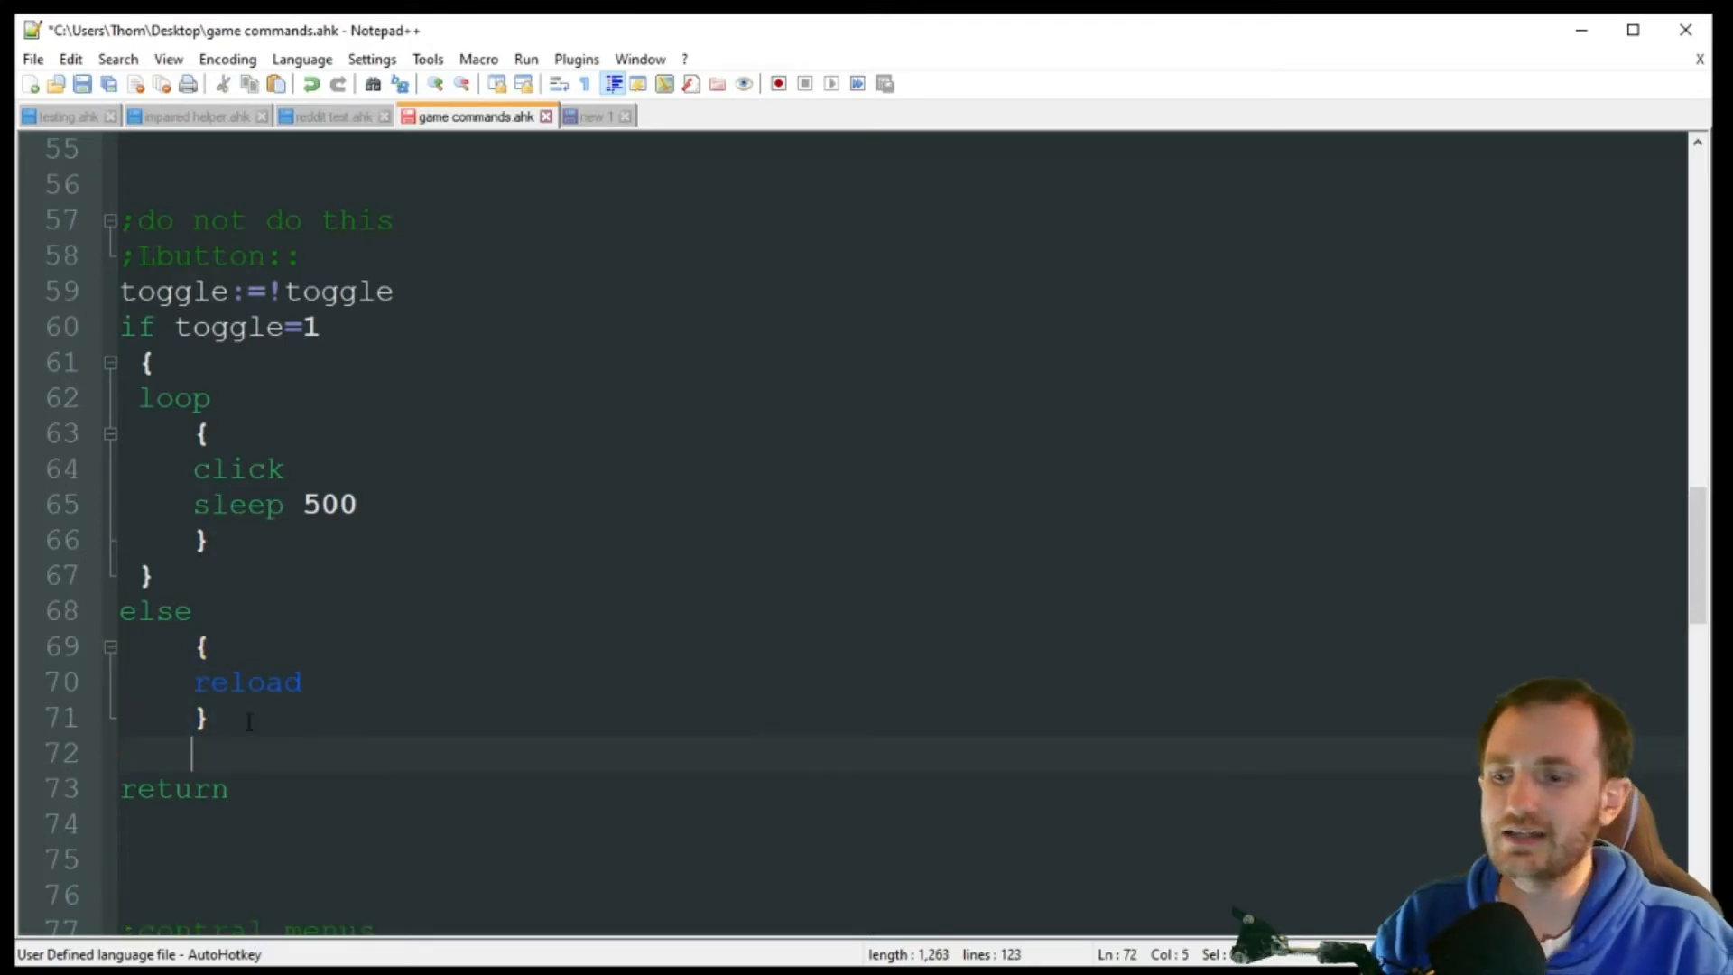
pyautogui.write('f2')
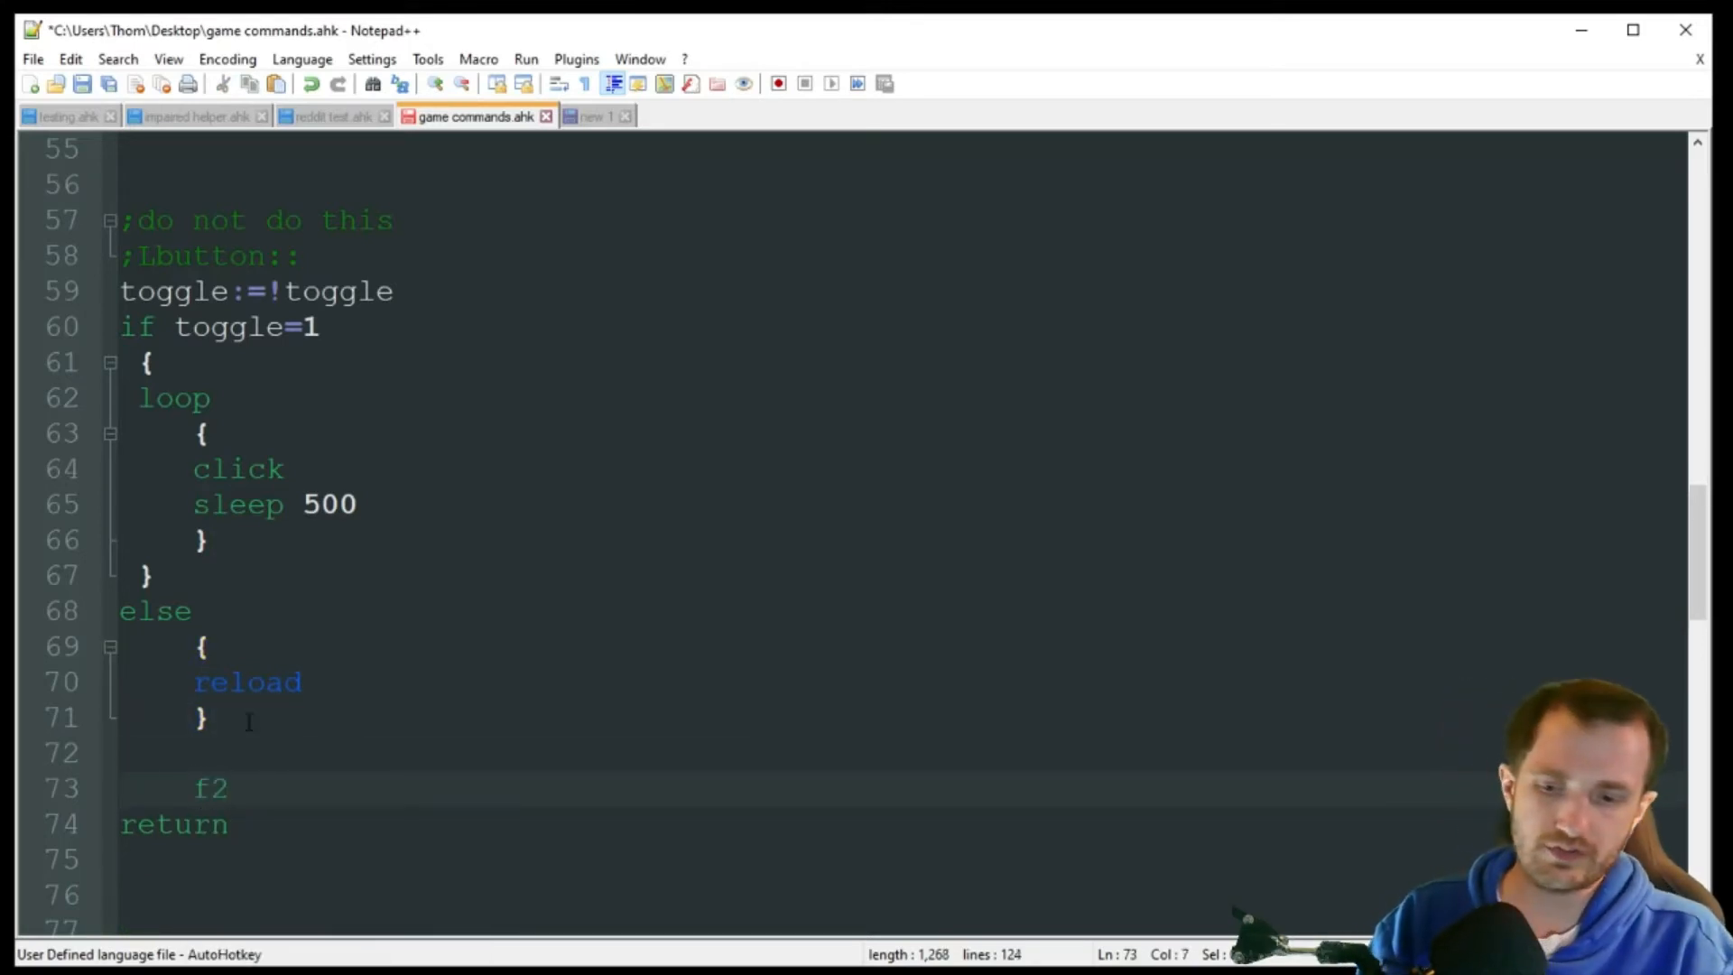
pyautogui.write('::')
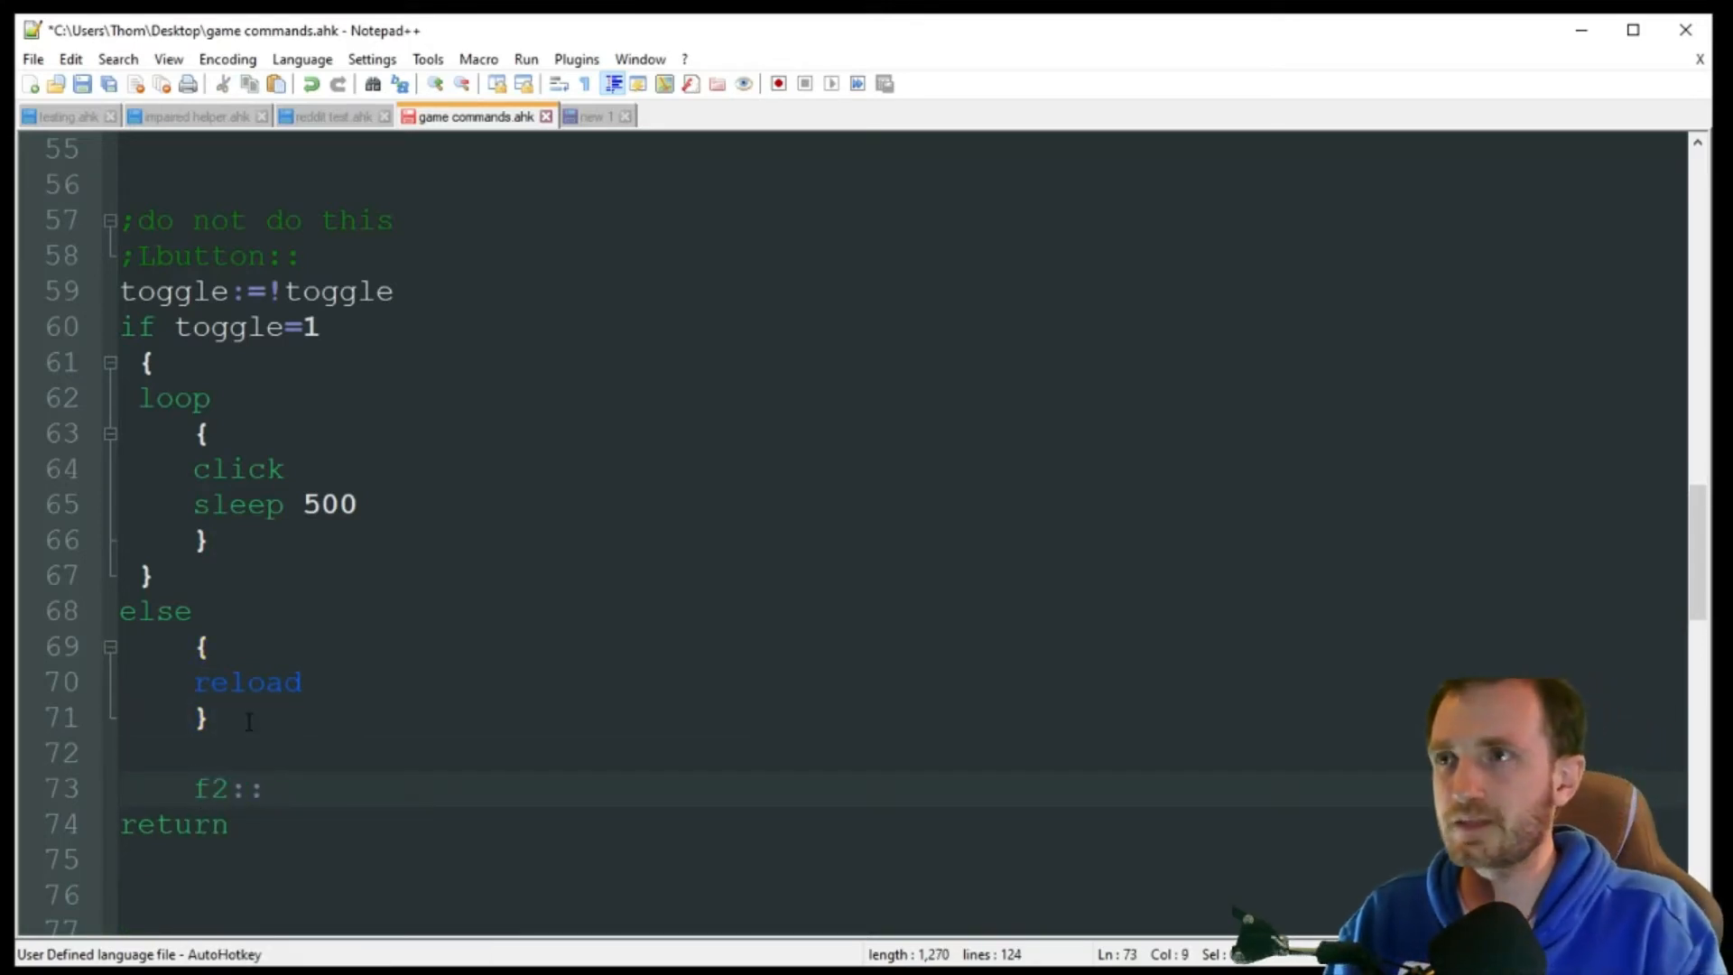
pyautogui.write('reload')
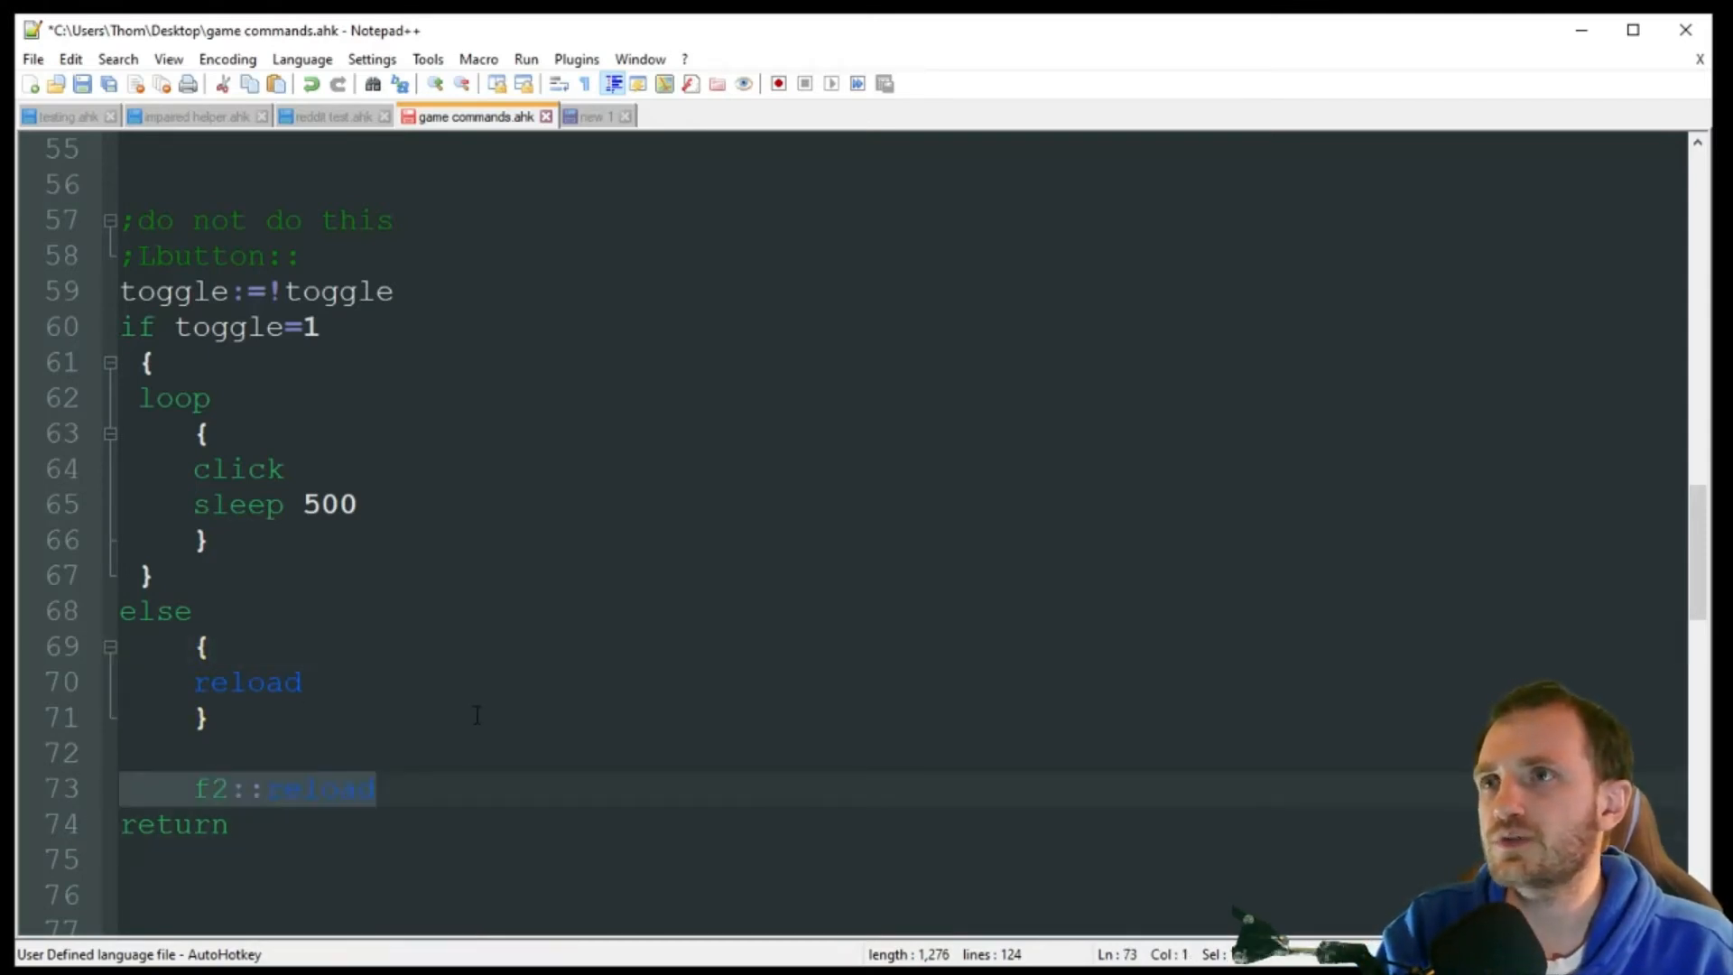
pyautogui.press('Delete')
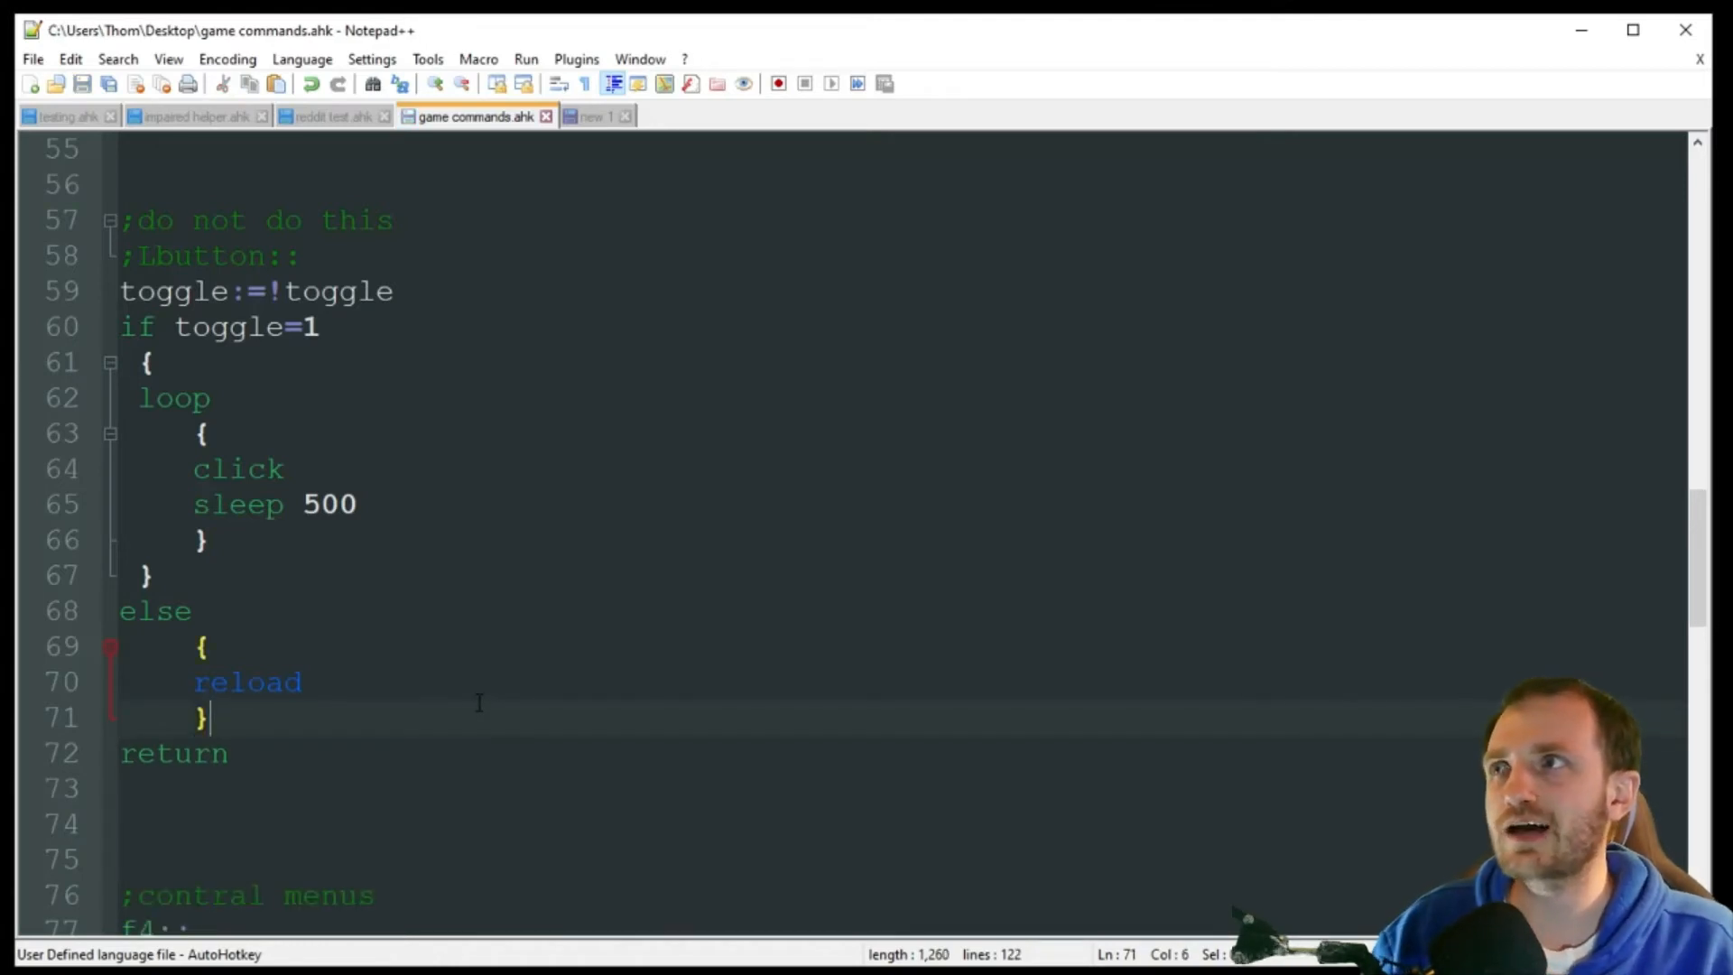
pyautogui.moveTo(391, 619)
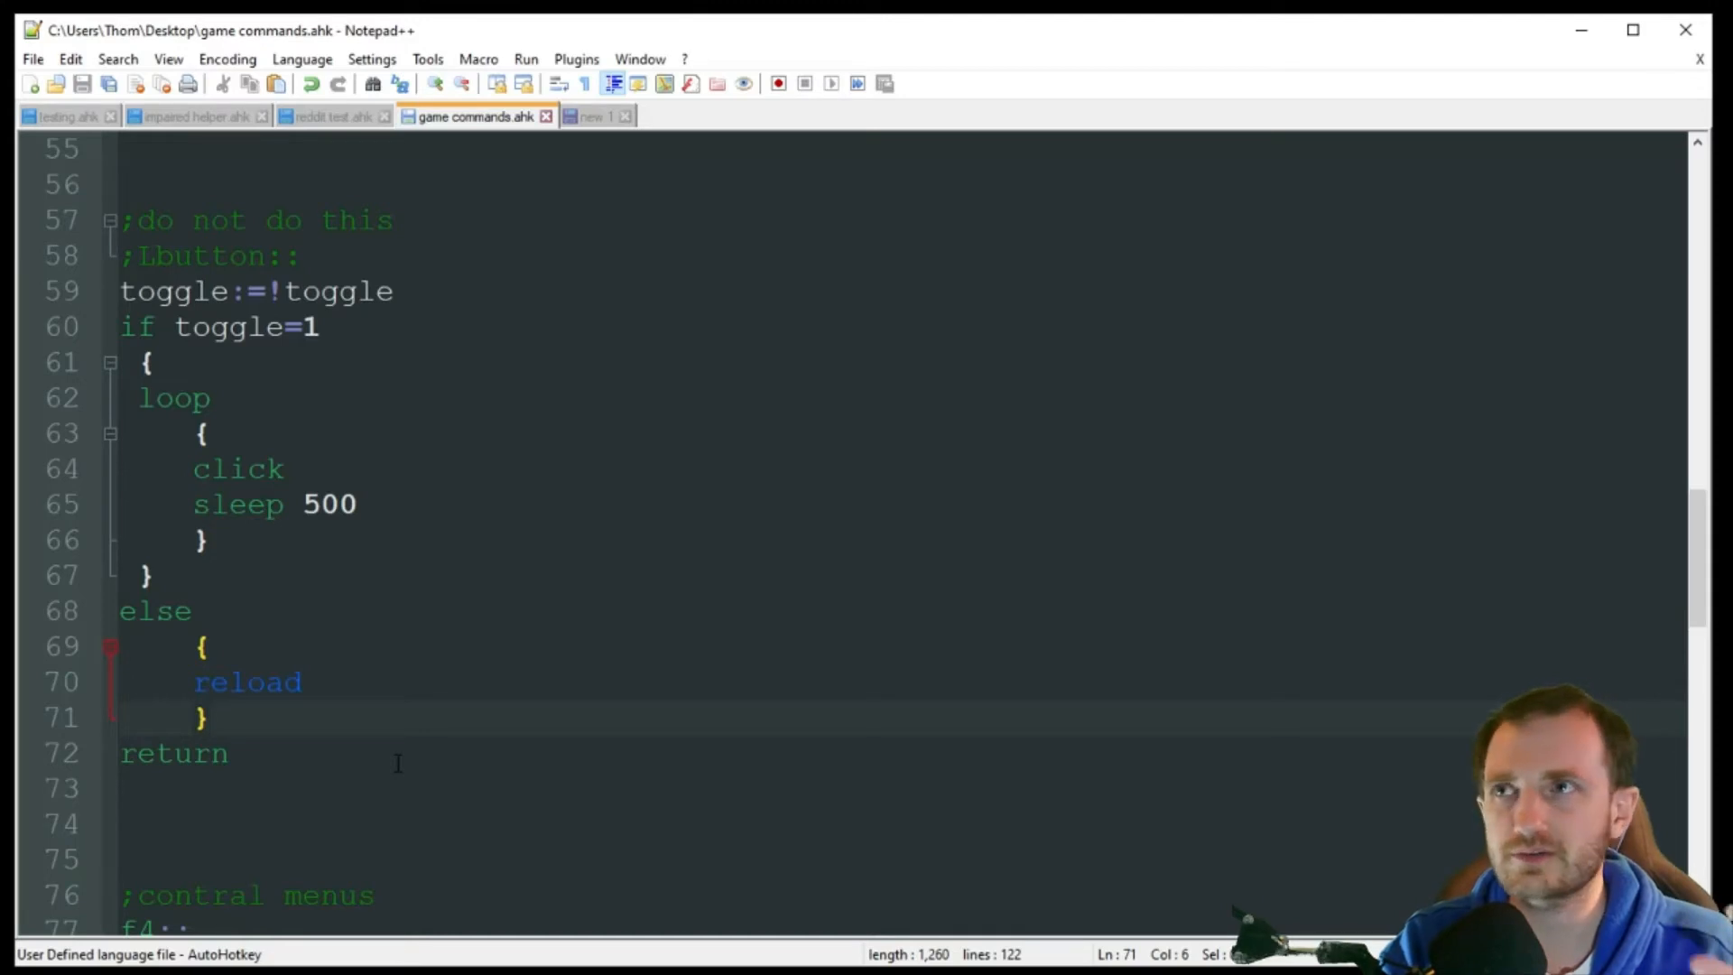
# Return to reload on line 70 and scroll down to the ';contral menus' F4 hotkey
pyautogui.click(299, 682)
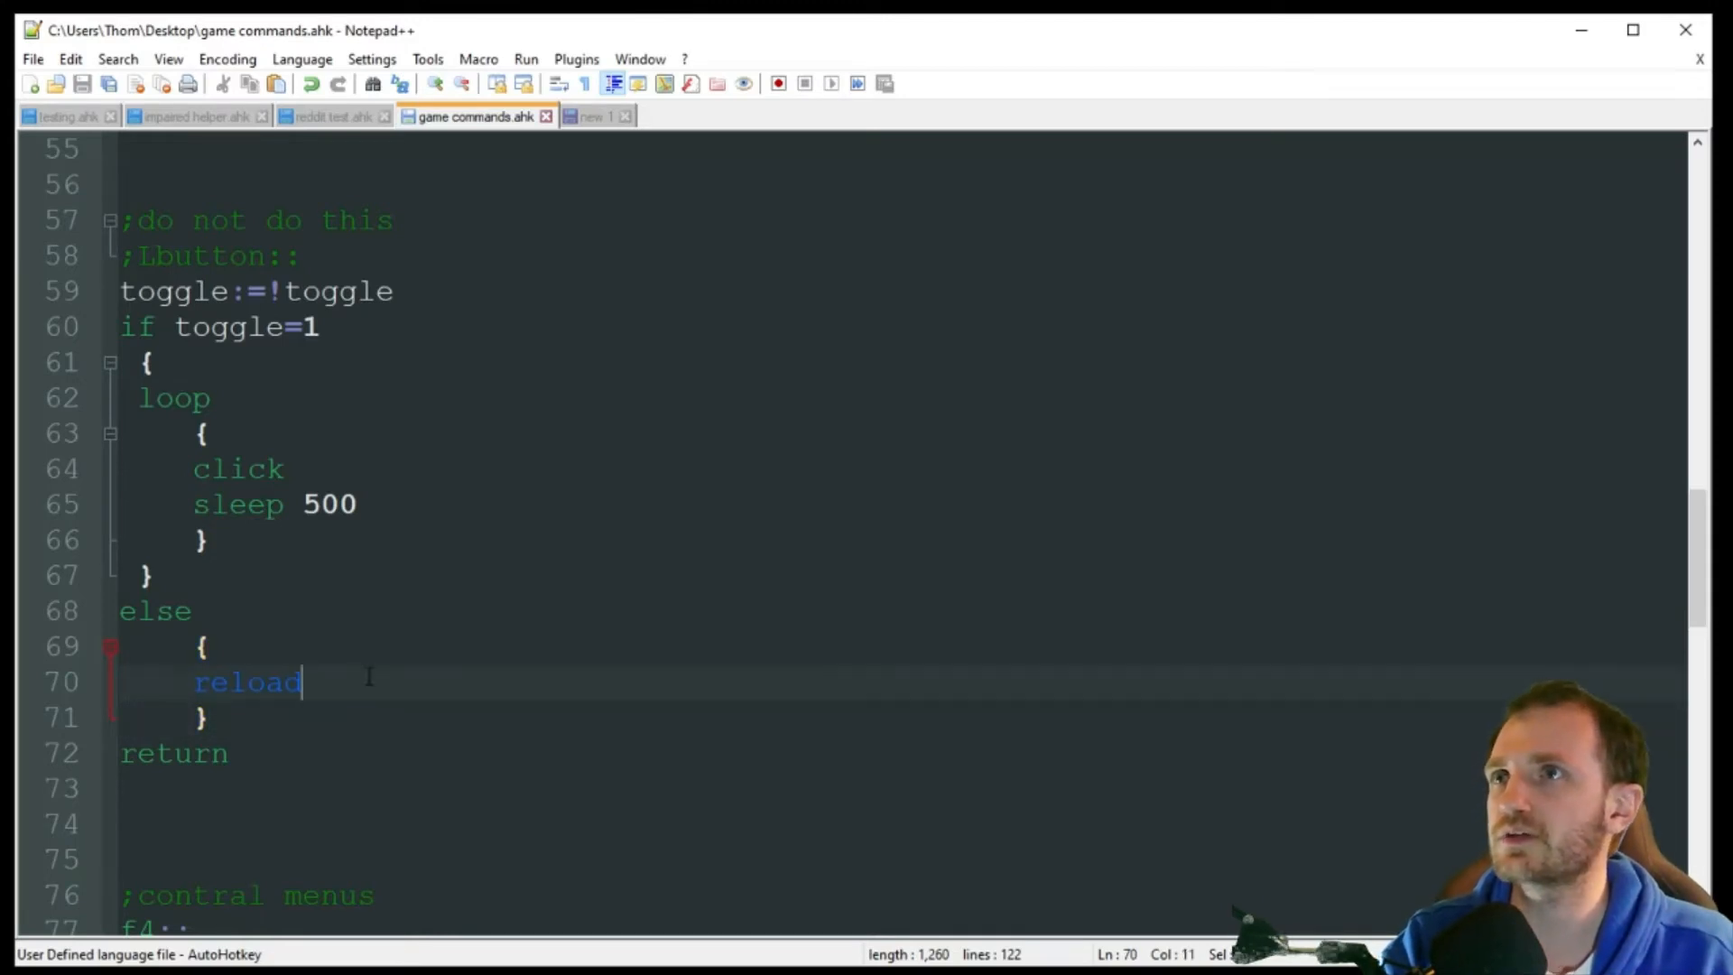
pyautogui.scroll(-3)
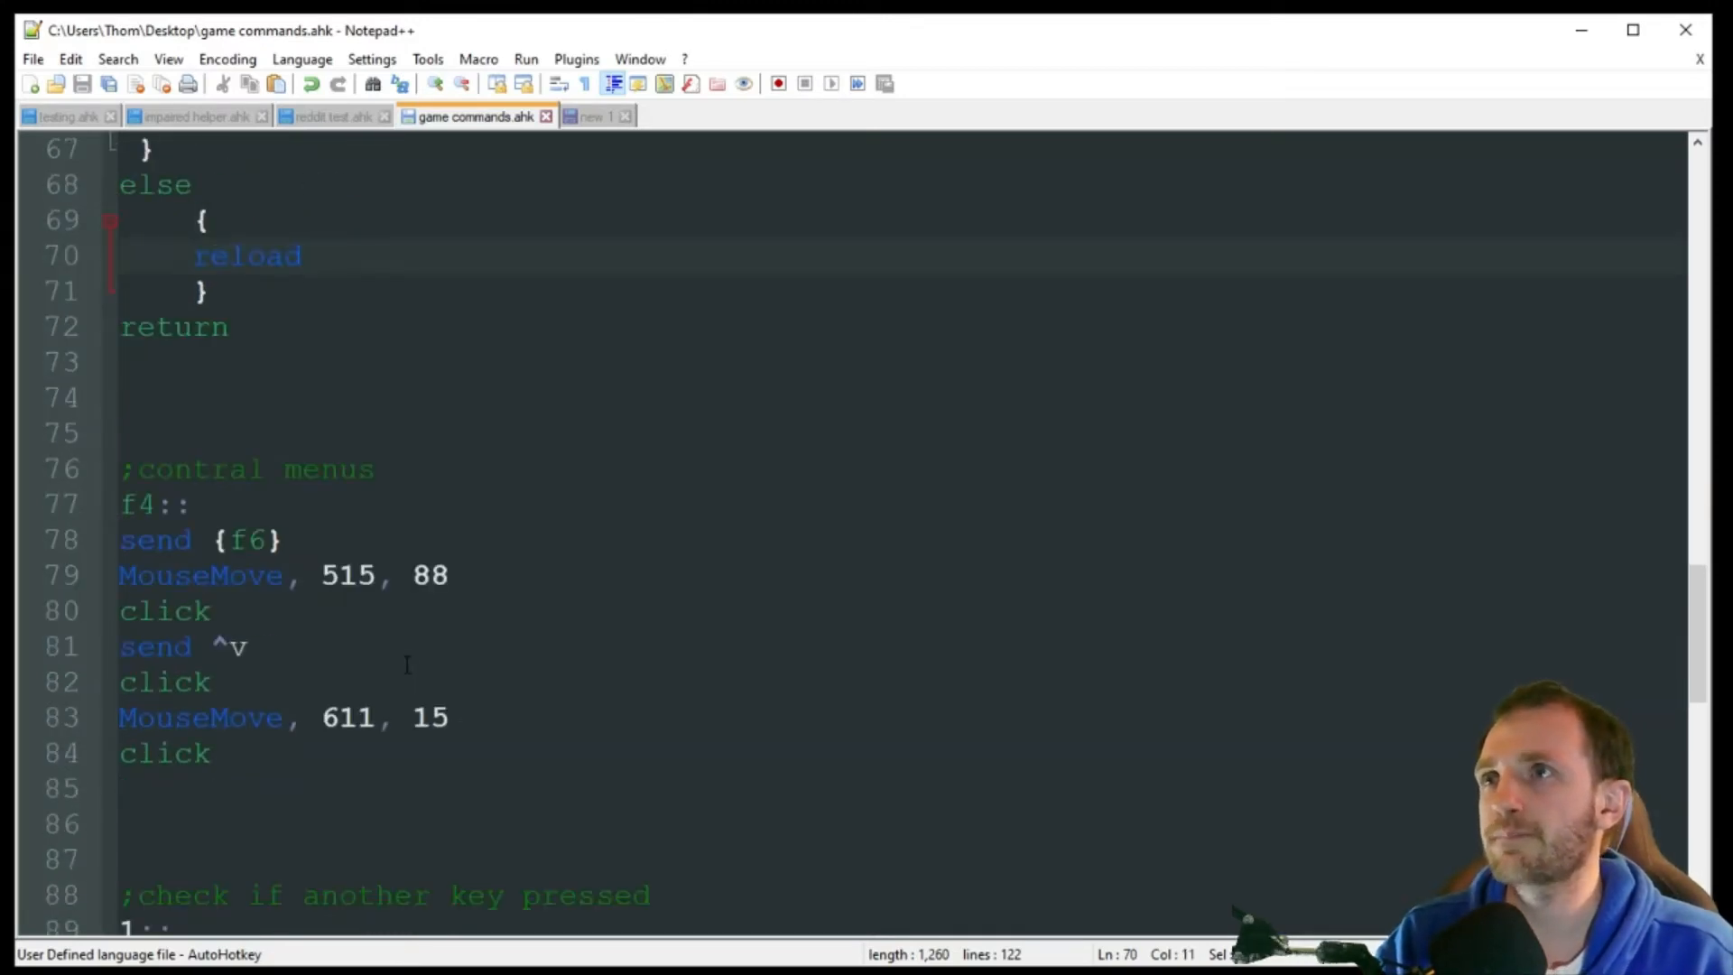
pyautogui.click(301, 255)
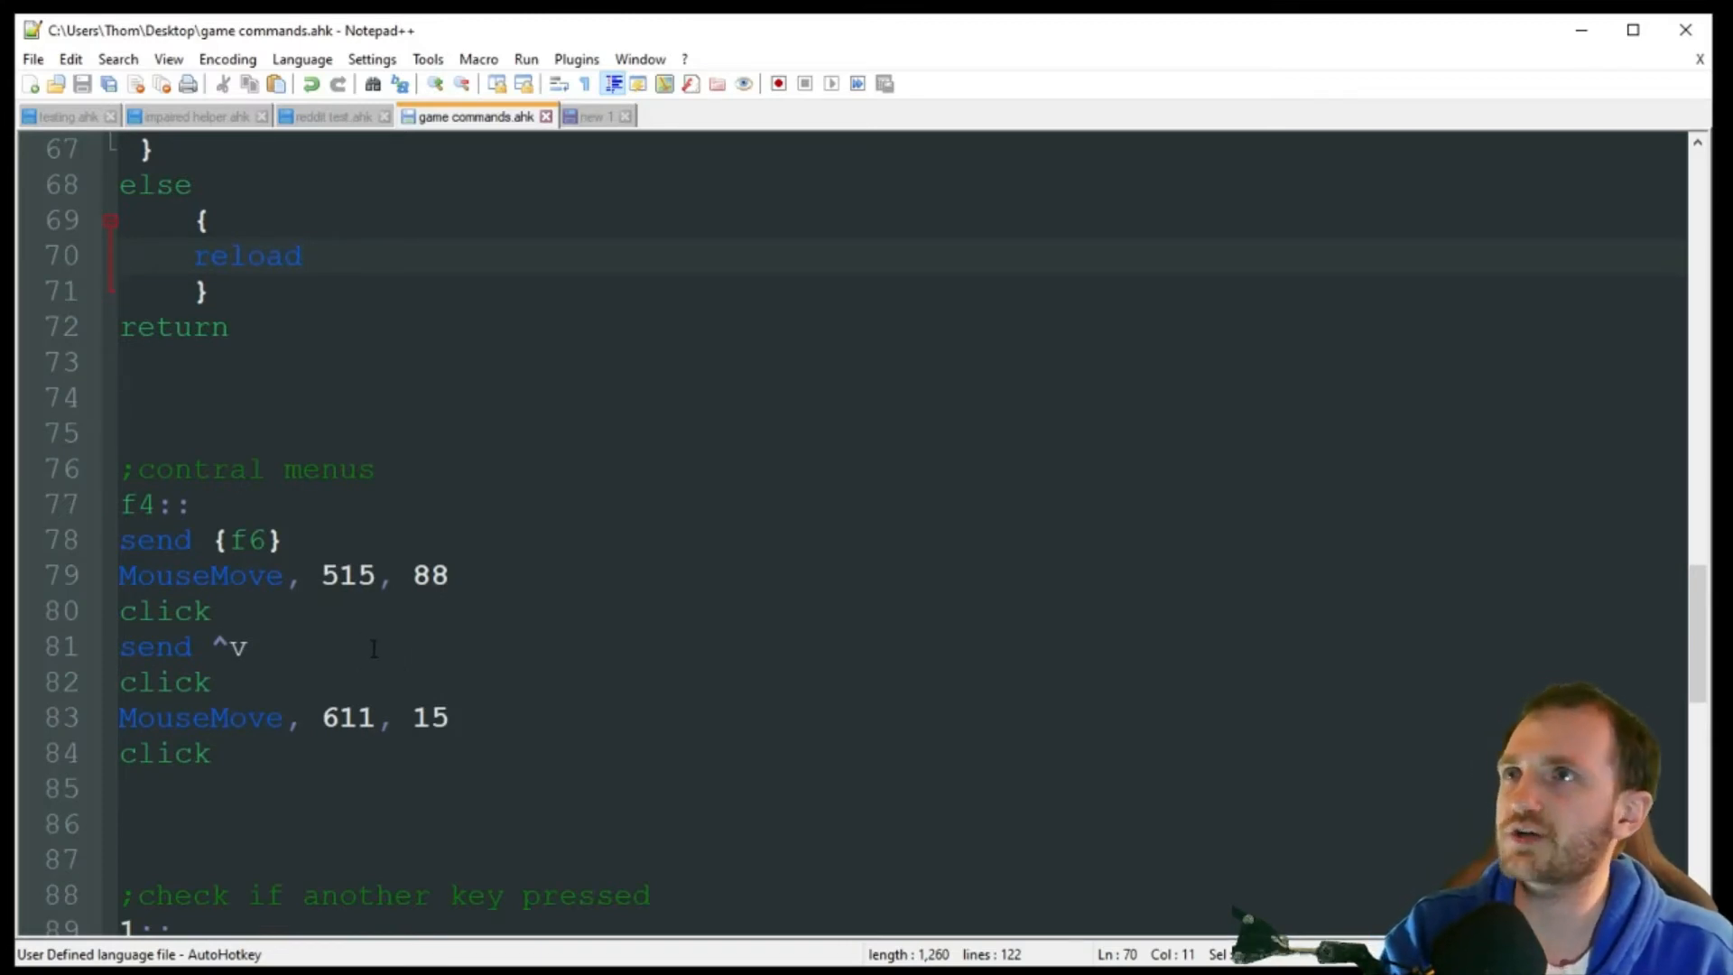
pyautogui.scroll(-3)
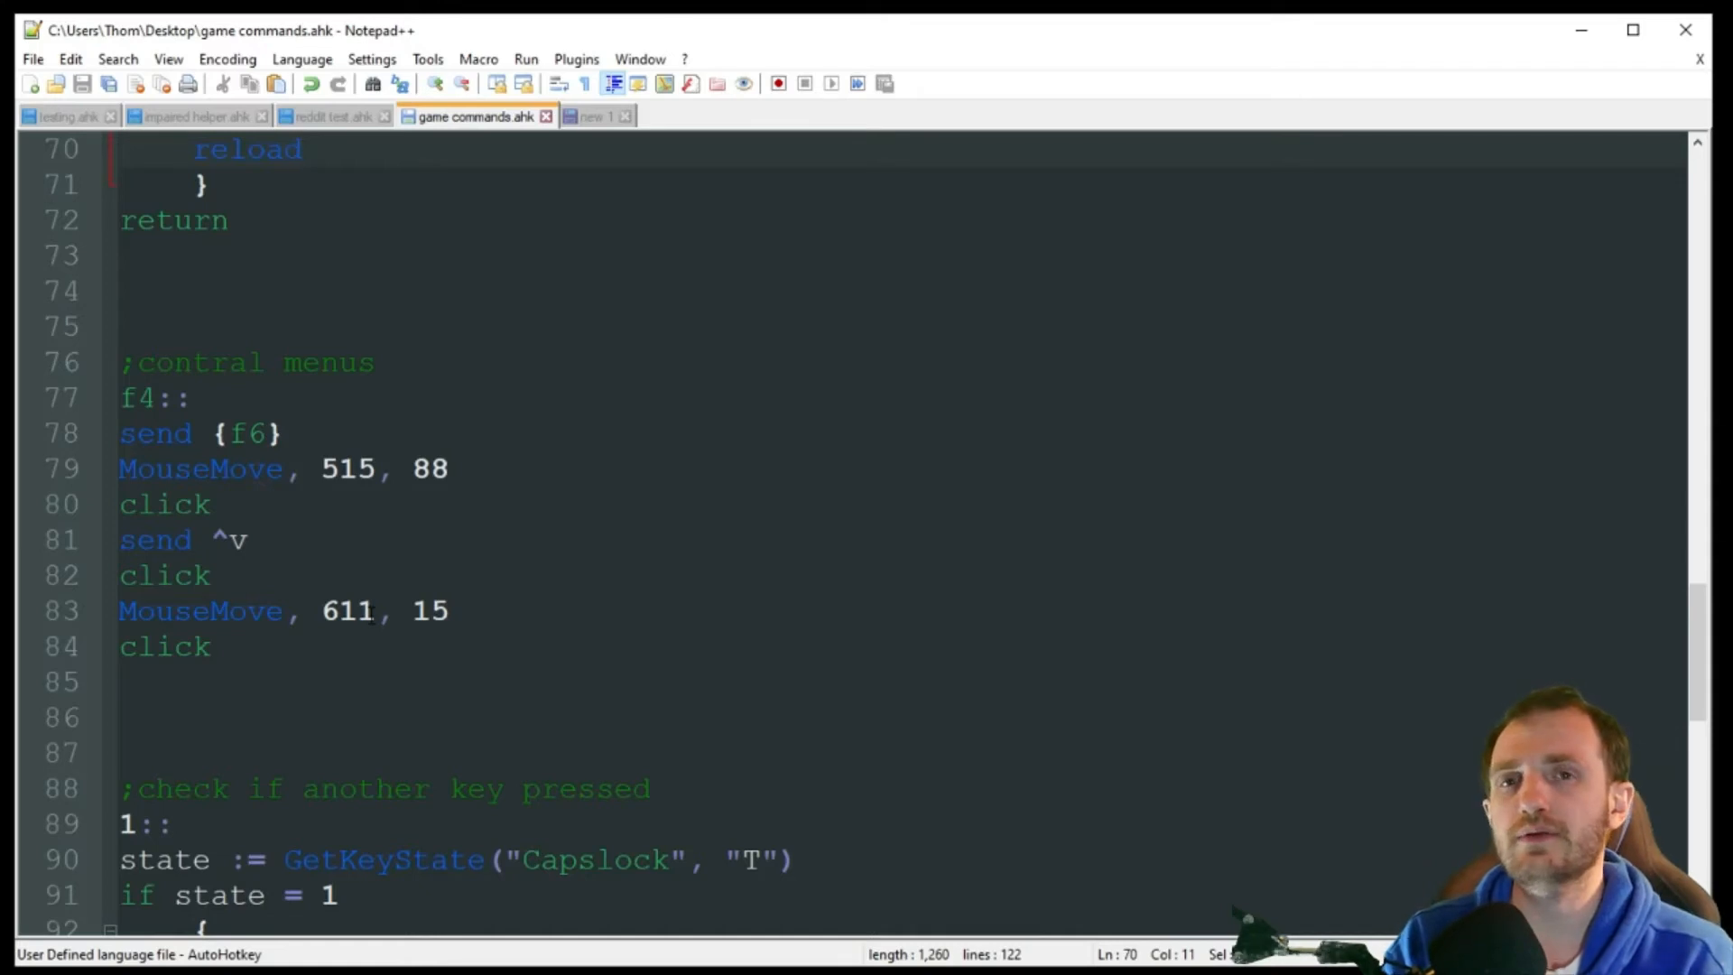
pyautogui.click(299, 149)
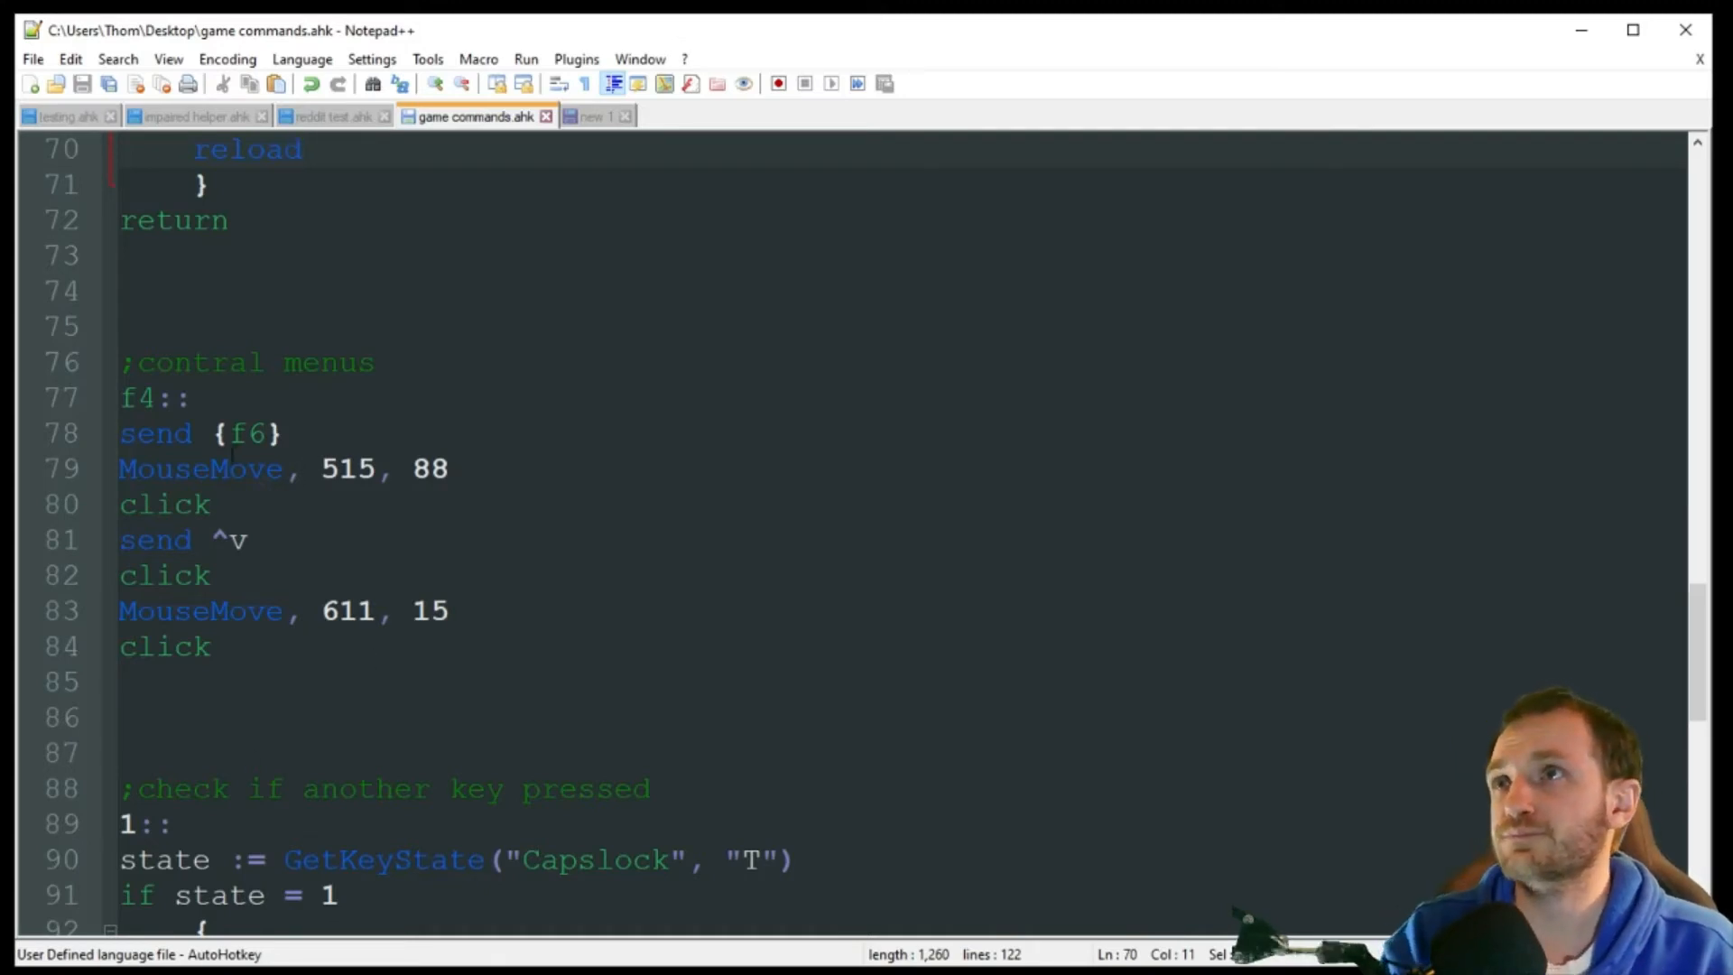
pyautogui.click(193, 398)
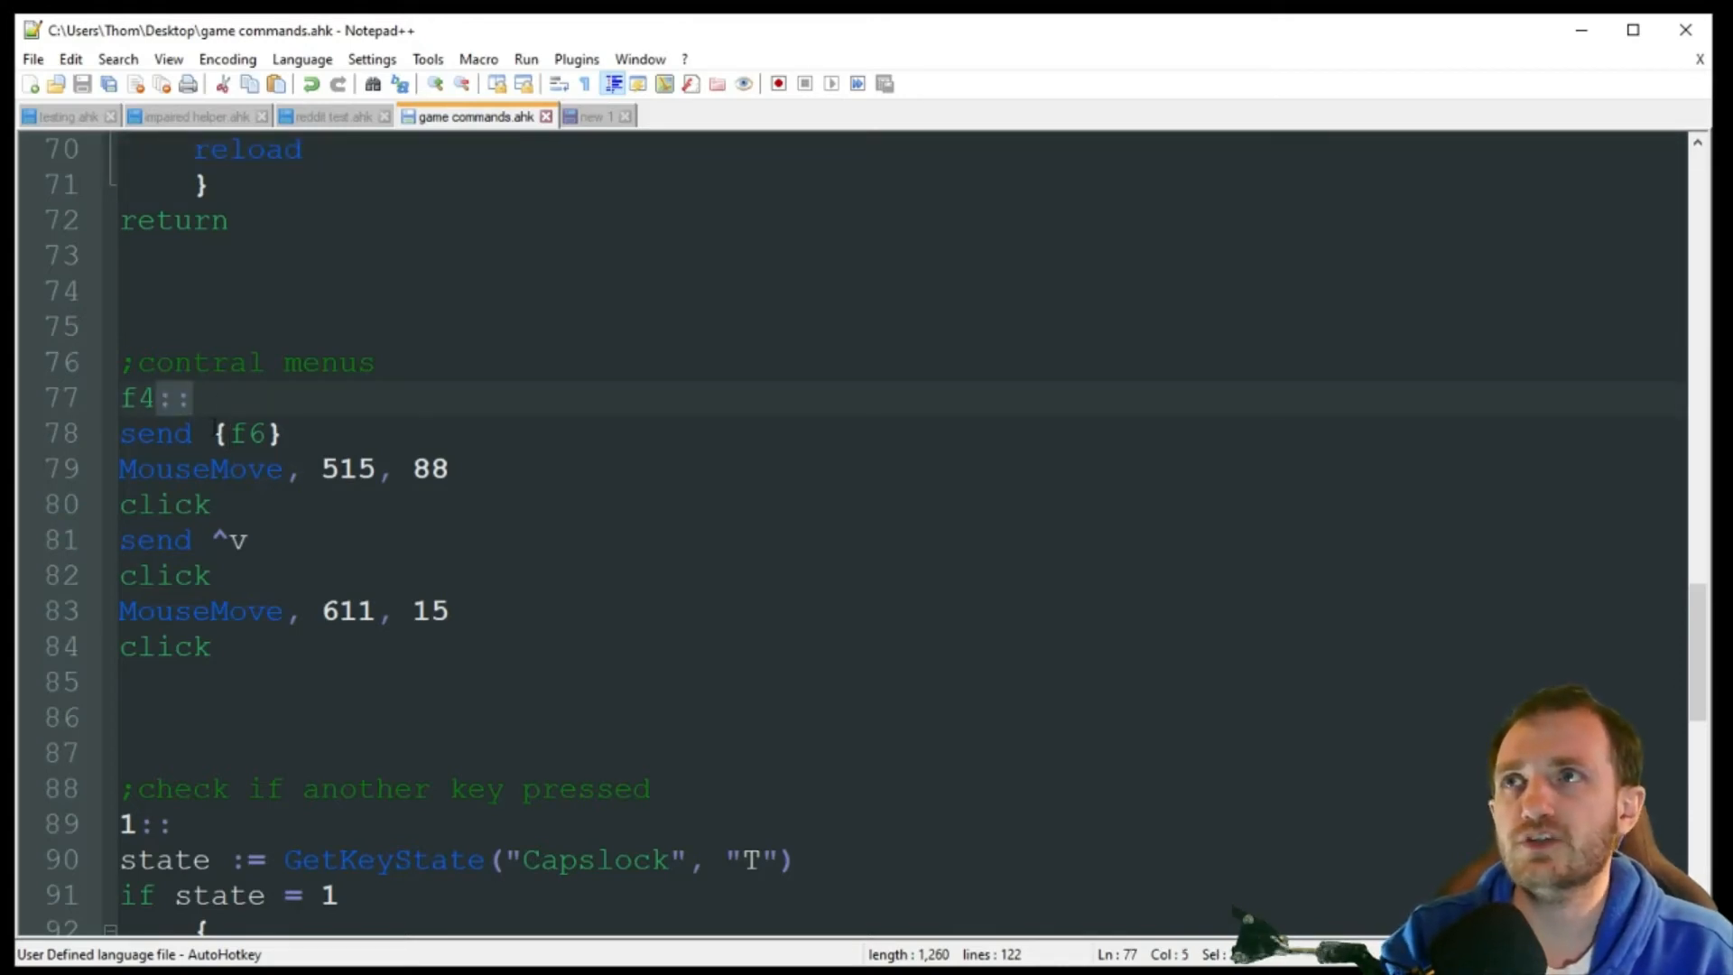
pyautogui.click(287, 433)
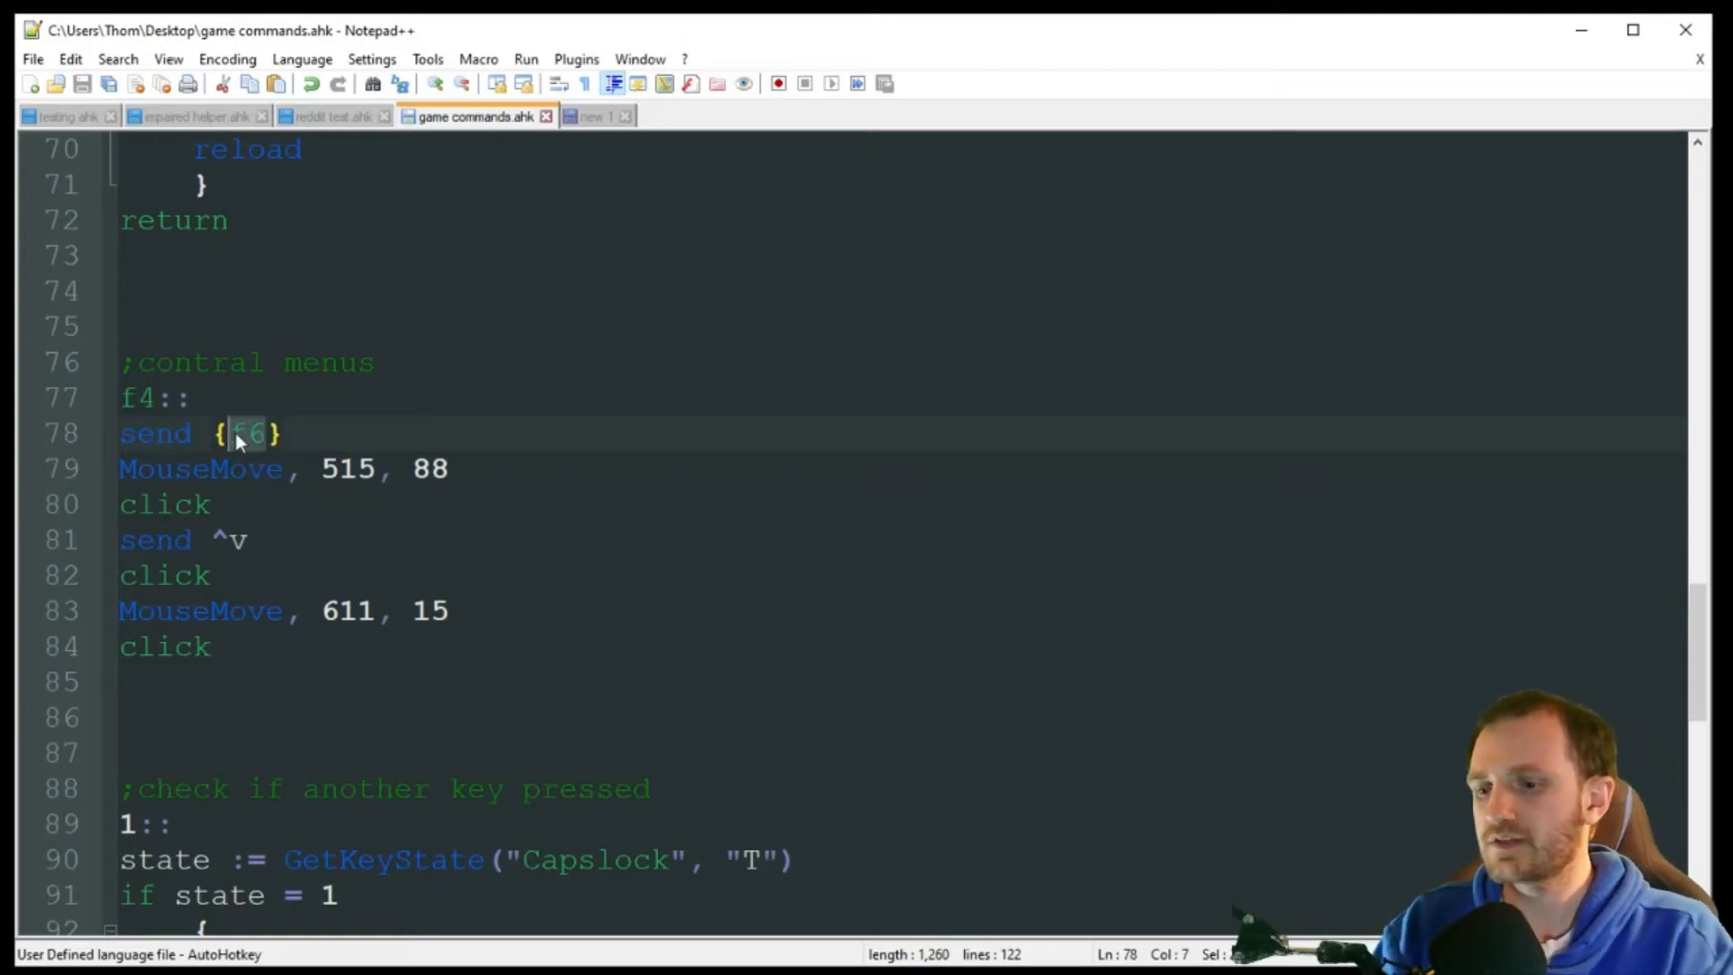
# Change send {f6} to {tab}, review the MouseMove/click lines, and add return after the last click
pyautogui.write('tab')
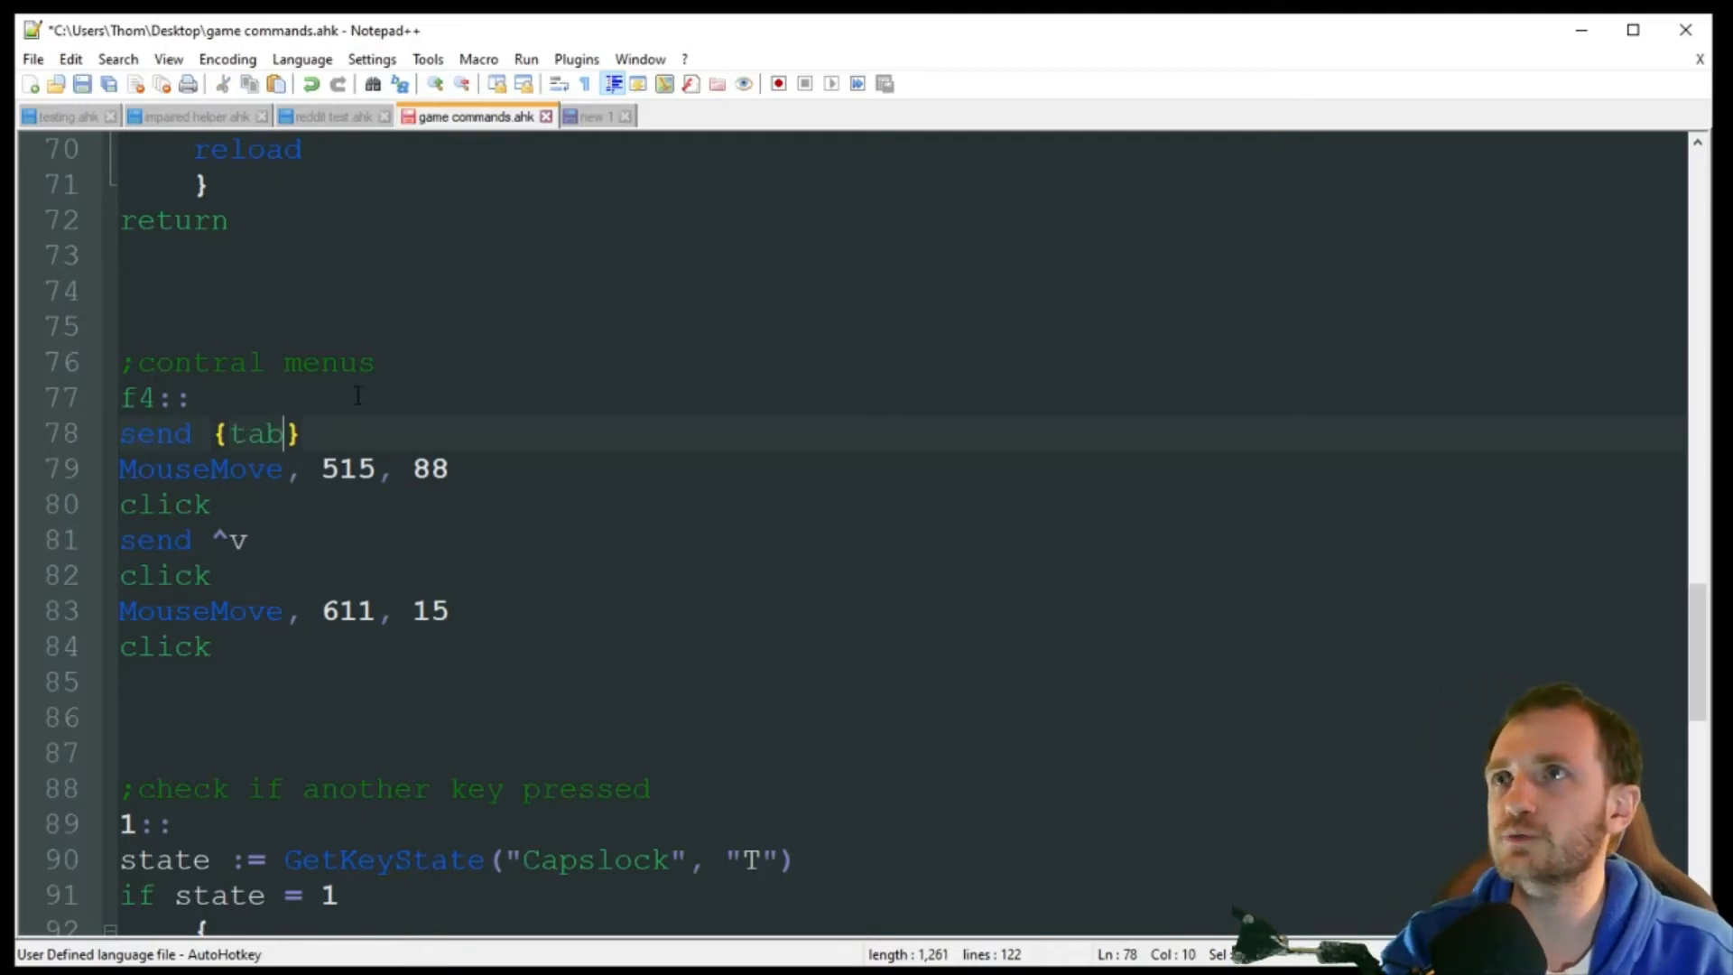
pyautogui.doubleClick(199, 468)
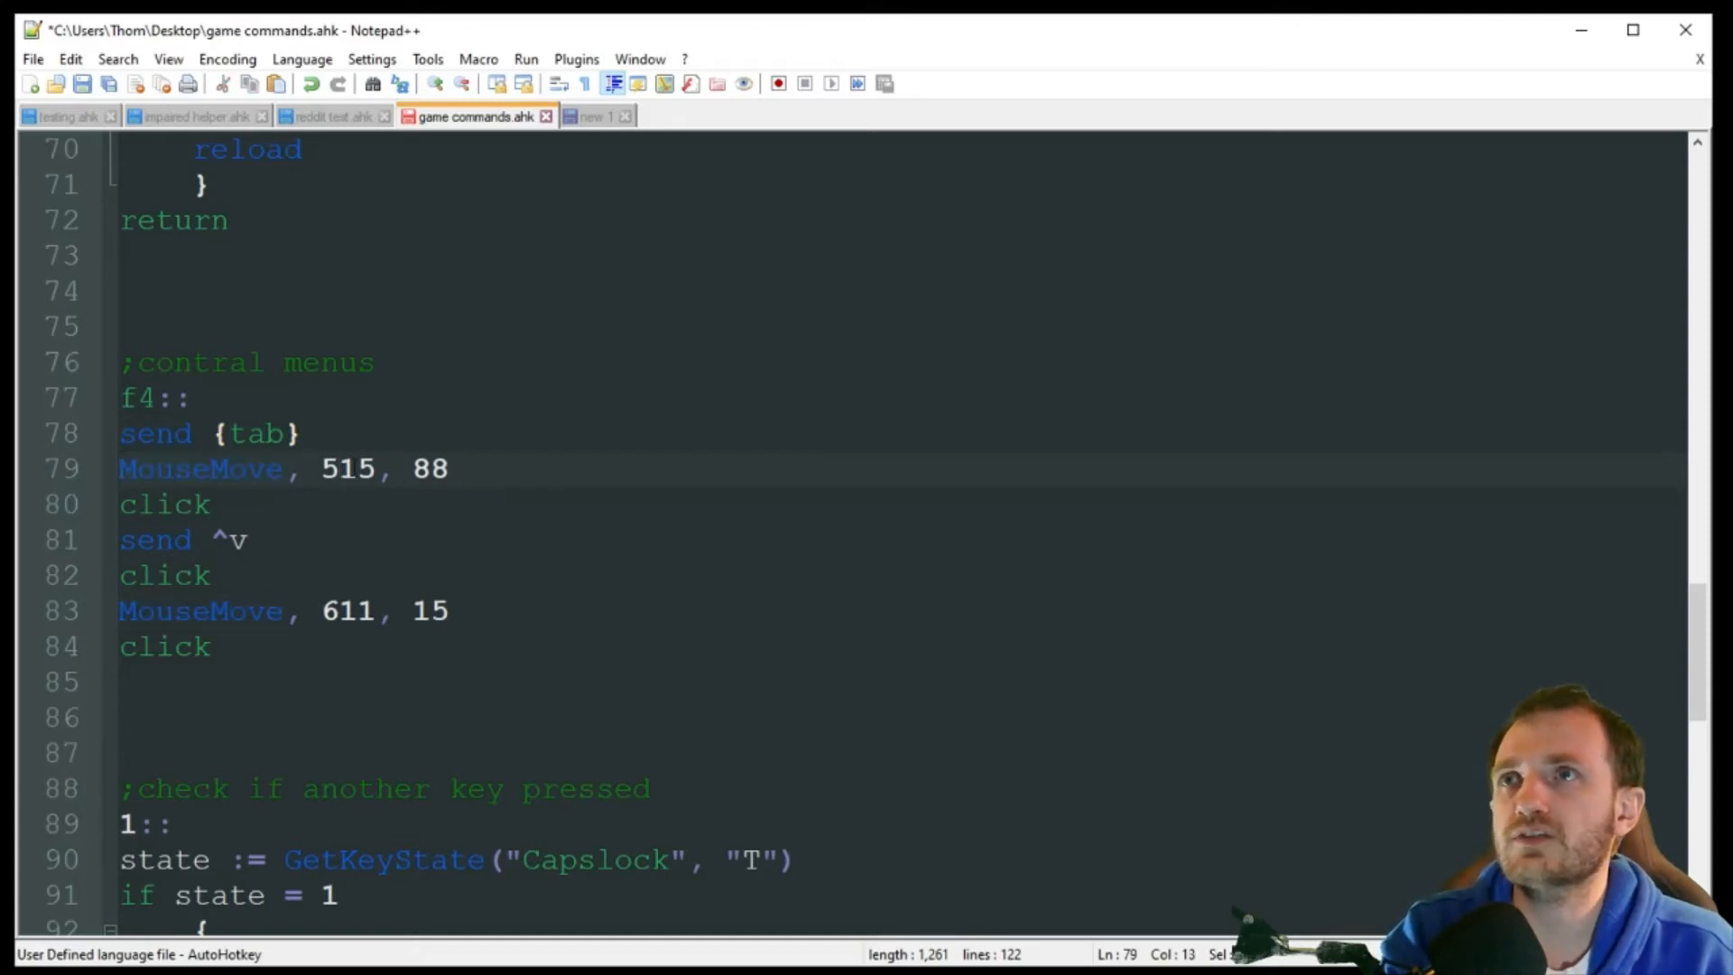
pyautogui.click(337, 469)
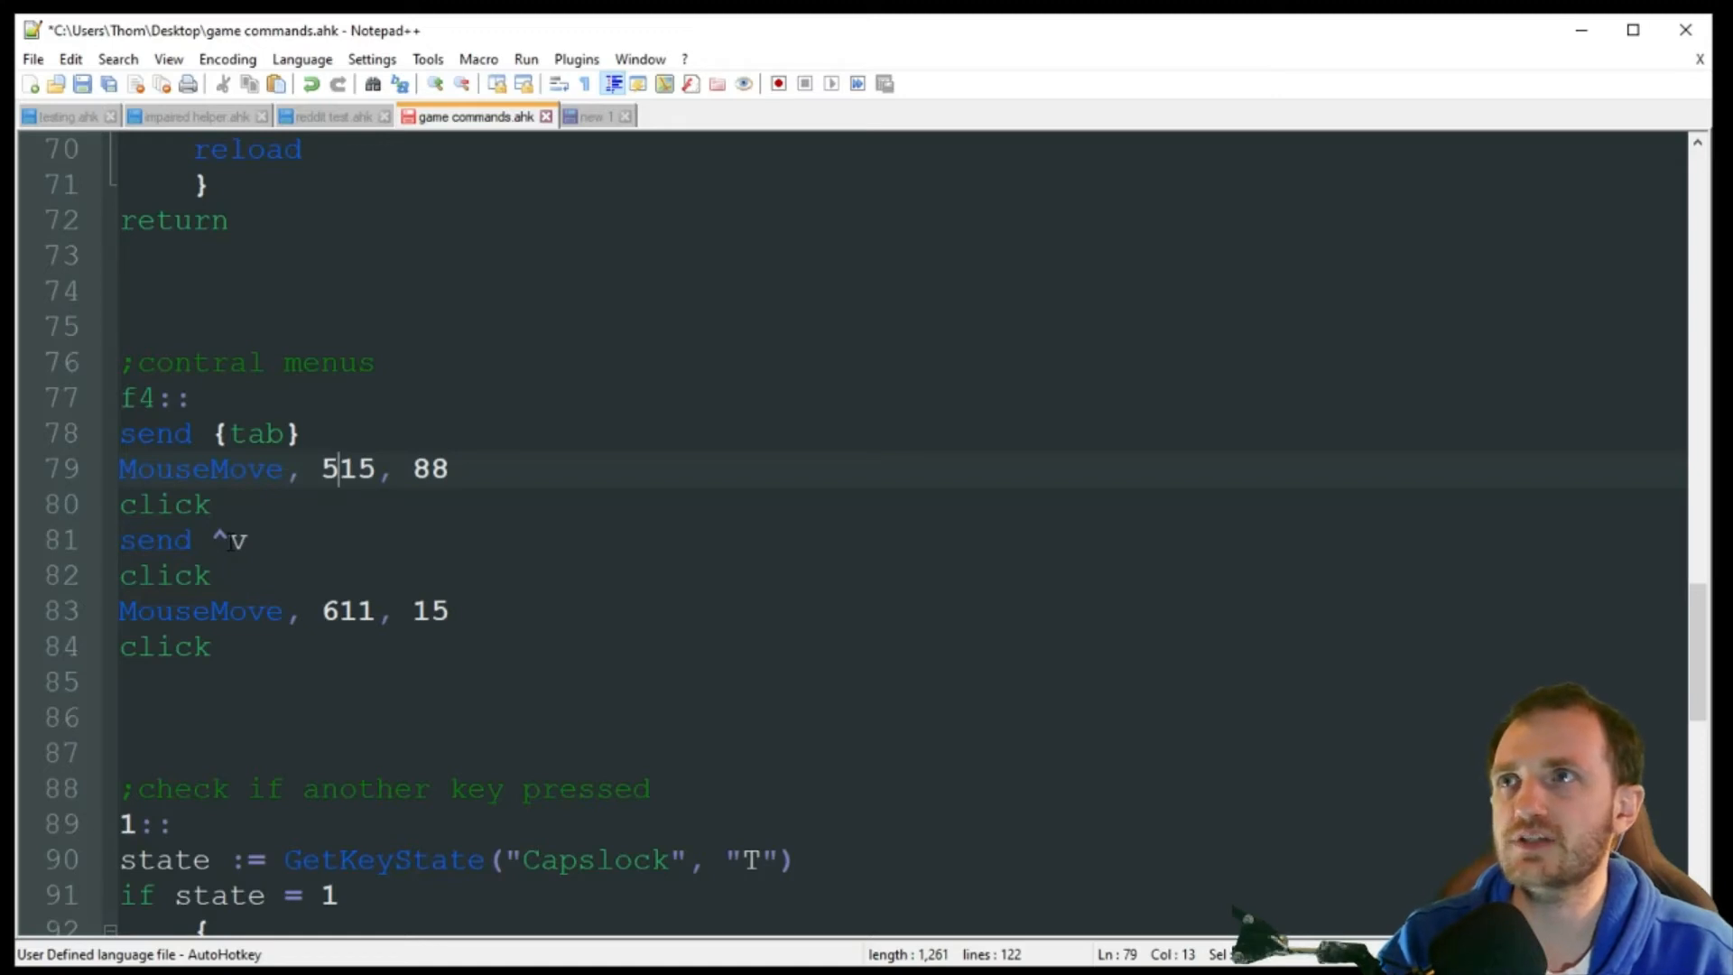
pyautogui.doubleClick(163, 575)
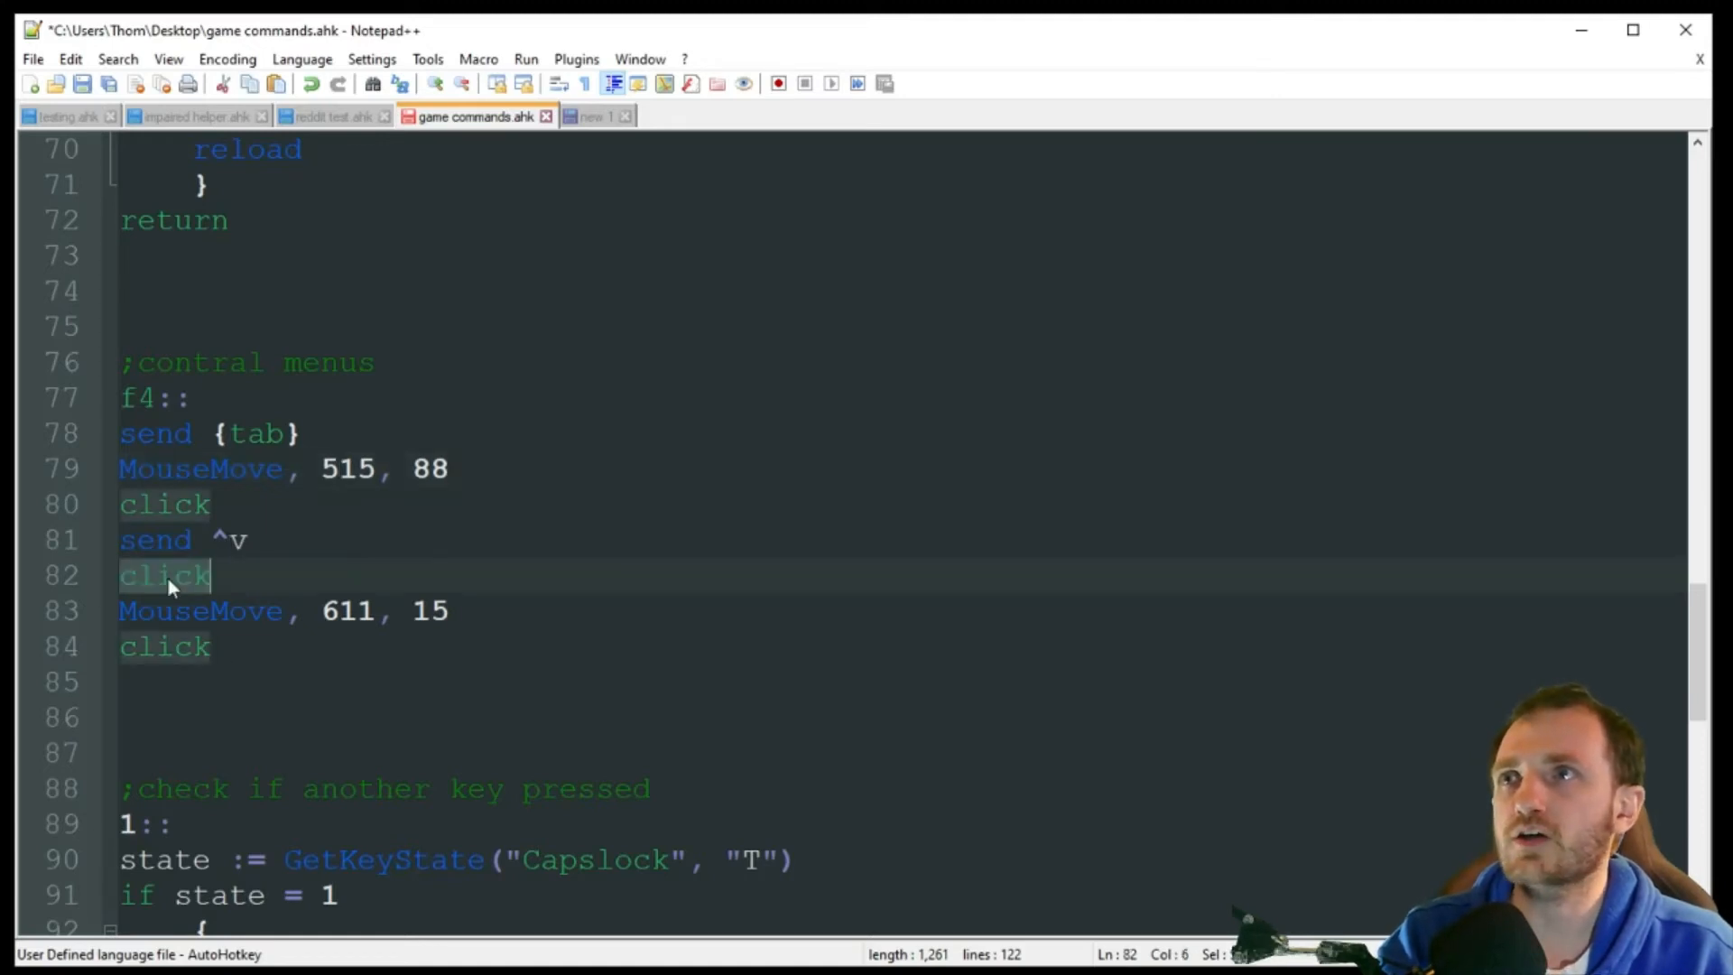
pyautogui.click(211, 575)
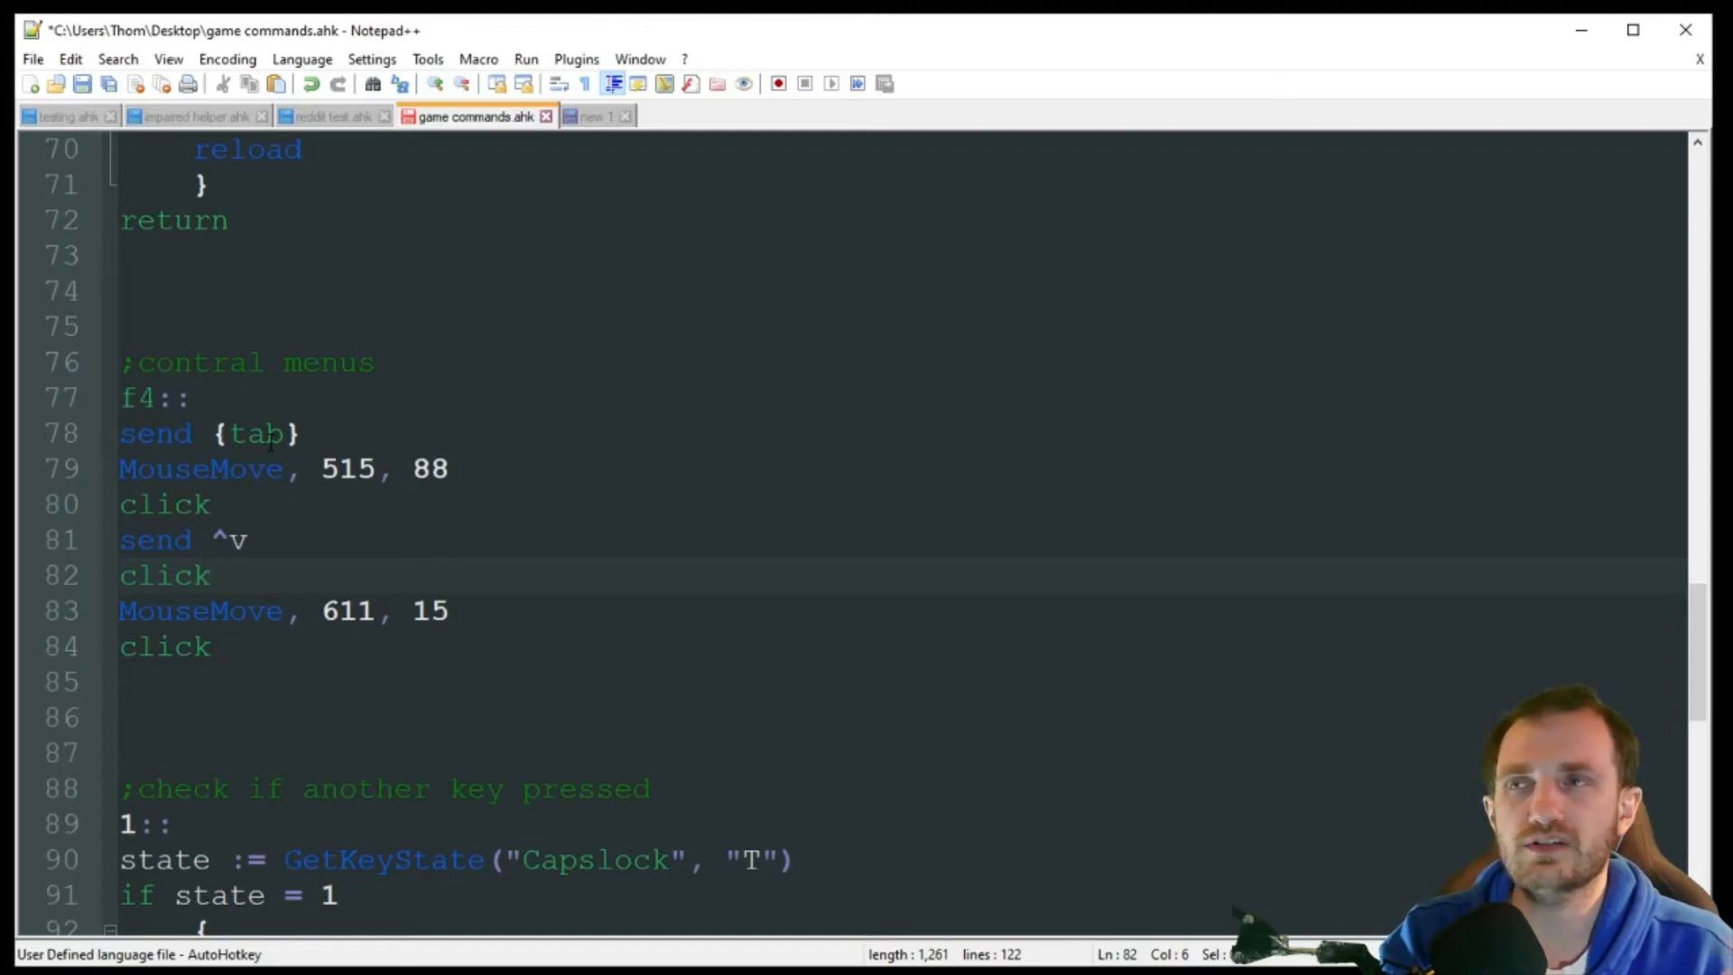
pyautogui.click(207, 575)
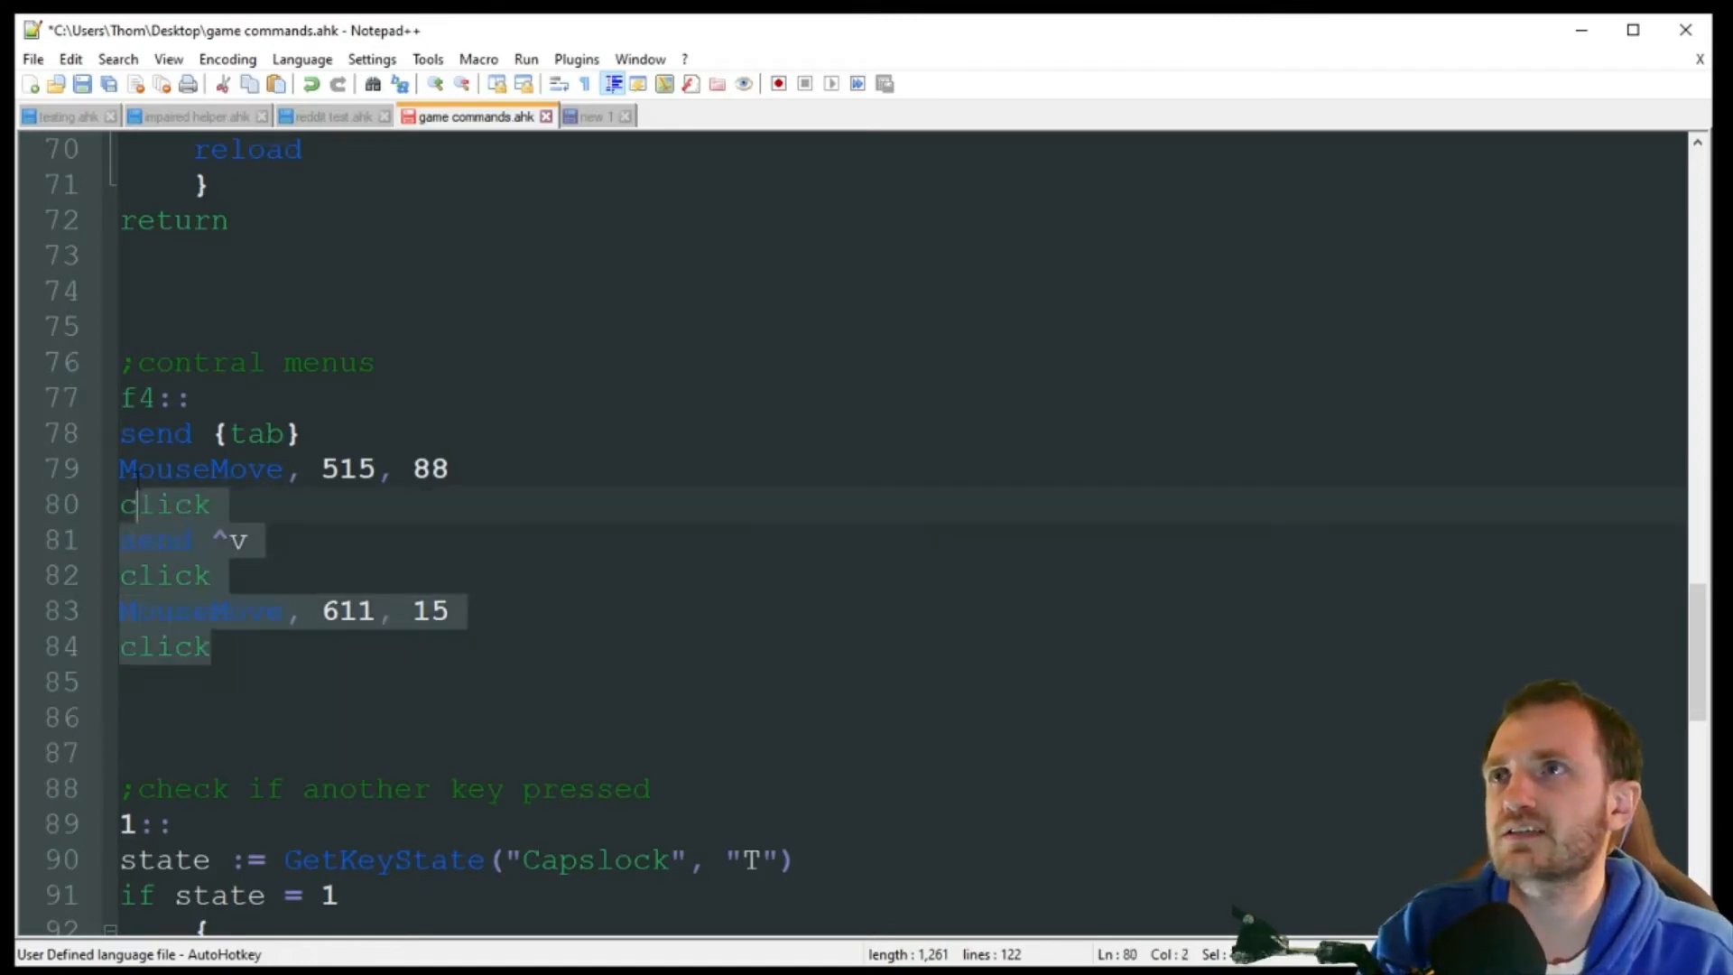
pyautogui.click(208, 647)
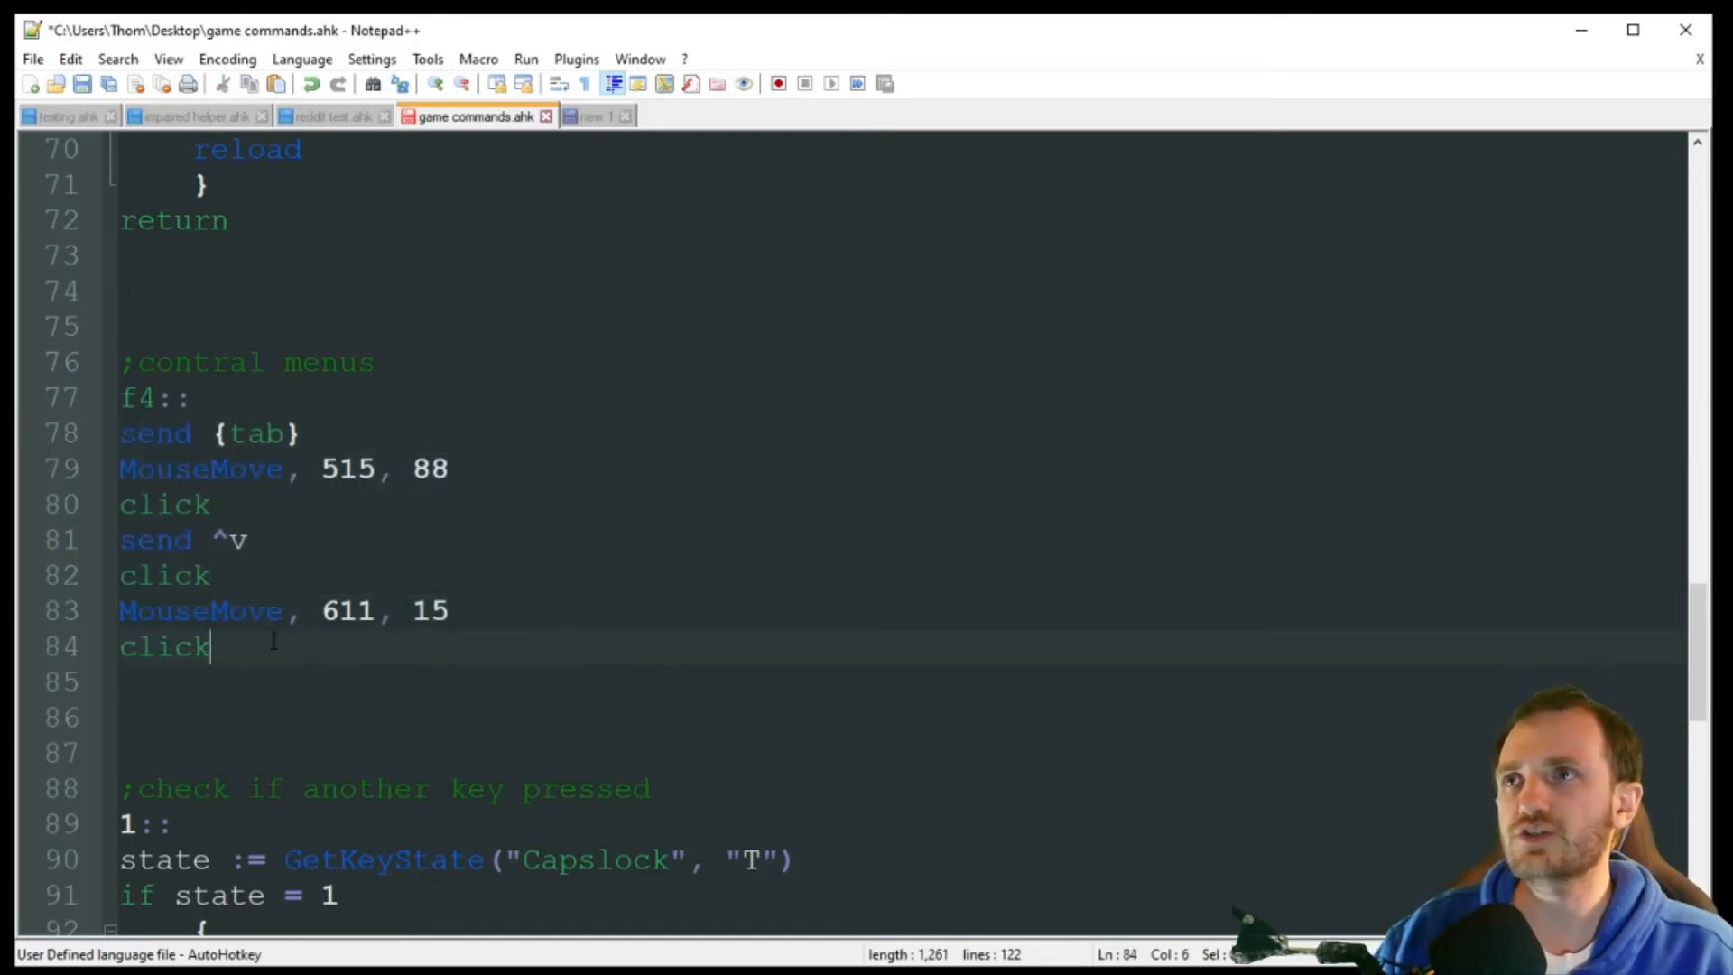
pyautogui.write('return')
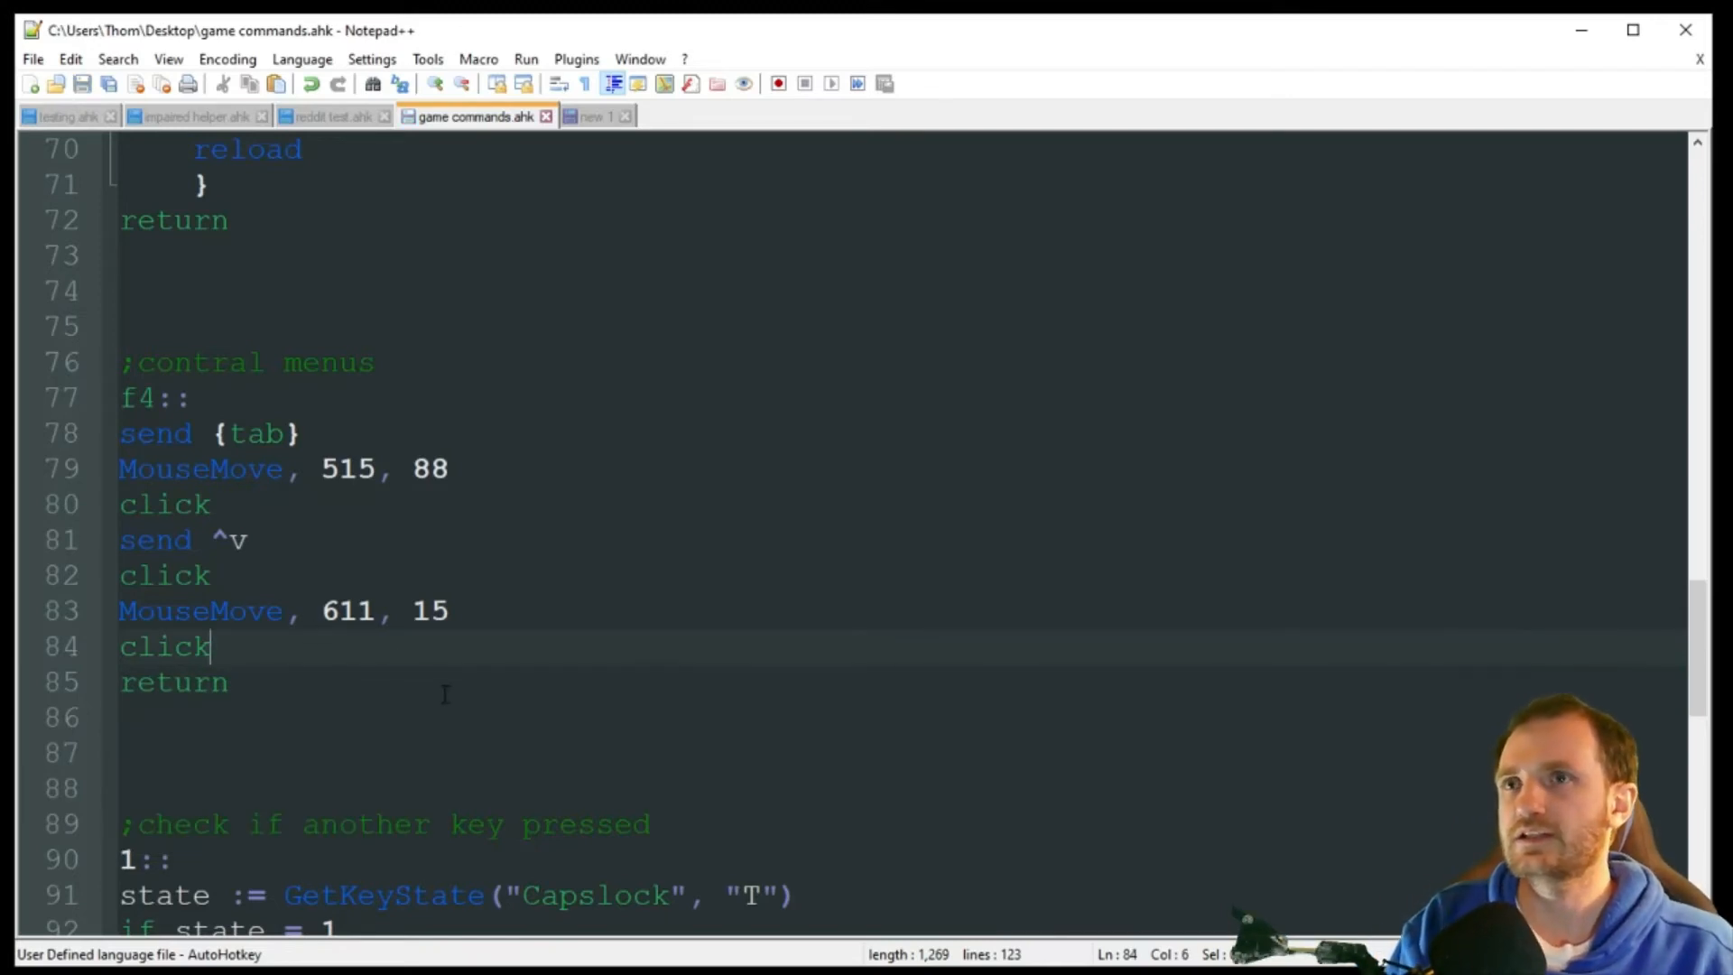
pyautogui.scroll(-3)
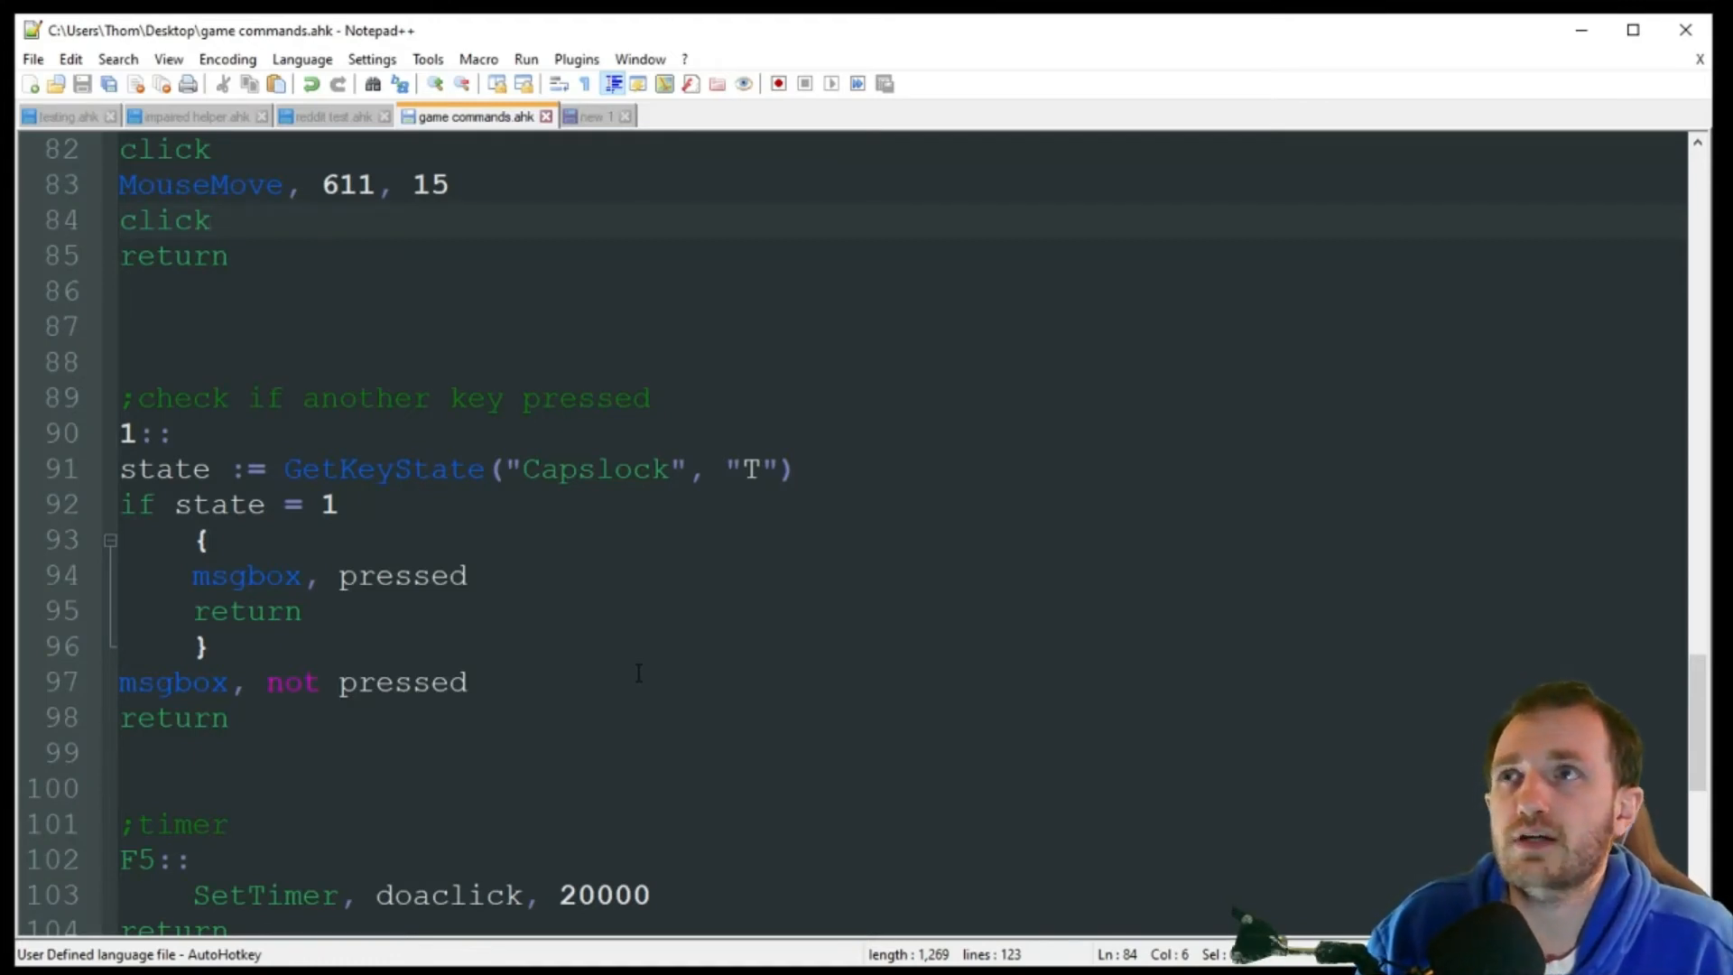
pyautogui.click(210, 220)
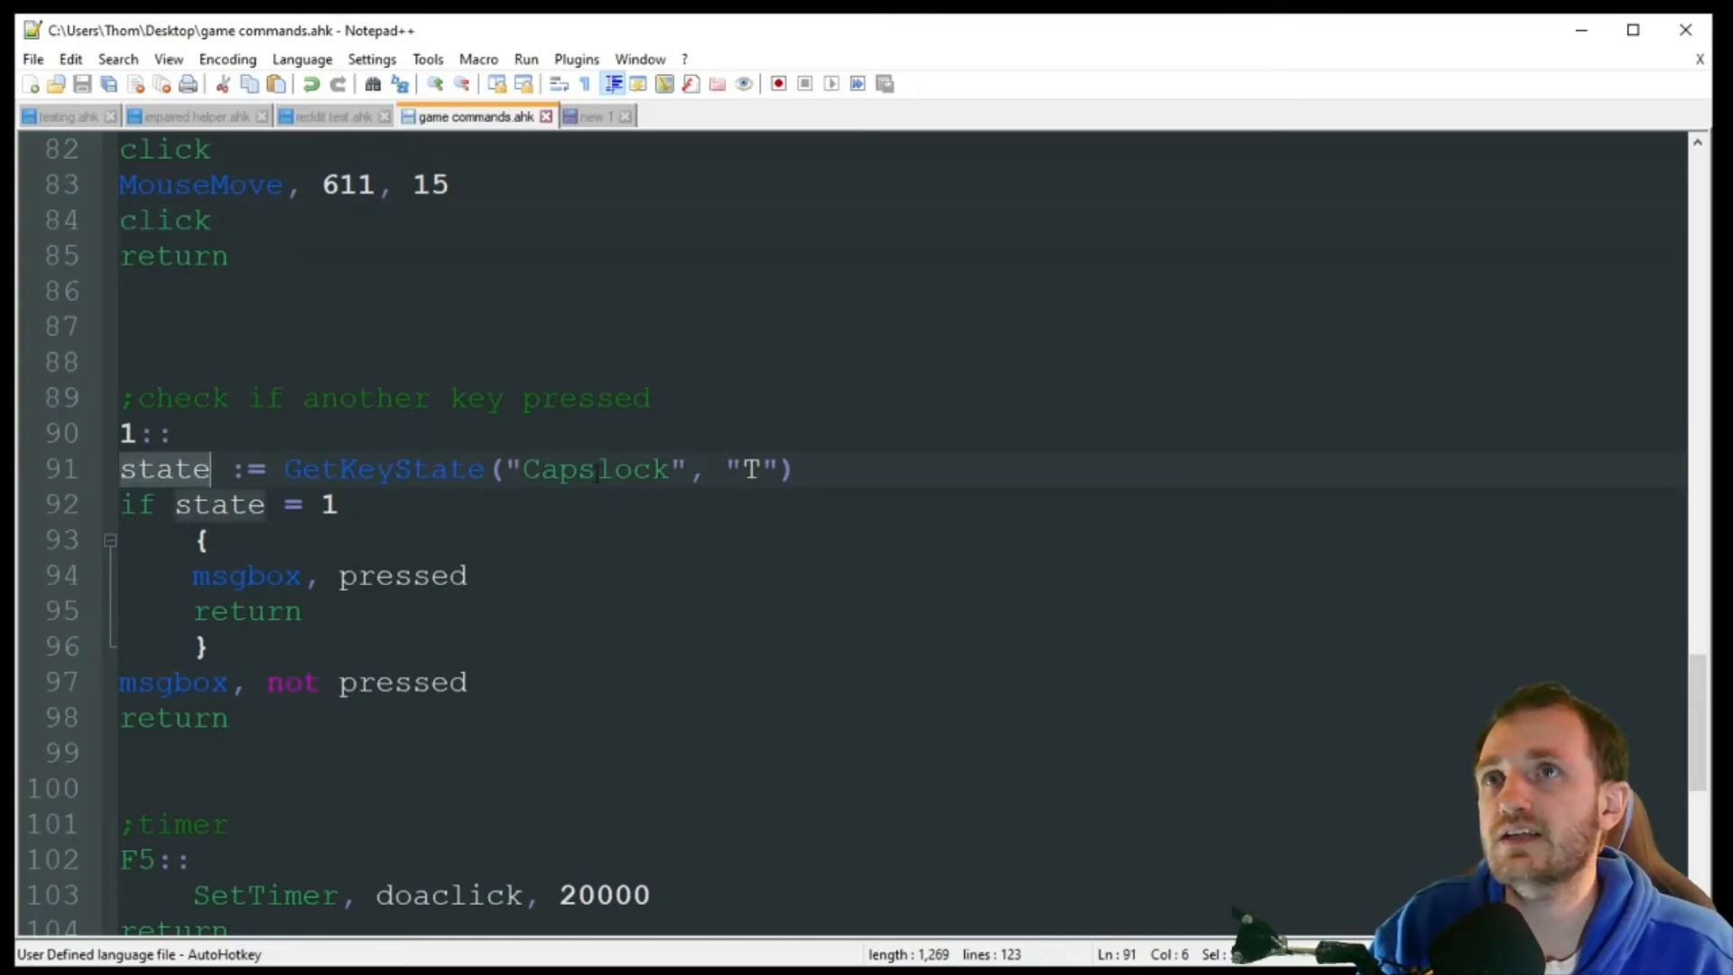
pyautogui.click(754, 468)
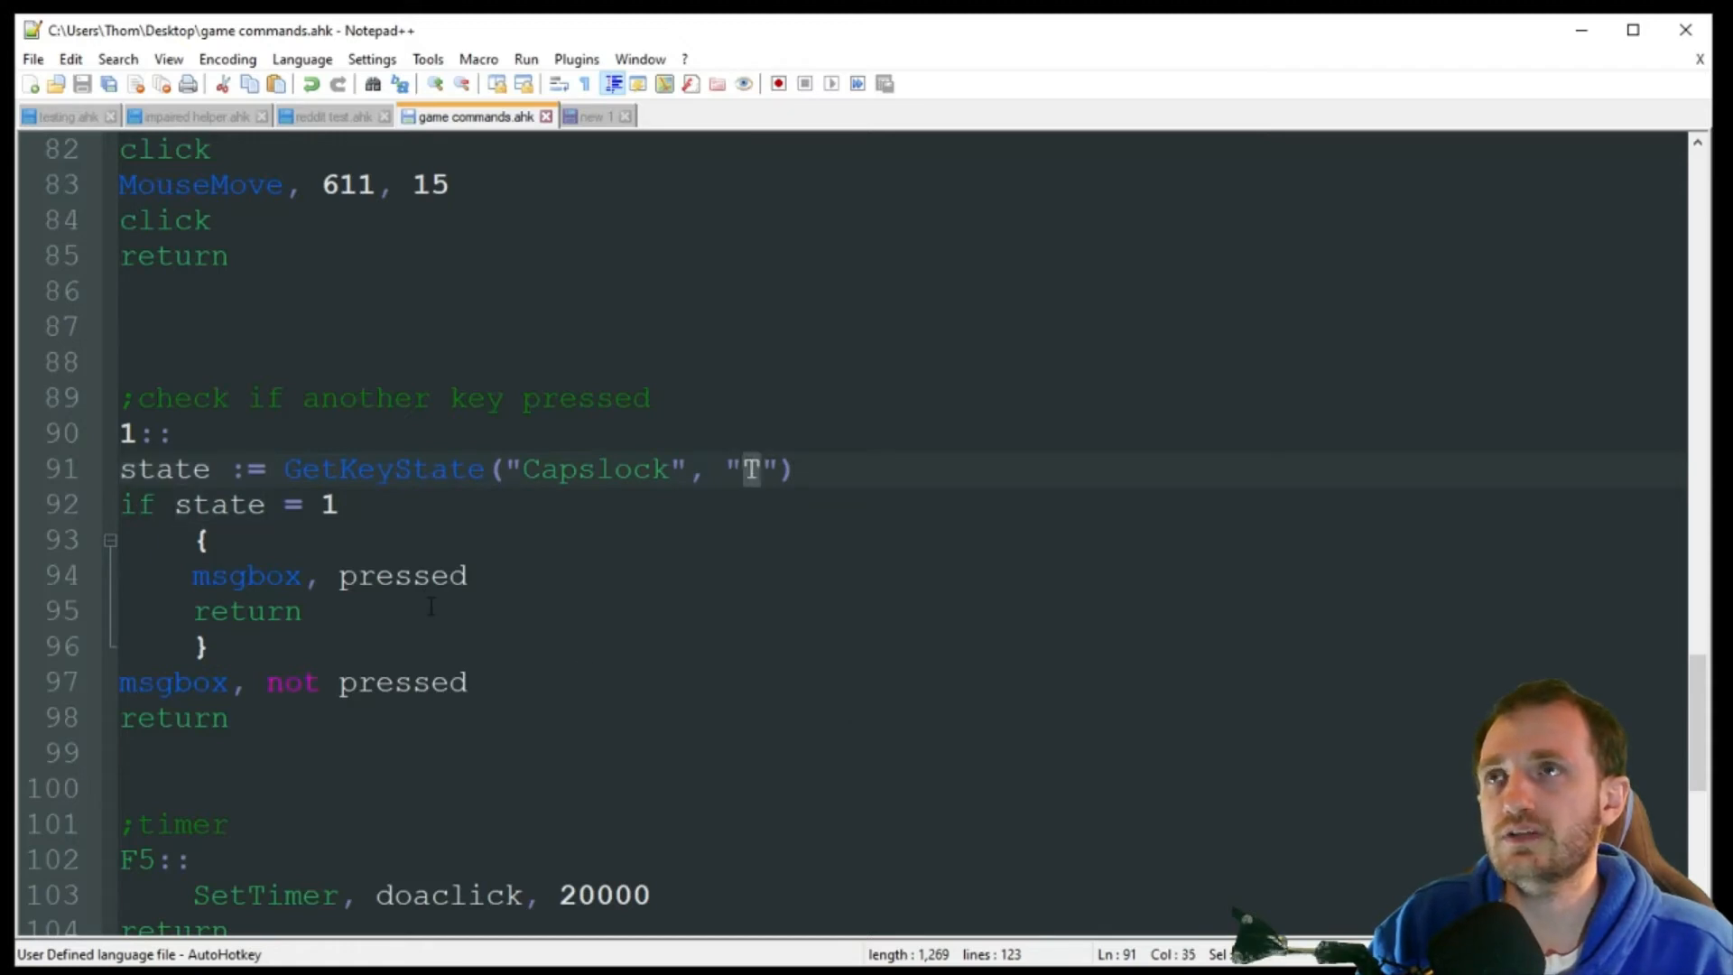
pyautogui.doubleClick(382, 468)
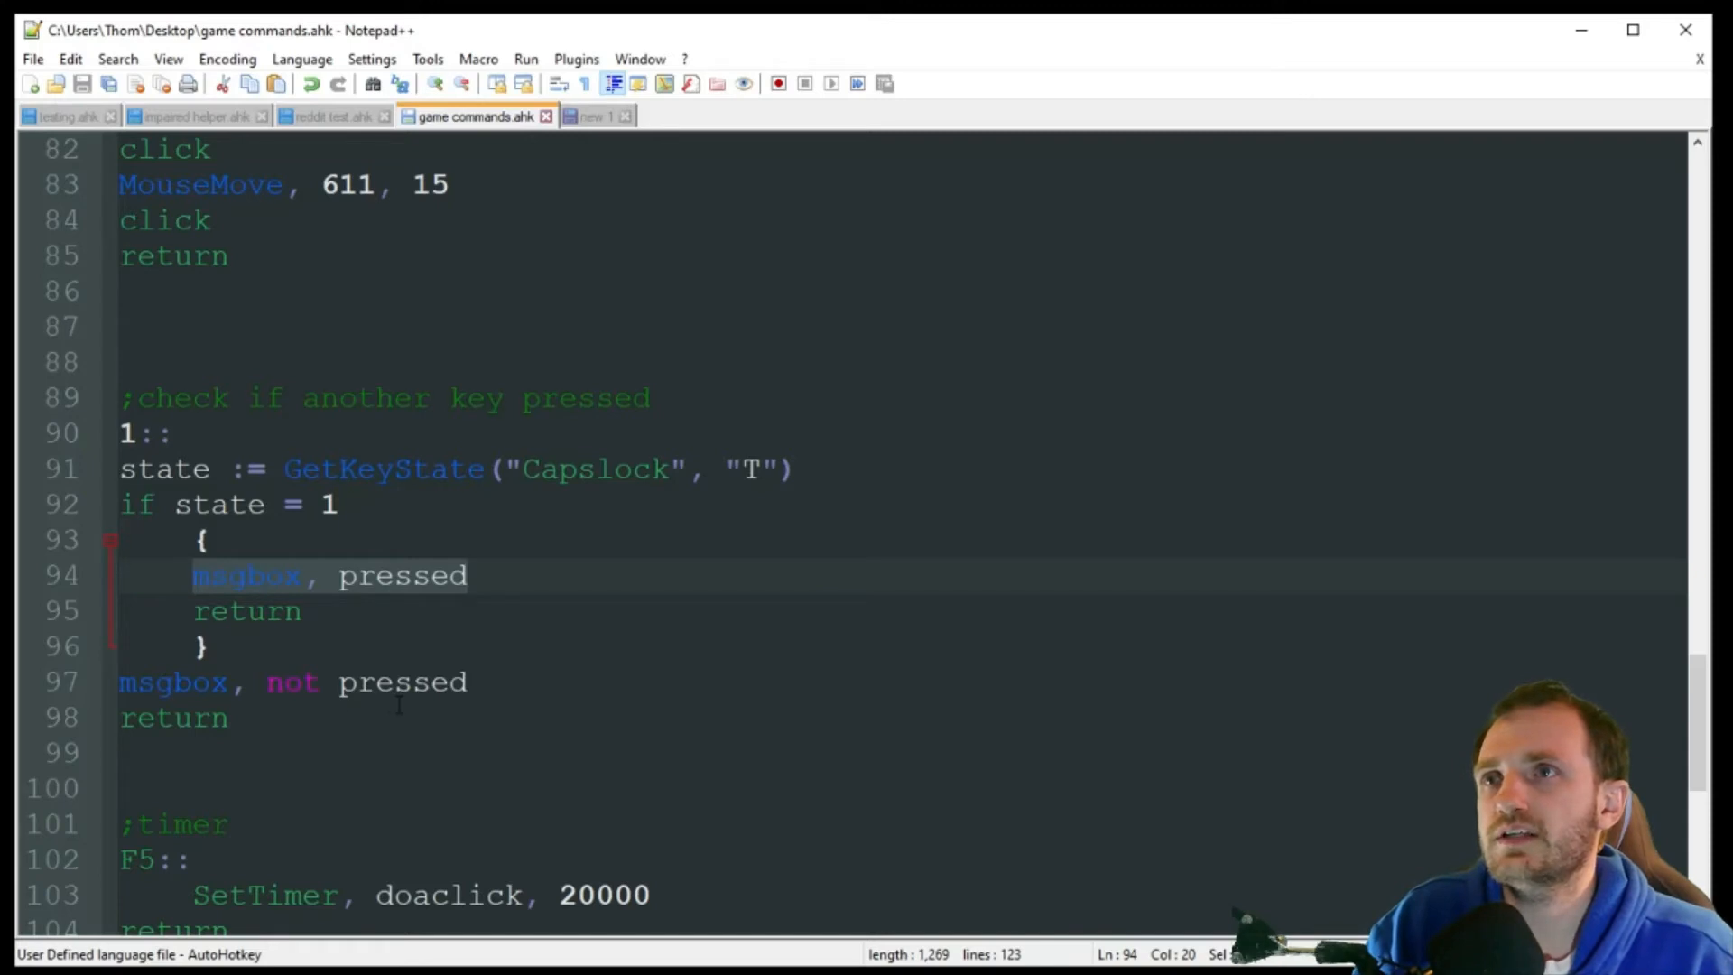
pyautogui.click(473, 682)
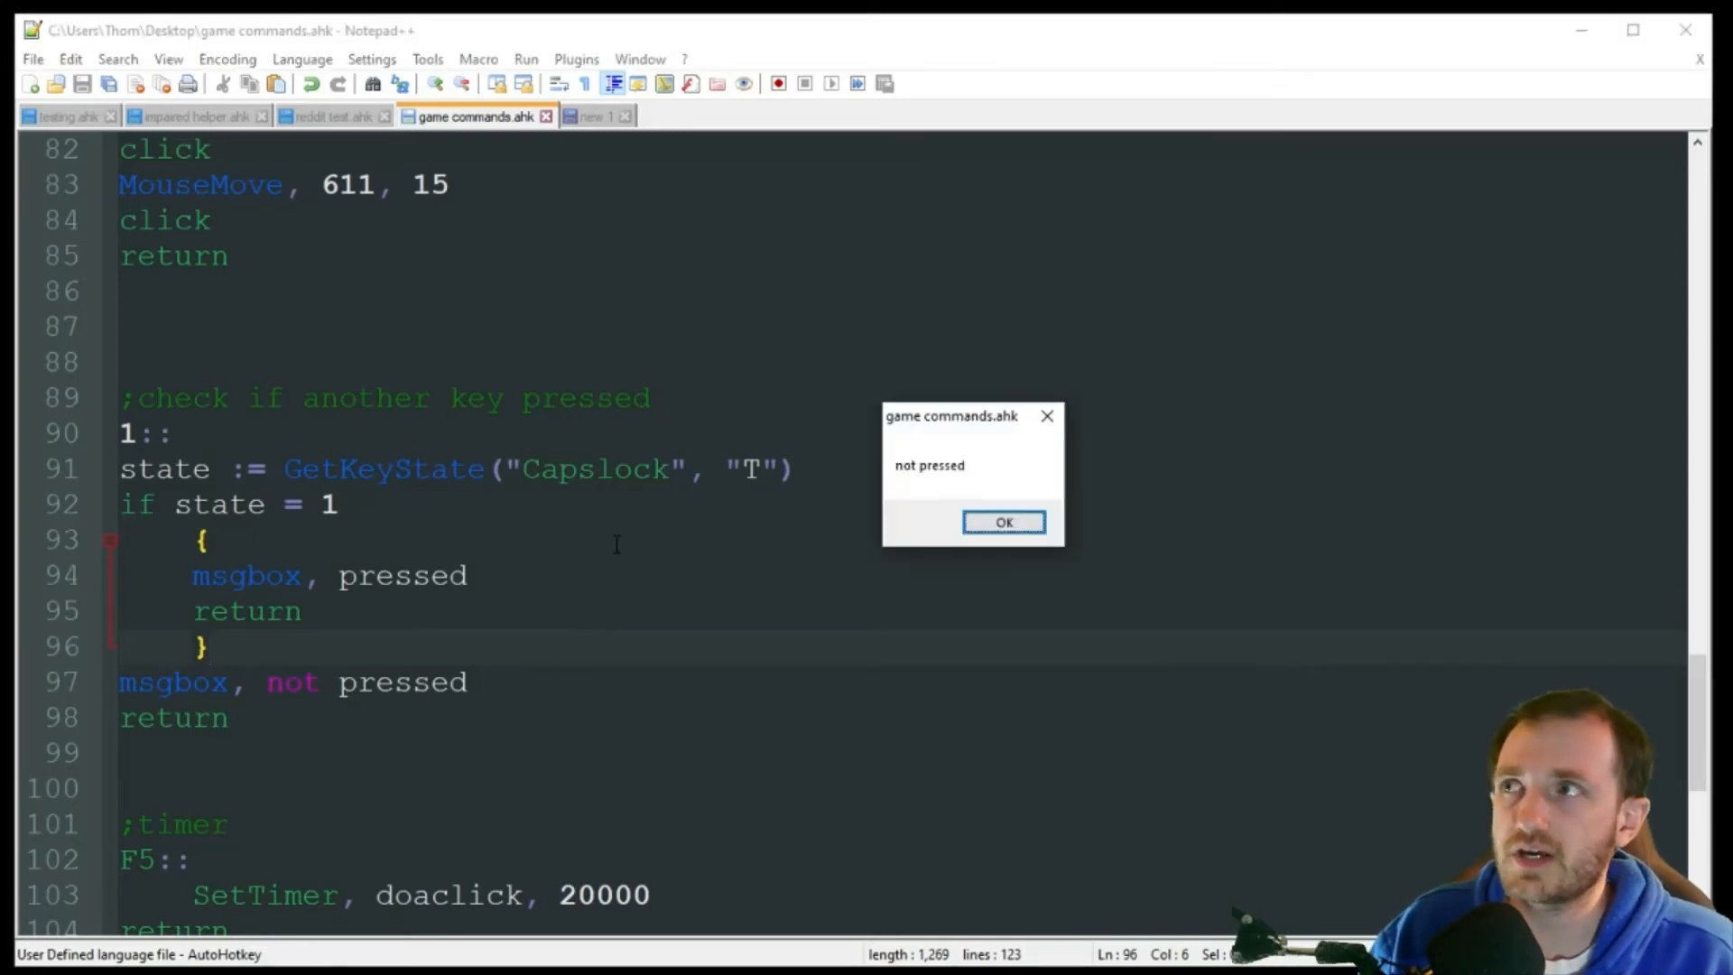
pyautogui.click(1000, 520)
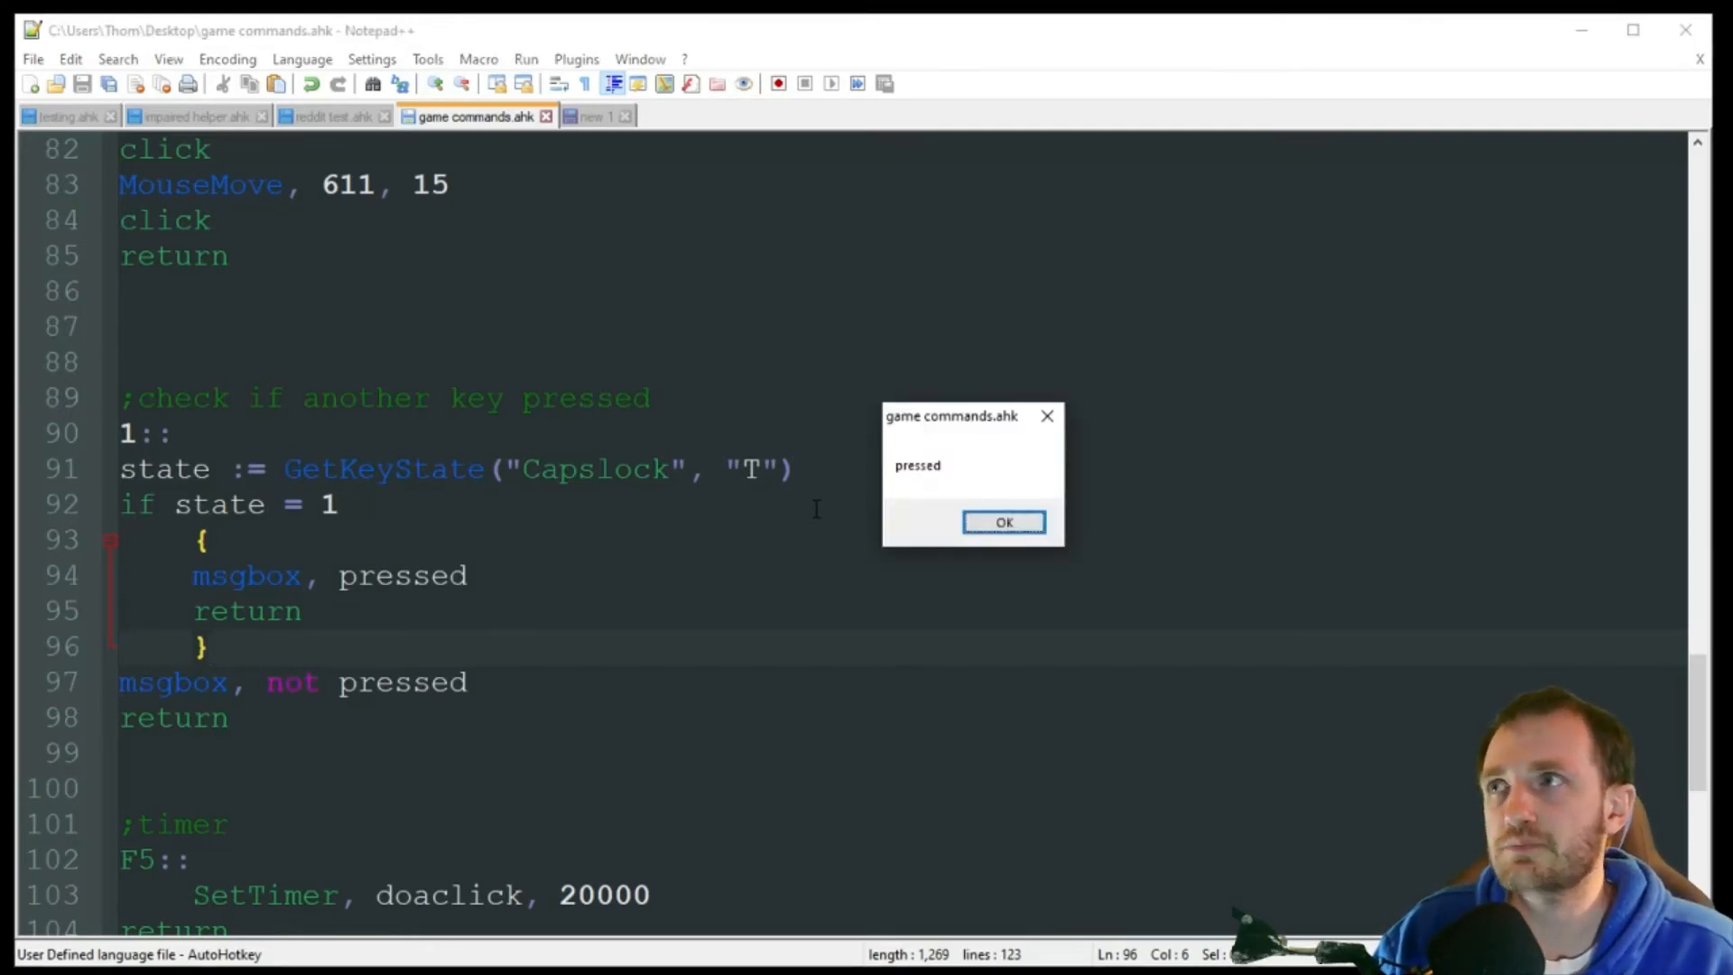
pyautogui.click(1000, 521)
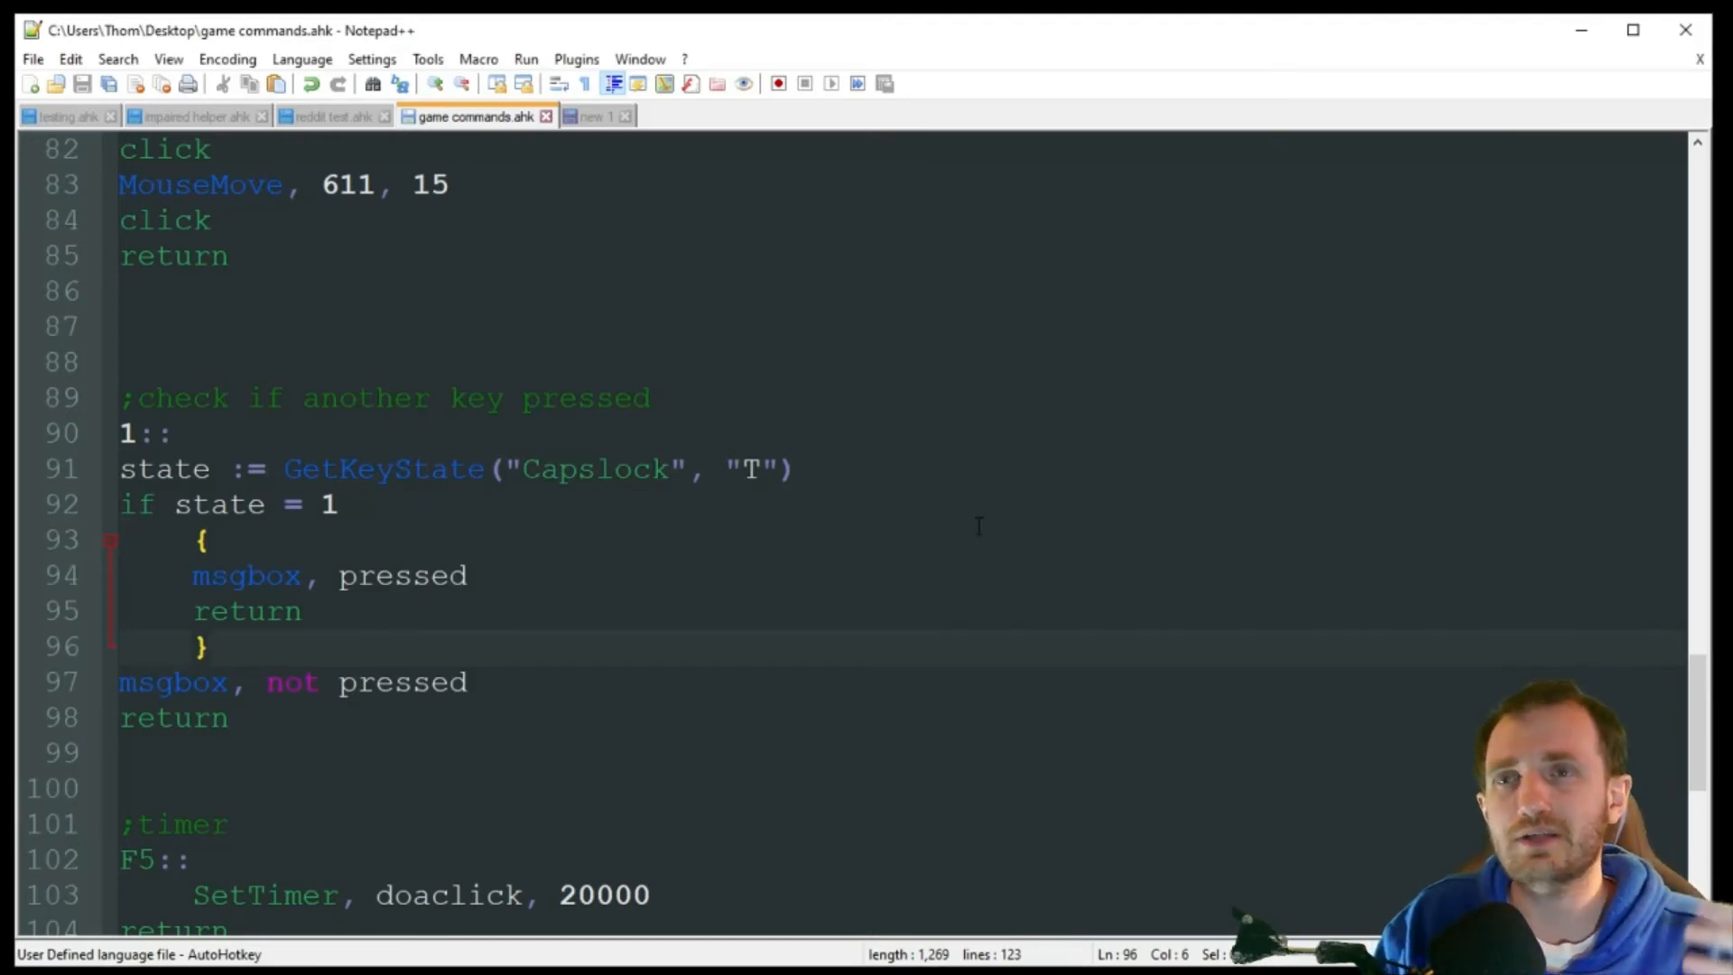
pyautogui.click(206, 646)
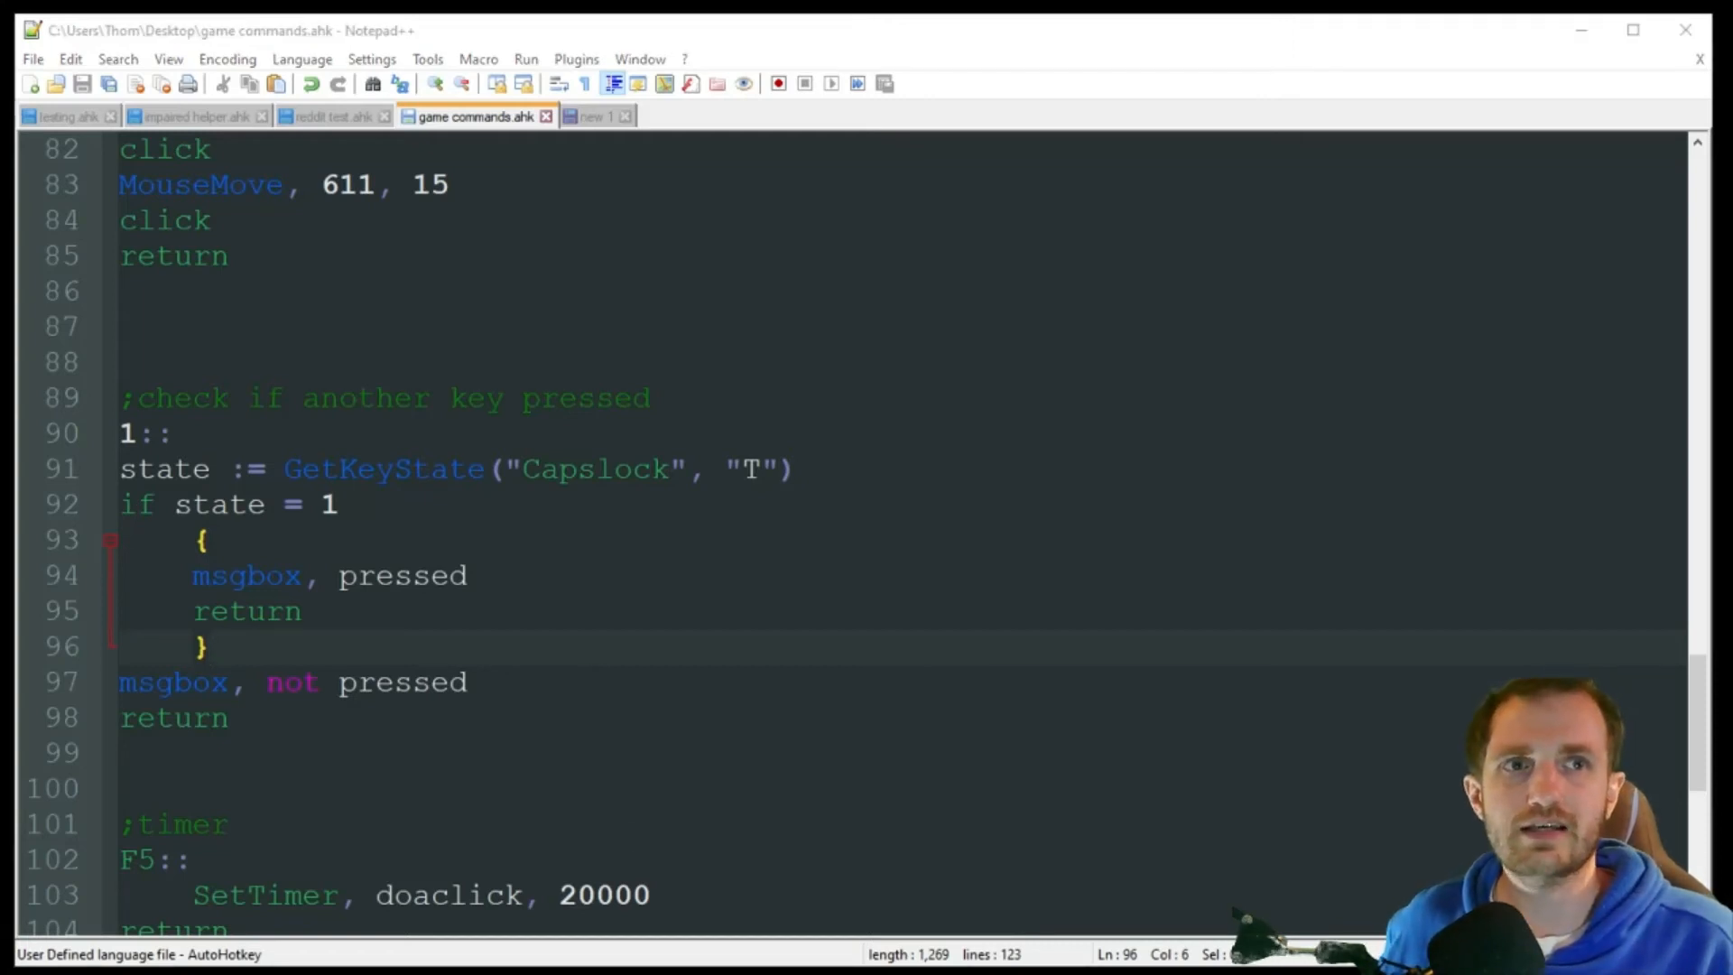
pyautogui.click(331, 682)
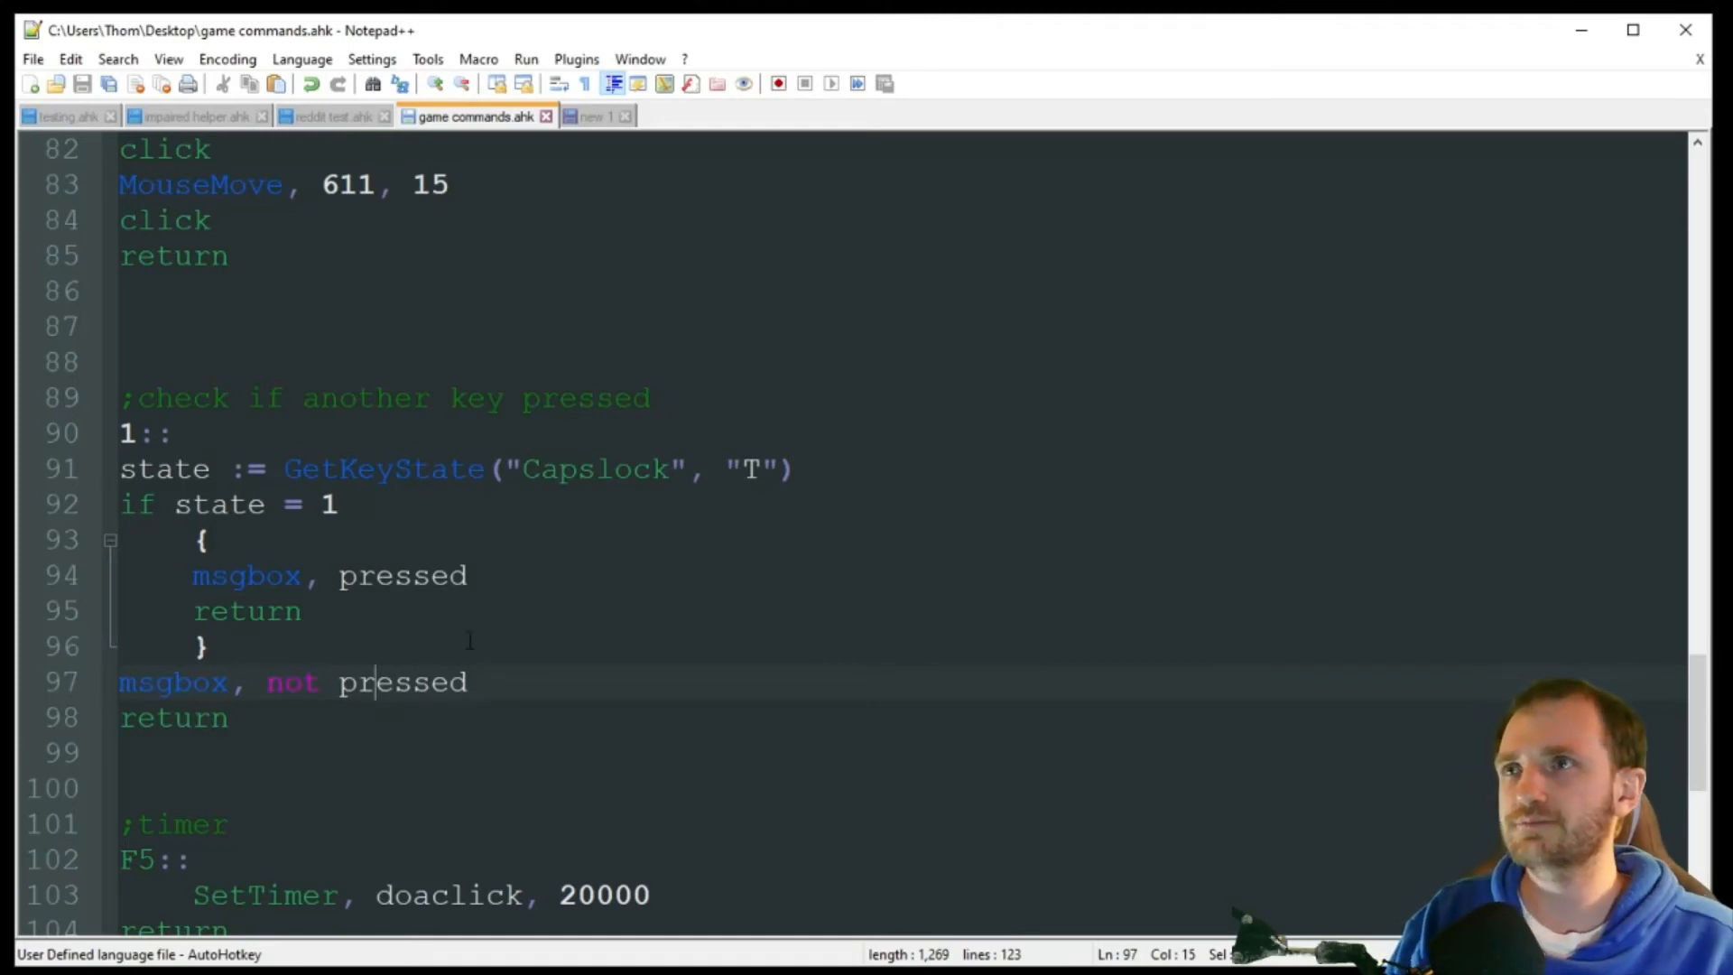
# Highlight the F5 hotkey's SetTimer command and its 20000 interval
pyautogui.scroll(-3)
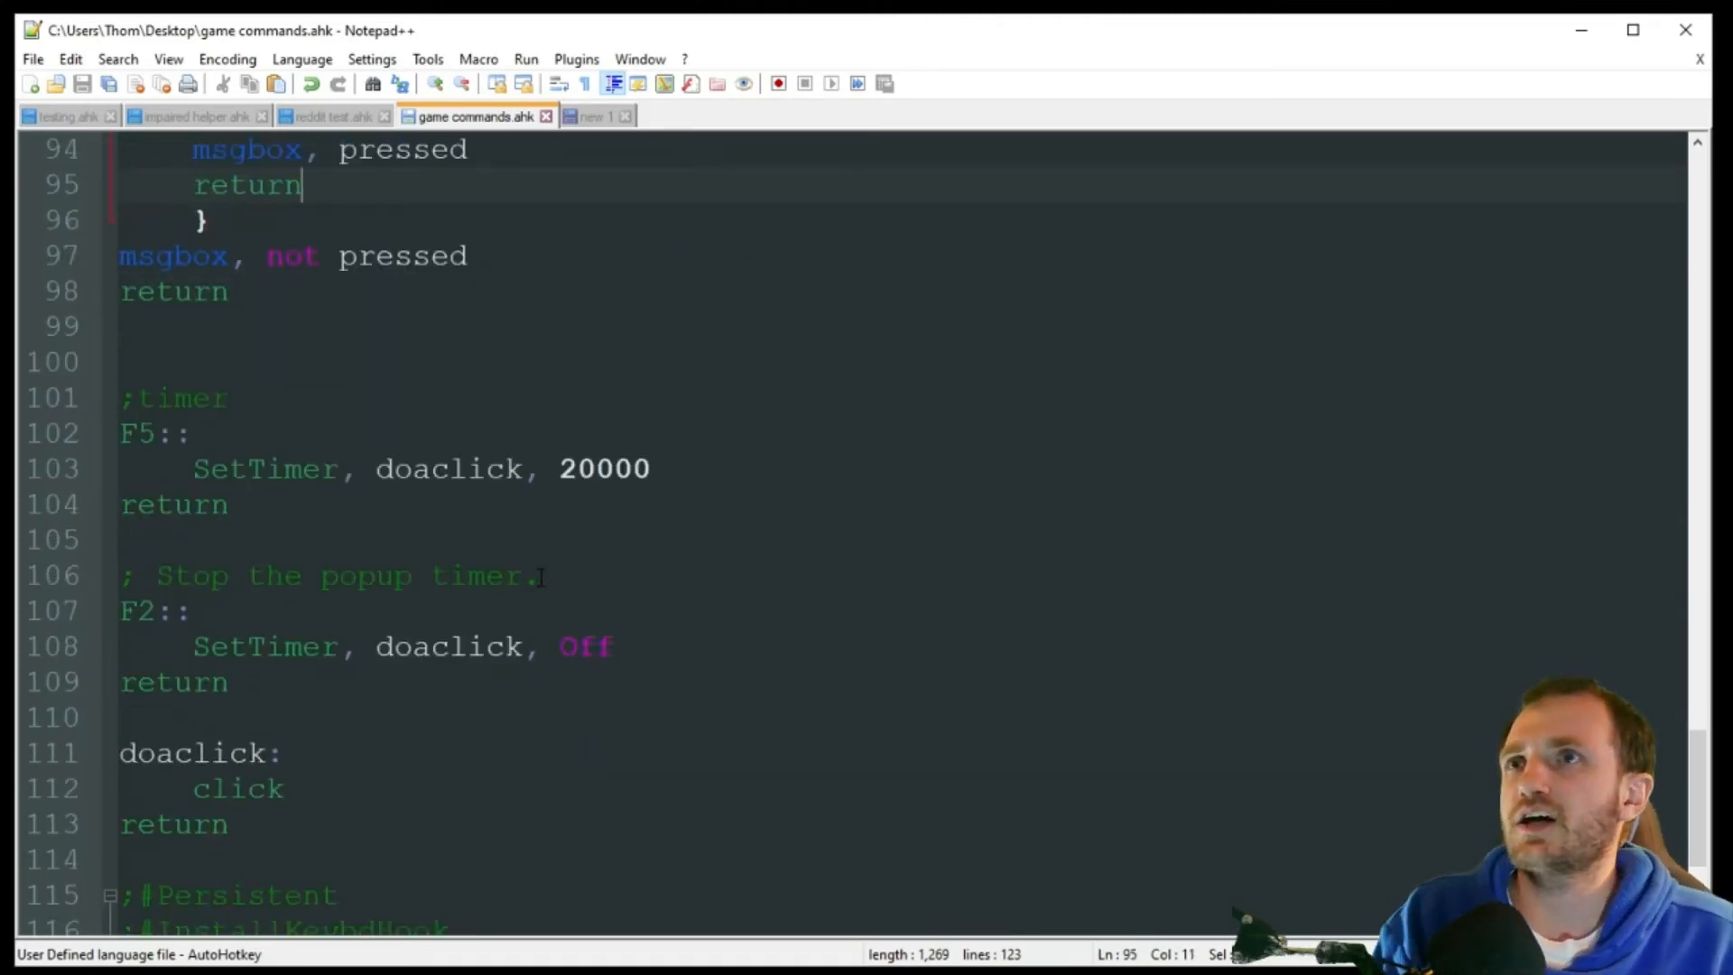
pyautogui.click(228, 682)
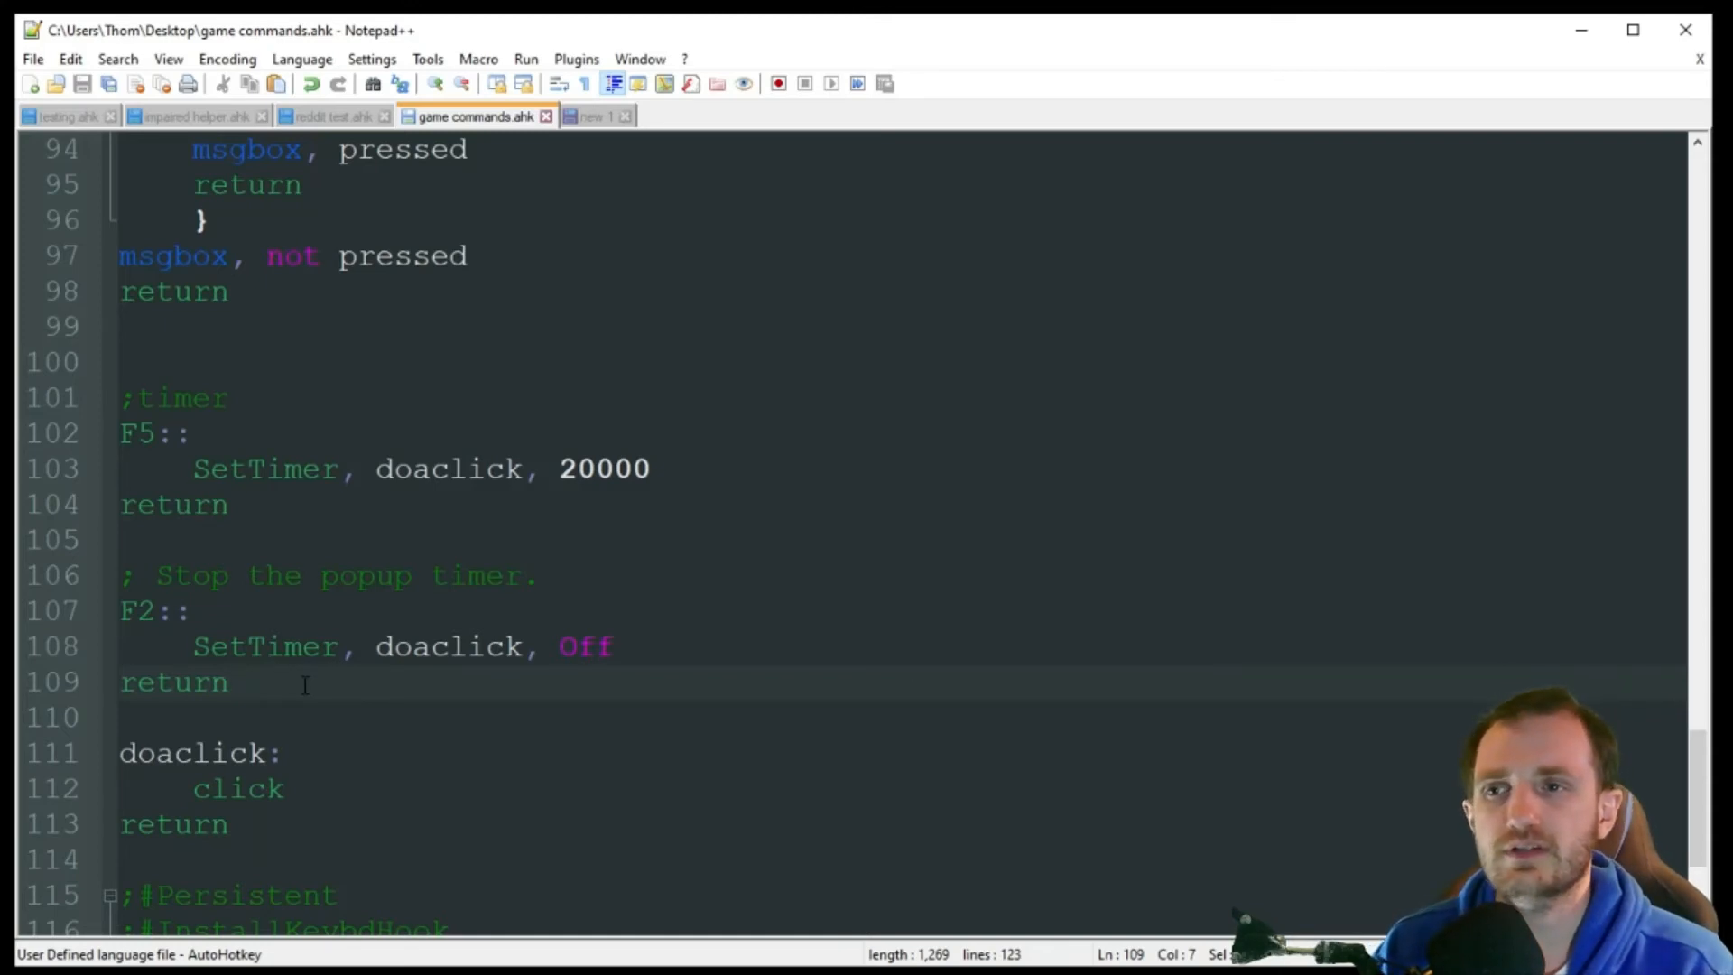
pyautogui.click(230, 682)
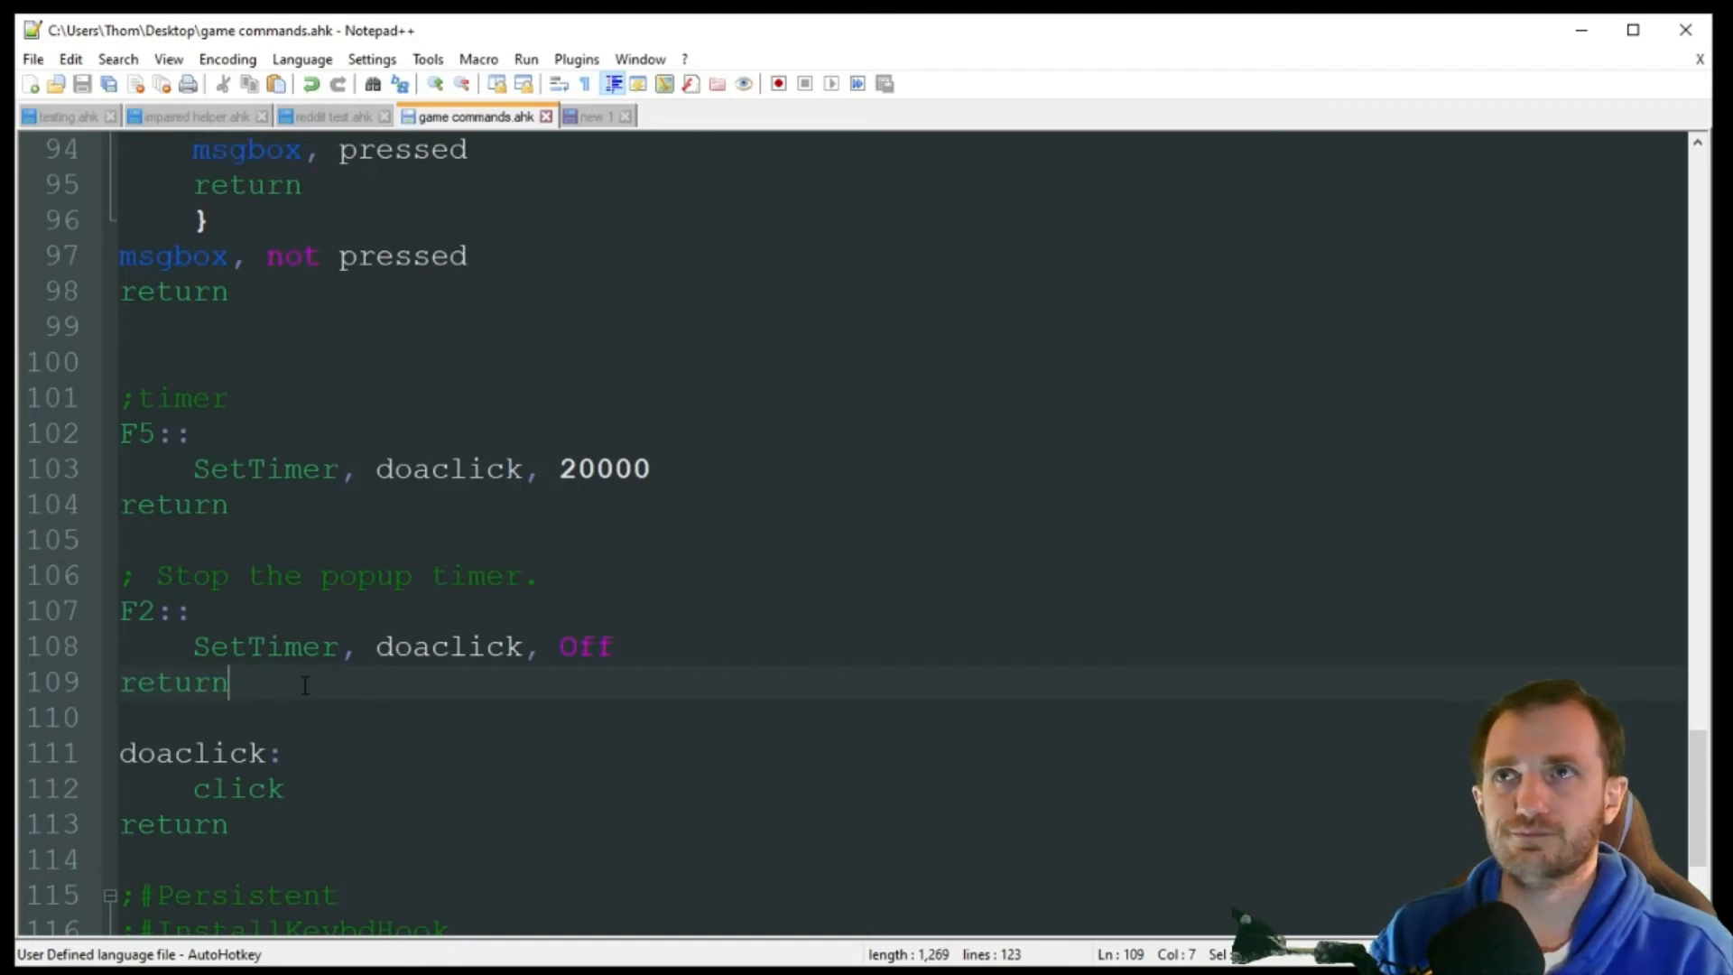
pyautogui.click(630, 468)
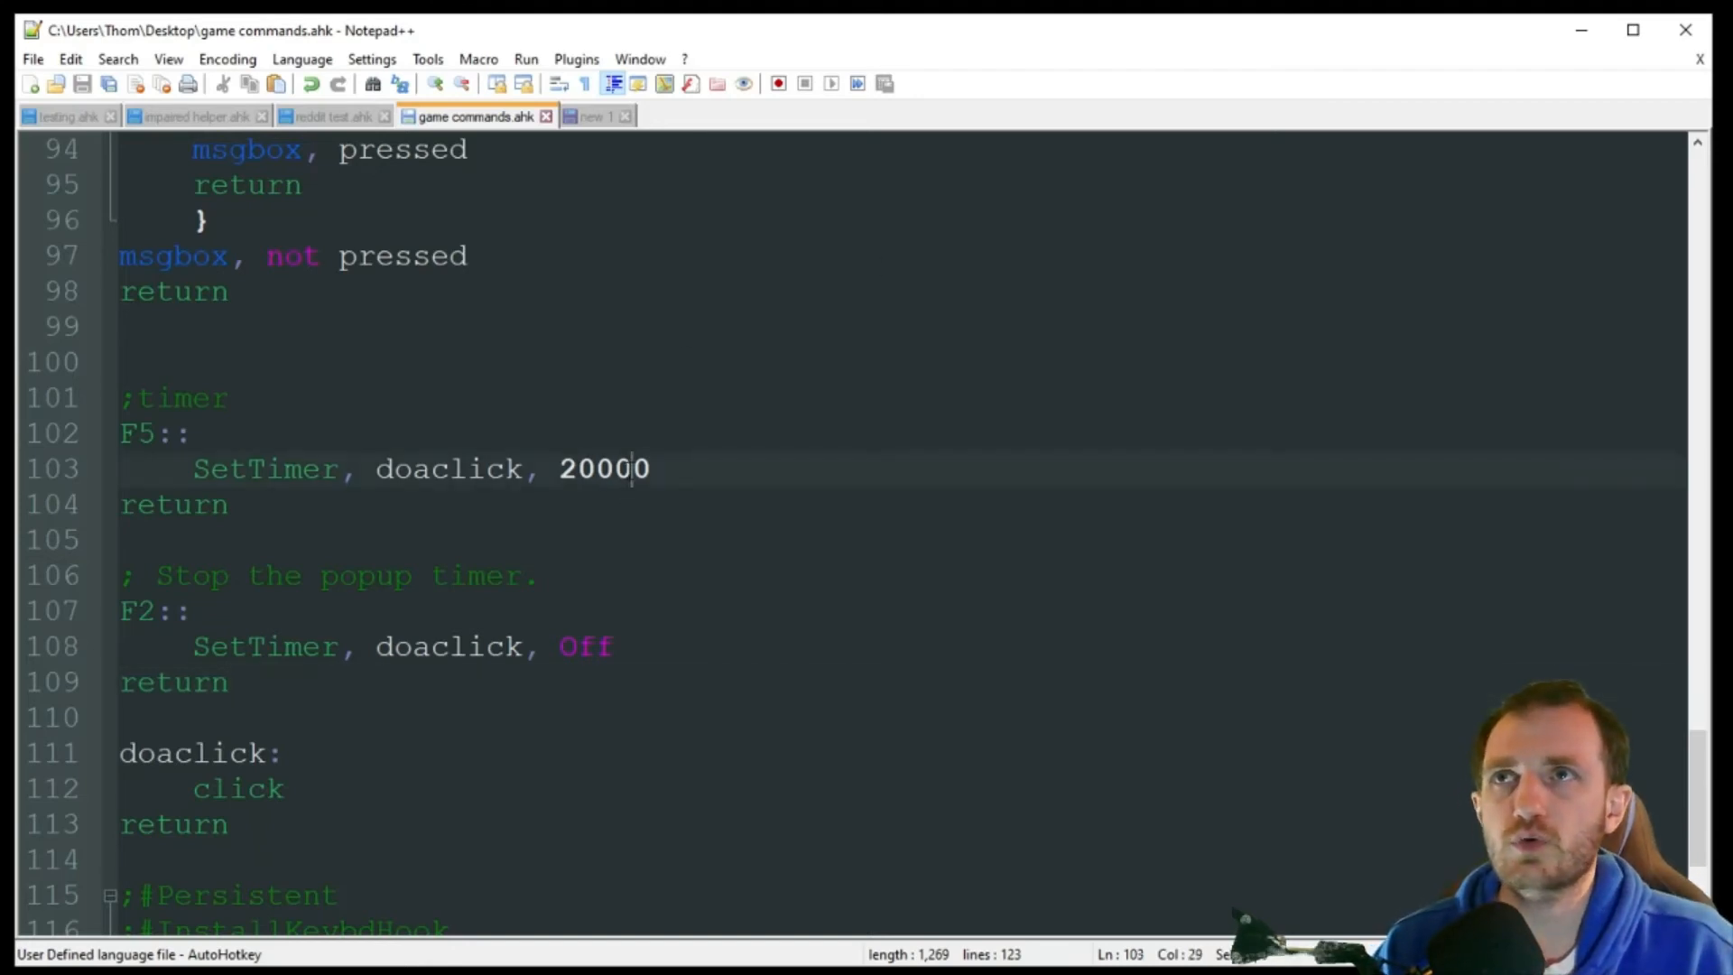
pyautogui.doubleClick(604, 468)
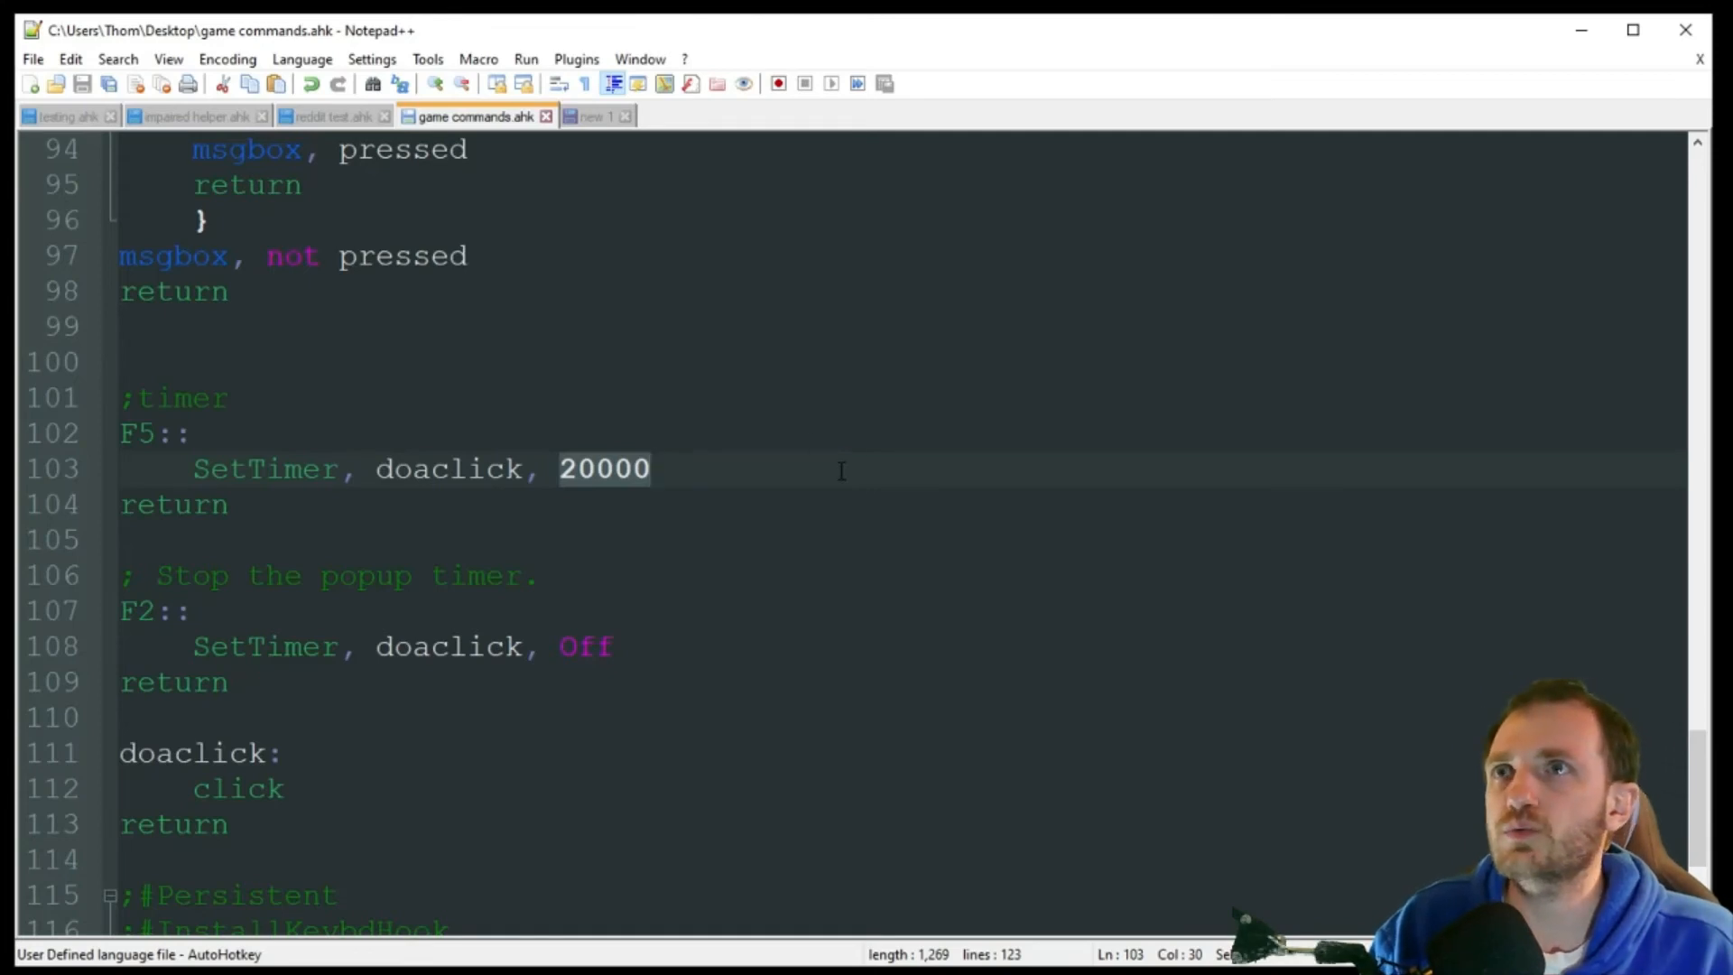
pyautogui.doubleClick(266, 468)
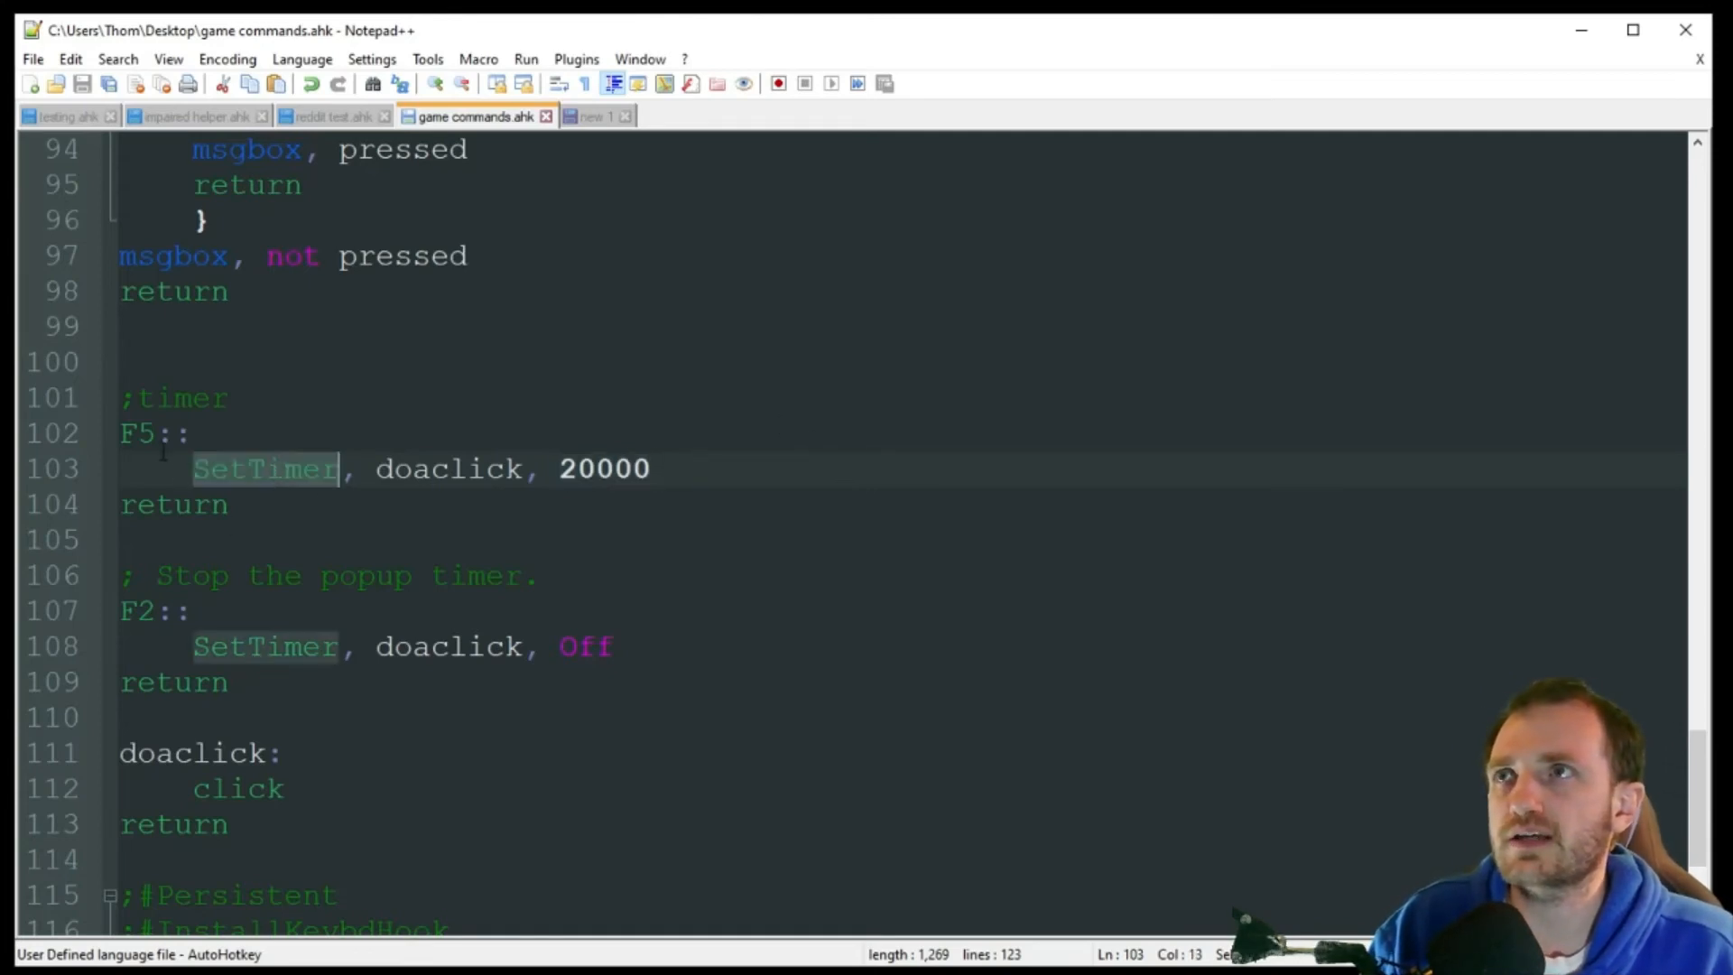
pyautogui.click(137, 433)
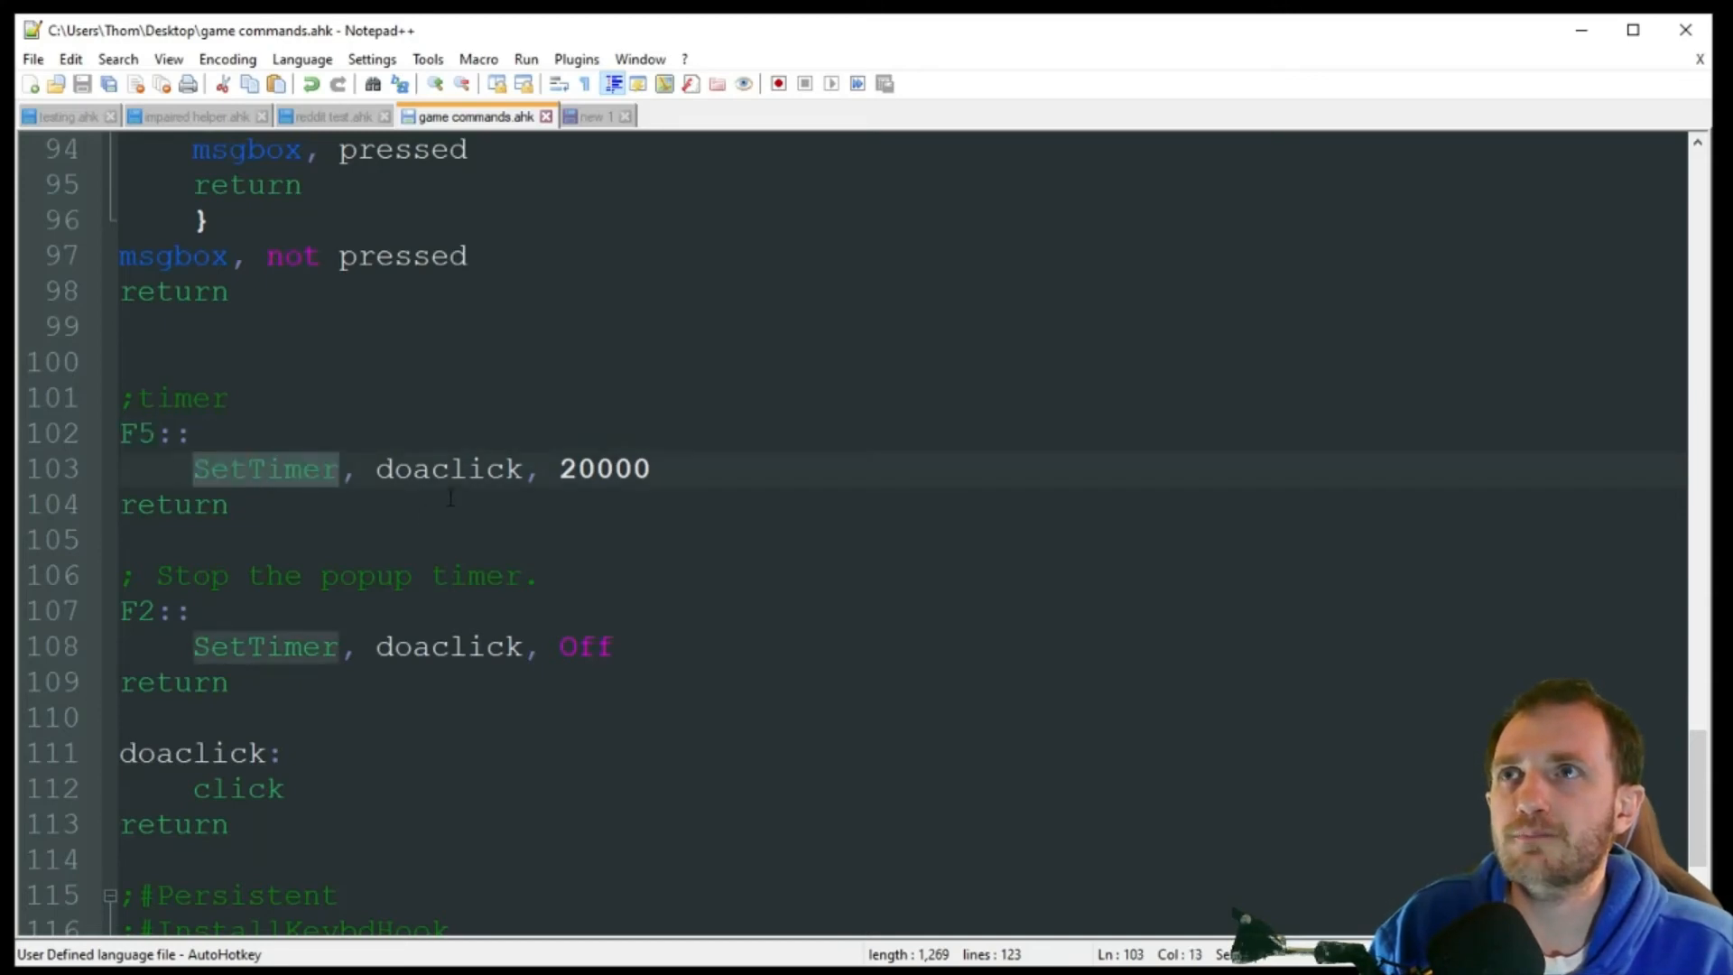
pyautogui.doubleClick(447, 468)
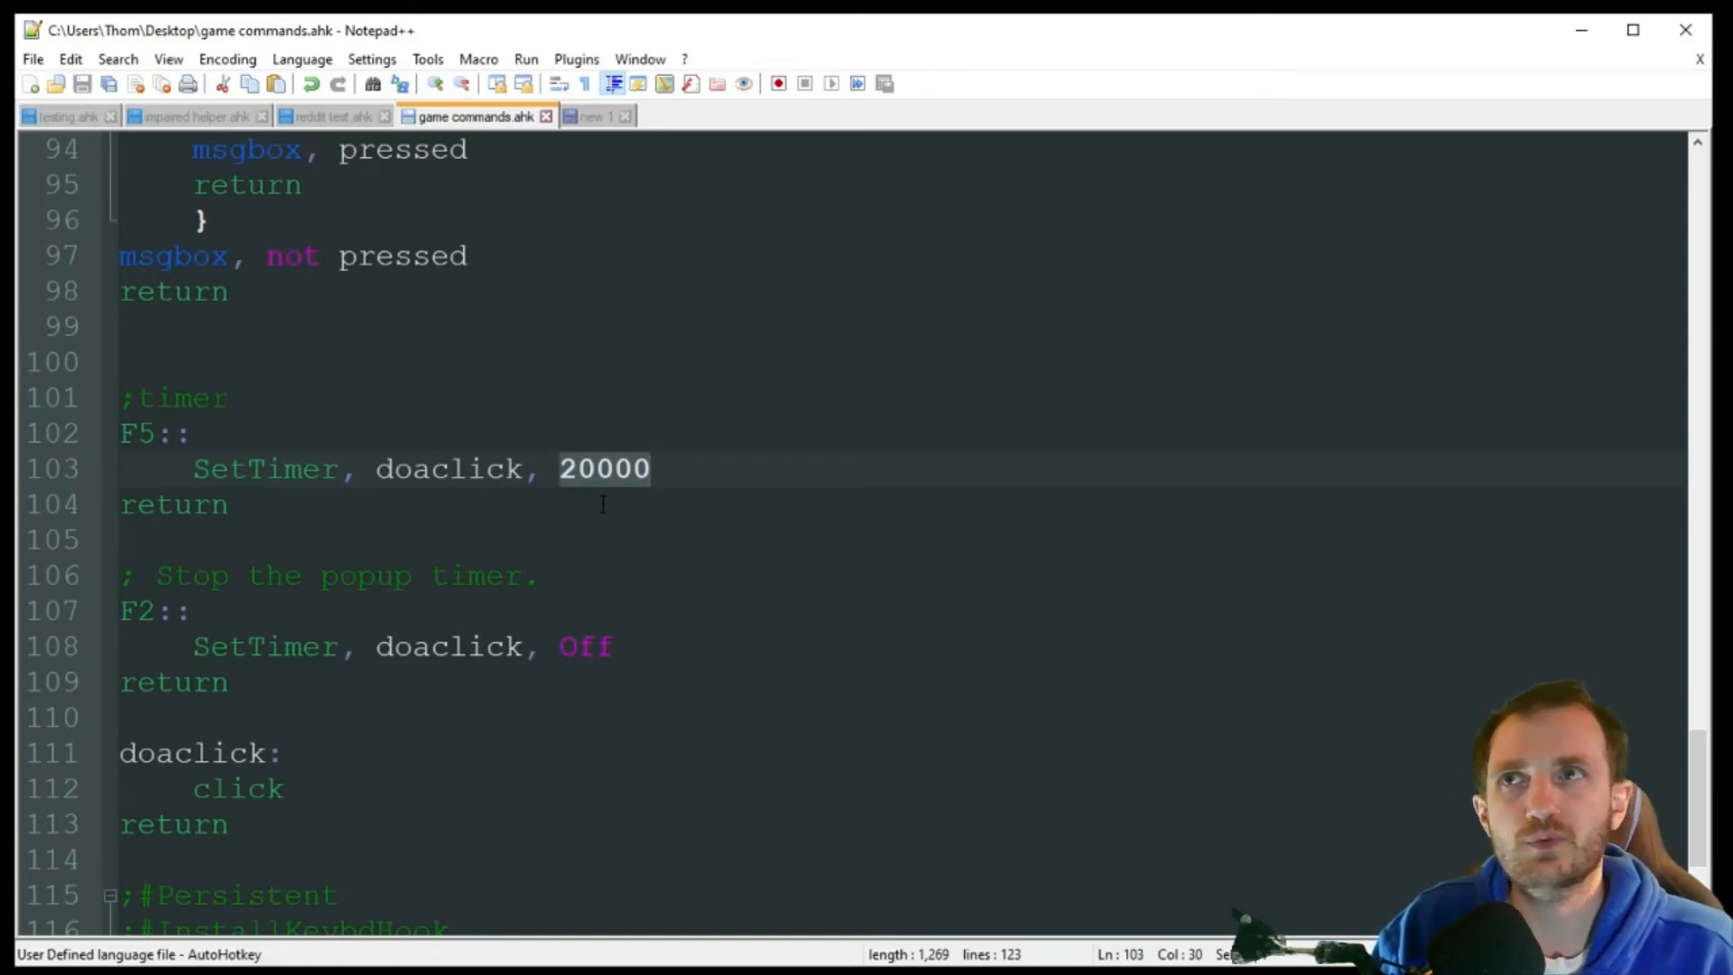
# Point out the F2 stop hotkey, the doaclick label and its click command
pyautogui.scroll(-3)
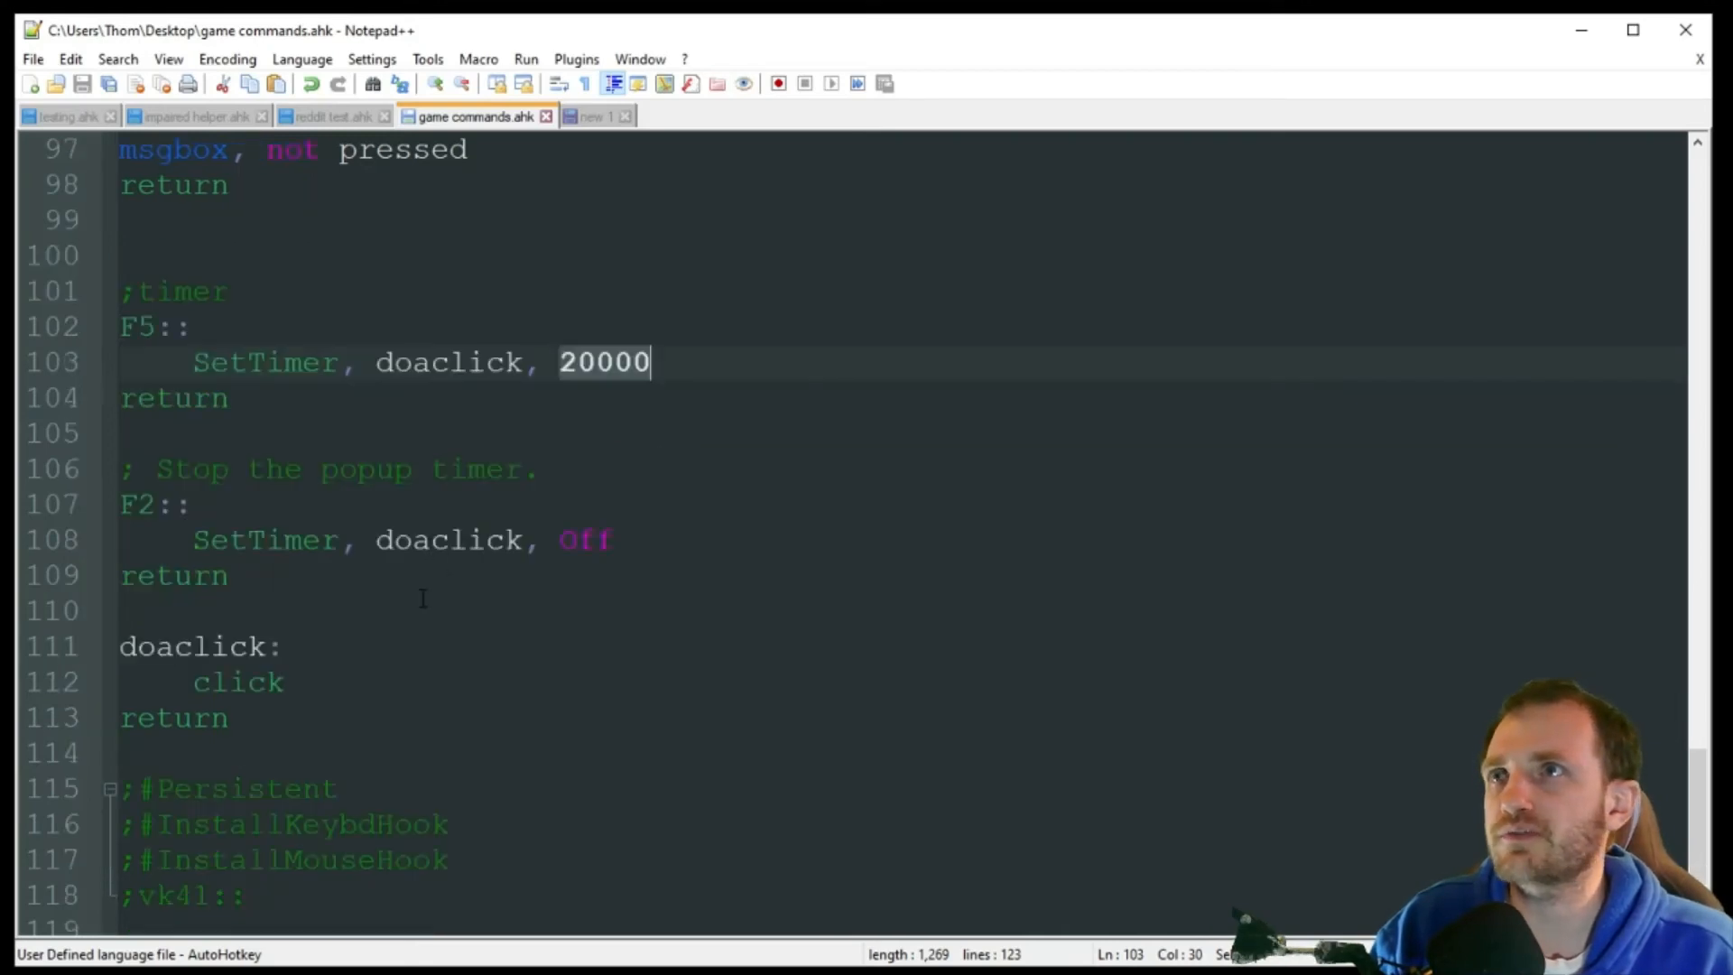
pyautogui.moveTo(413, 591)
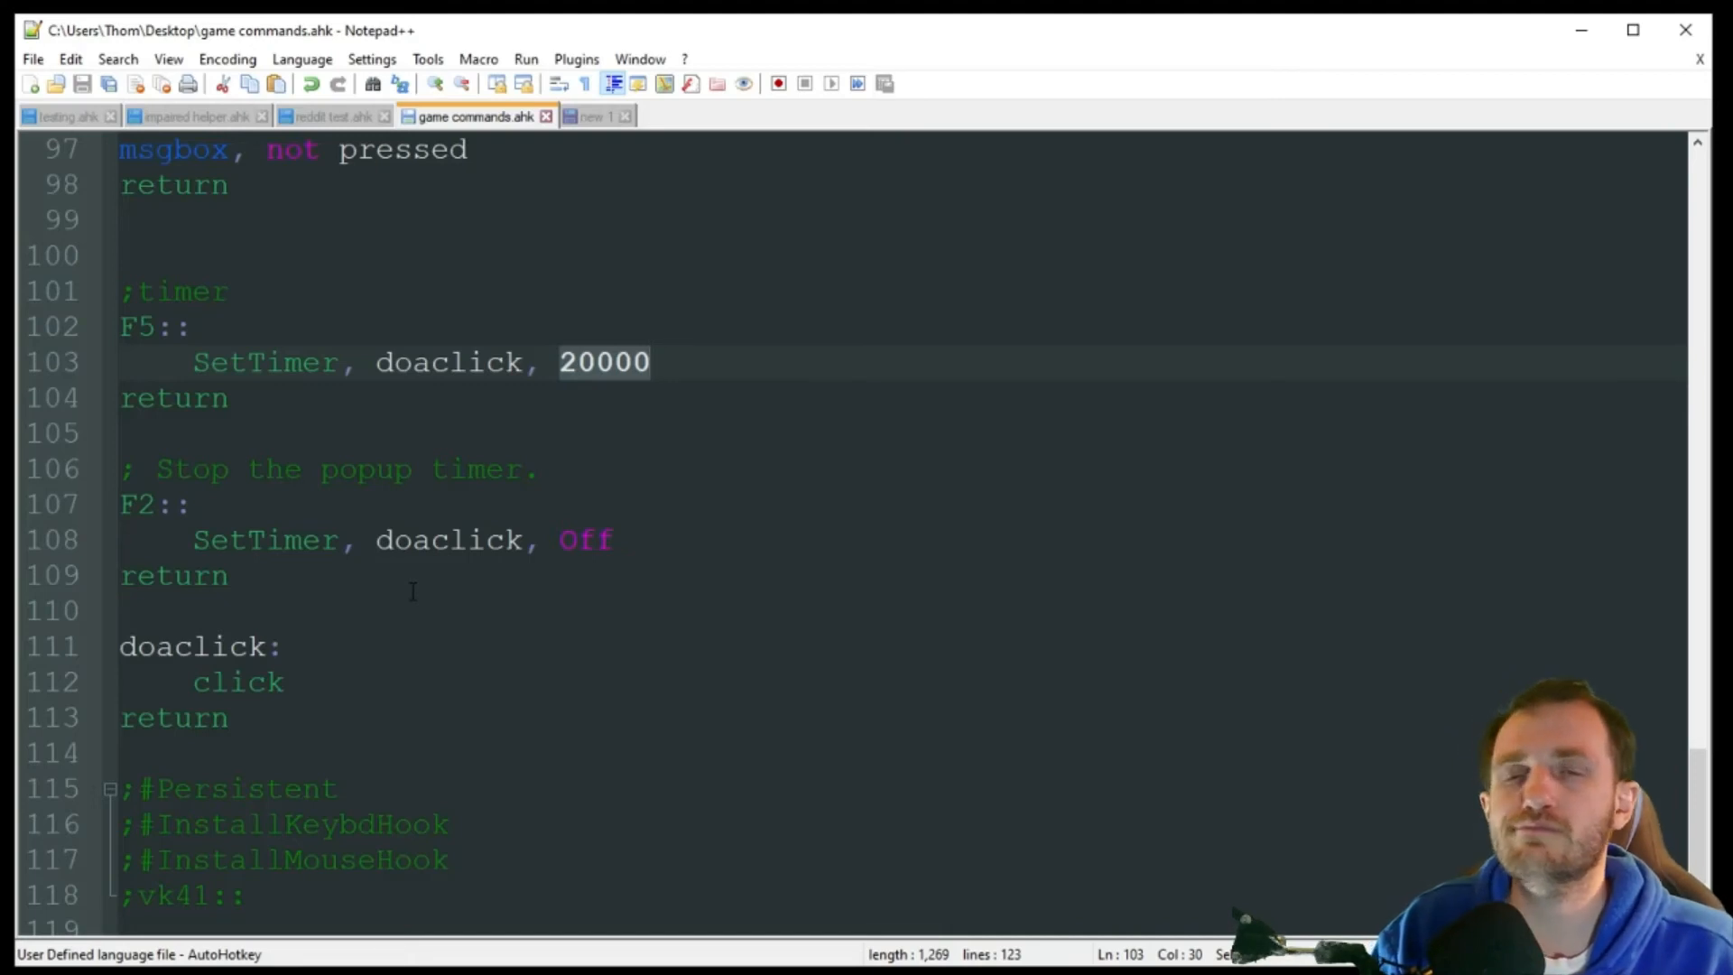
pyautogui.click(650, 361)
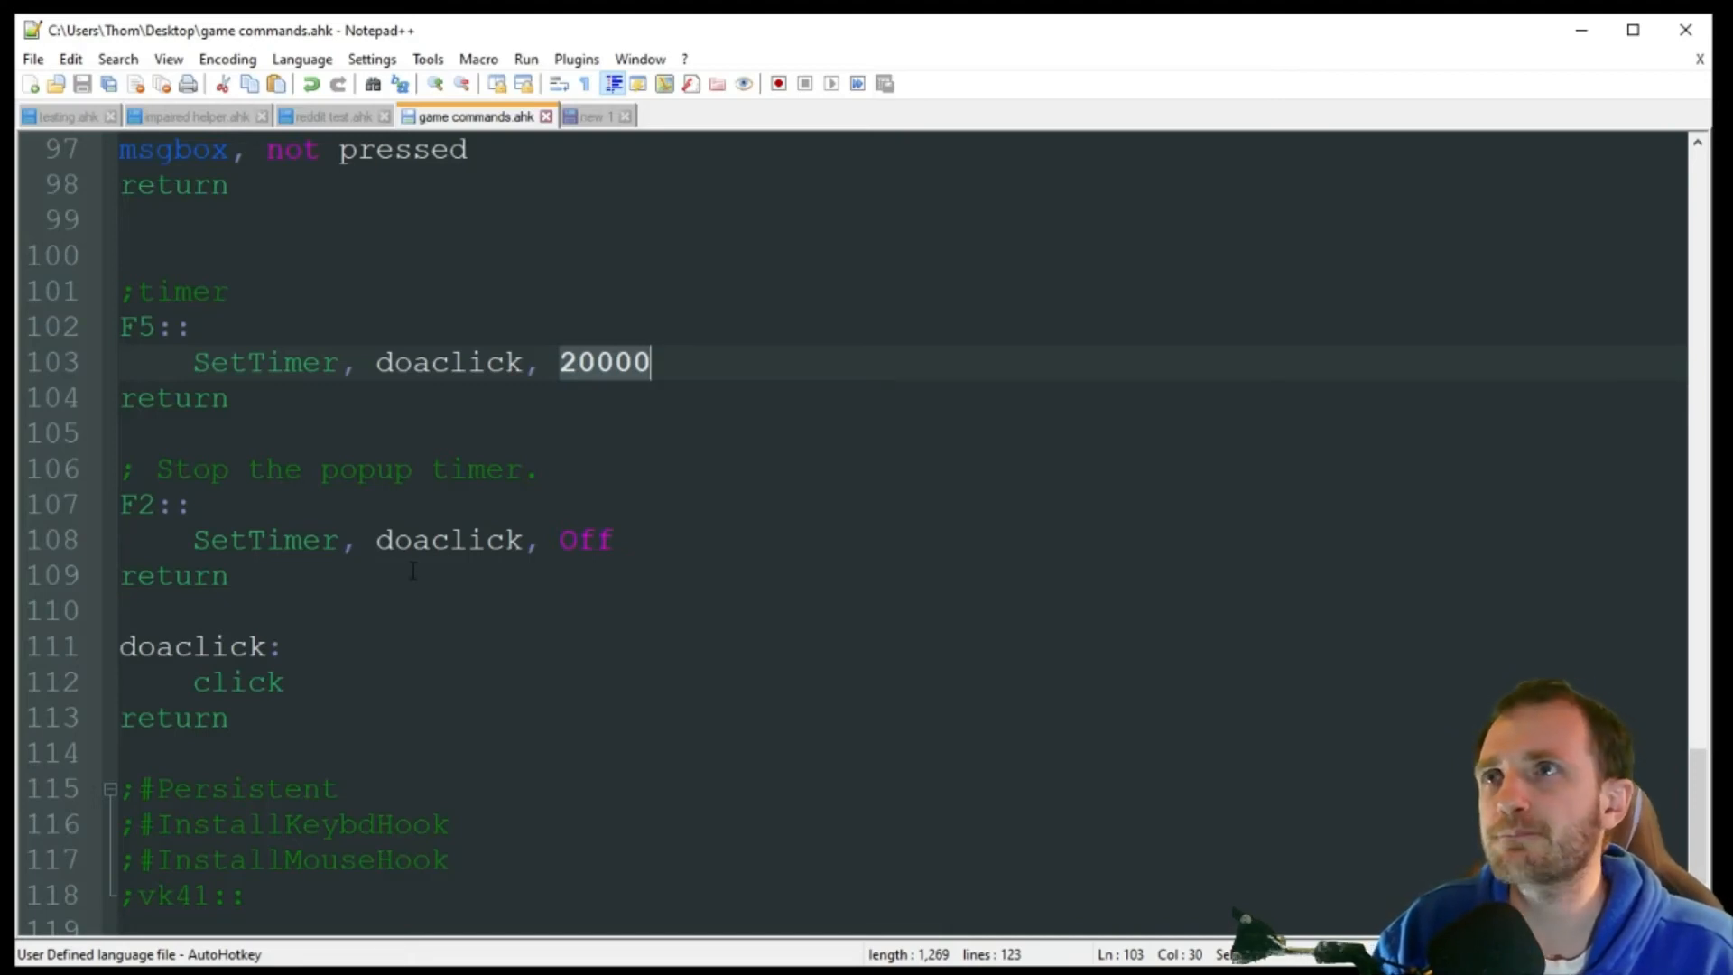
pyautogui.click(144, 503)
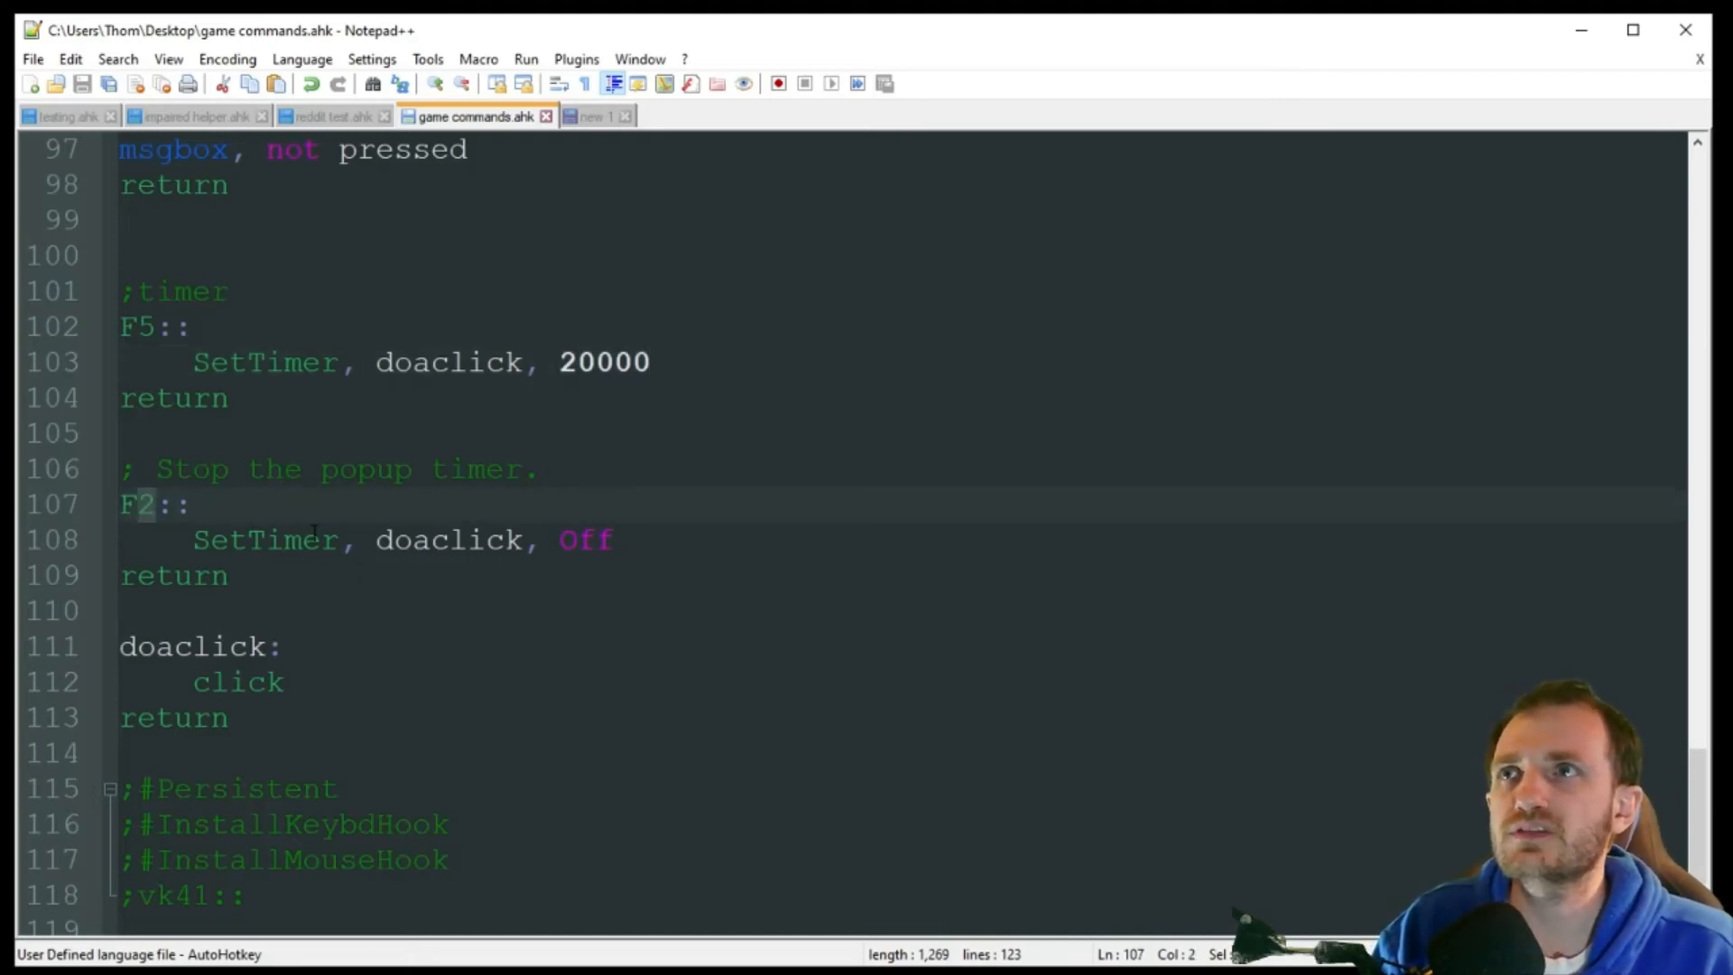
pyautogui.doubleClick(586, 540)
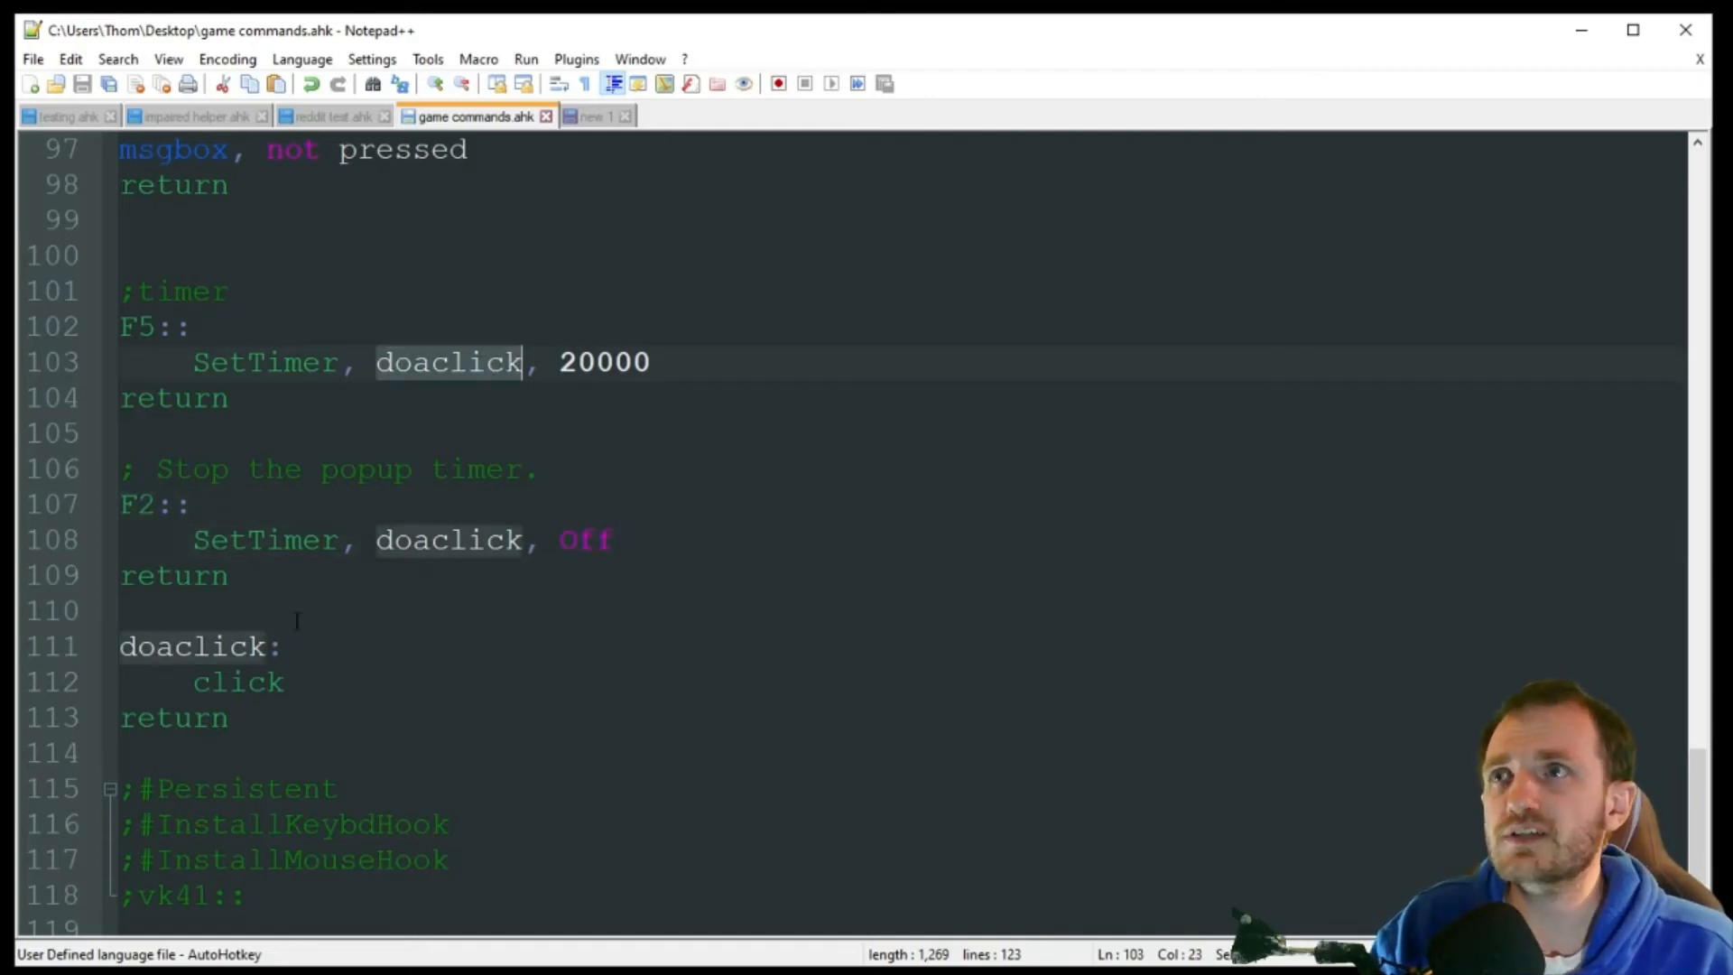
pyautogui.scroll(-3)
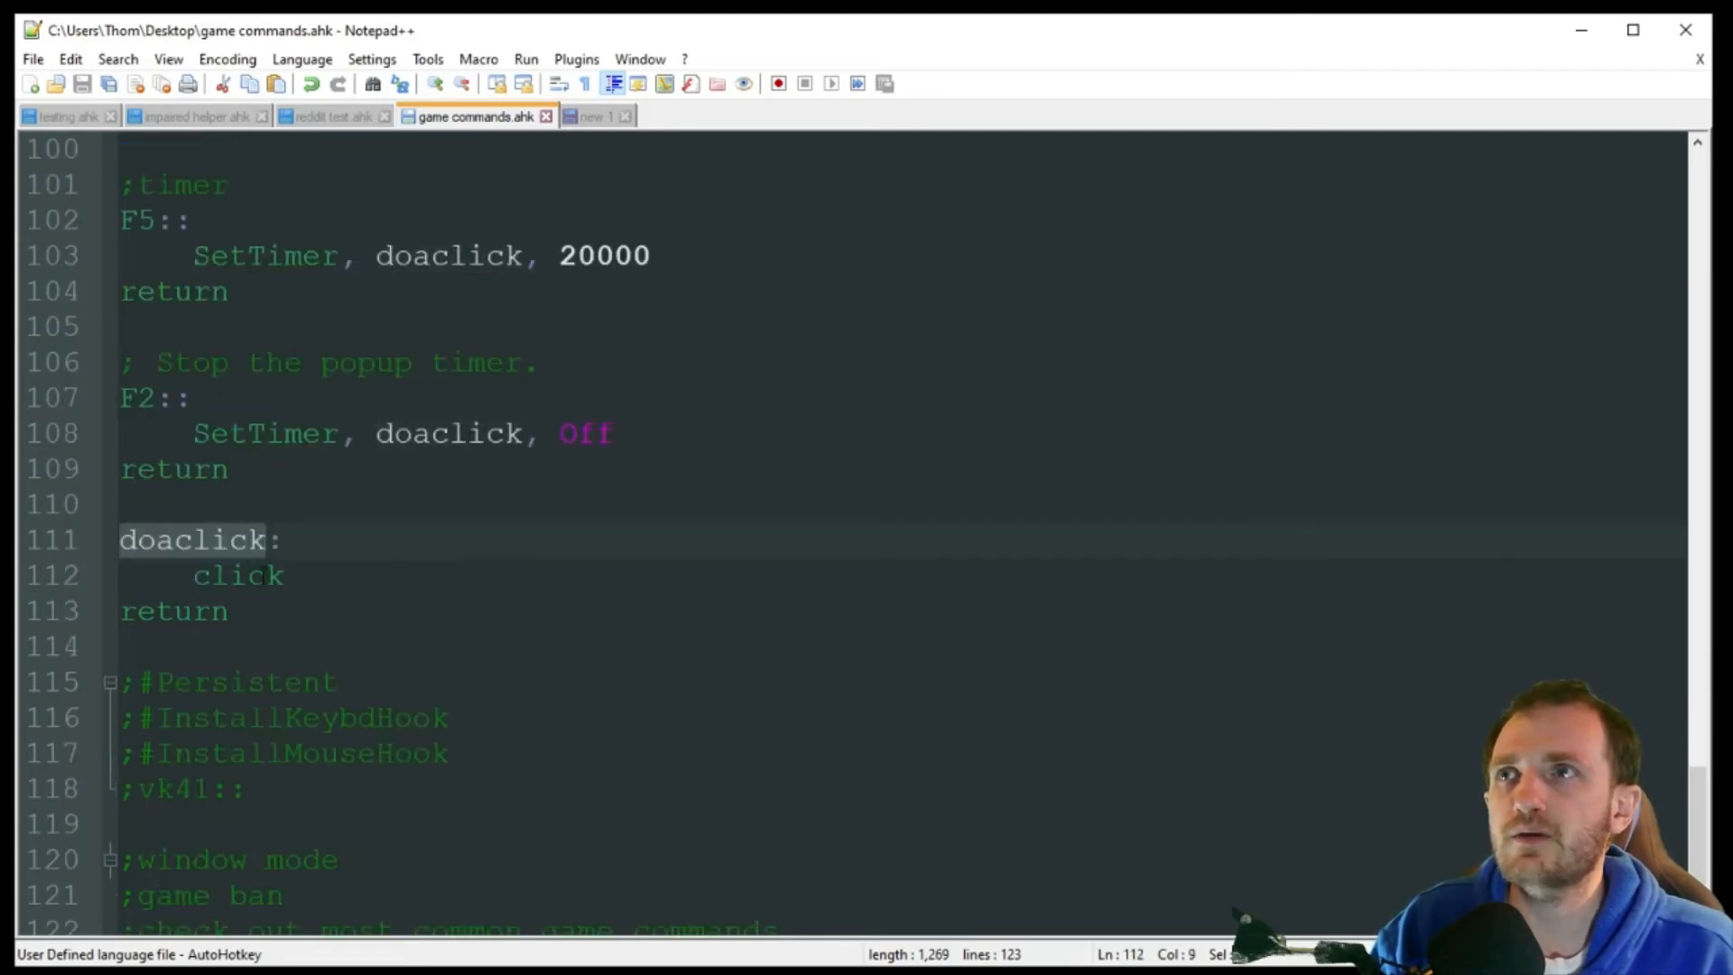
pyautogui.doubleClick(238, 575)
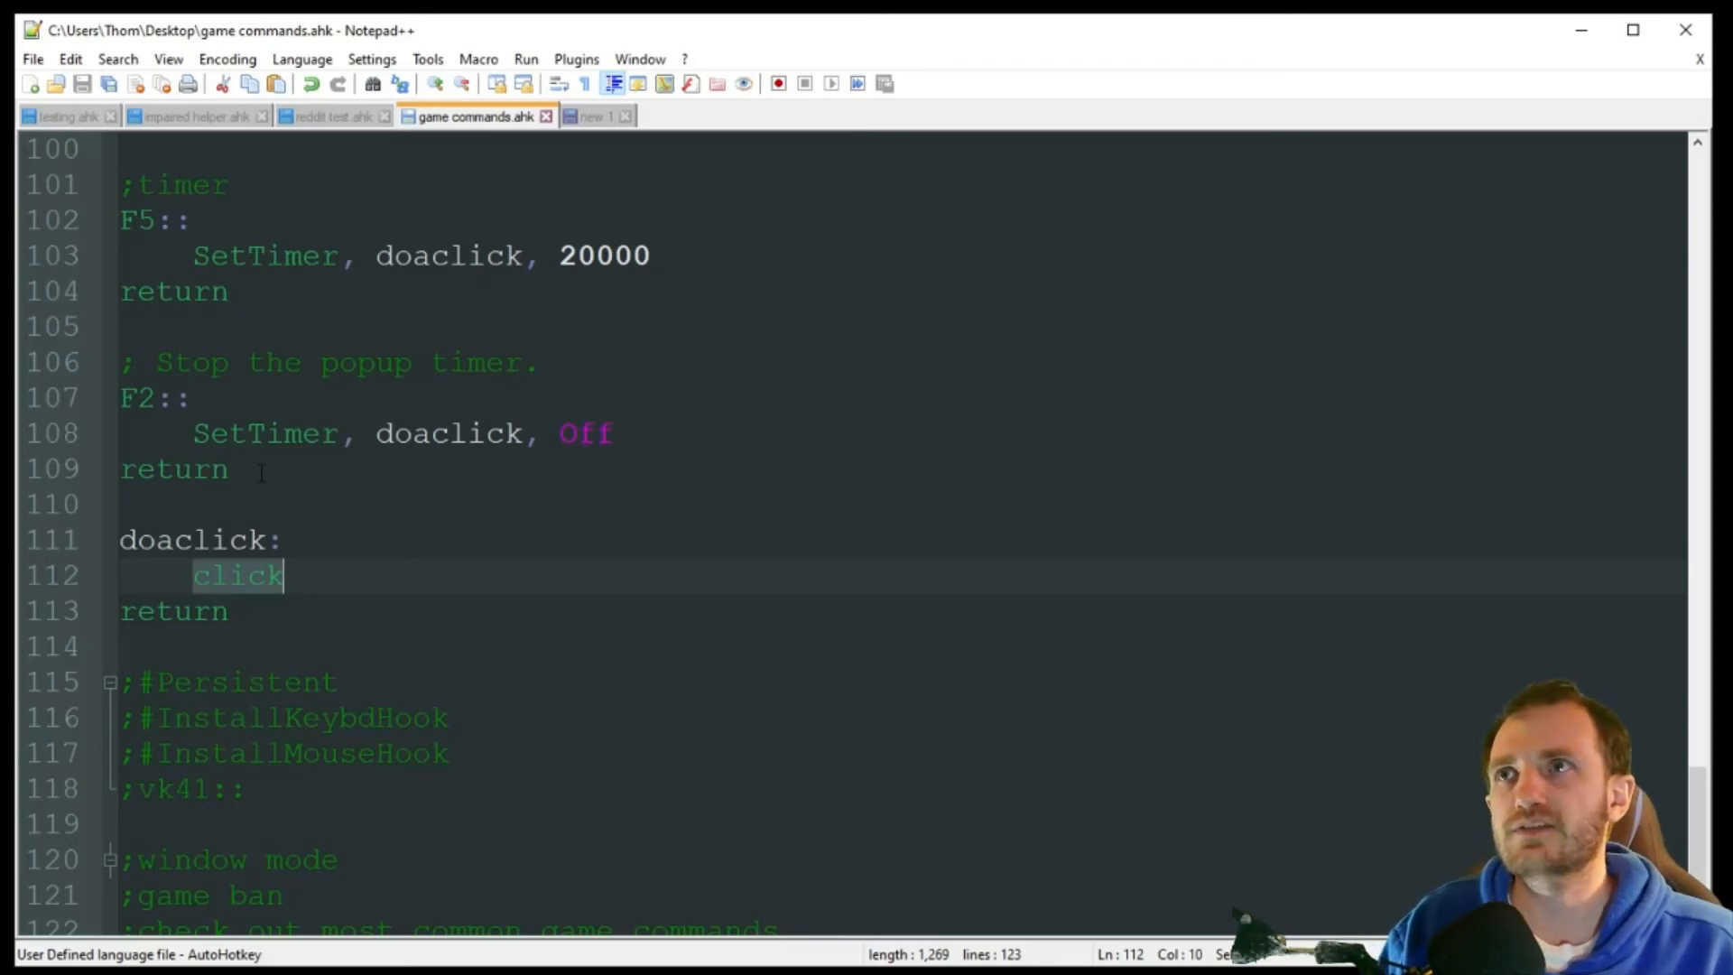
pyautogui.scroll(3)
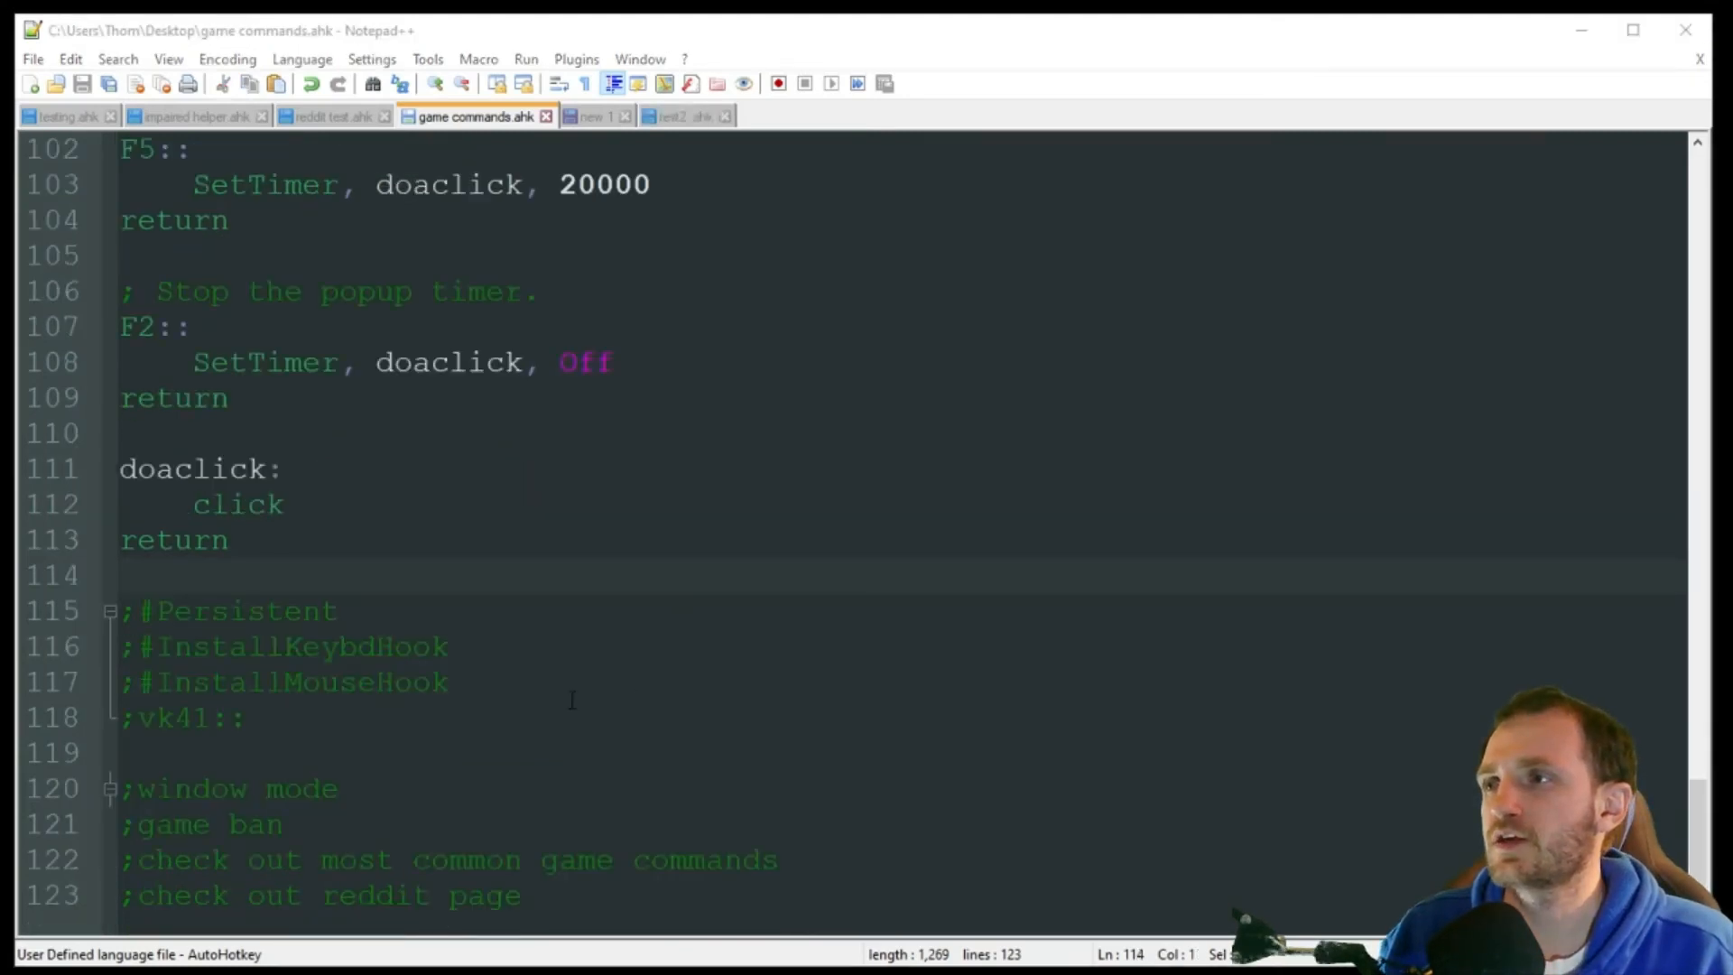
# Point out the commented hook directives, then switch to the test2 .ahk tab
pyautogui.click(447, 682)
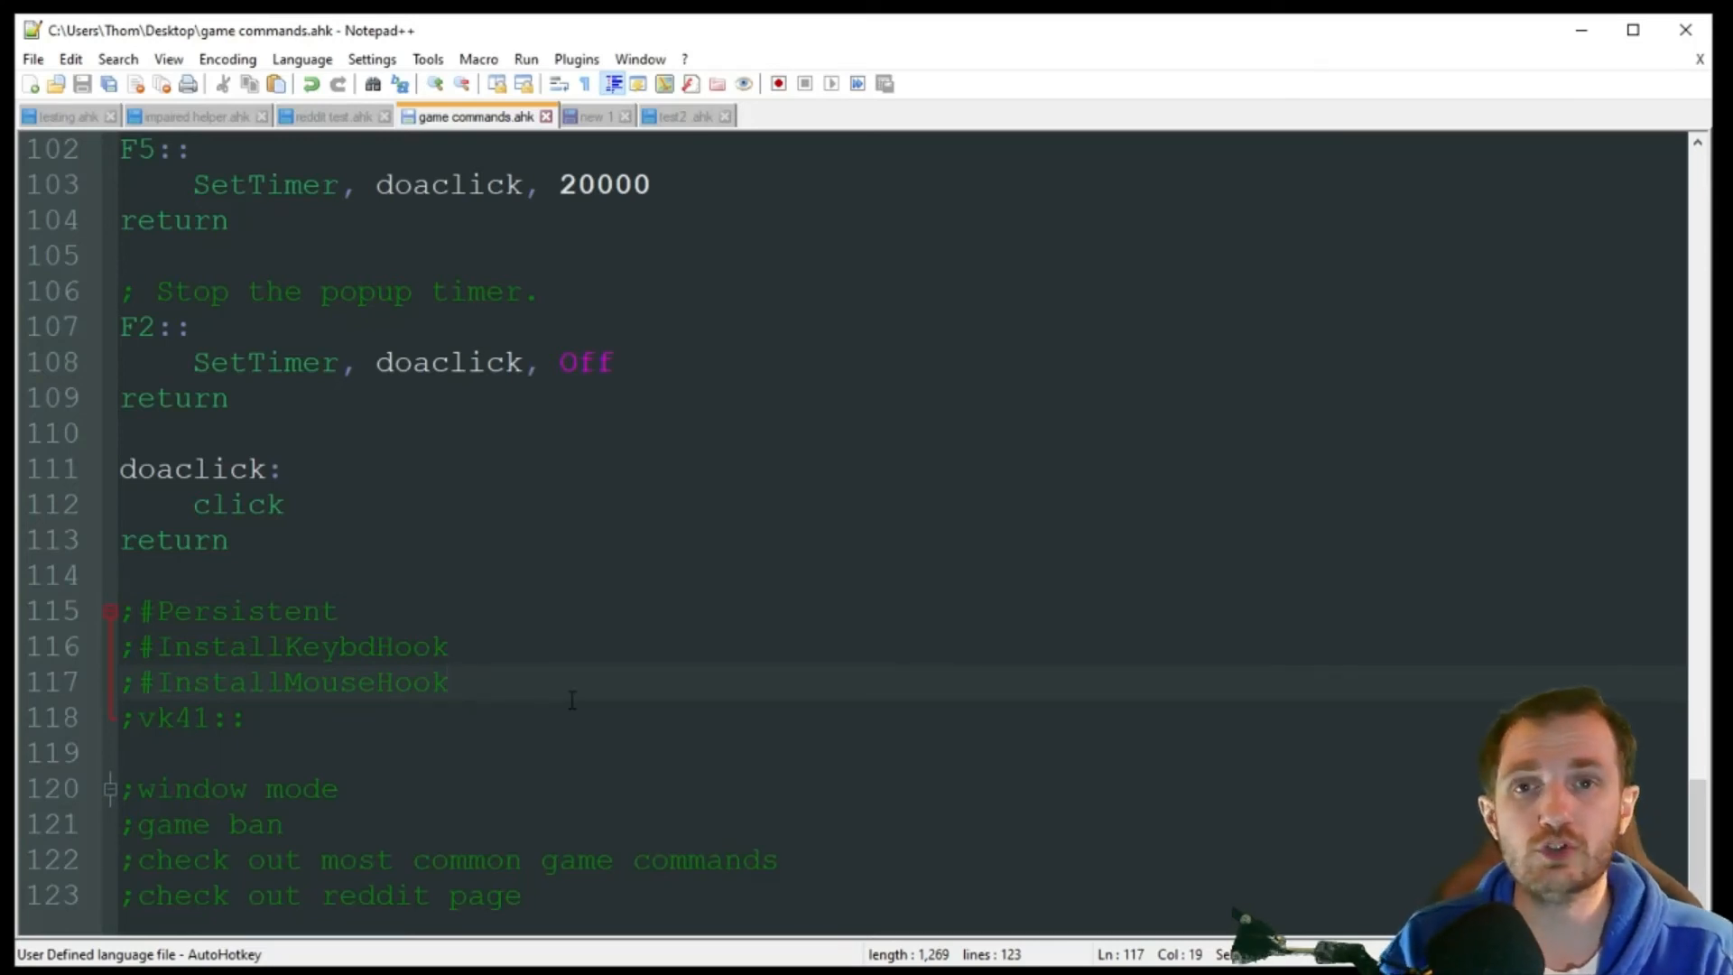
pyautogui.click(447, 682)
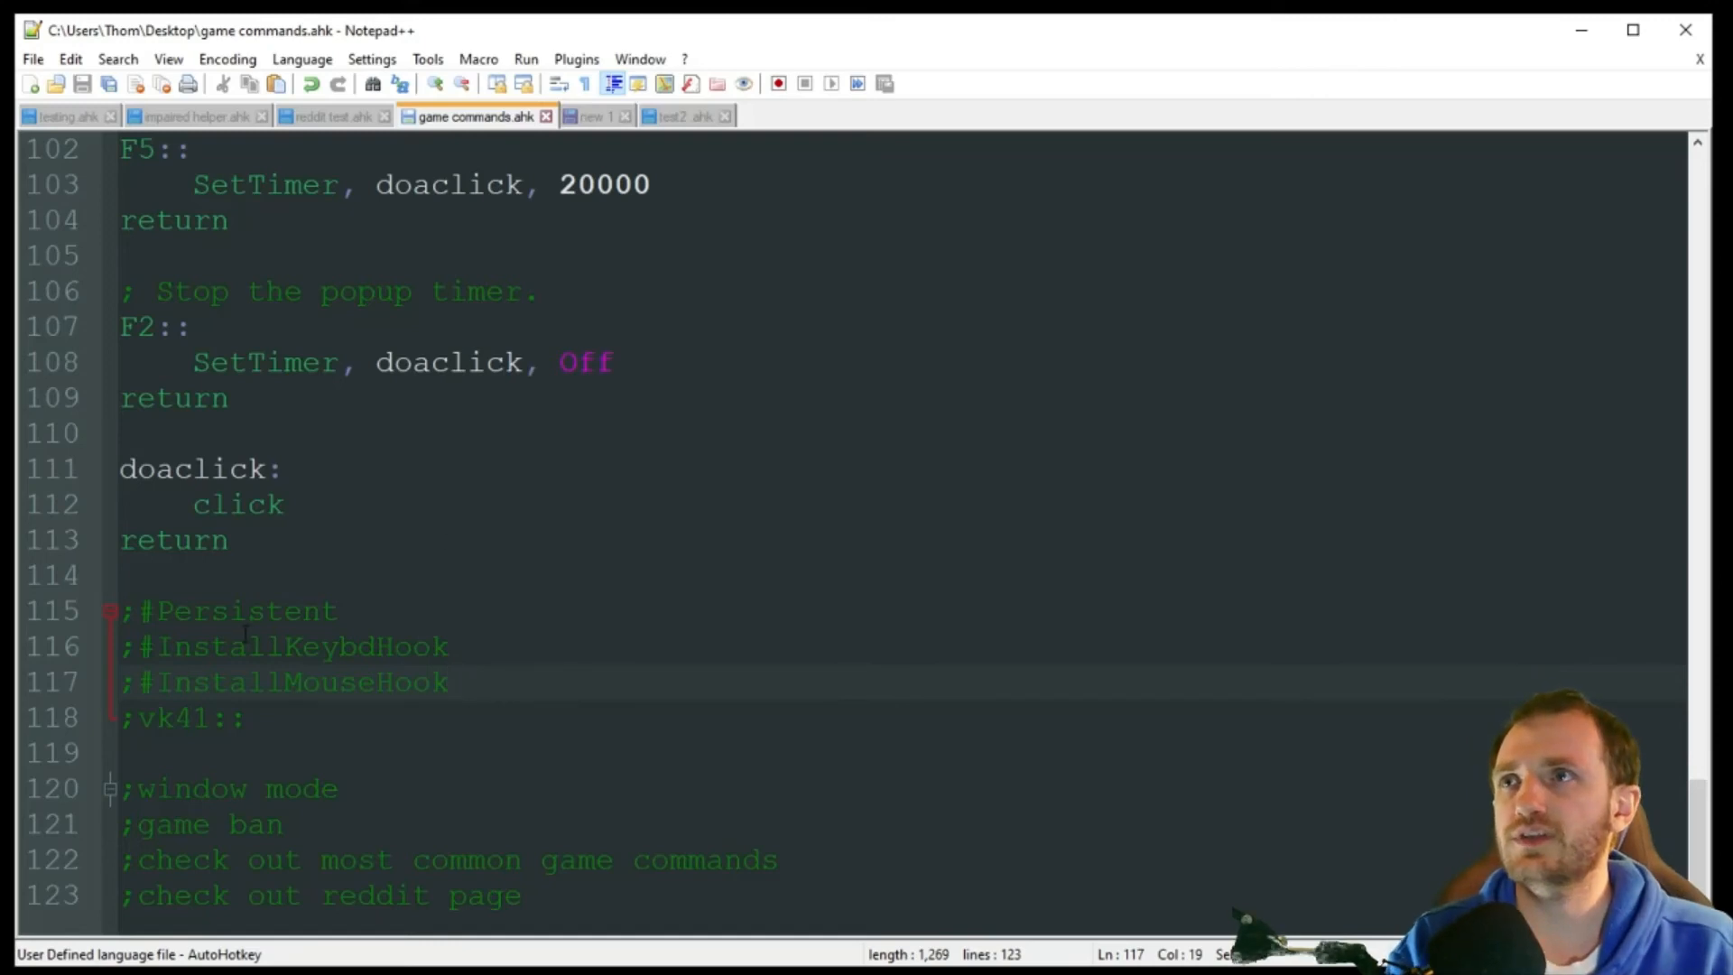
pyautogui.click(679, 115)
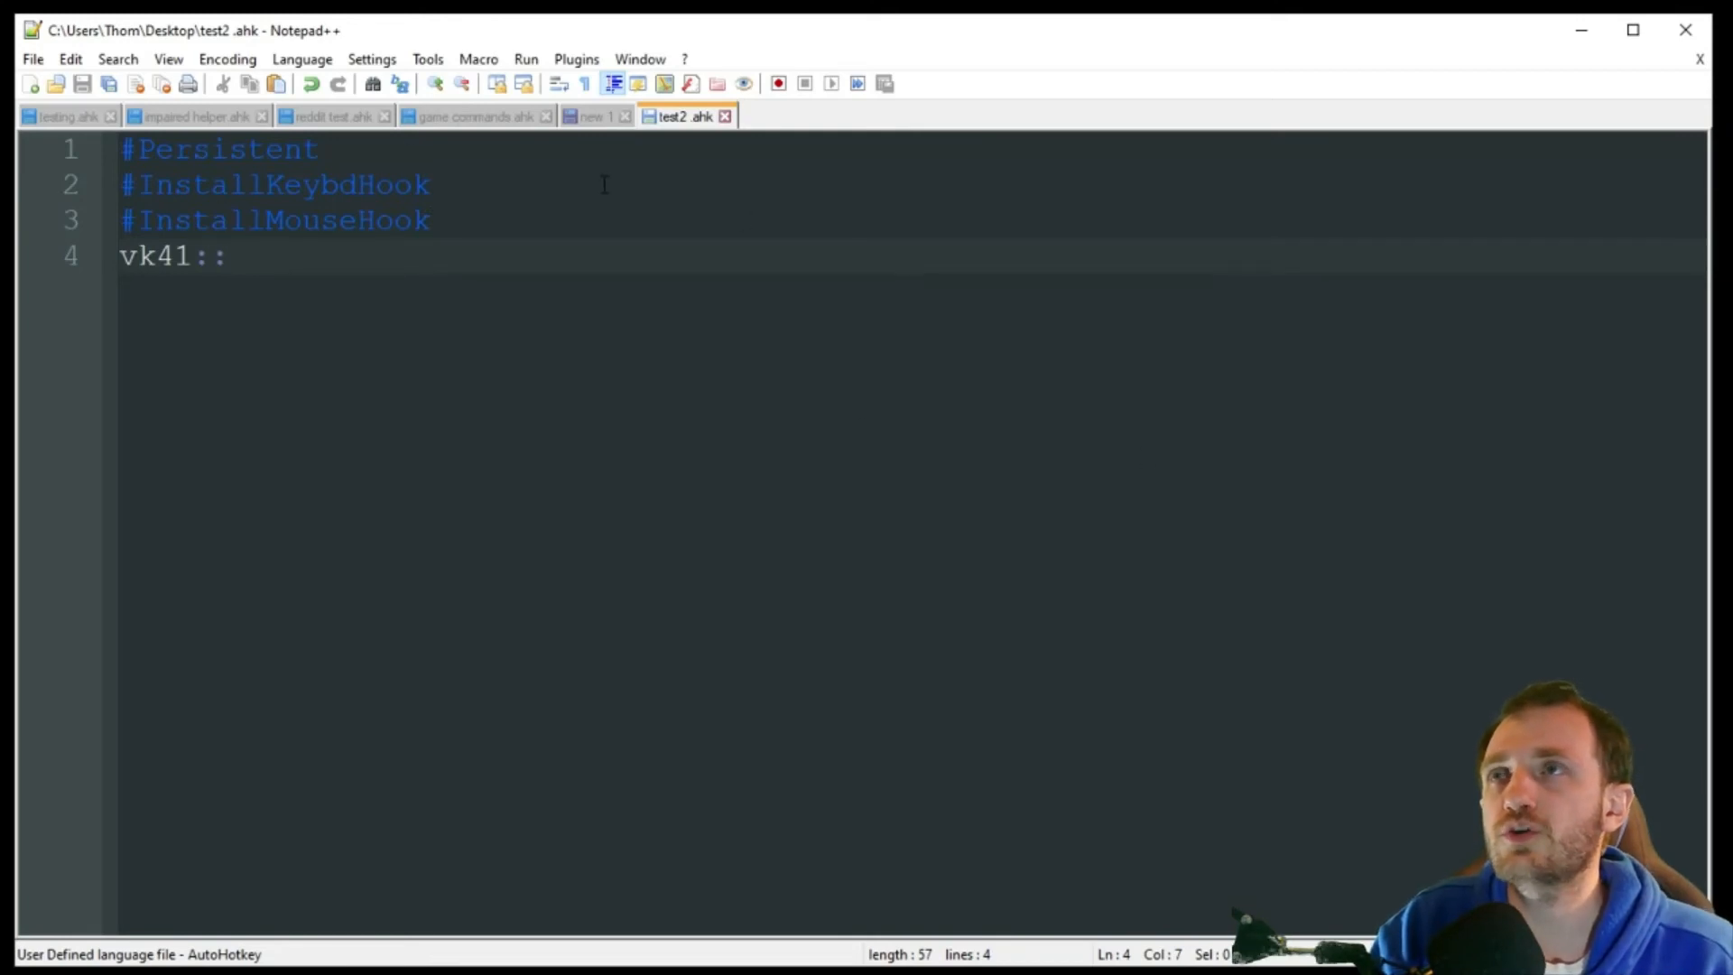
# Run test2 .ahk to bring up its most recently executed lines window
pyautogui.click(428, 184)
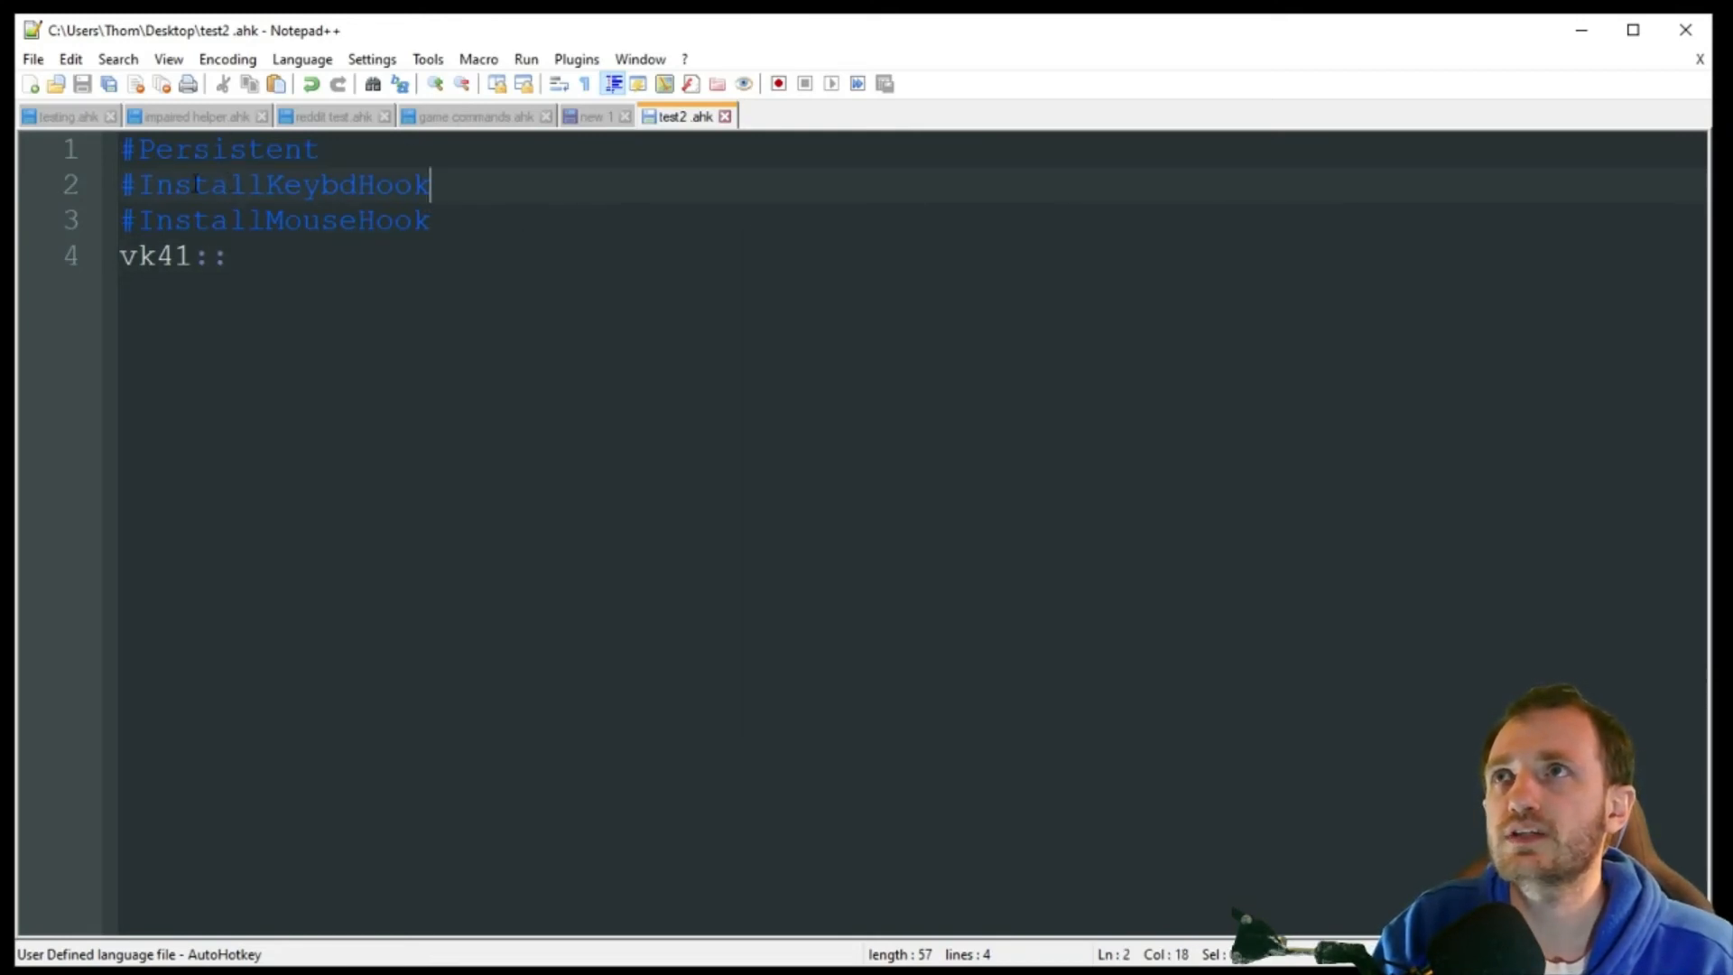
pyautogui.moveTo(433, 305)
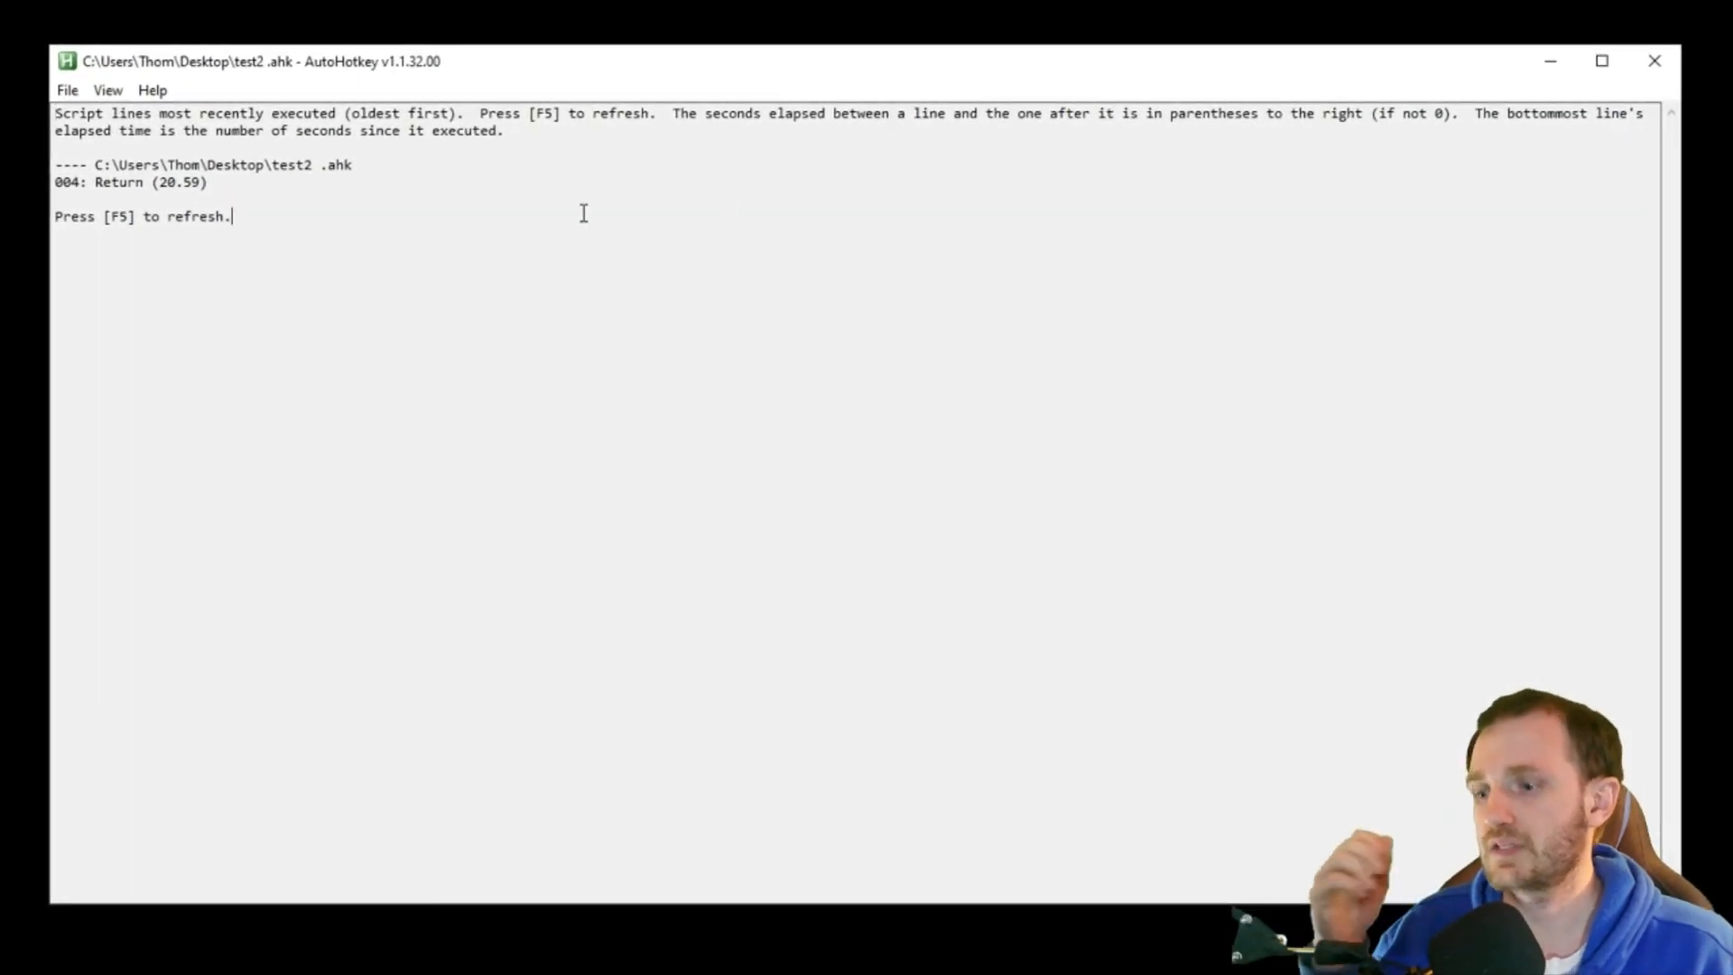
pyautogui.moveTo(280, 240)
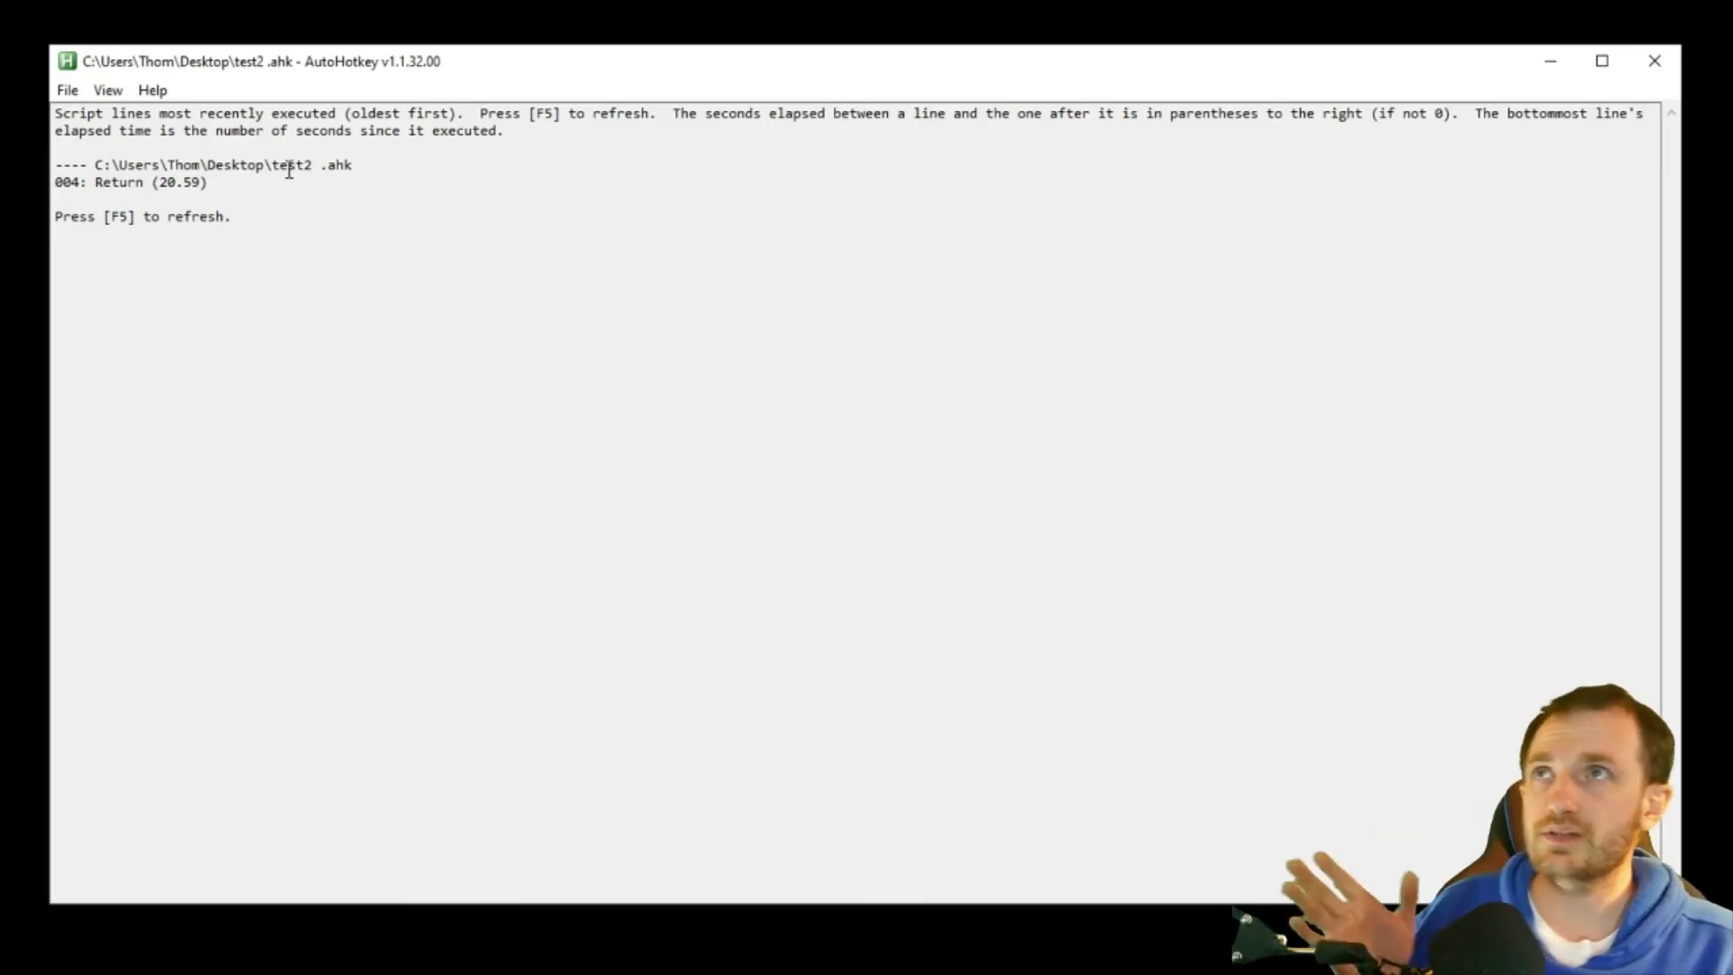
# Switch the AutoHotkey window to View > Key history and script info
pyautogui.click(107, 89)
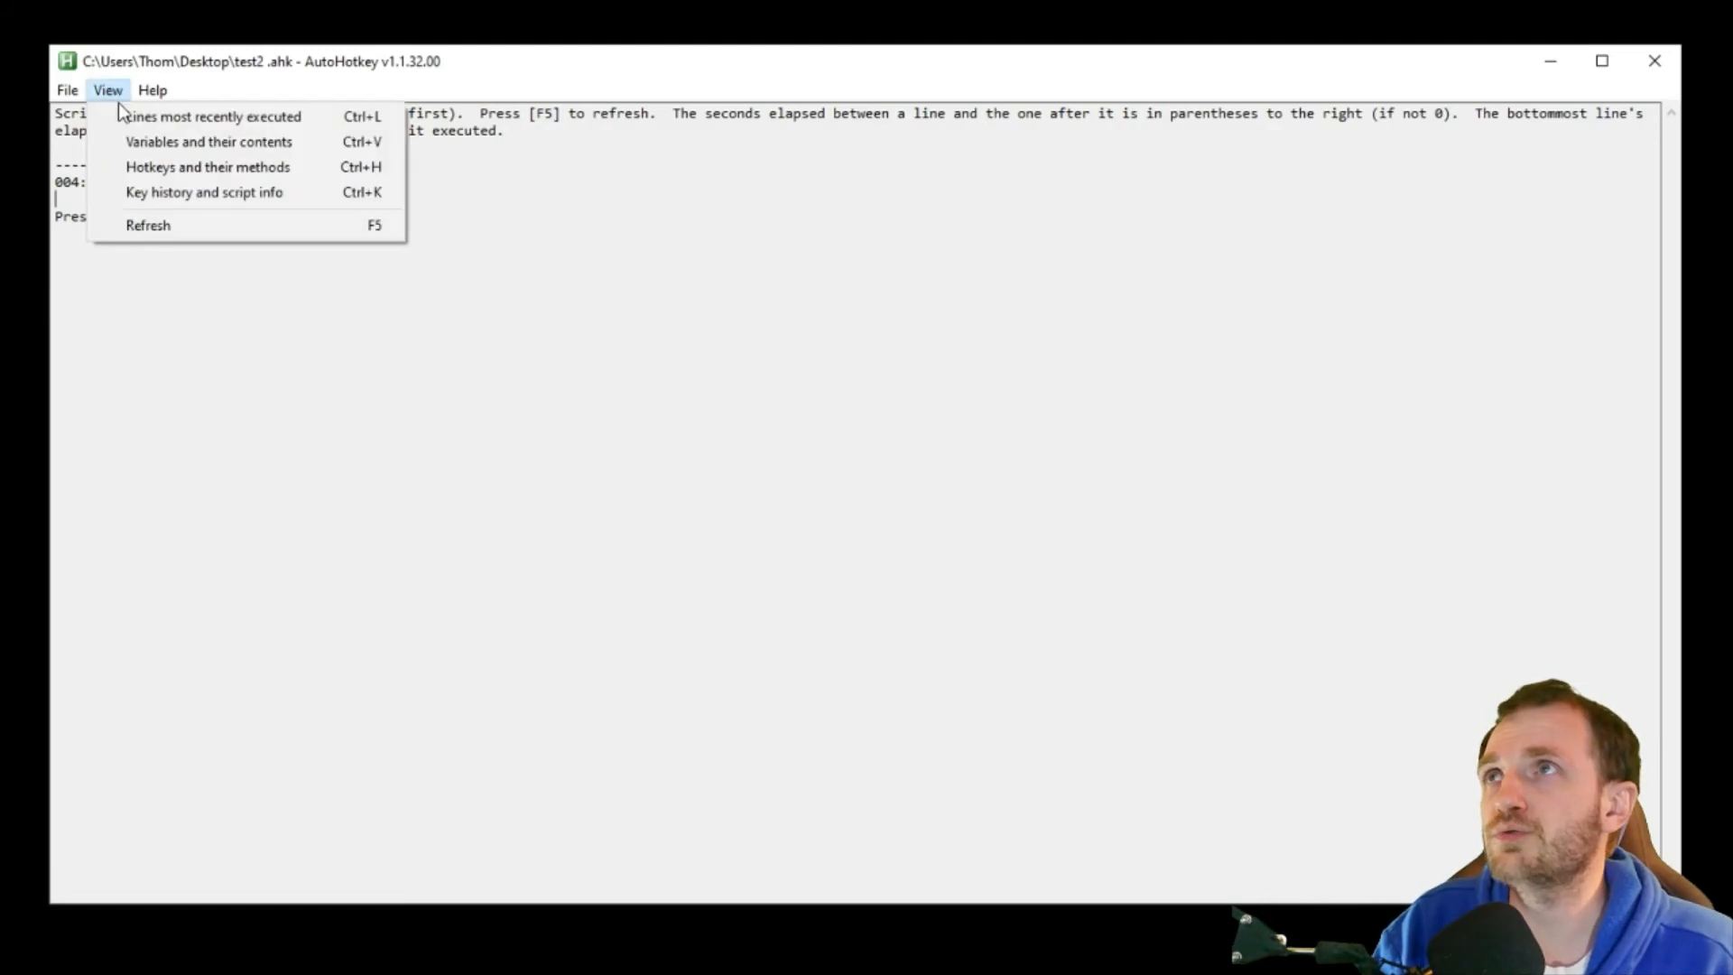
pyautogui.moveTo(205, 191)
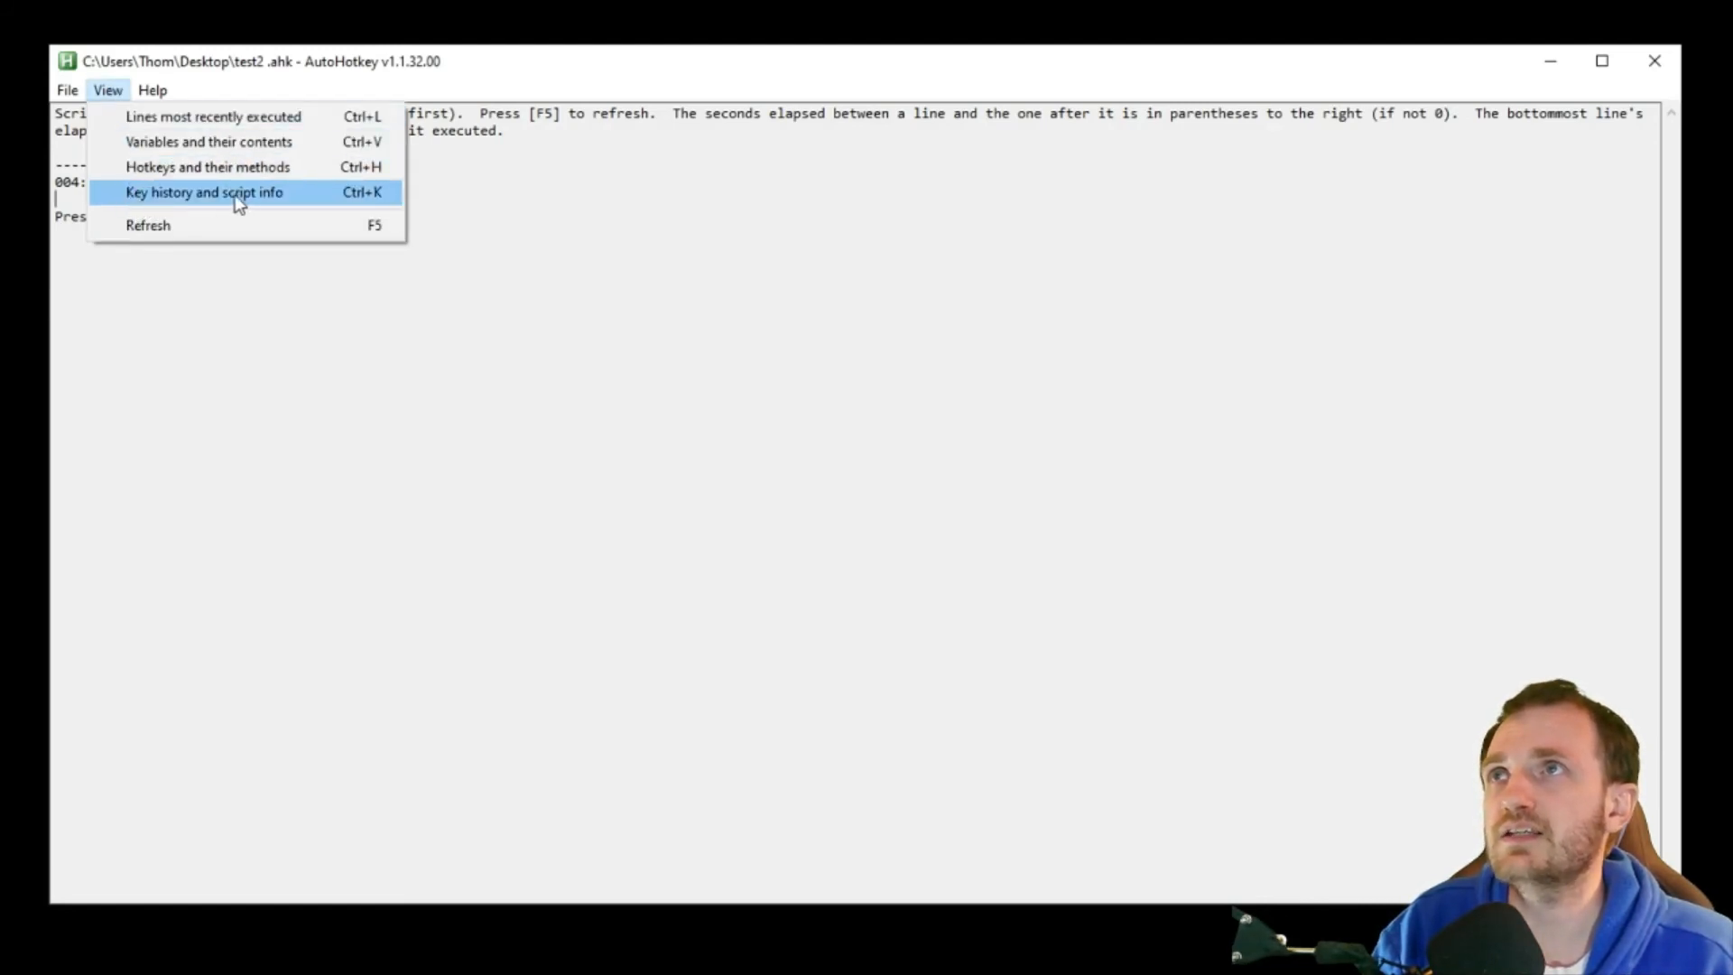
pyautogui.moveTo(307, 205)
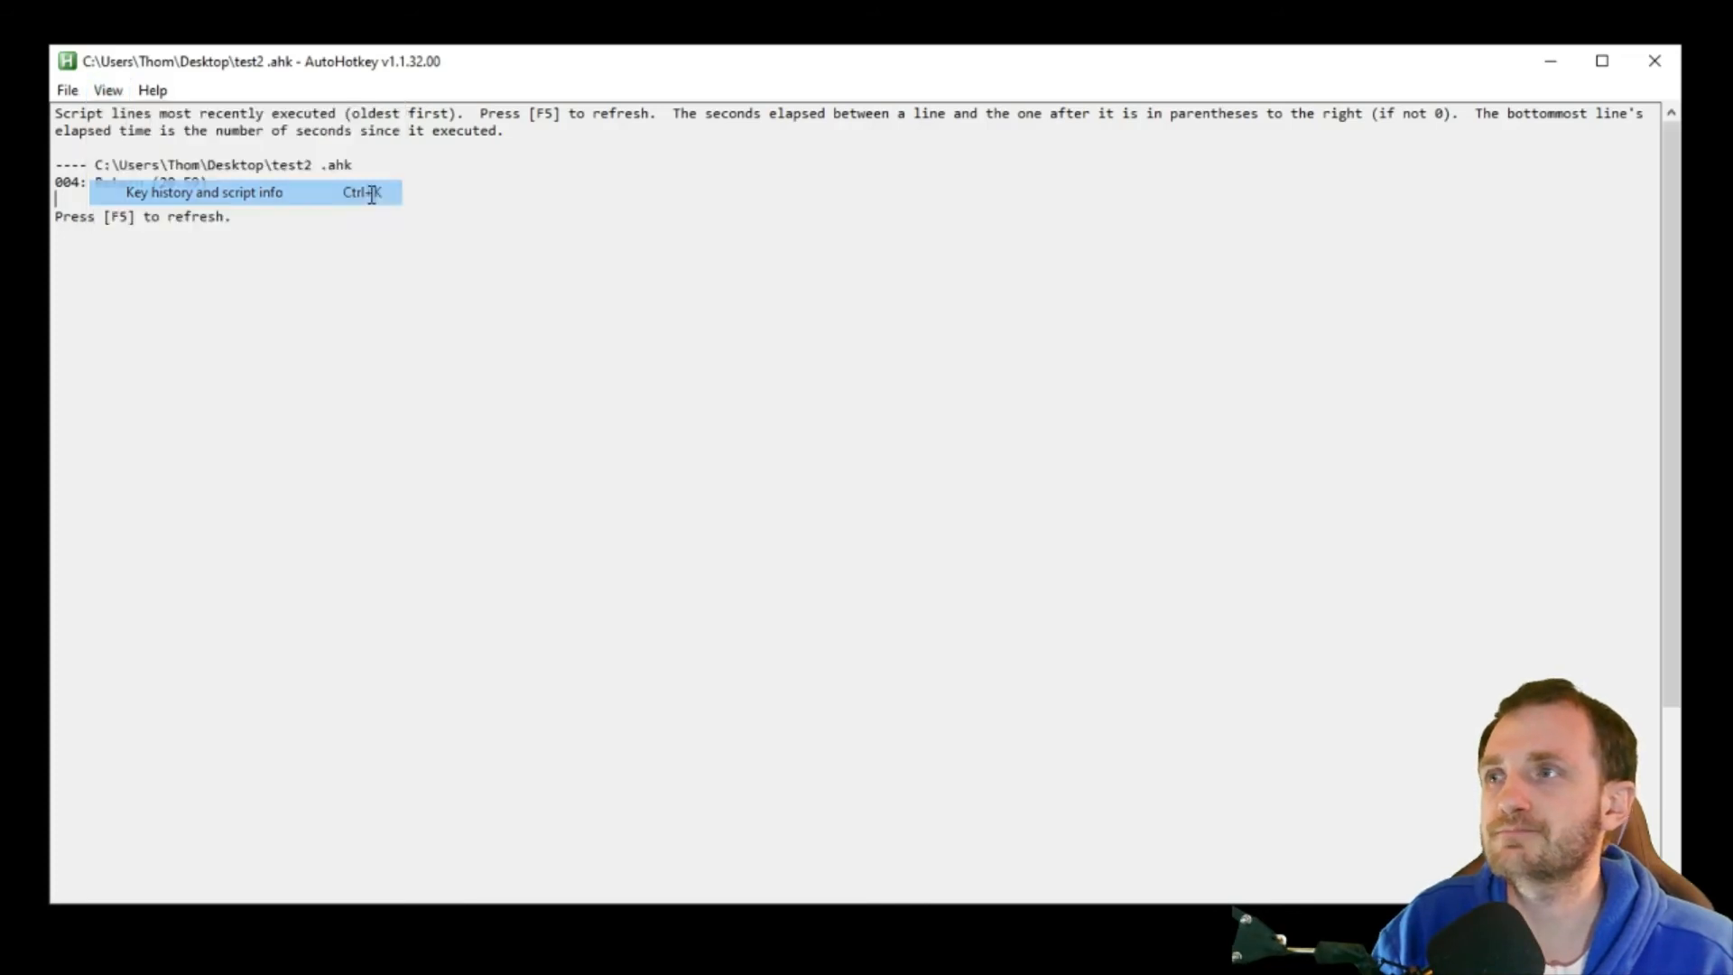
pyautogui.click(203, 191)
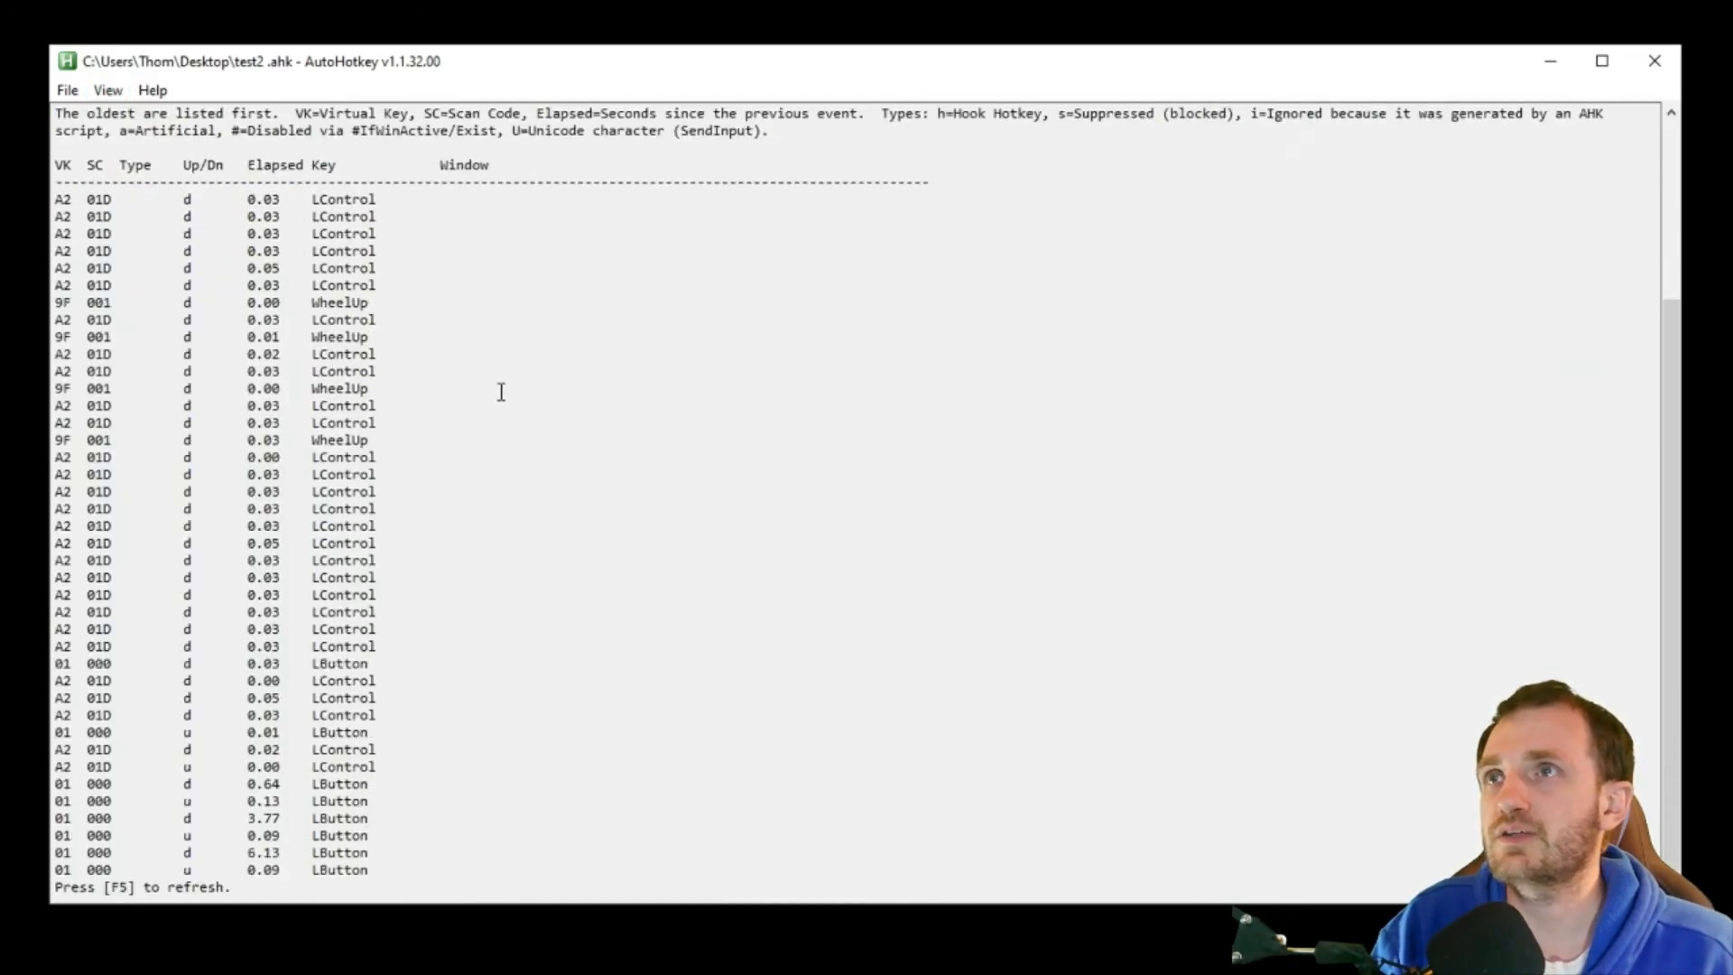
pyautogui.moveTo(499, 808)
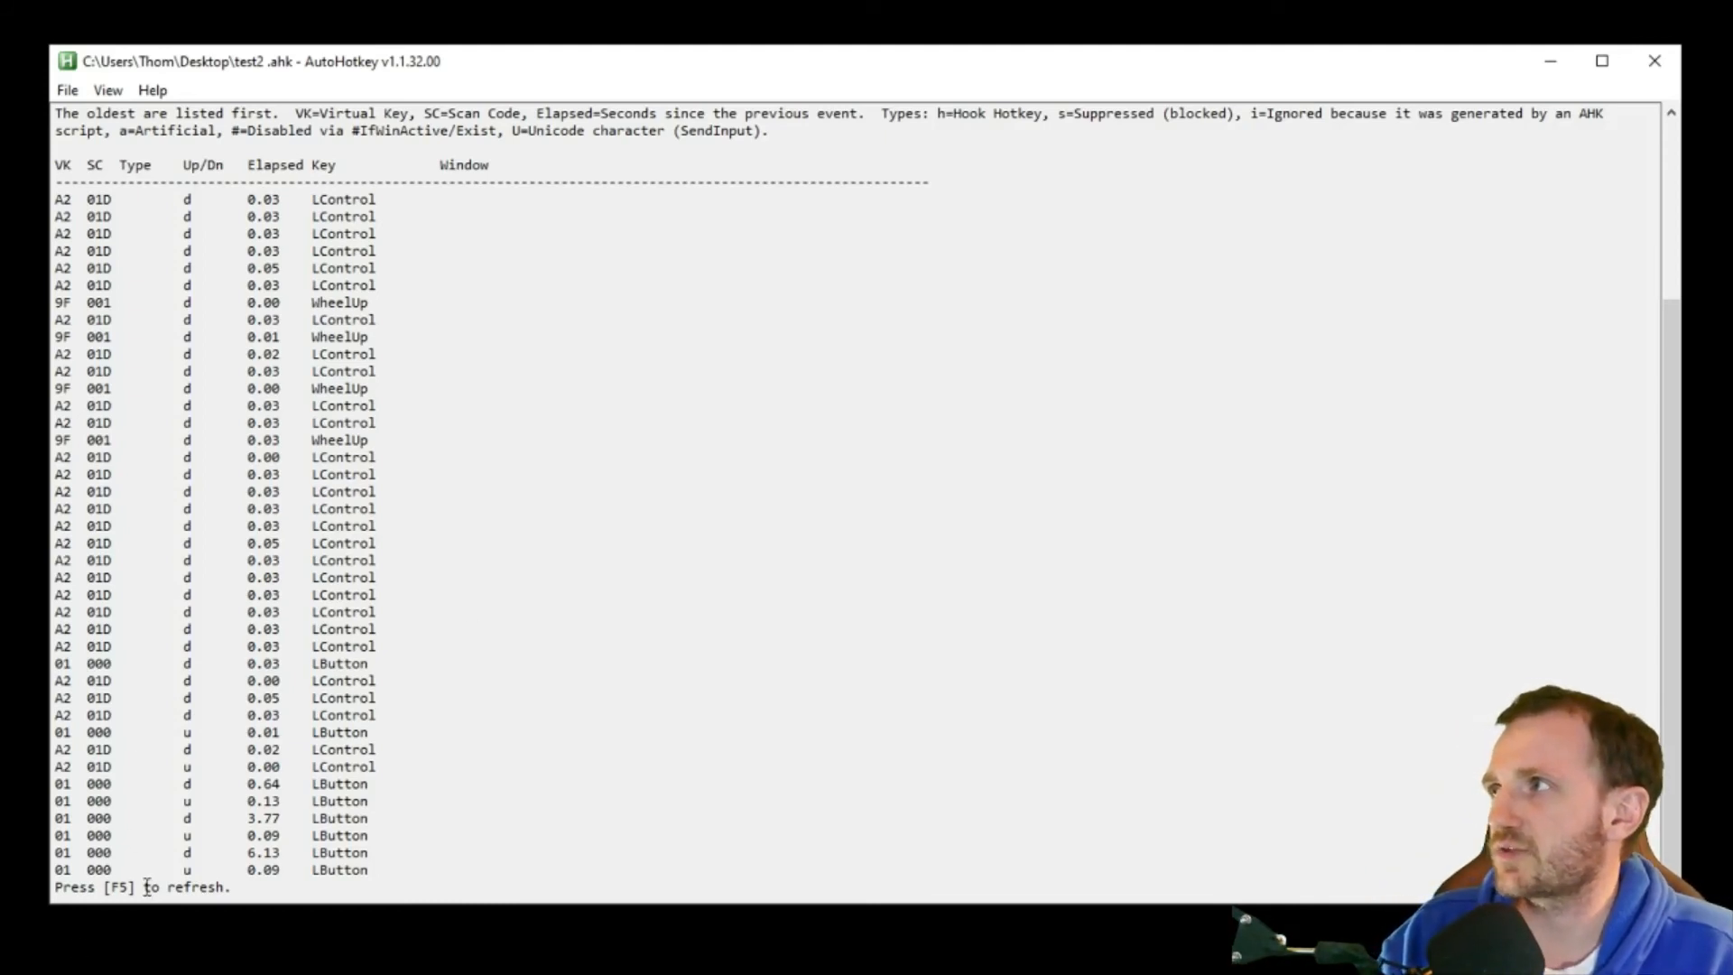
# Refresh the key history with F5 to list the latest keystrokes
pyautogui.press('f5')
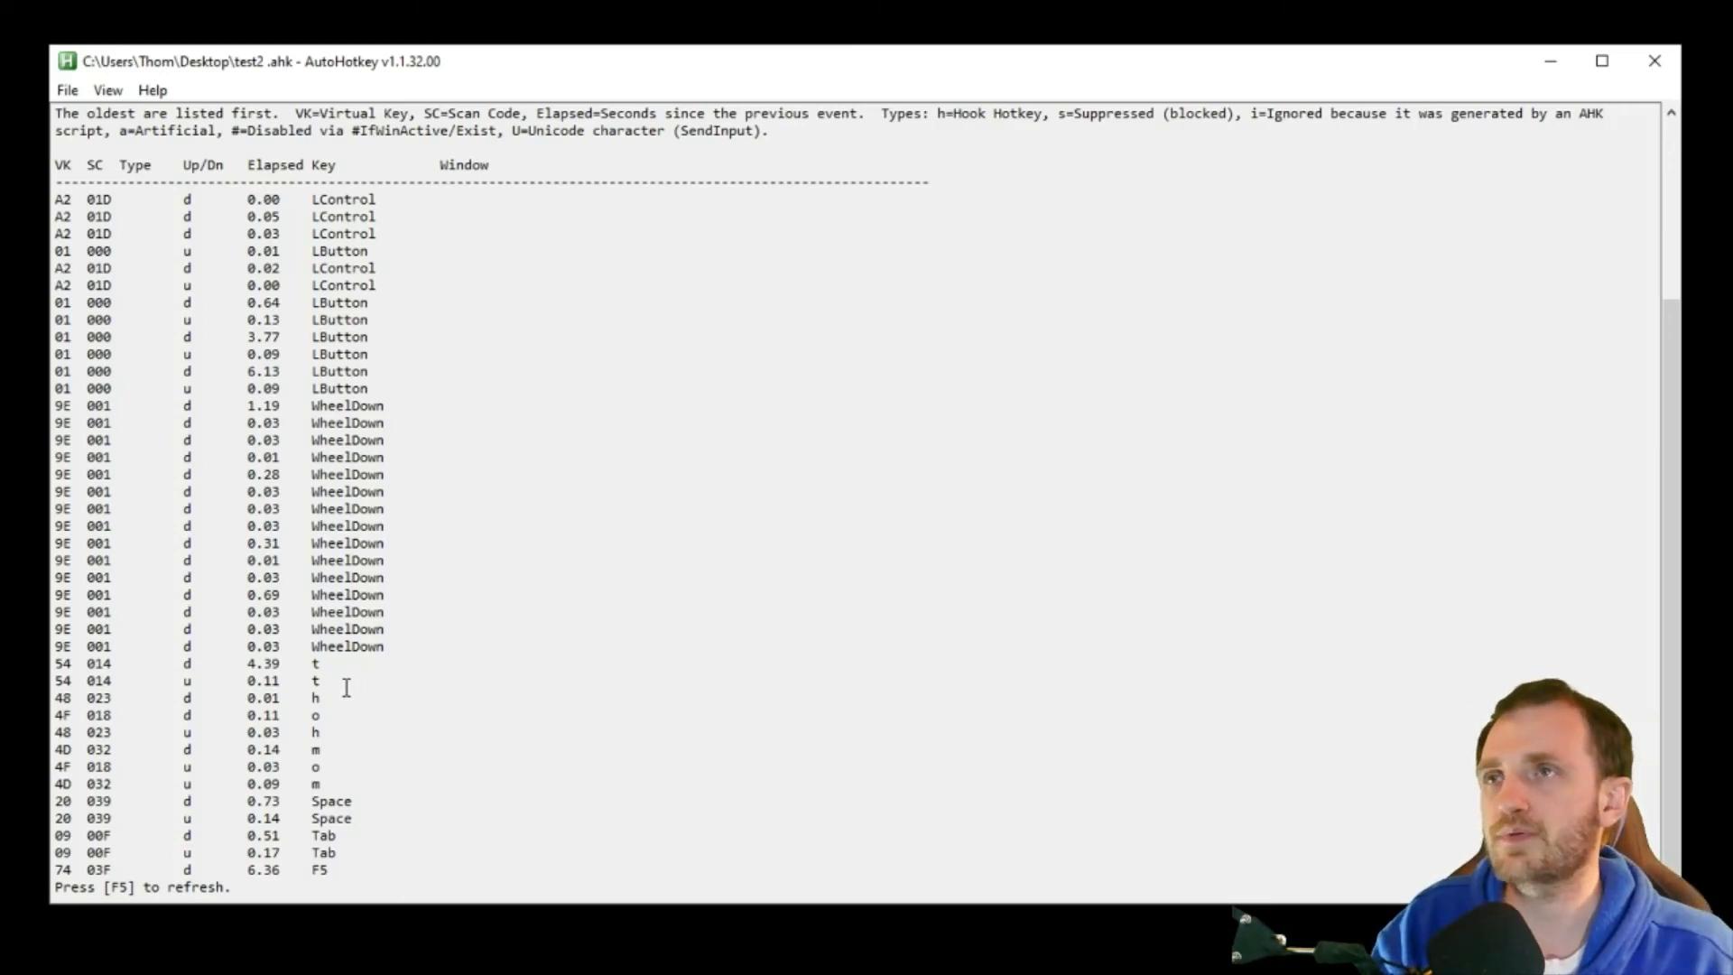
pyautogui.moveTo(326, 704)
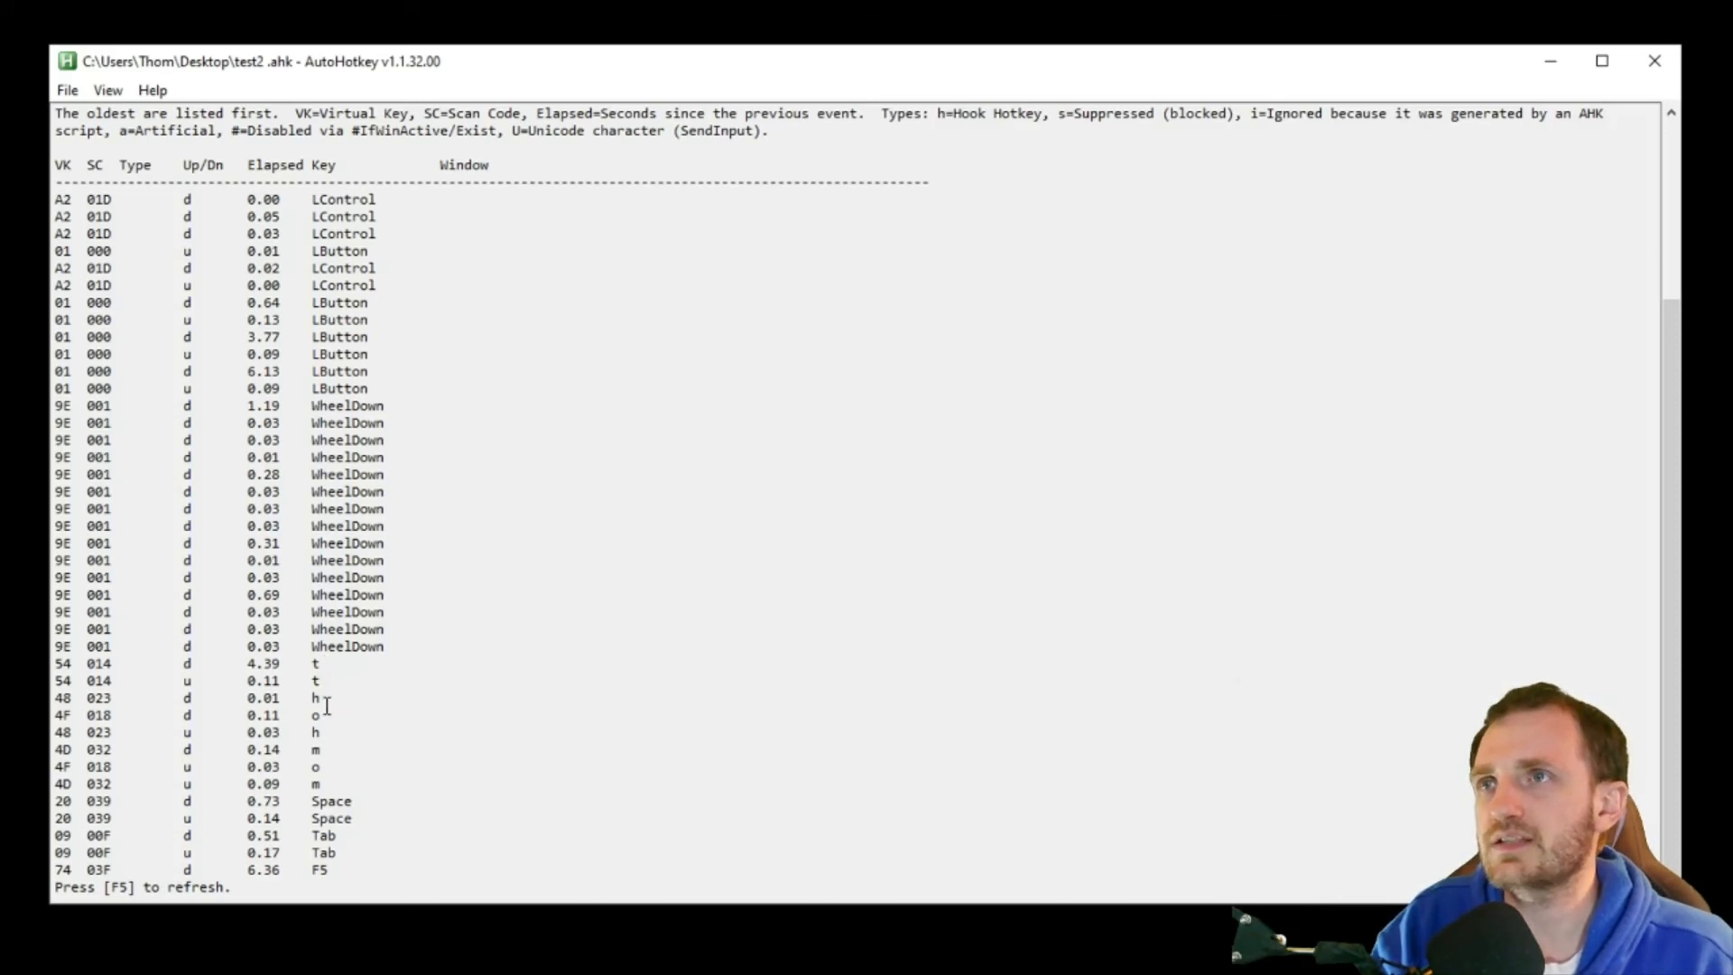
pyautogui.moveTo(359, 826)
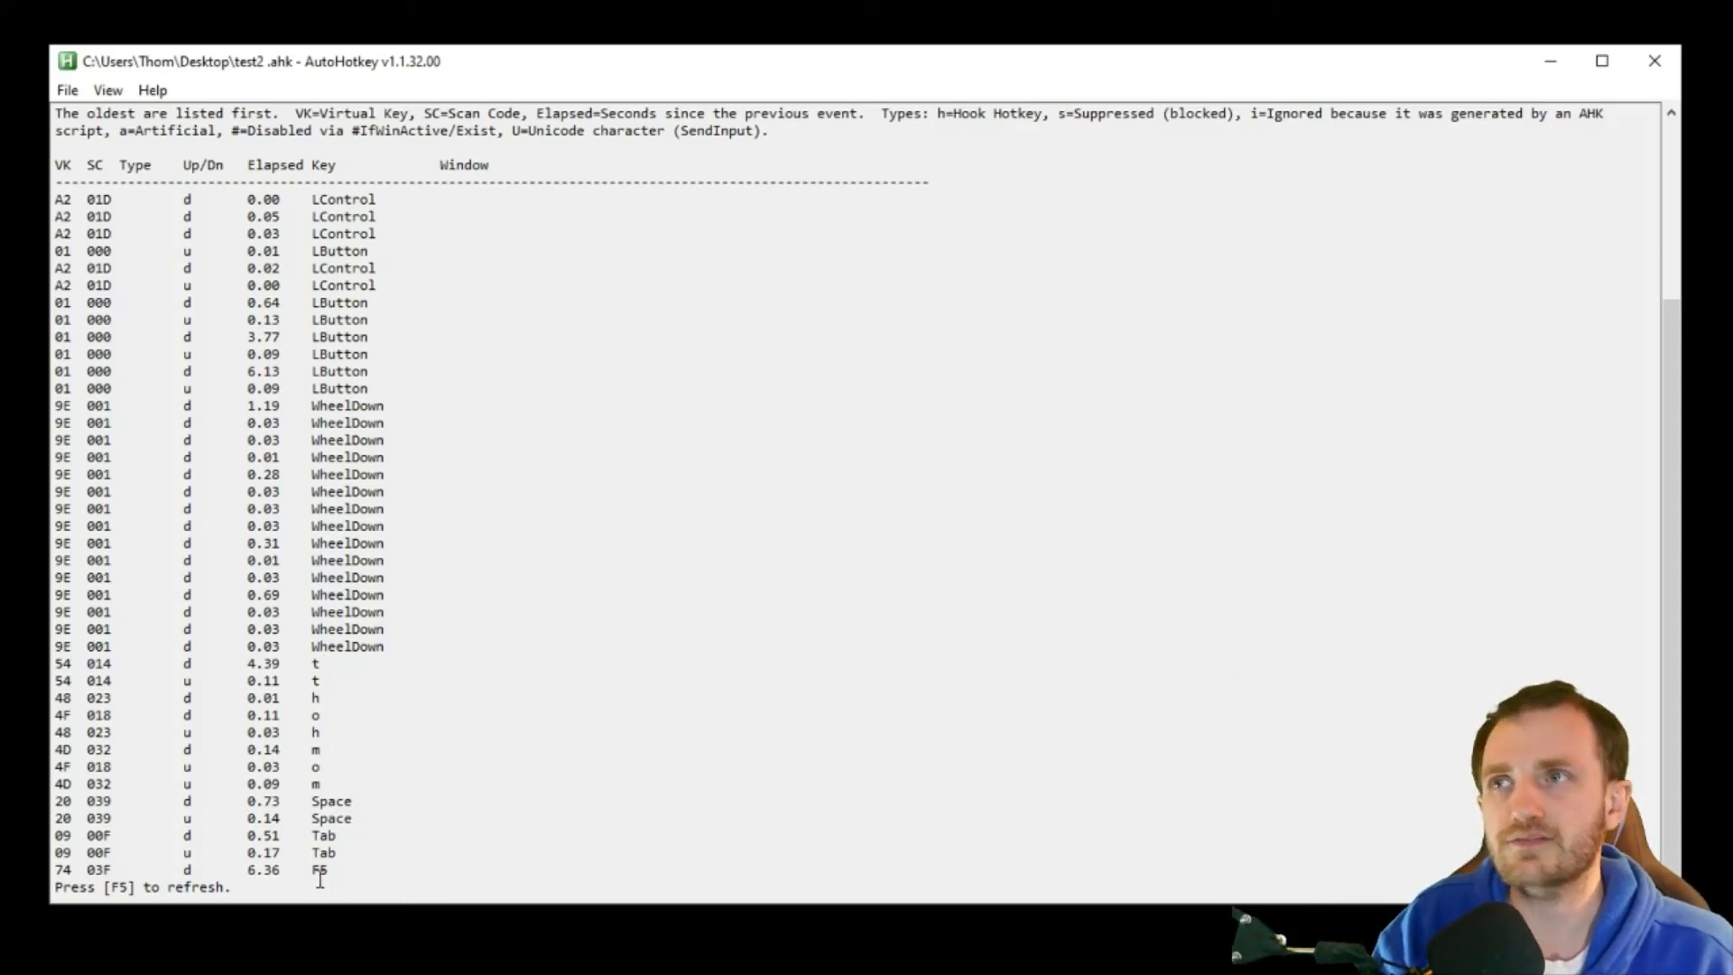
pyautogui.moveTo(633, 716)
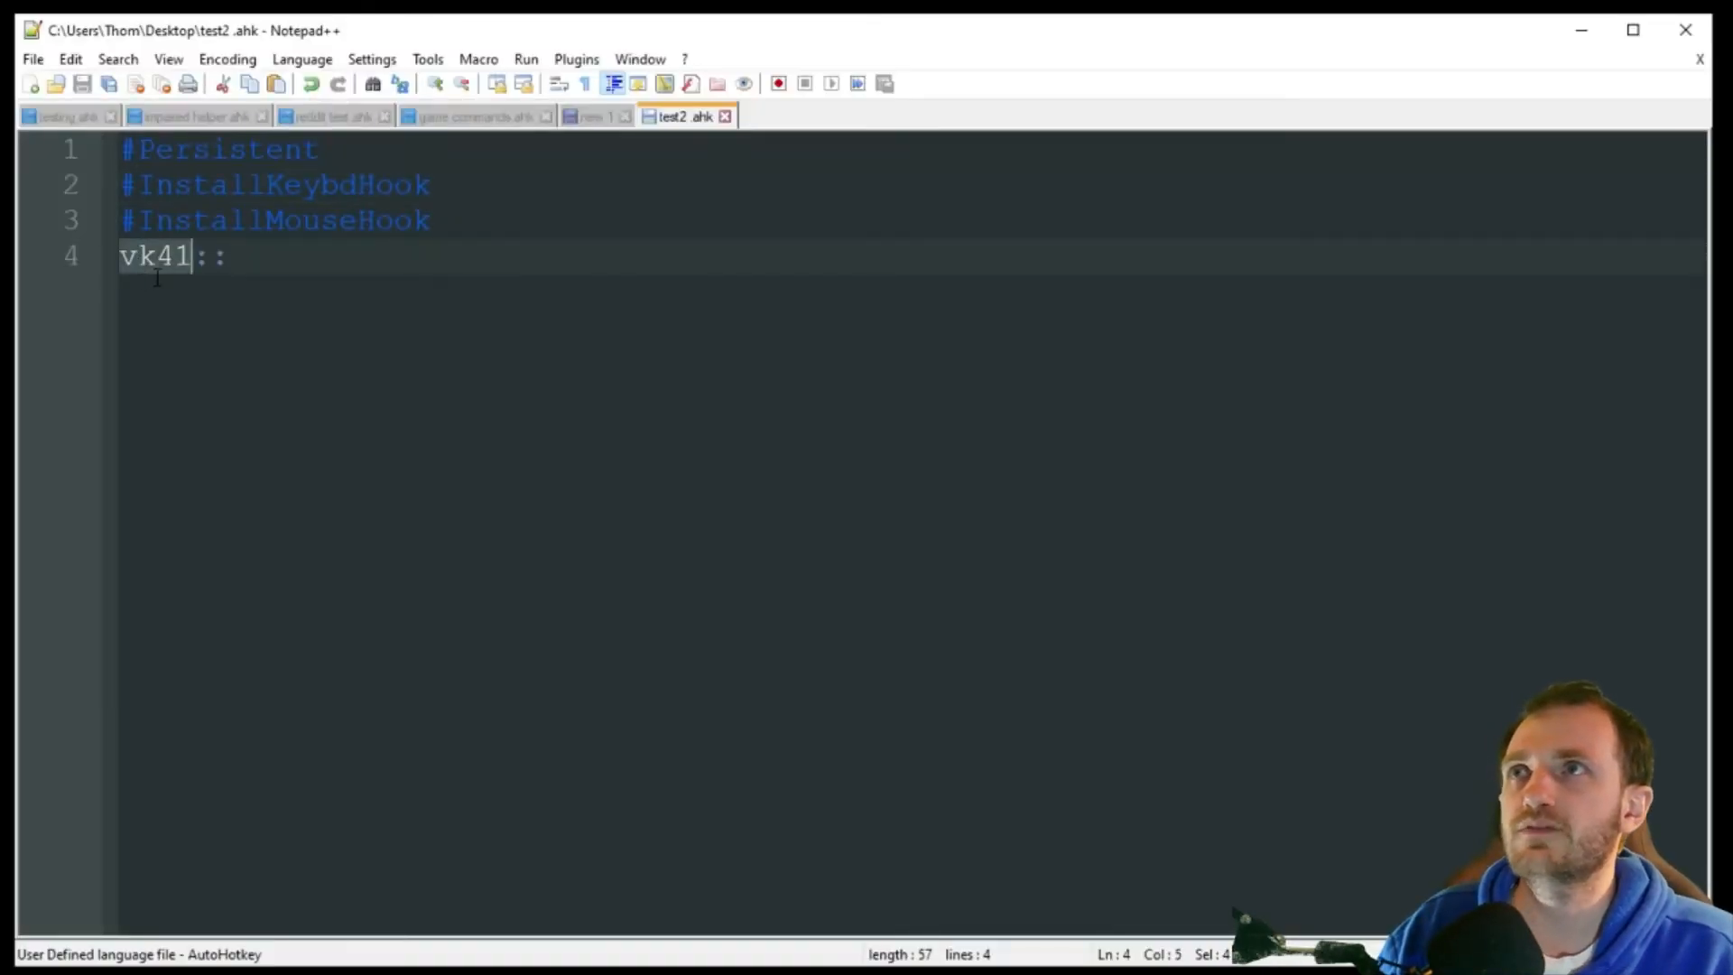
# Leave test2 .ahk and switch to the game commands.ahk tab, passing through the reddit test script
pyautogui.press('Right')
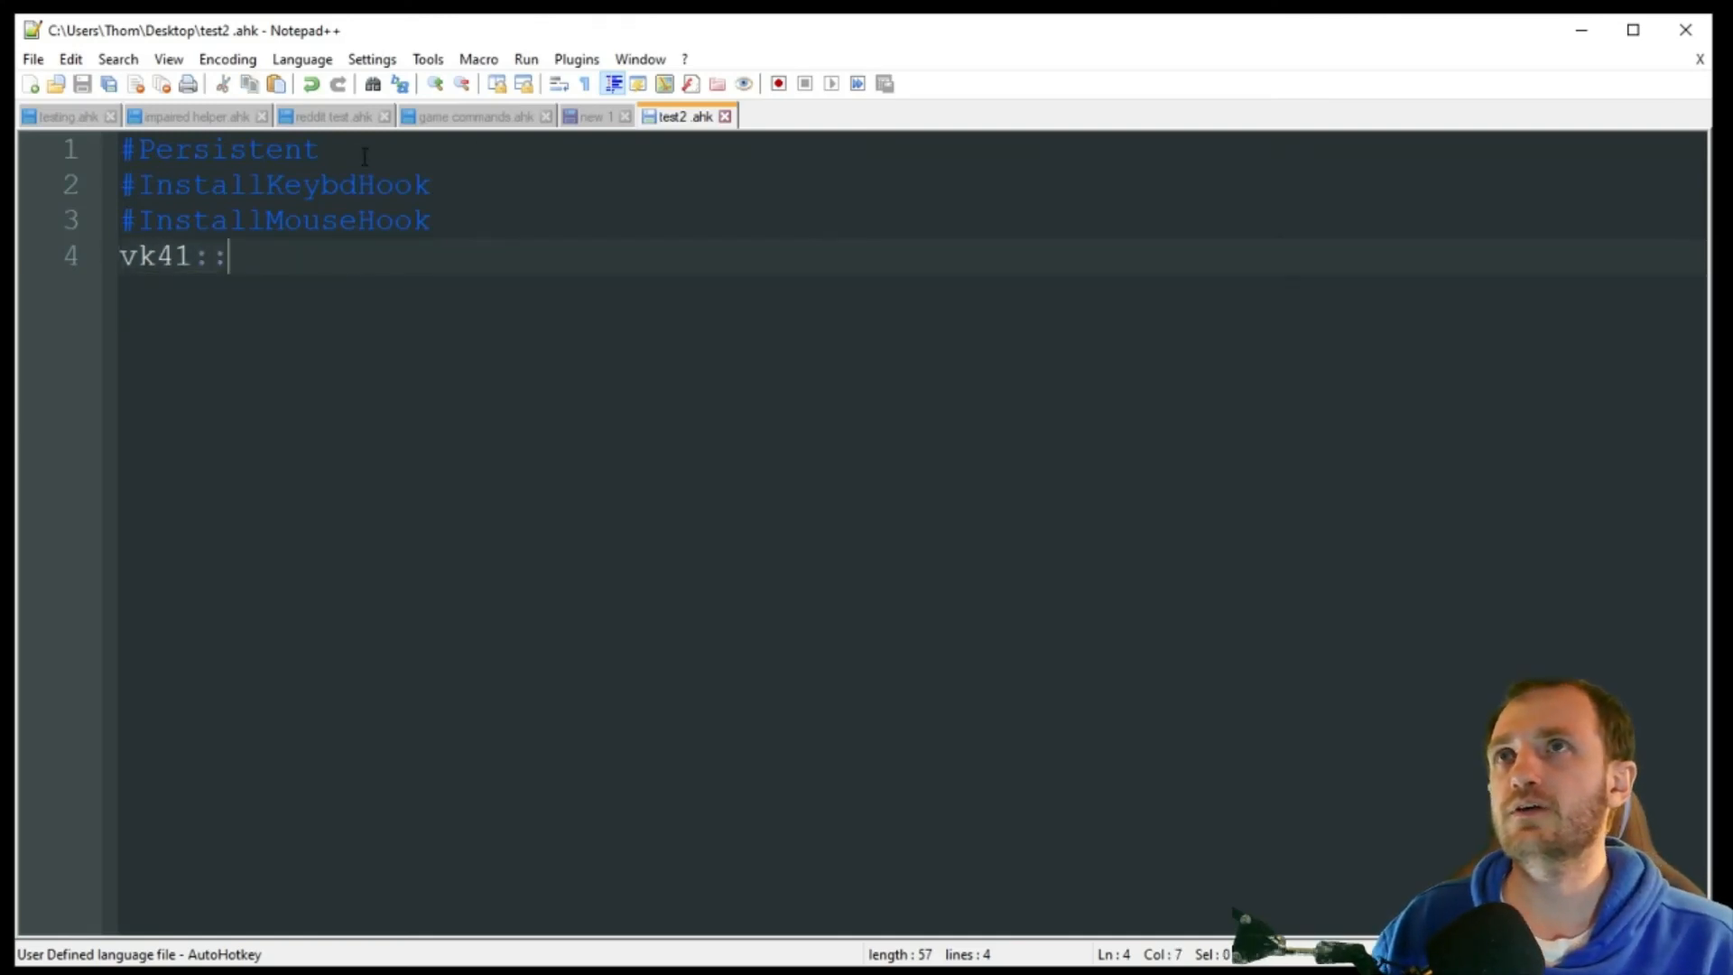
pyautogui.click(326, 115)
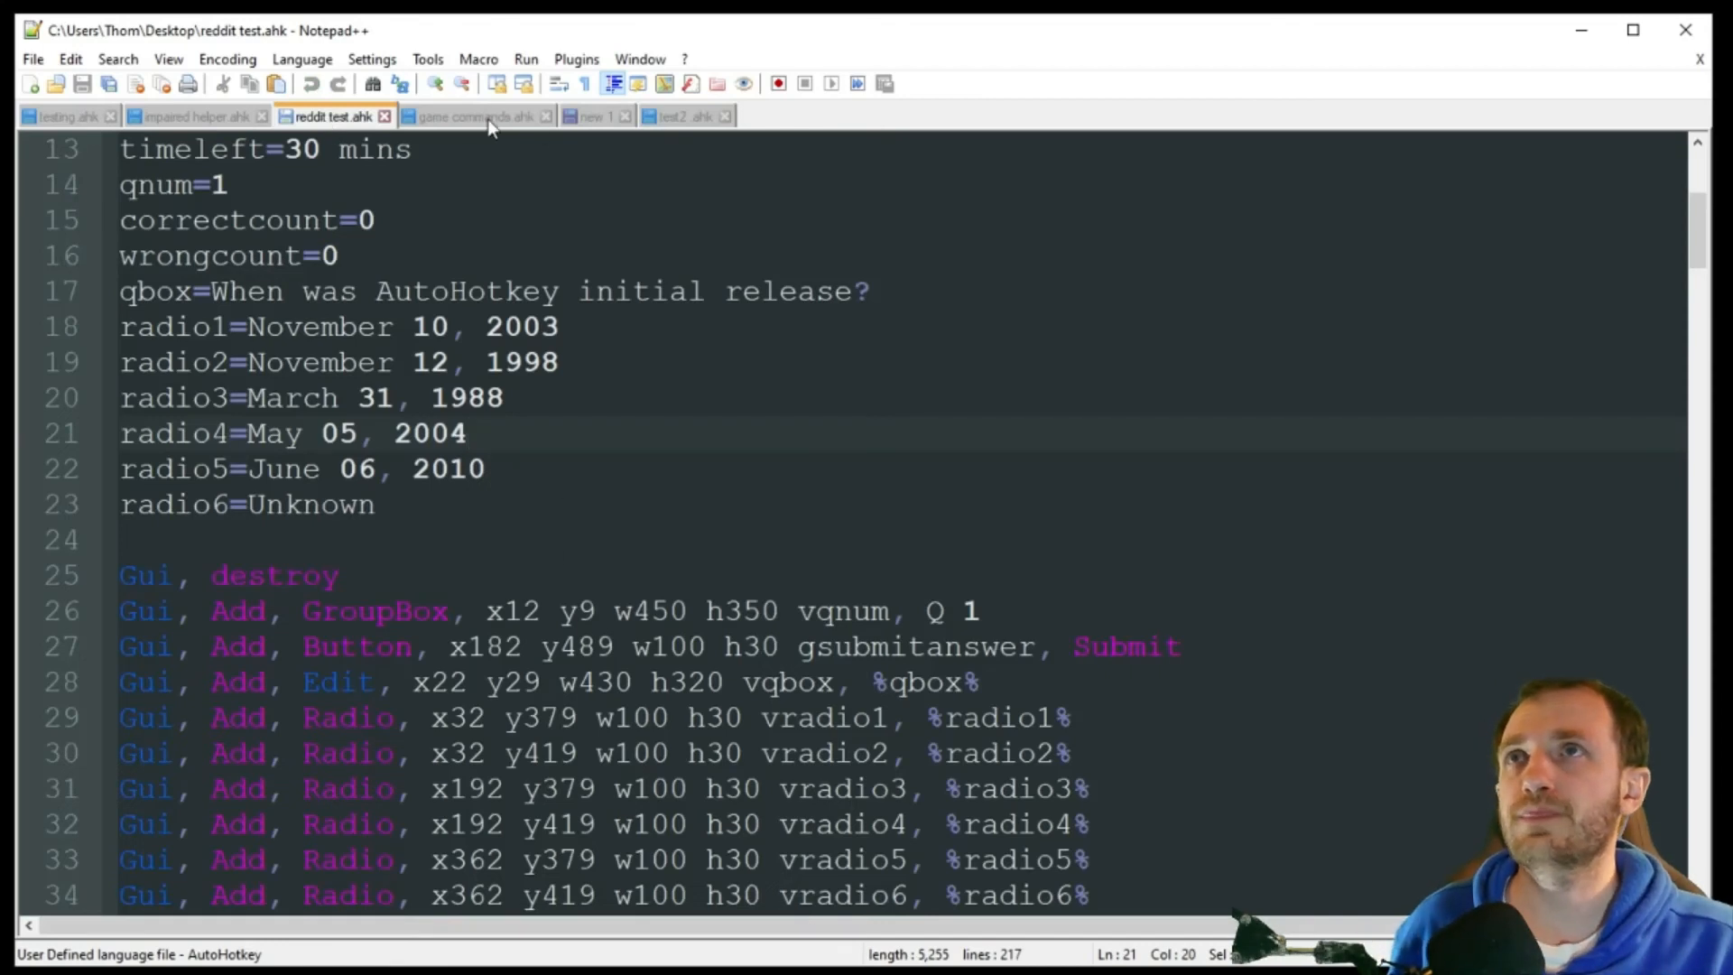
pyautogui.click(475, 114)
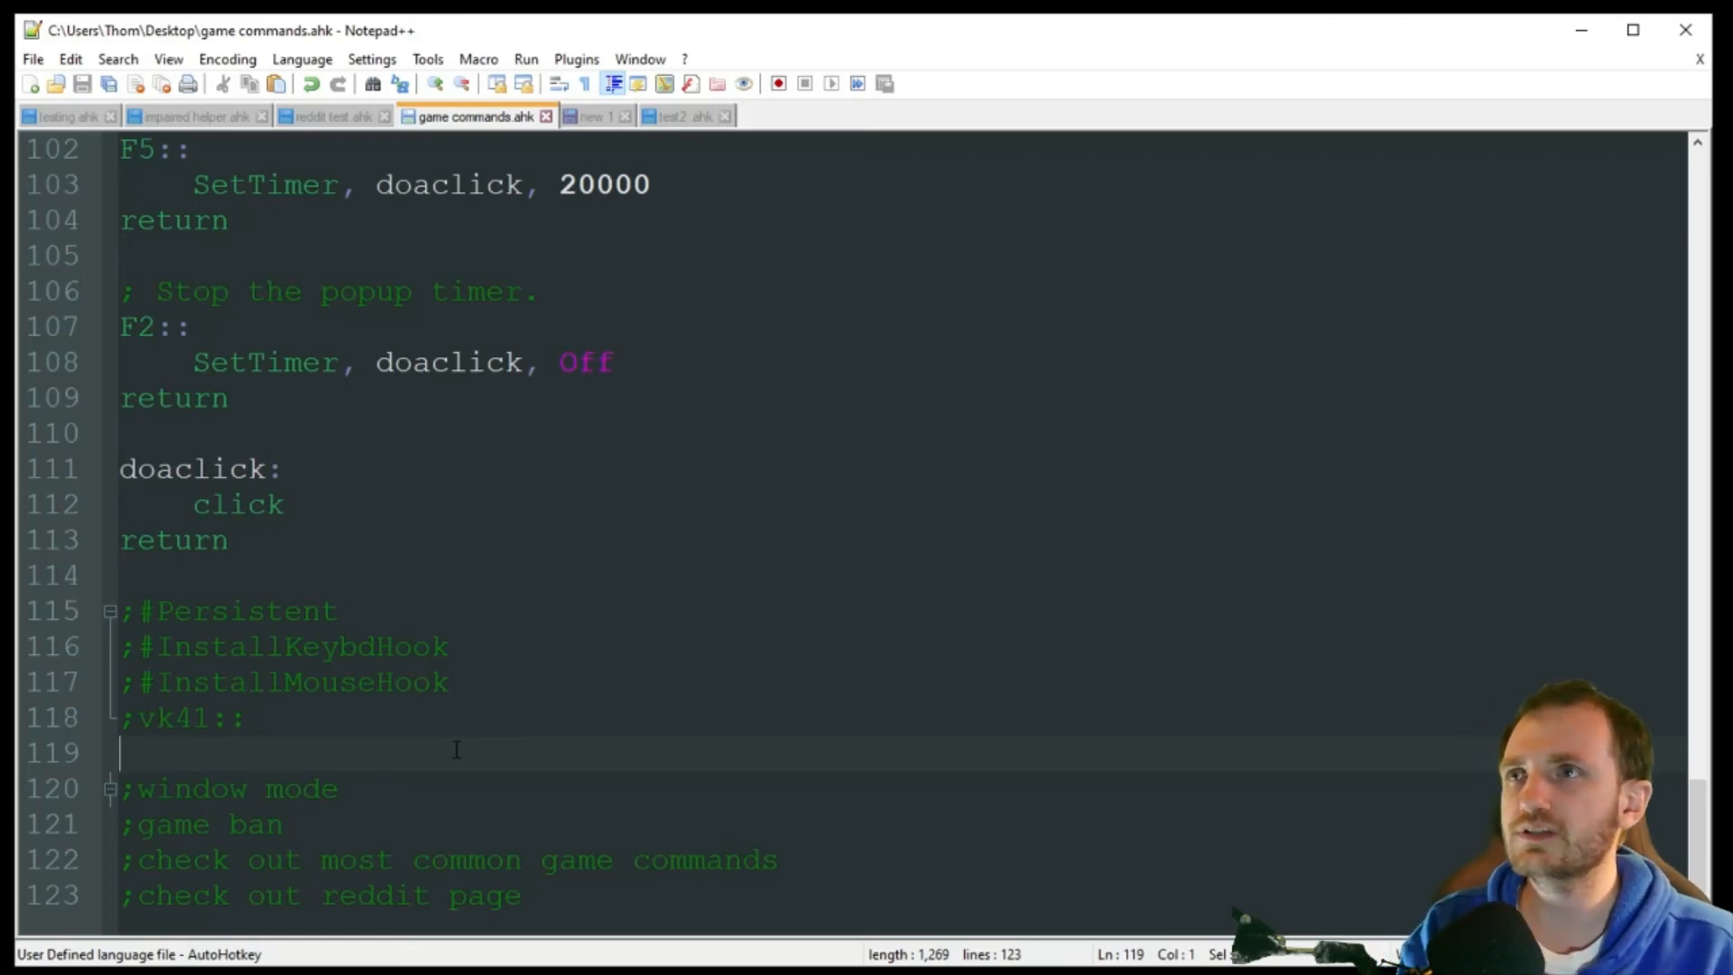
# Insert two blank lines below the commented vk41 hotkey on line 119
pyautogui.press('enter')
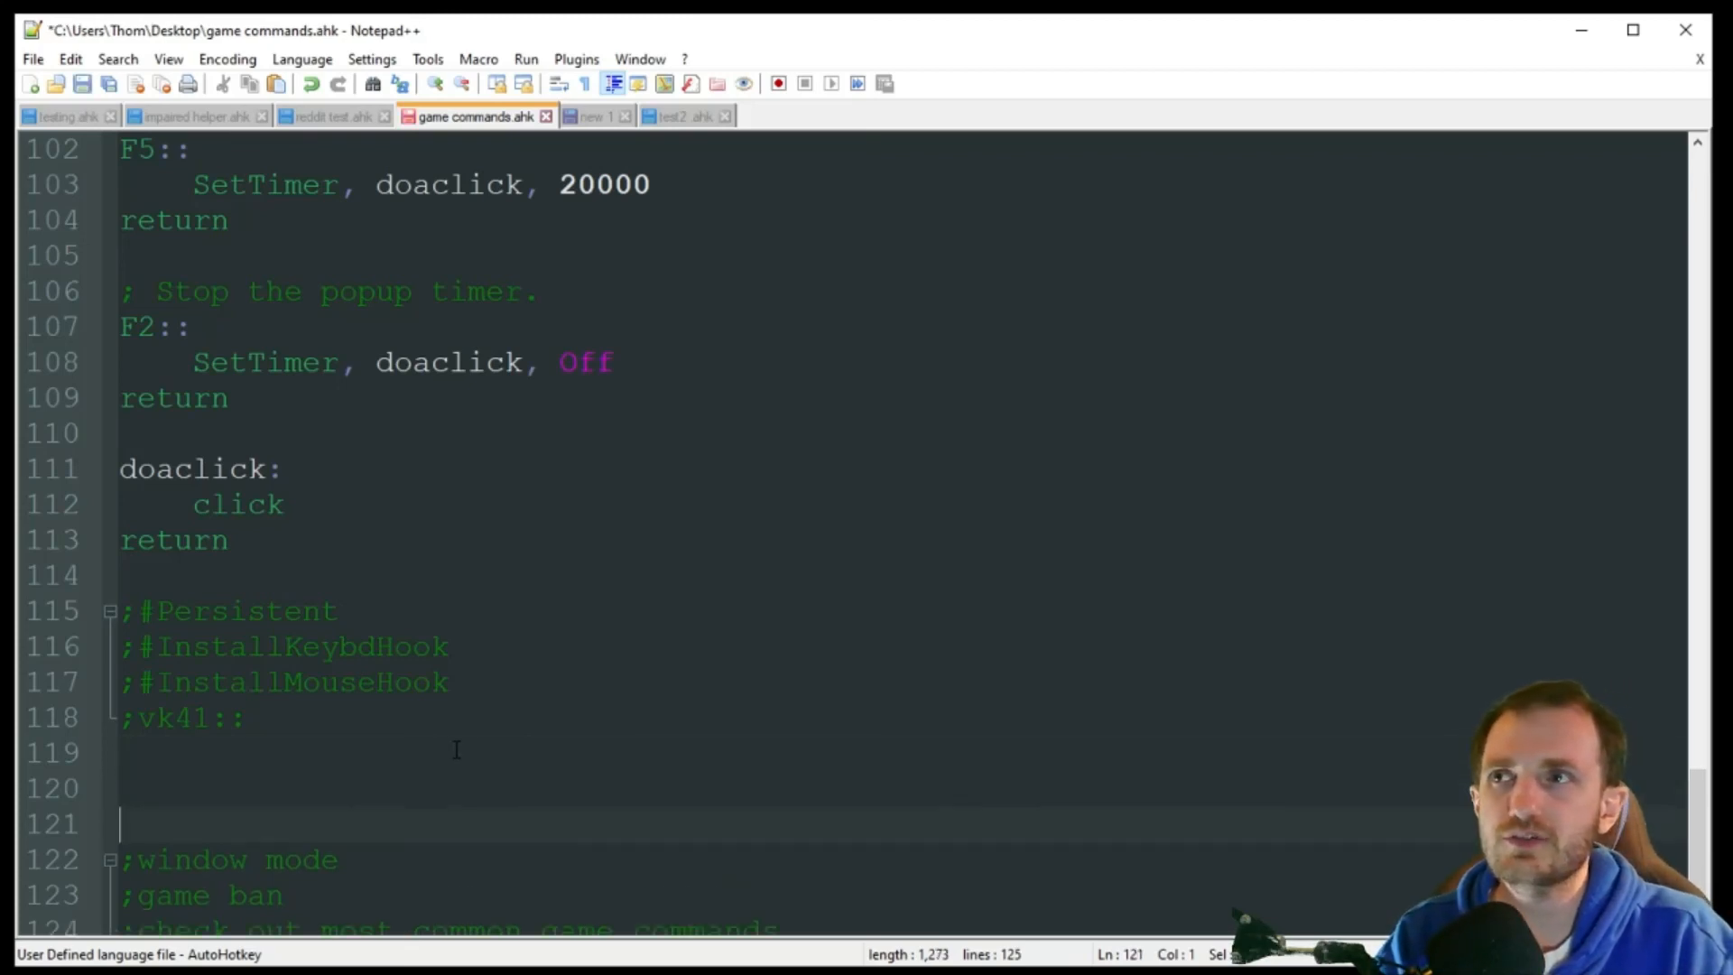
pyautogui.scroll(-3)
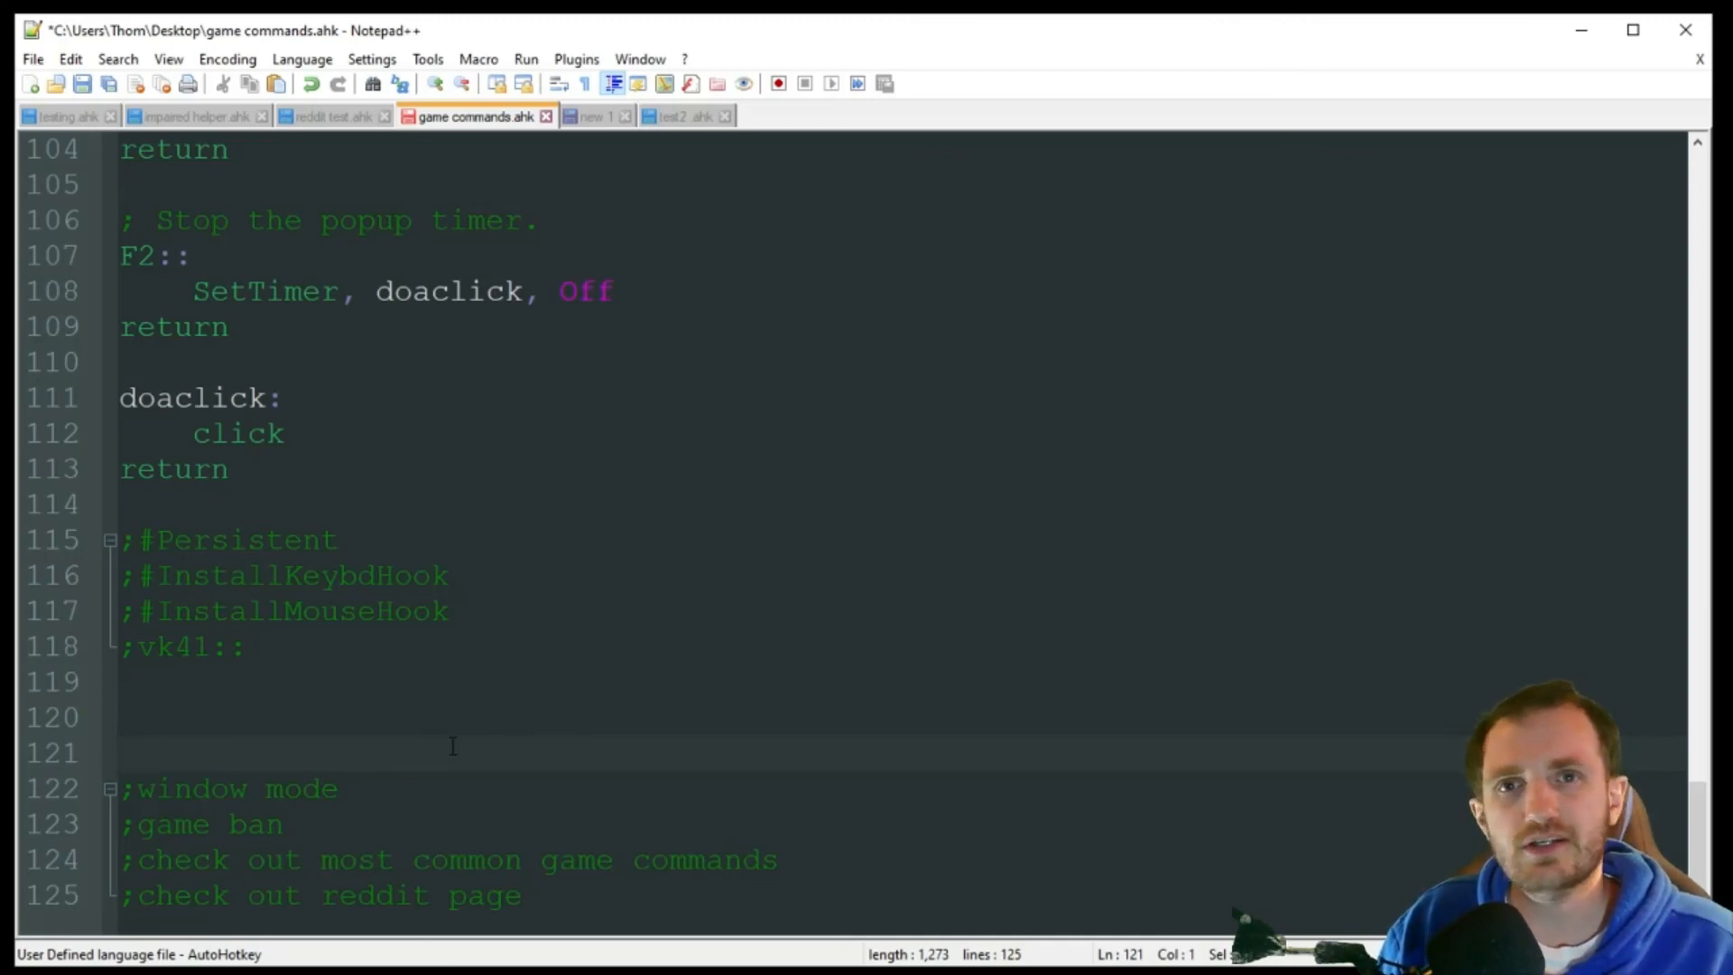
pyautogui.click(122, 751)
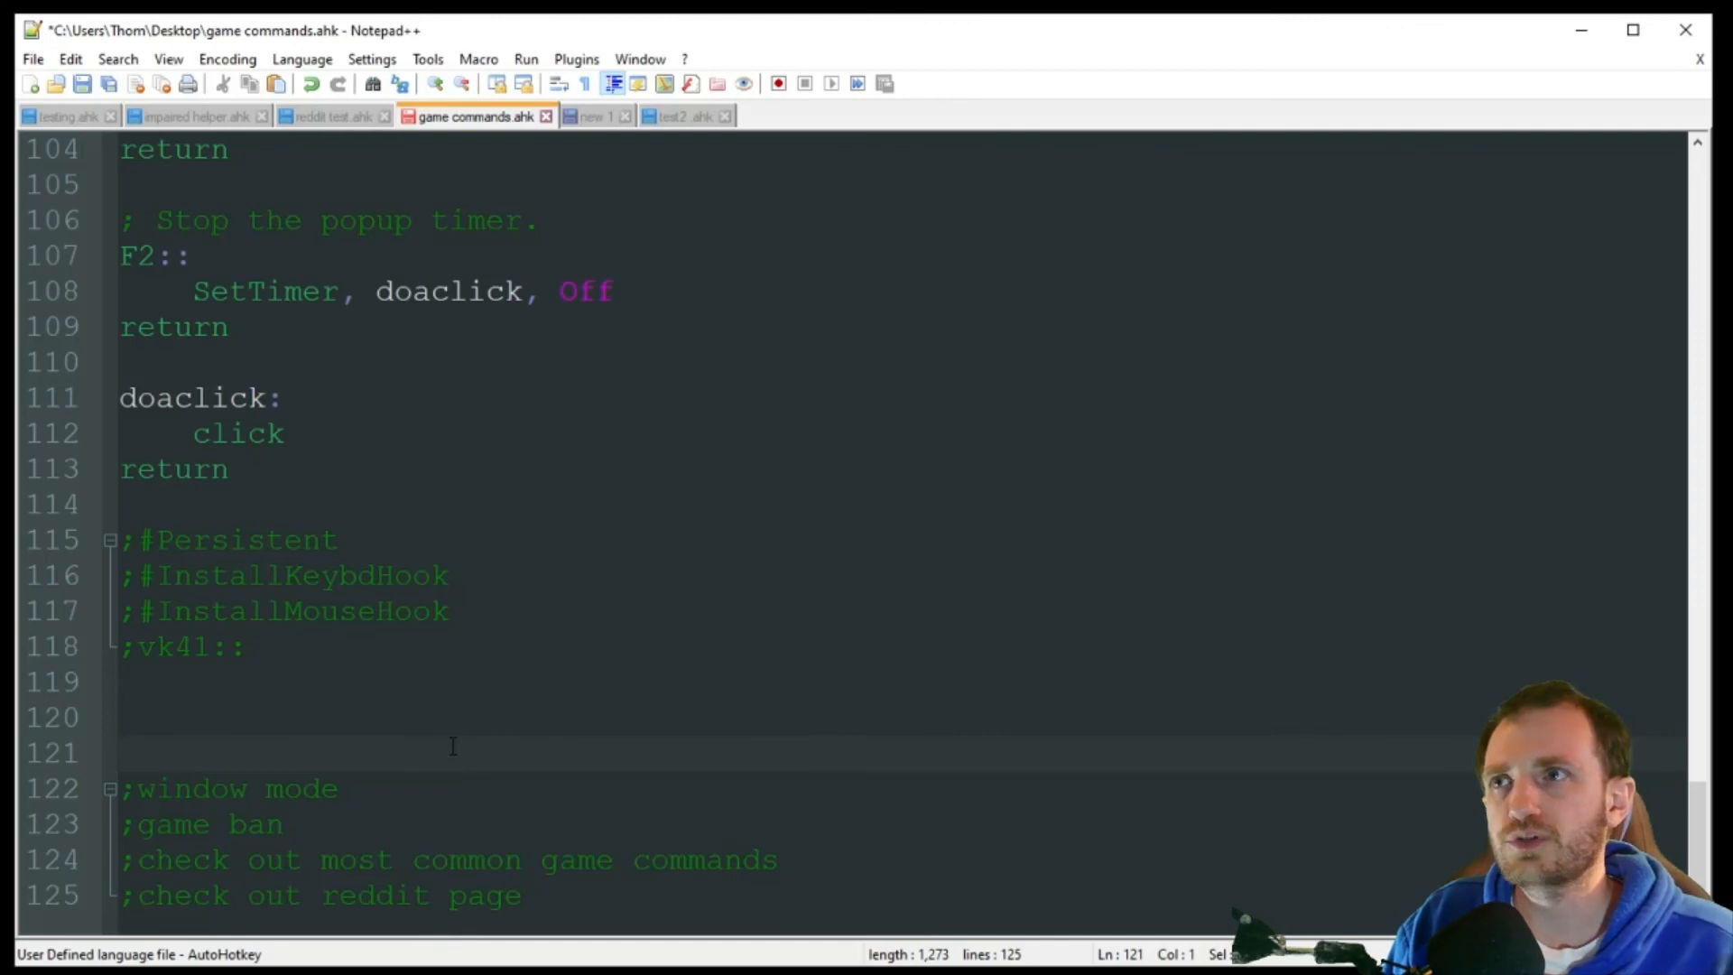
pyautogui.click(122, 752)
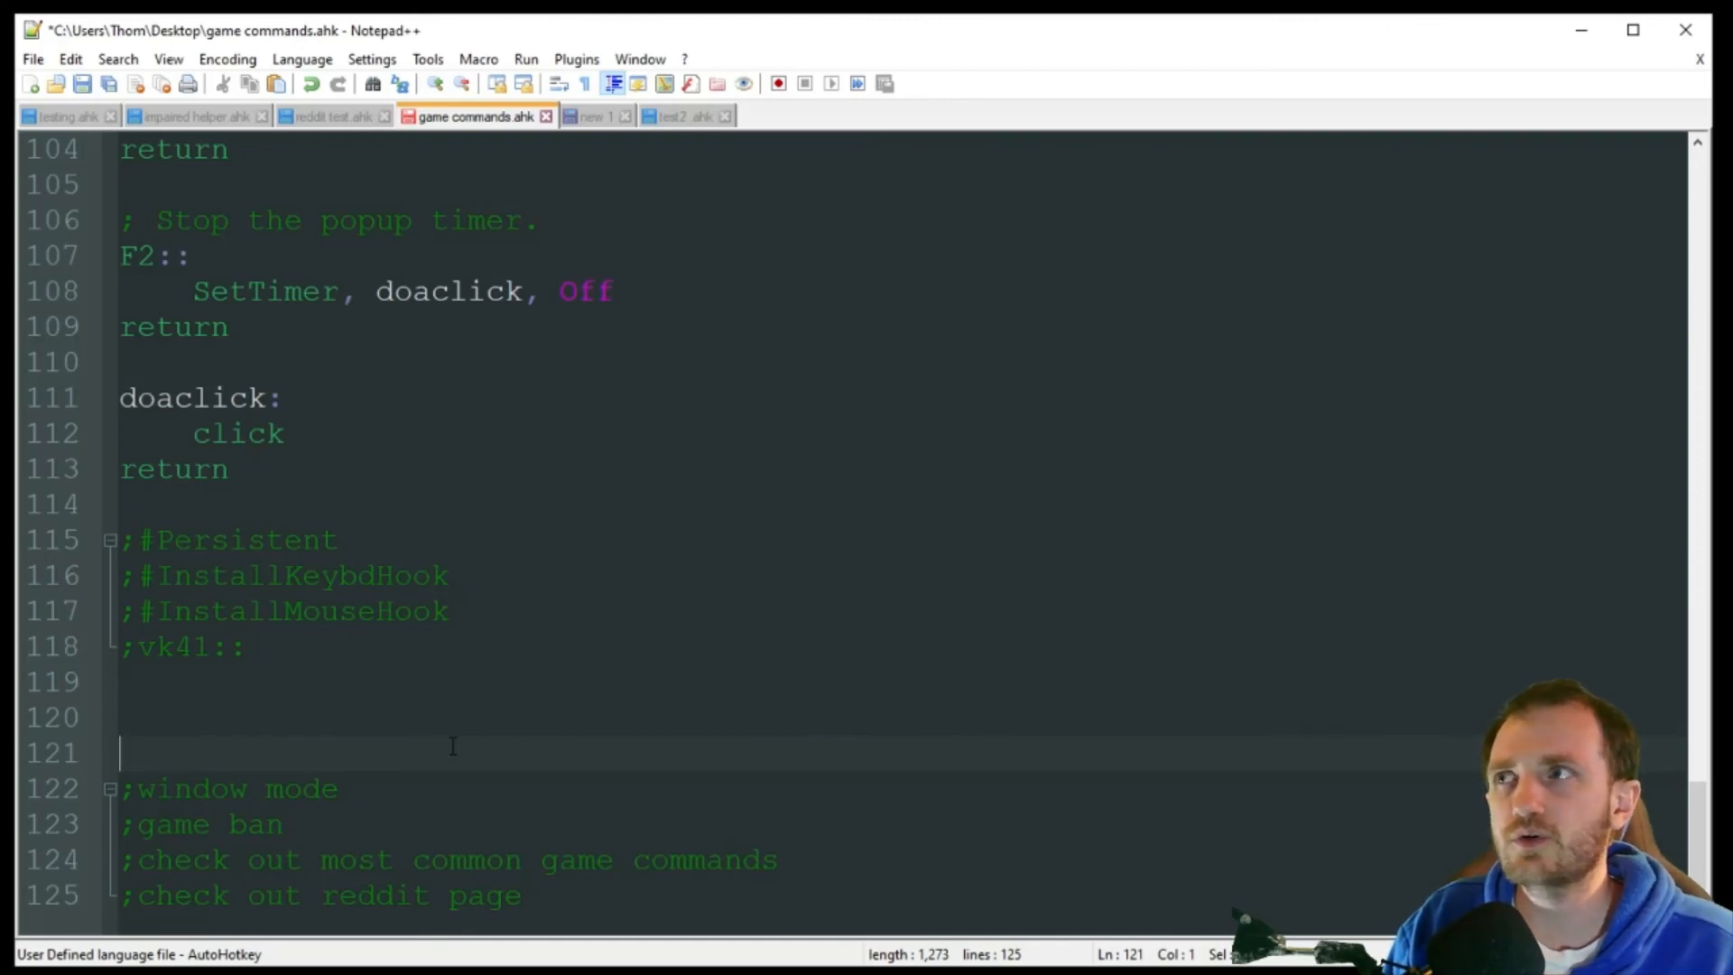